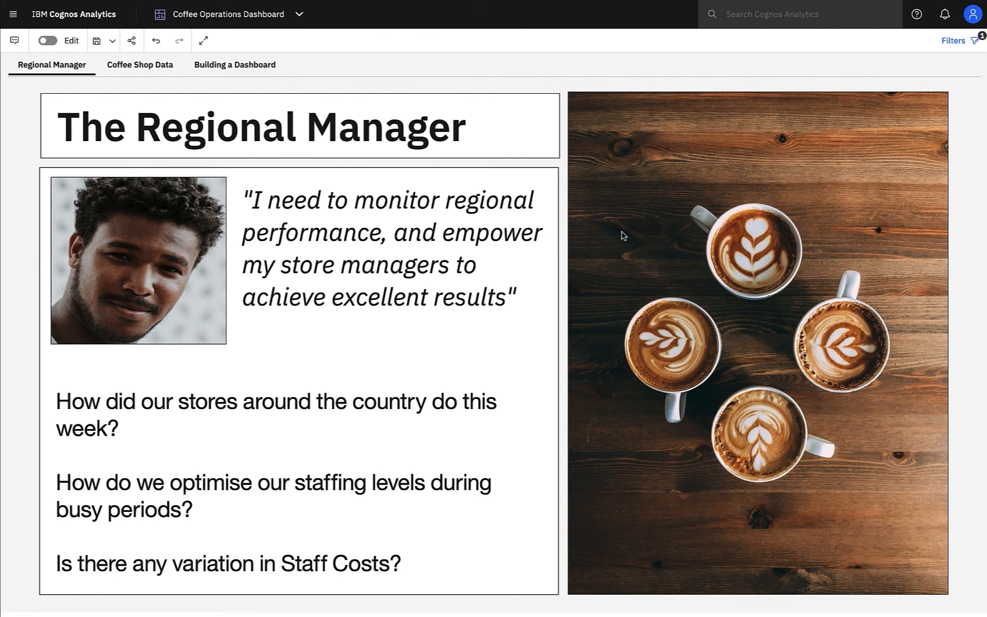
{"action": "mouse_move", "coordinate": [300, 103]}
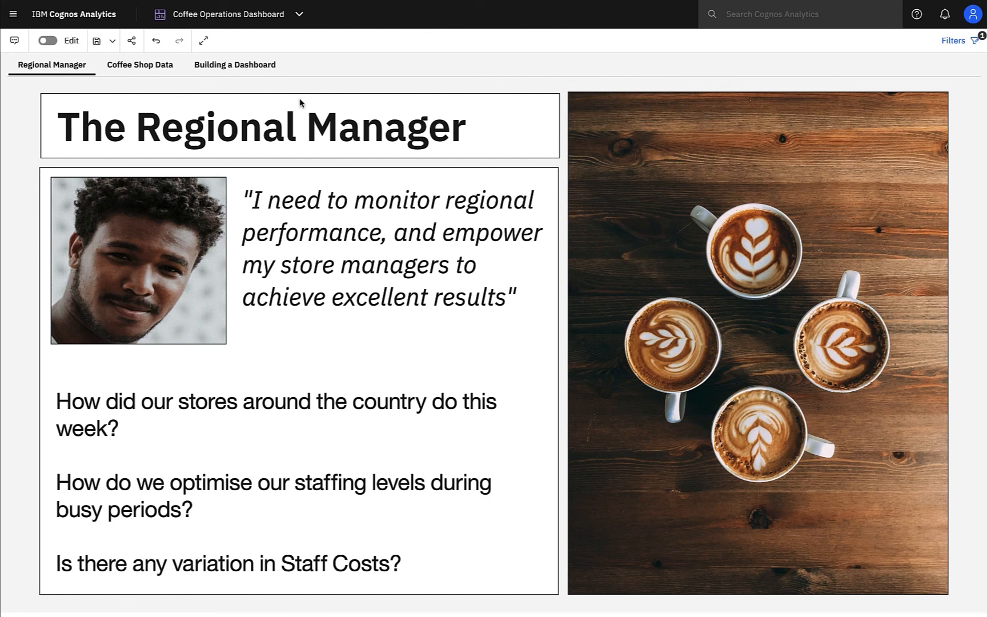
Leave the Coffee Operations Dashboard for the Cognos Analytics welcome page.
{"action": "left_click", "coordinate": [139, 64]}
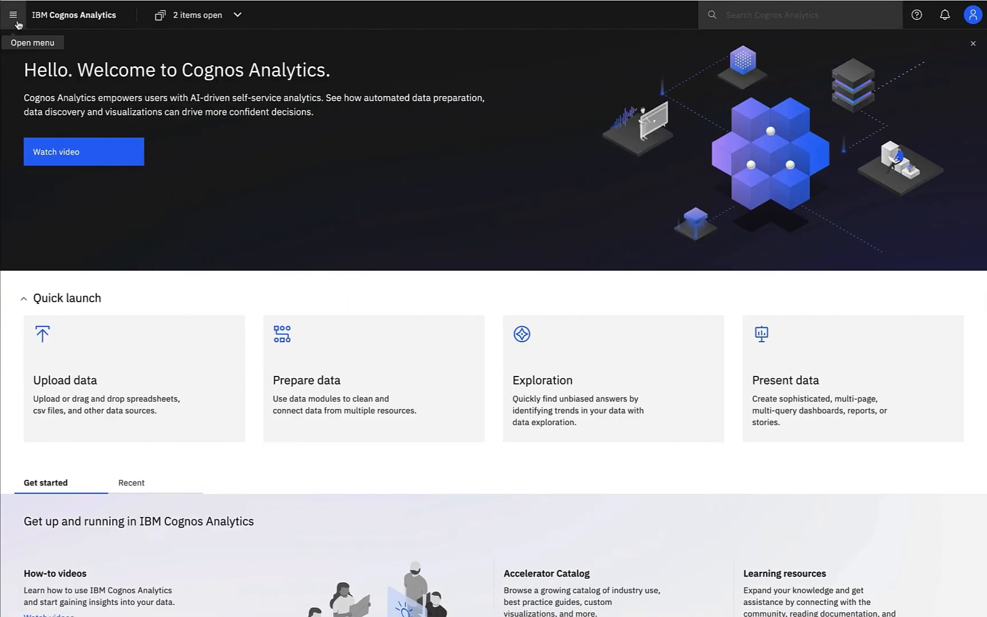
Browse the cubes of the Coffee Demo PA connection under Data server connections.
{"action": "left_click", "coordinate": [12, 14]}
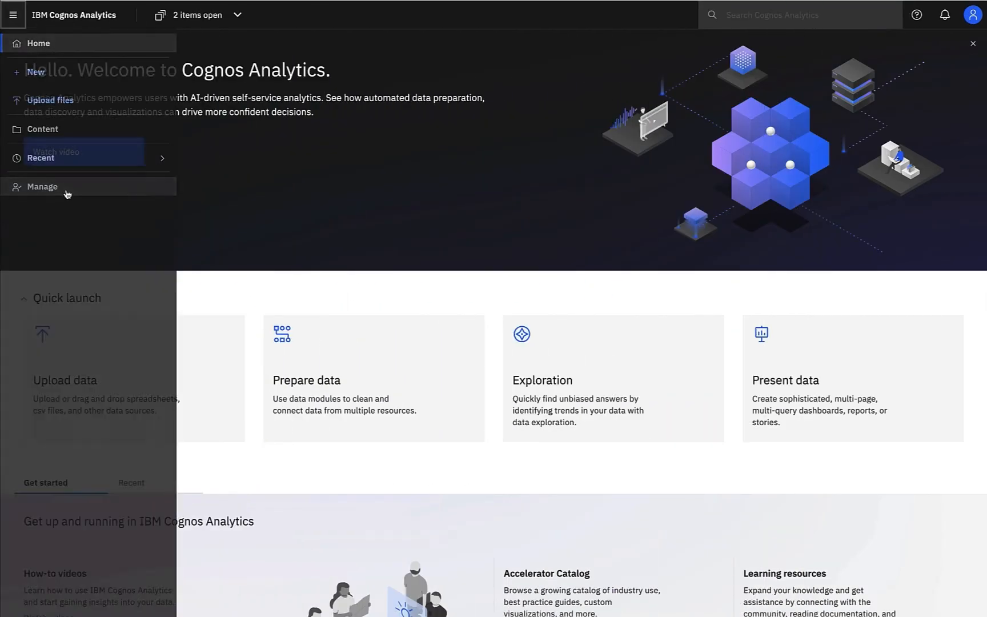
{"action": "left_click", "coordinate": [42, 187]}
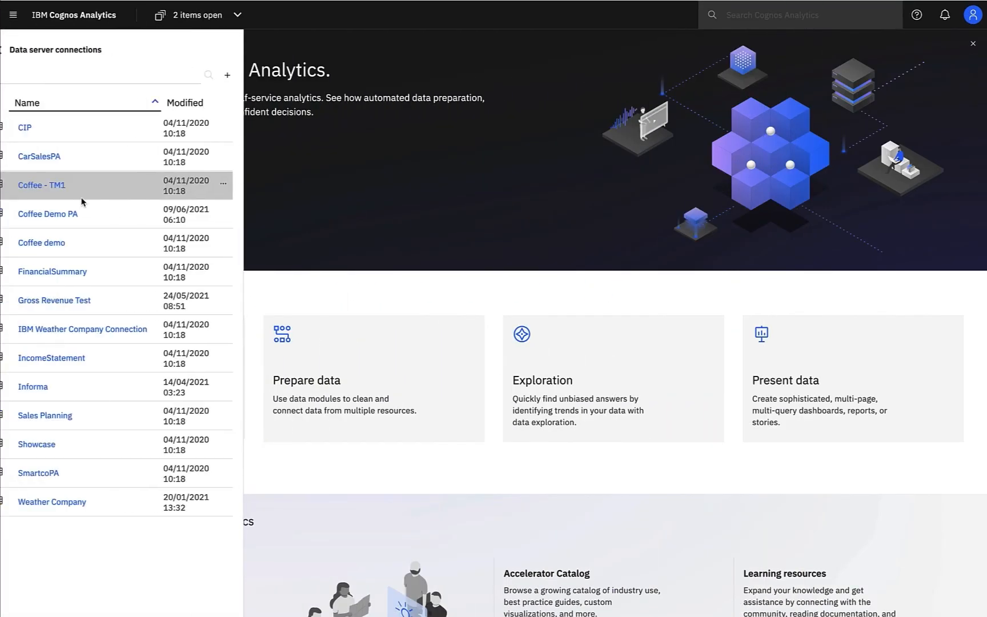
{"action": "left_click", "coordinate": [47, 214]}
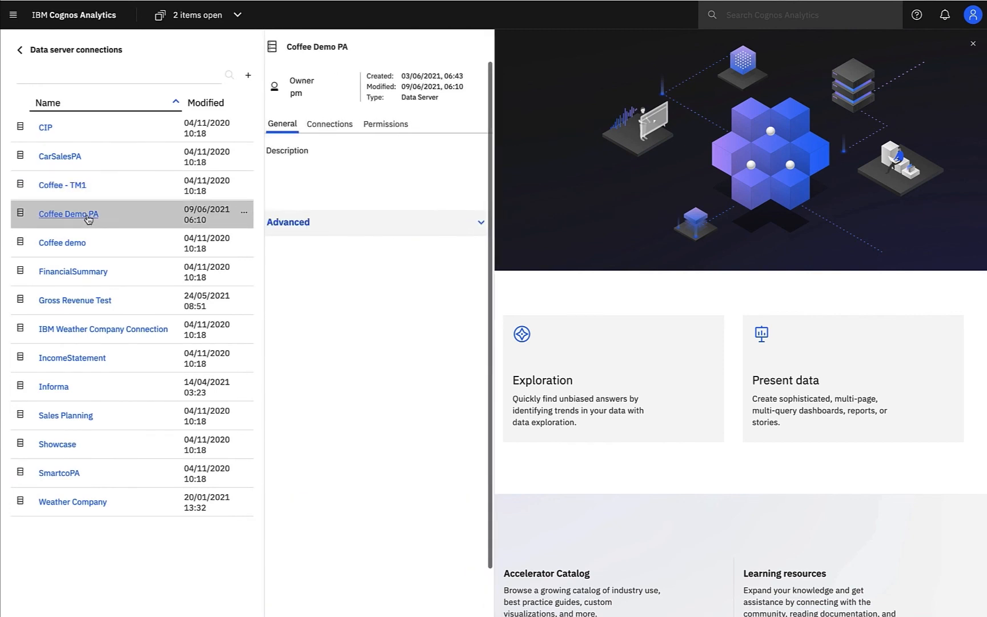
{"action": "left_click", "coordinate": [333, 124]}
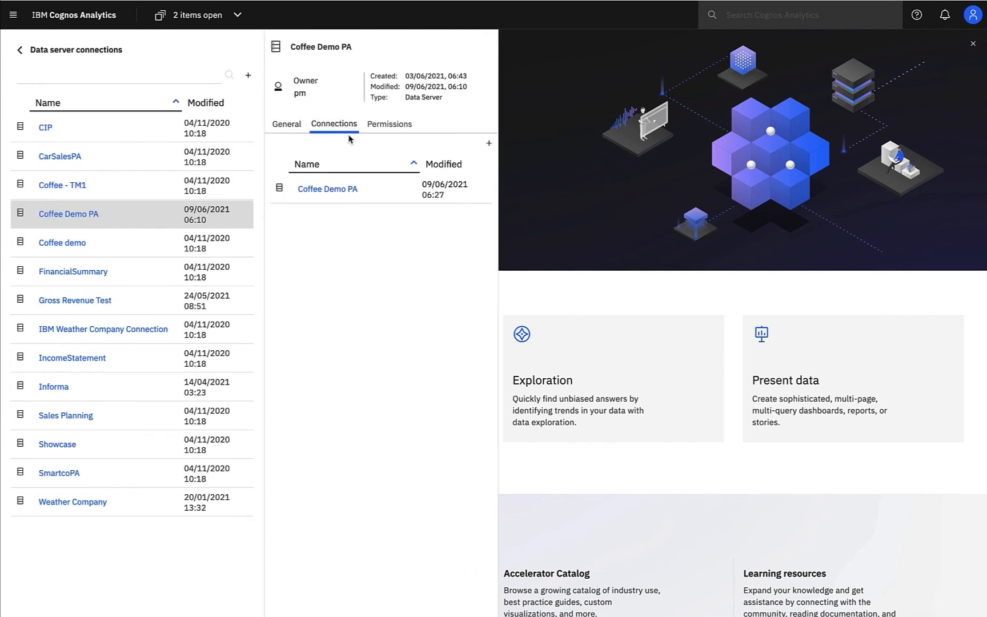
{"action": "left_click", "coordinate": [327, 189]}
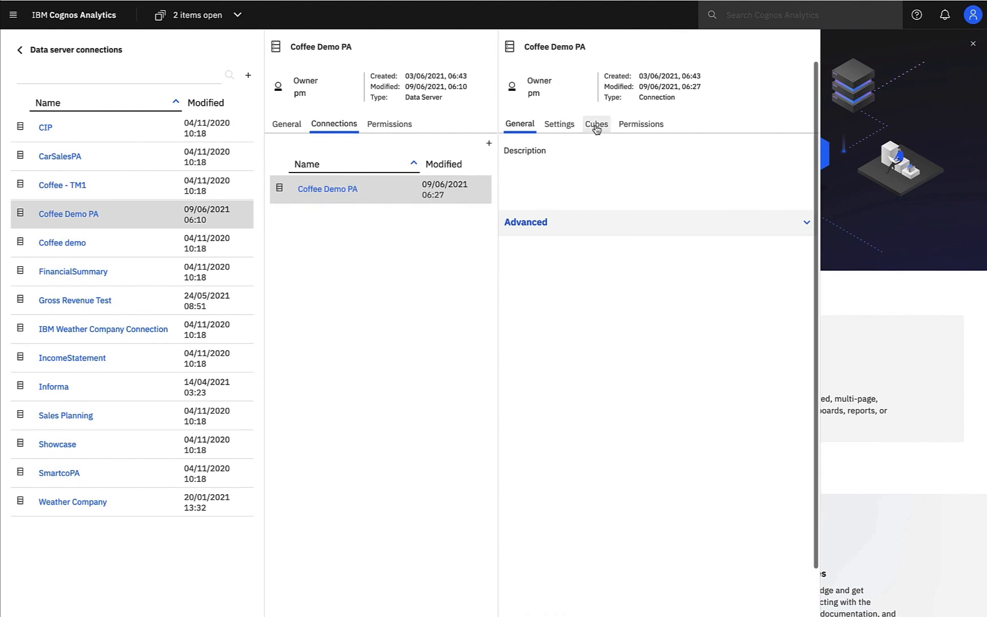
{"action": "left_click", "coordinate": [595, 124]}
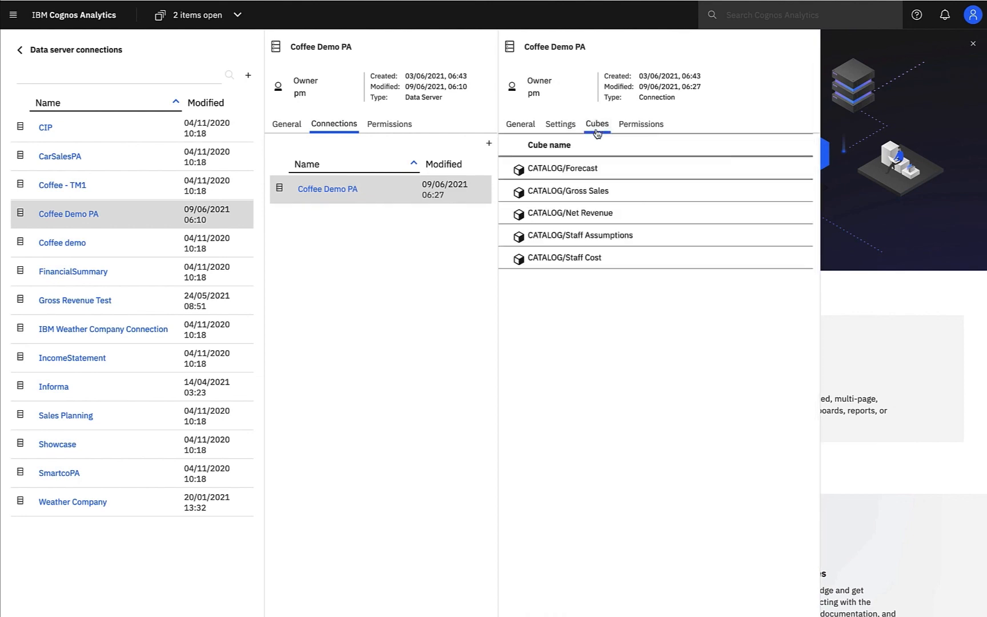
{"action": "mouse_move", "coordinate": [807, 220]}
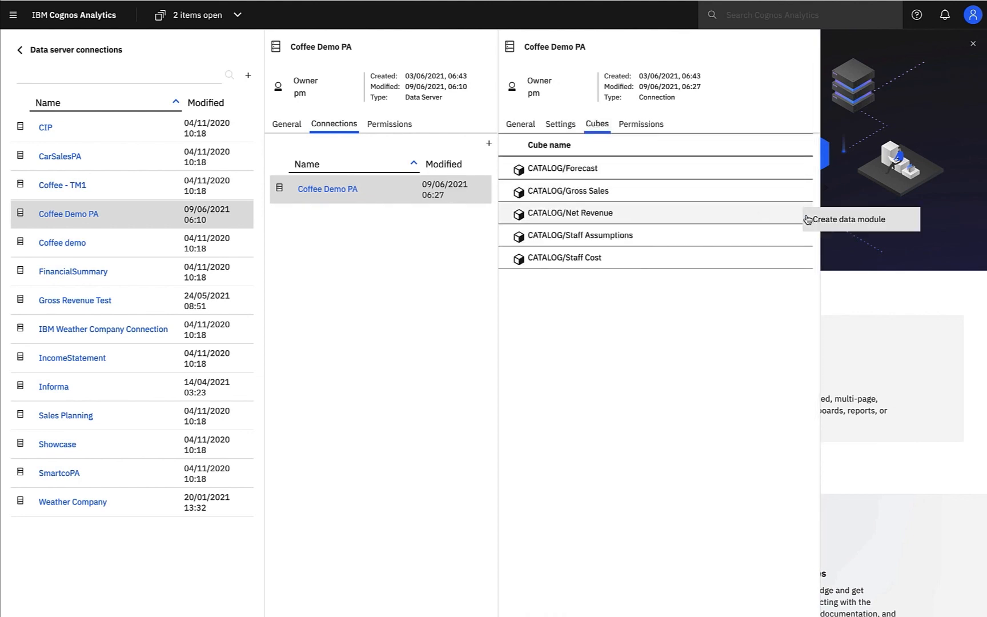
Cancel the Net Revenue data module and edit the blank Building a Dashboard tab.
{"action": "left_click", "coordinate": [851, 220]}
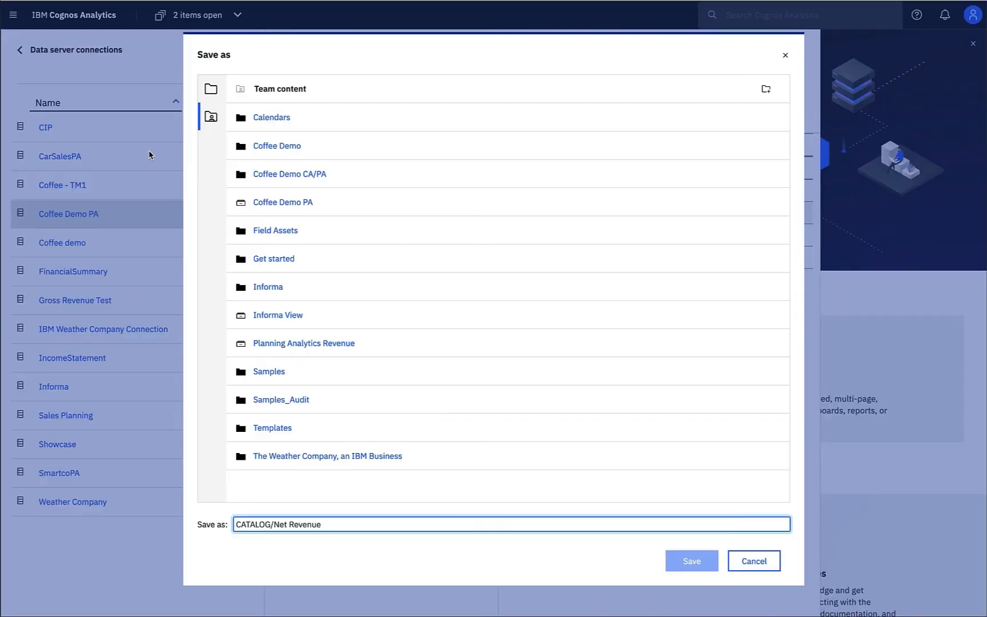
{"action": "left_click", "coordinate": [690, 560]}
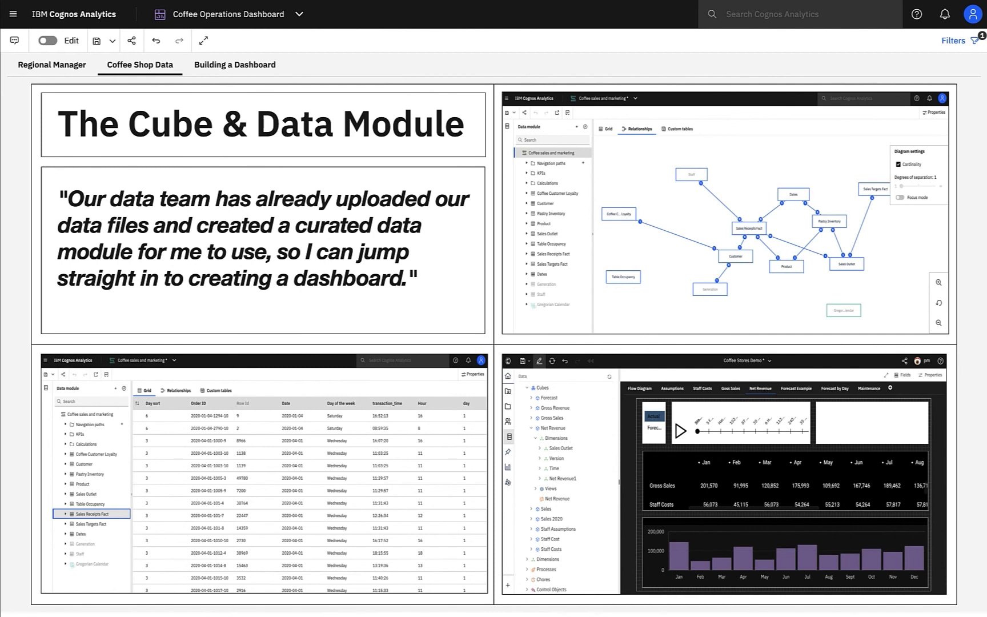
{"action": "left_click", "coordinate": [234, 64]}
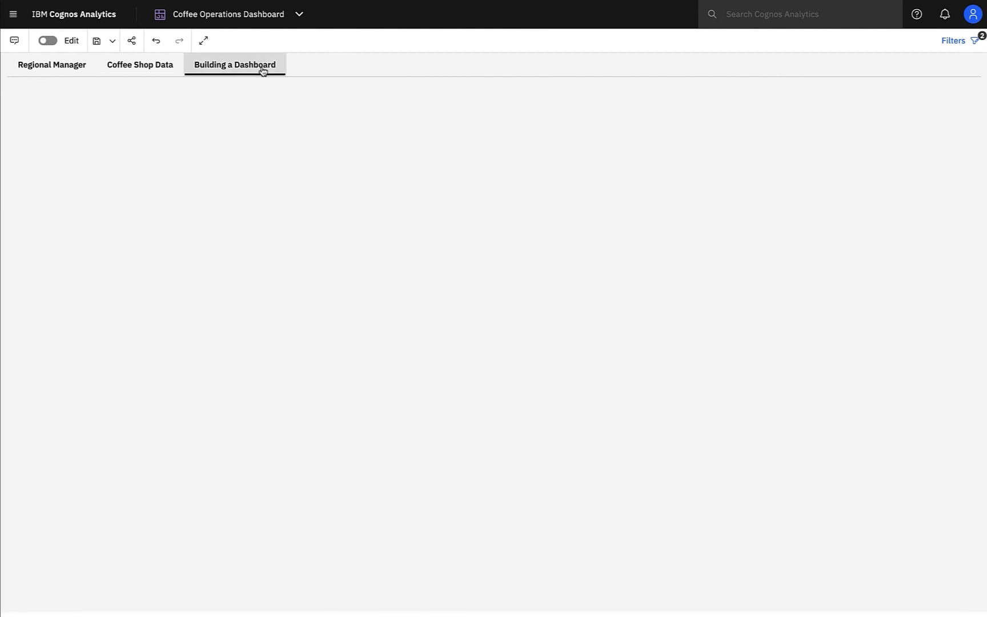
{"action": "left_click", "coordinate": [47, 40]}
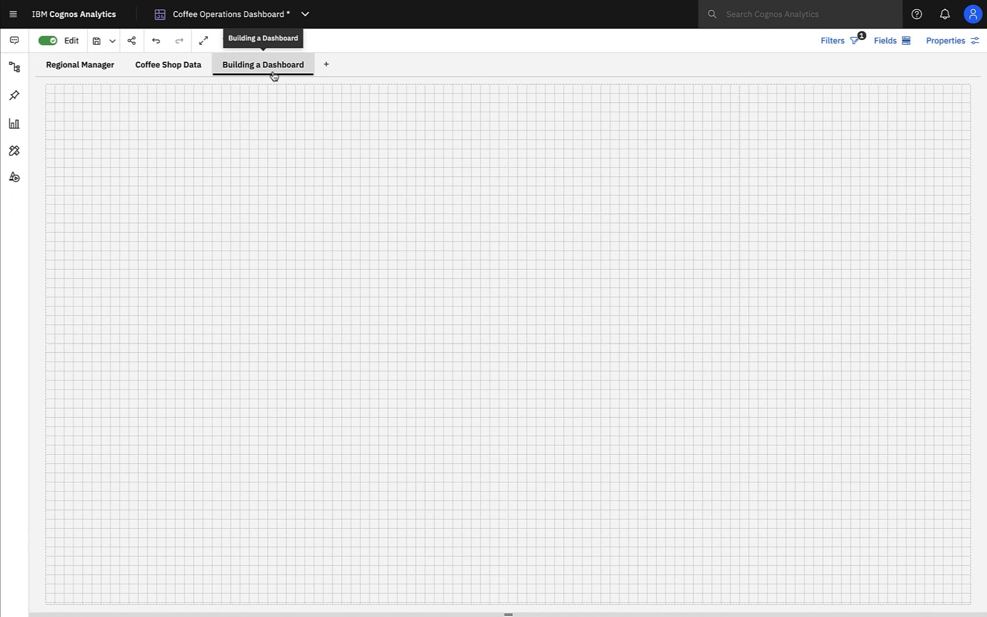
Expand the KPIs folder in the dashboard's data sources panel.
{"action": "left_click", "coordinate": [14, 67]}
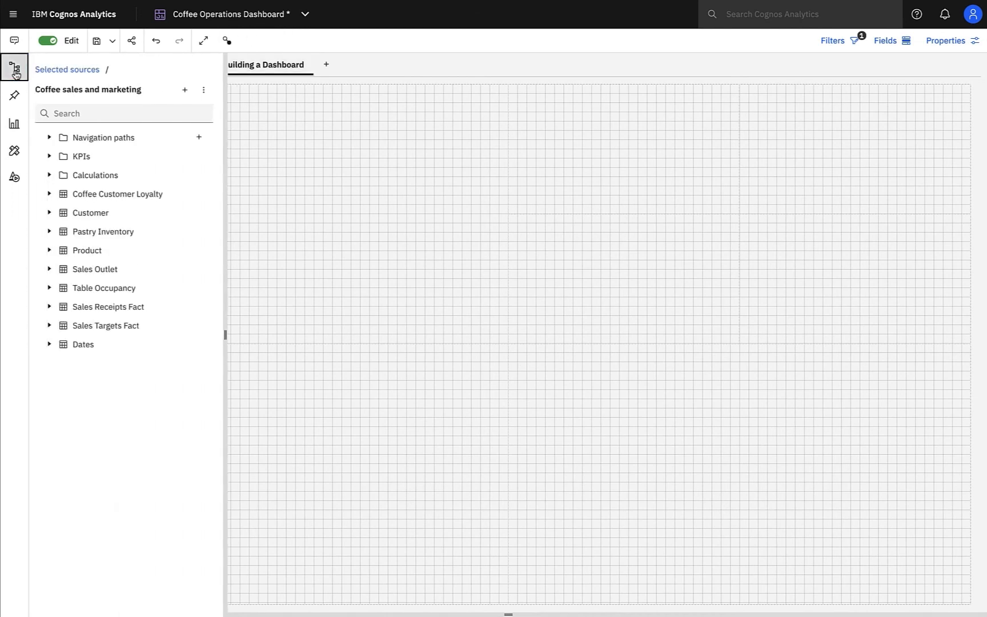
{"action": "left_click", "coordinate": [49, 156]}
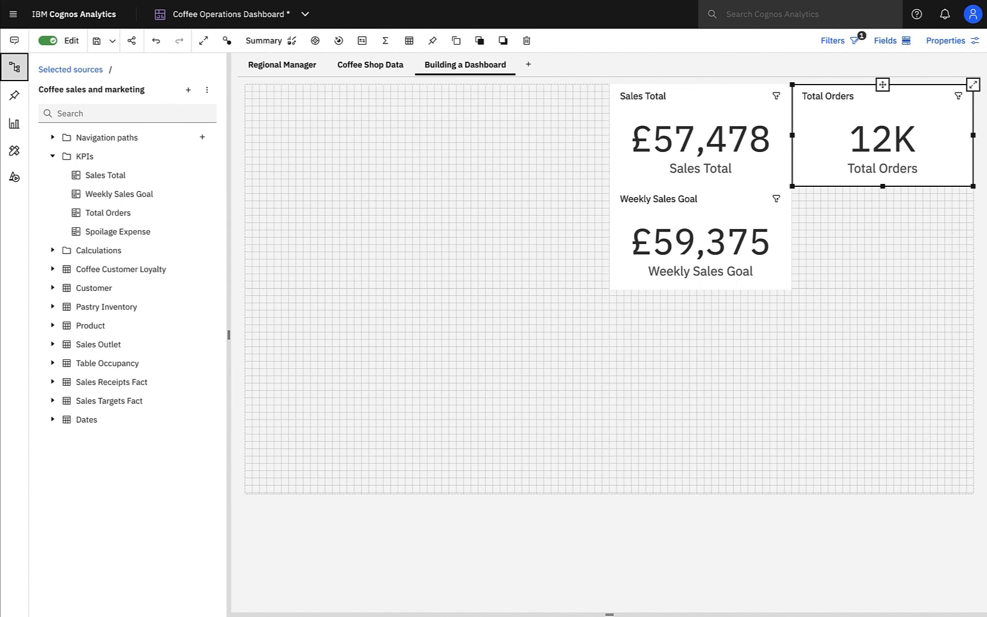
Format the Total Orders value as Number so it reads 11,954.
{"action": "right_click", "coordinate": [872, 145]}
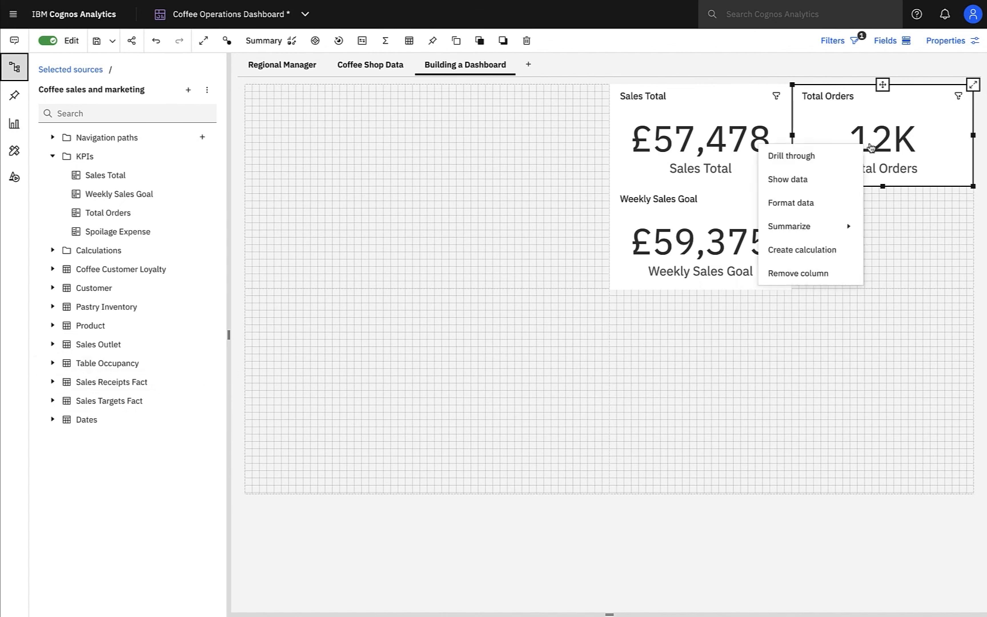
{"action": "left_click", "coordinate": [790, 202]}
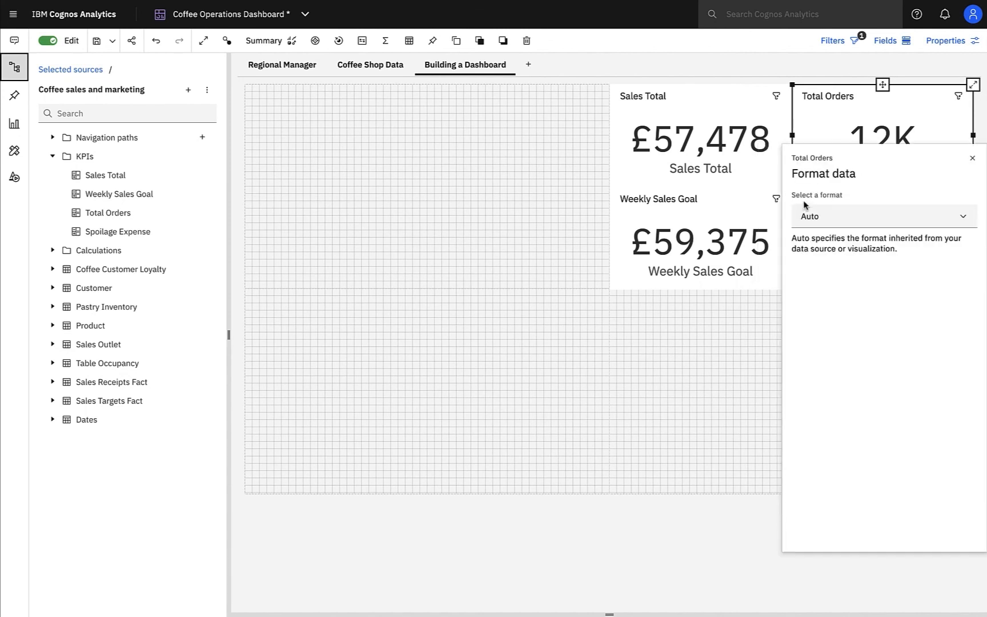
{"action": "left_click", "coordinate": [883, 216]}
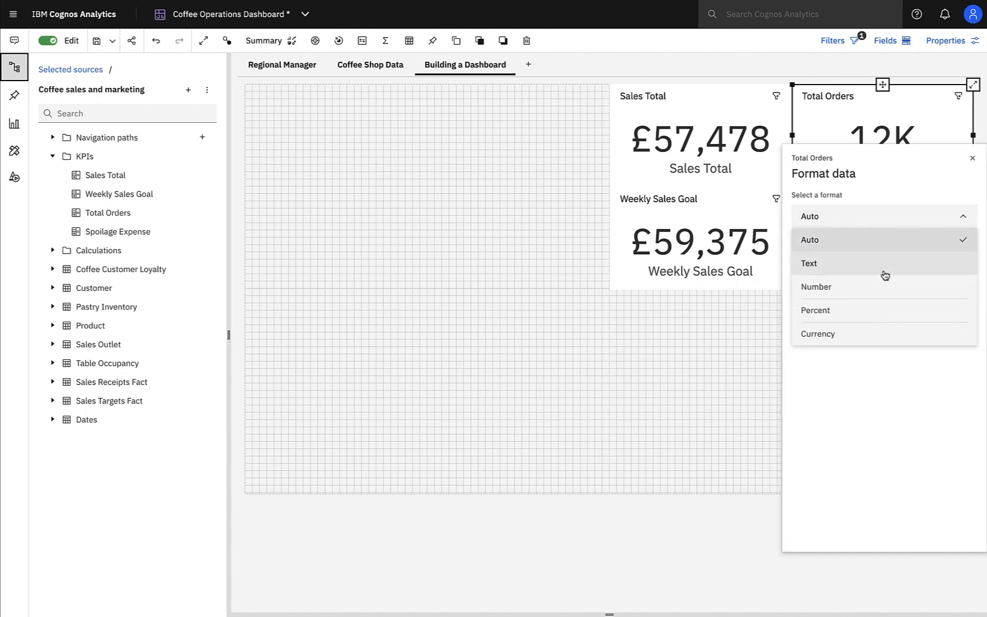
{"action": "left_click", "coordinate": [816, 286]}
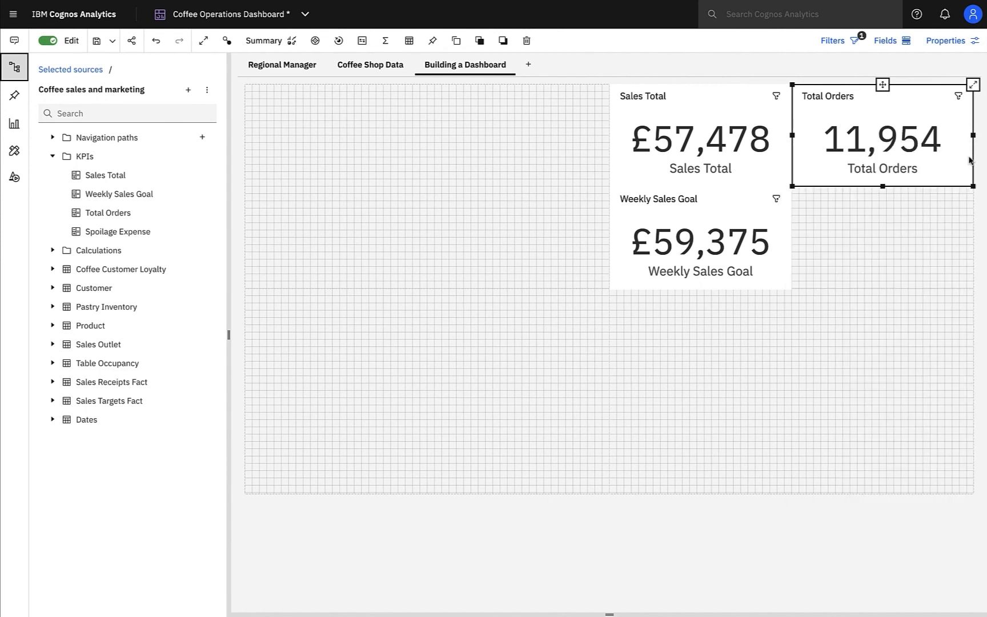
{"action": "mouse_move", "coordinate": [881, 151]}
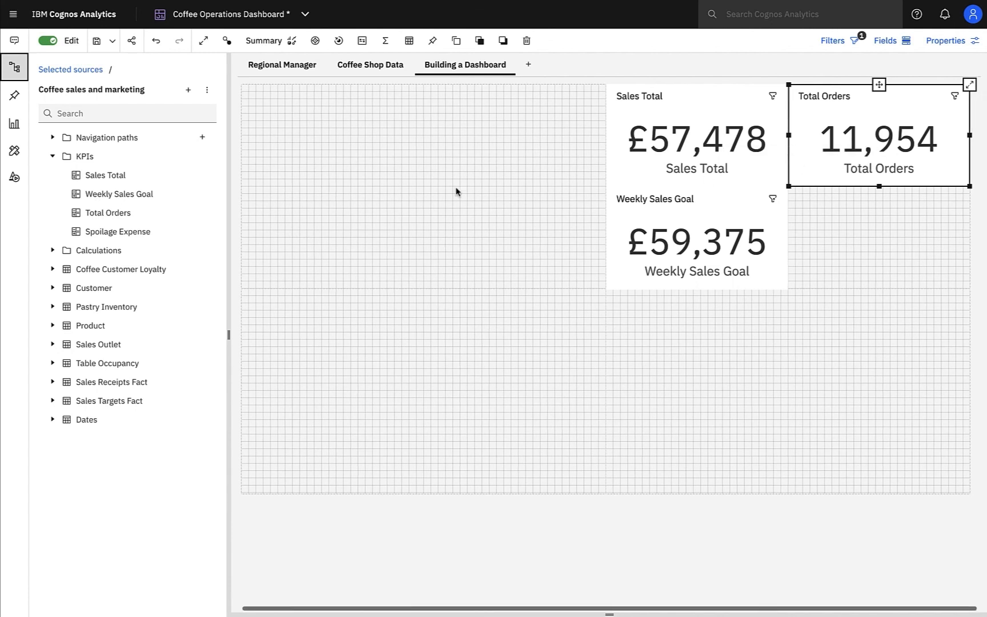
{"action": "mouse_move", "coordinate": [116, 232]}
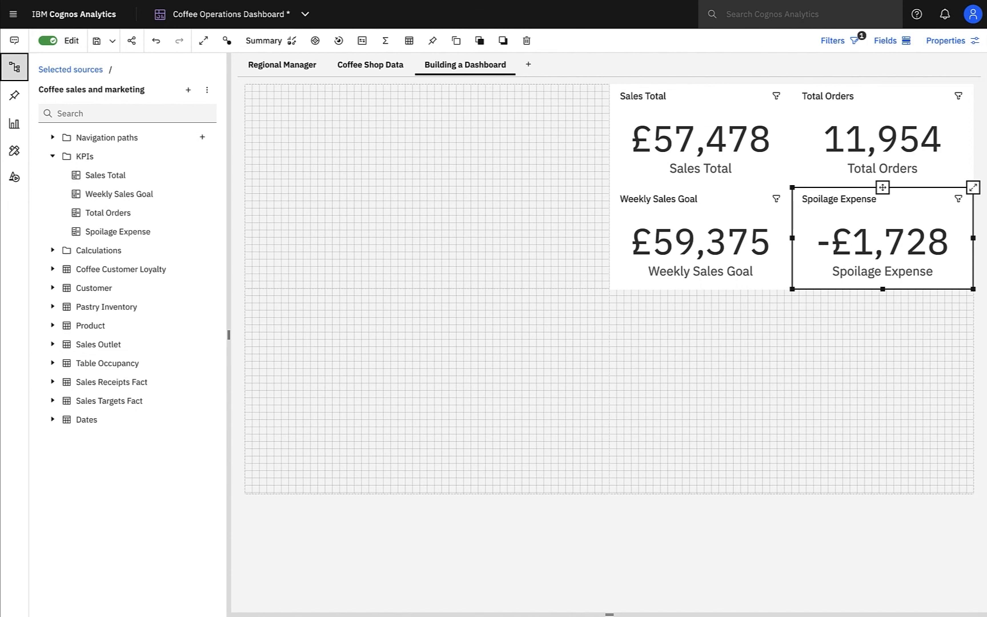
{"action": "mouse_move", "coordinate": [14, 43]}
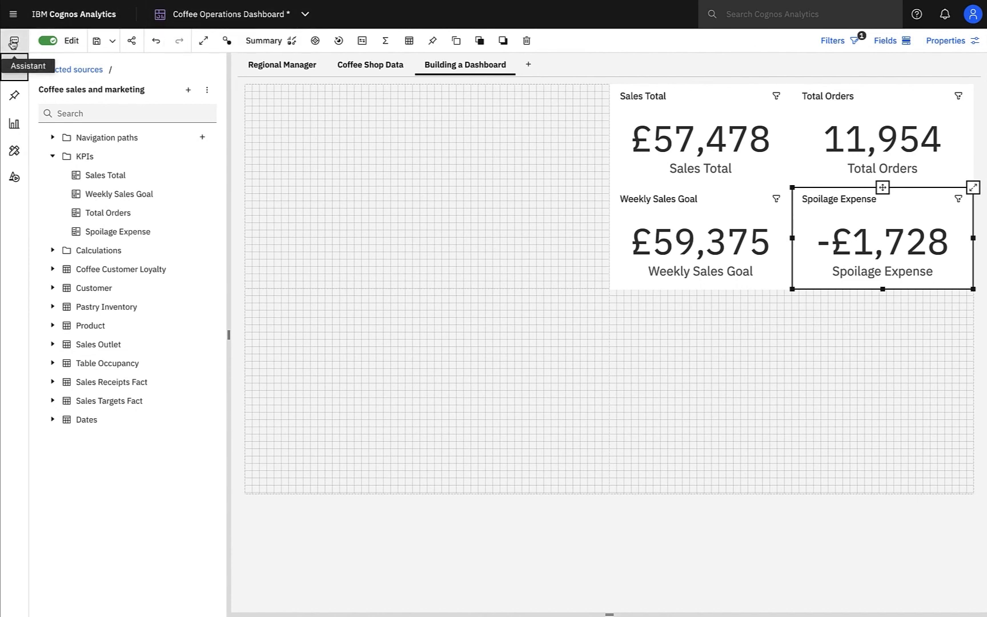
Ask the Assistant for help and scroll through its welcome guide.
{"action": "left_click", "coordinate": [13, 41]}
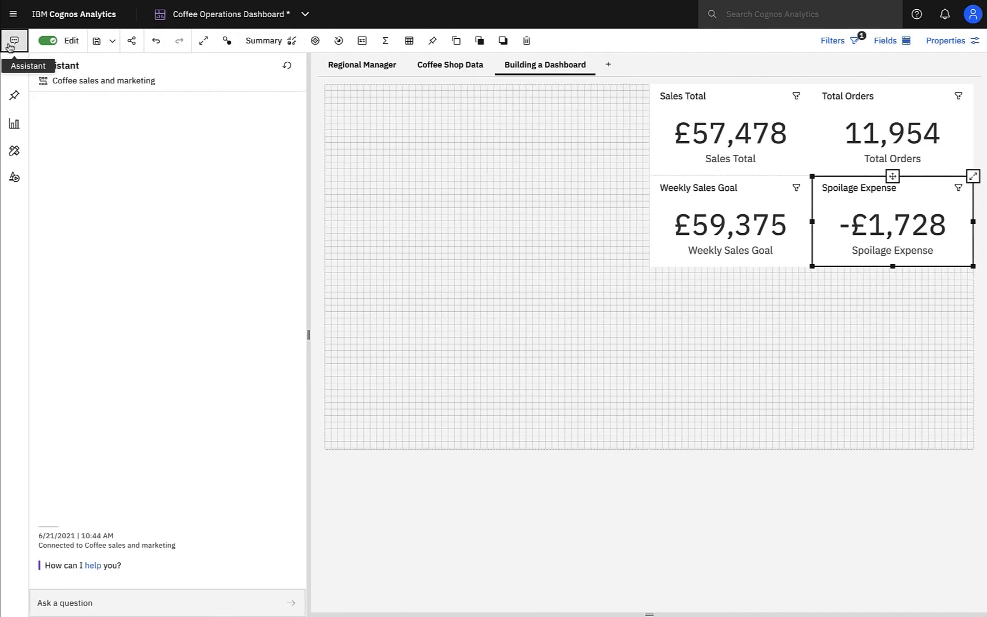
{"action": "mouse_move", "coordinate": [14, 41]}
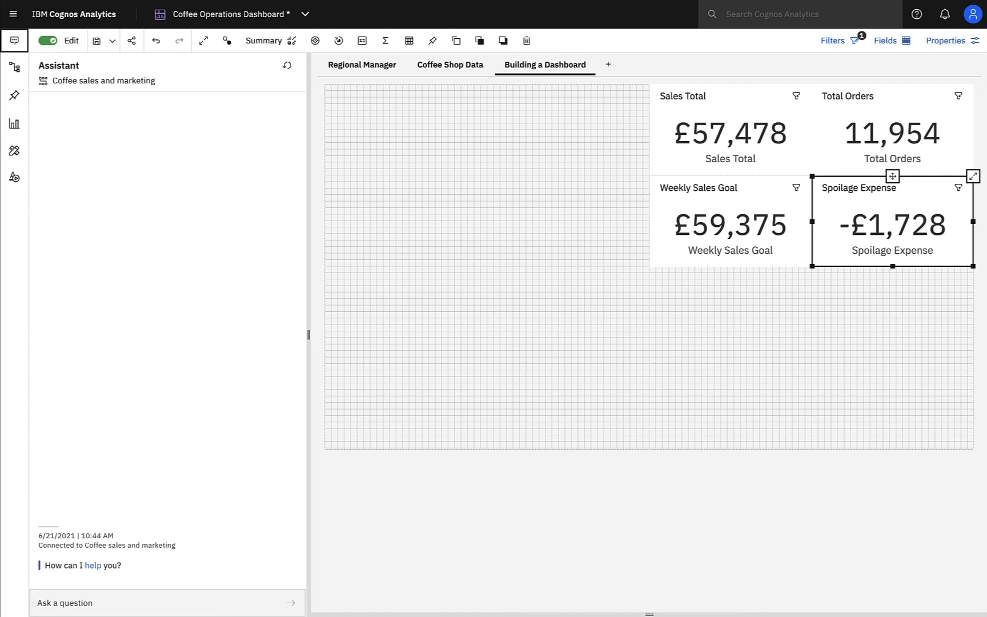
{"action": "mouse_move", "coordinate": [94, 576]}
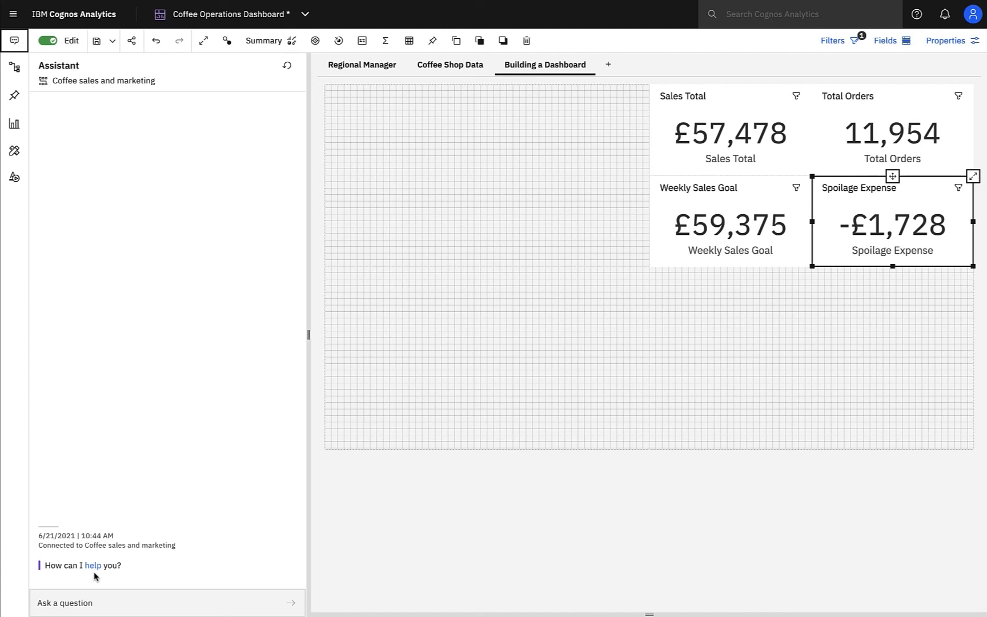
{"action": "left_click", "coordinate": [93, 565]}
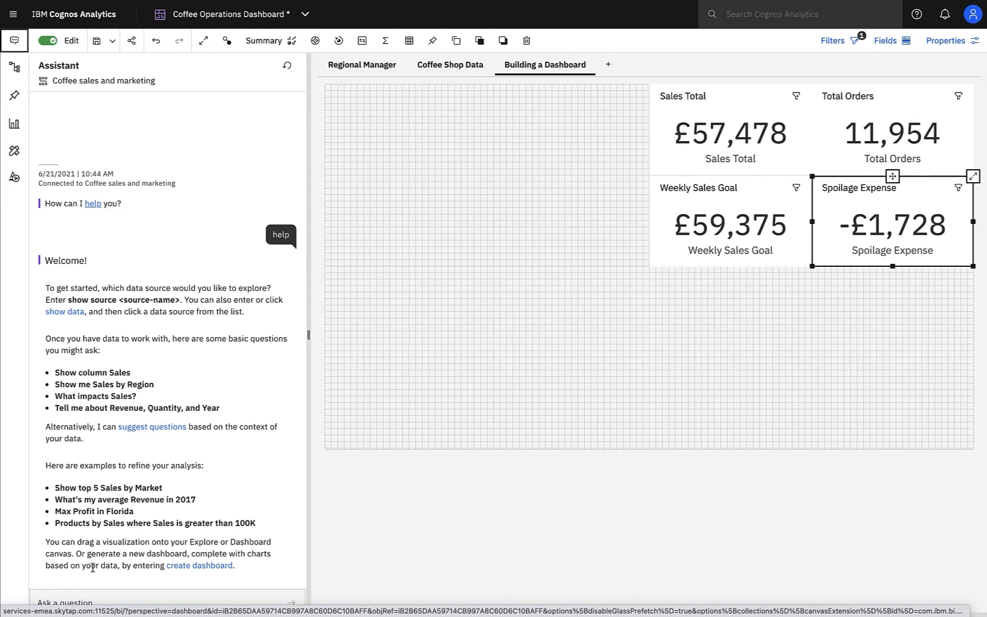
{"action": "scroll", "scroll_direction": "up", "scroll_amount": 3}
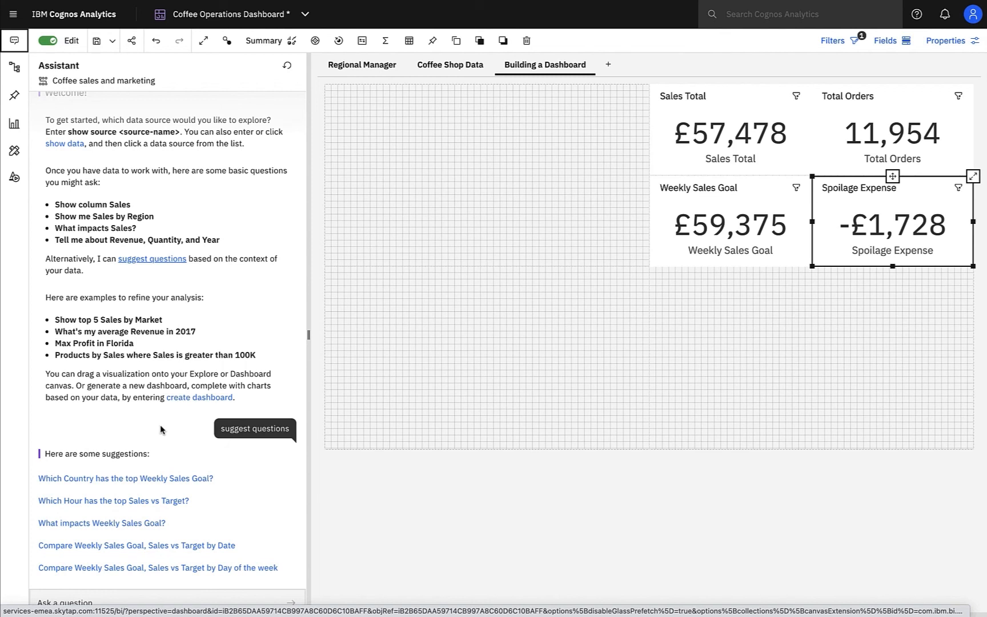
{"action": "mouse_move", "coordinate": [142, 460]}
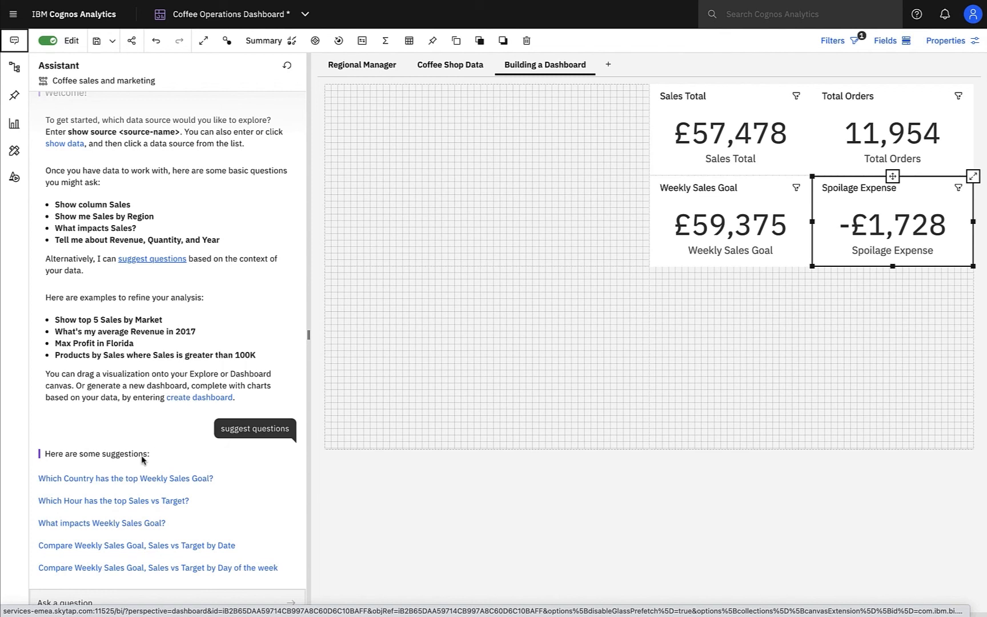
{"action": "mouse_move", "coordinate": [113, 500]}
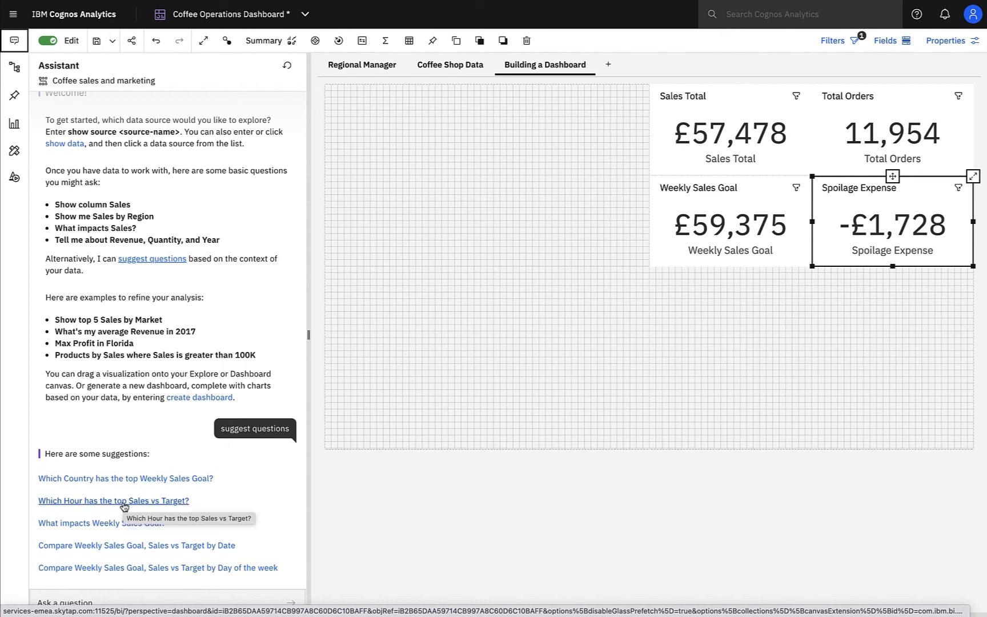
Ask which hour tops Sales vs Target, viewing the chart as area then box plot.
{"action": "left_click", "coordinate": [113, 500]}
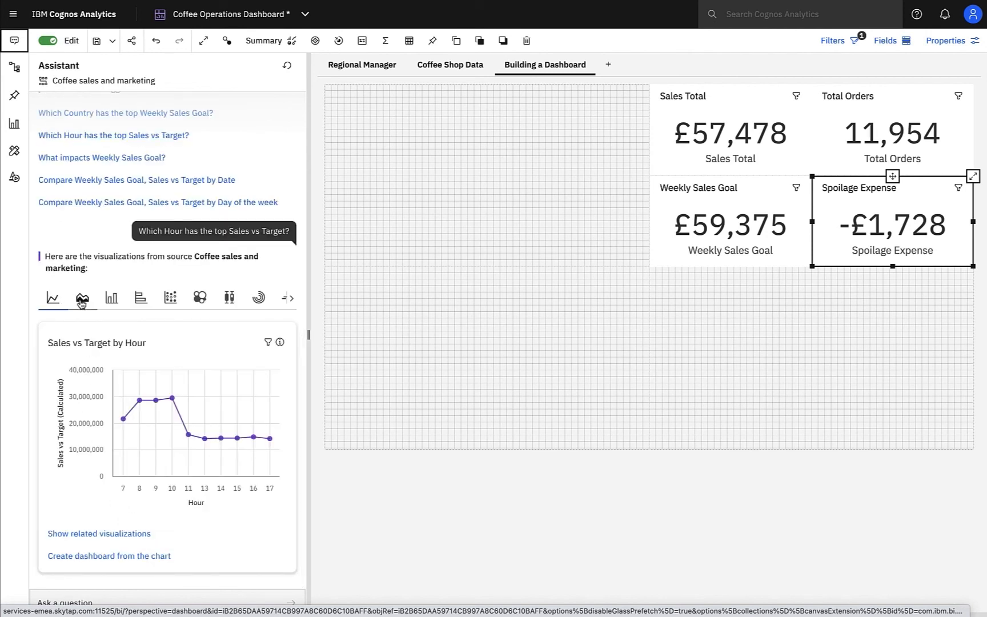
{"action": "left_click", "coordinate": [81, 297]}
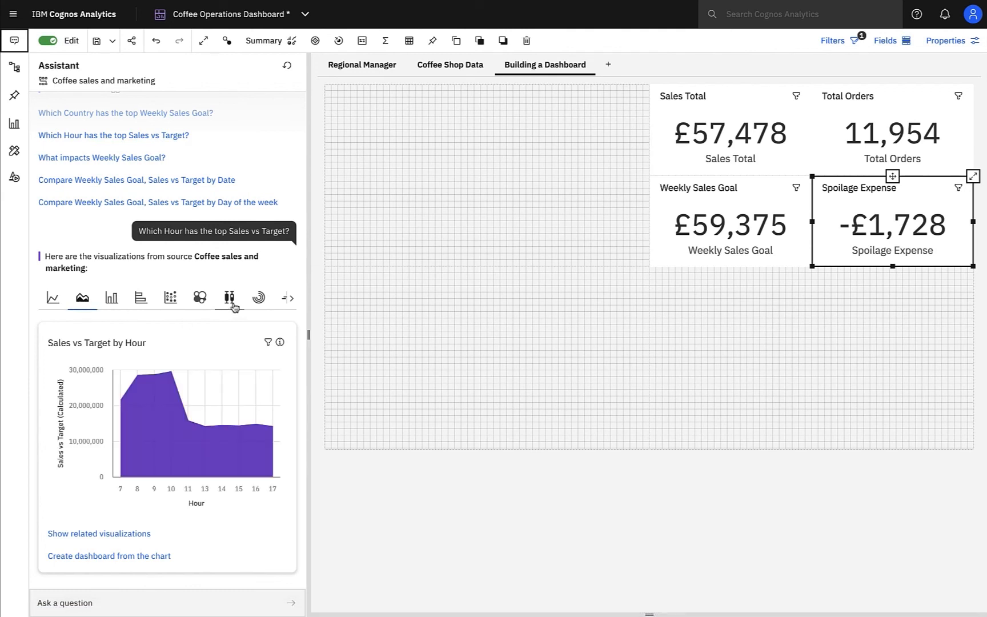
{"action": "left_click", "coordinate": [229, 297]}
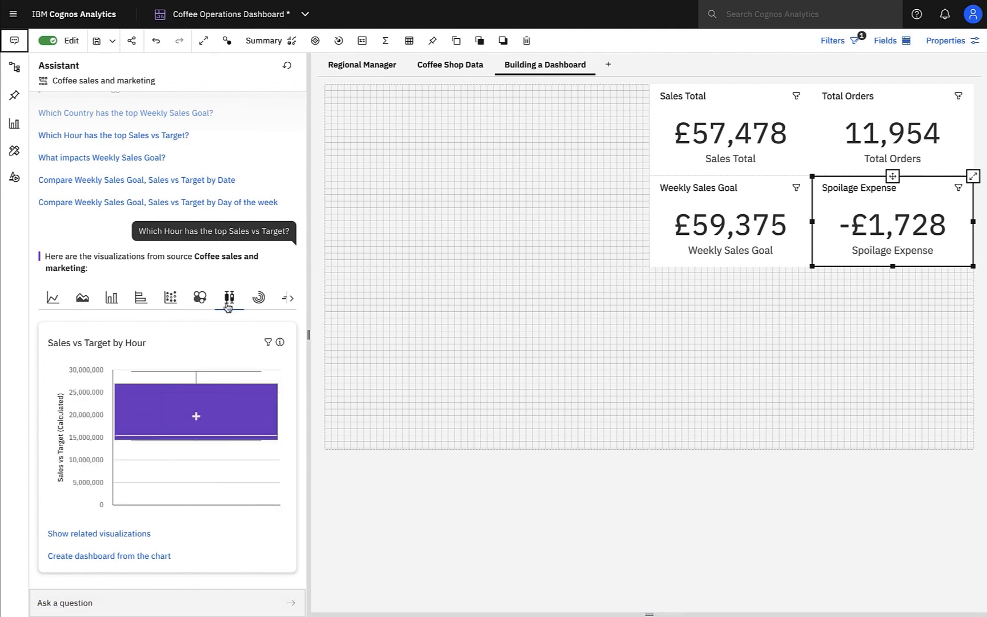
{"action": "mouse_move", "coordinate": [149, 384]}
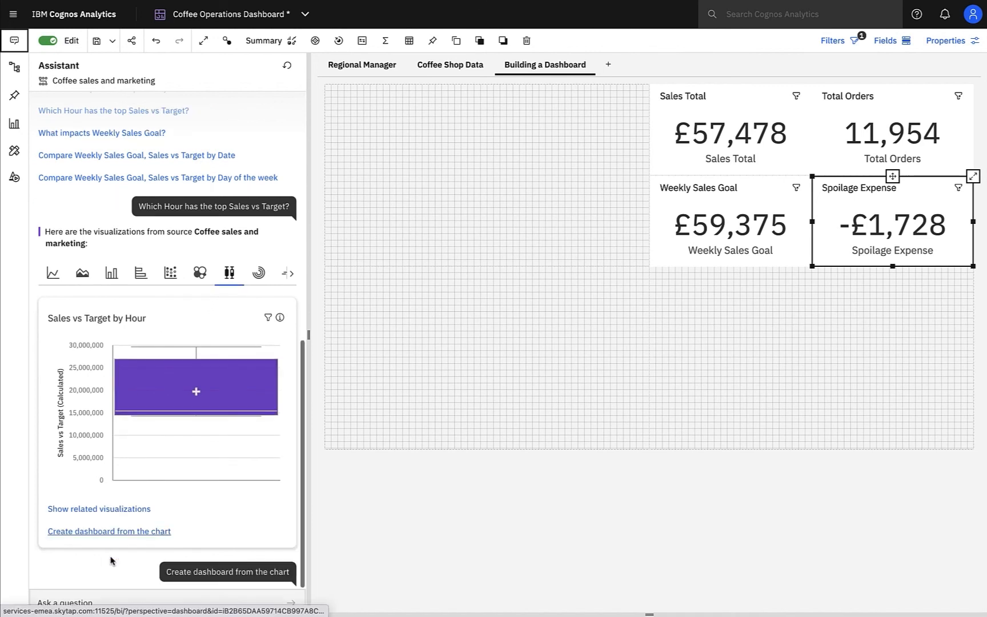
Pin the Hour tab's Food compared to Sales vs Target chart and list open dashboards.
{"action": "left_click", "coordinate": [108, 531]}
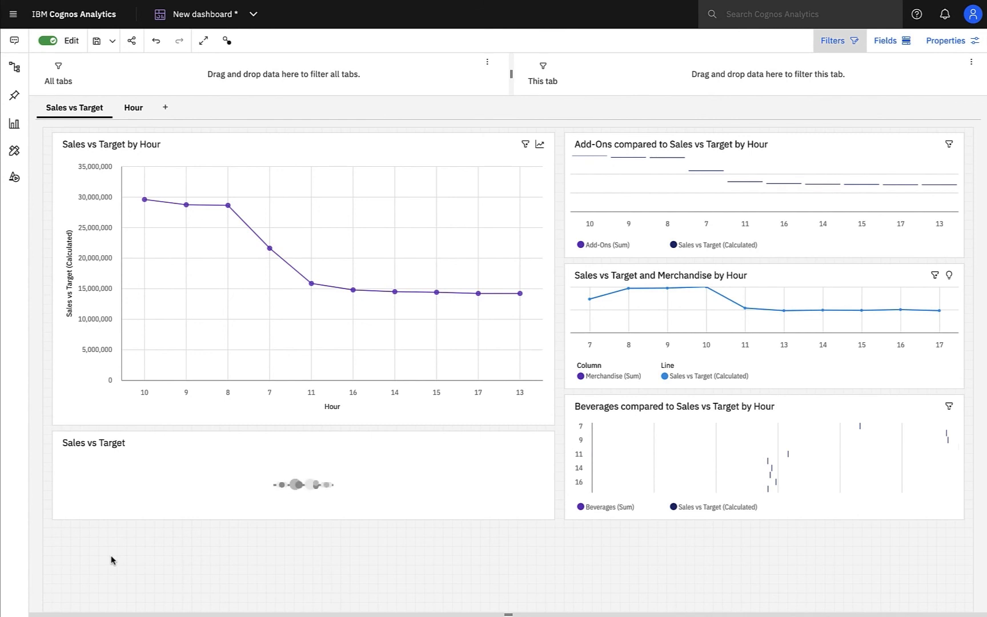
{"action": "mouse_move", "coordinate": [189, 193]}
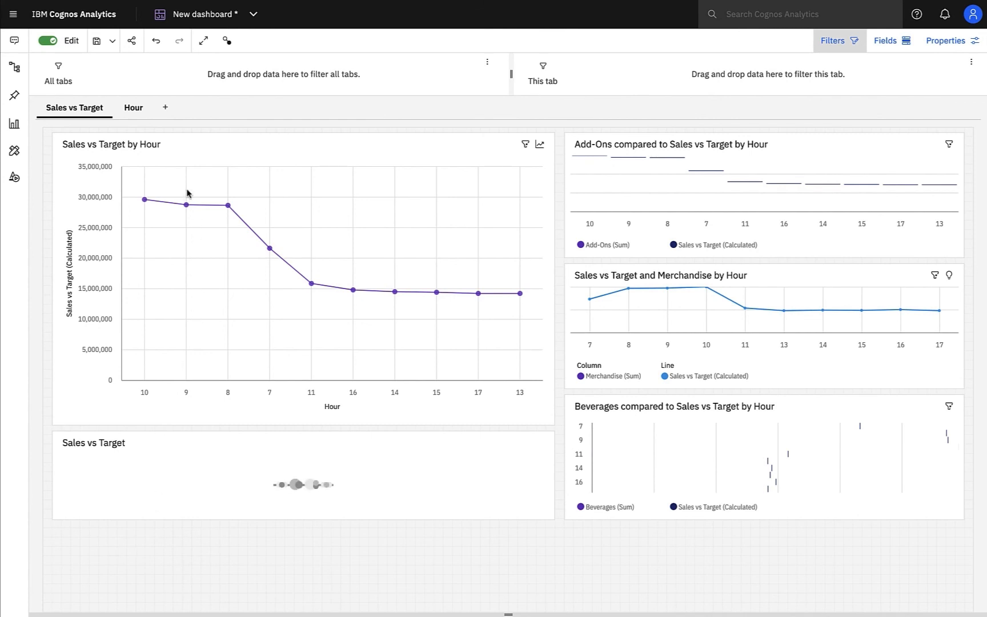
{"action": "mouse_move", "coordinate": [158, 128]}
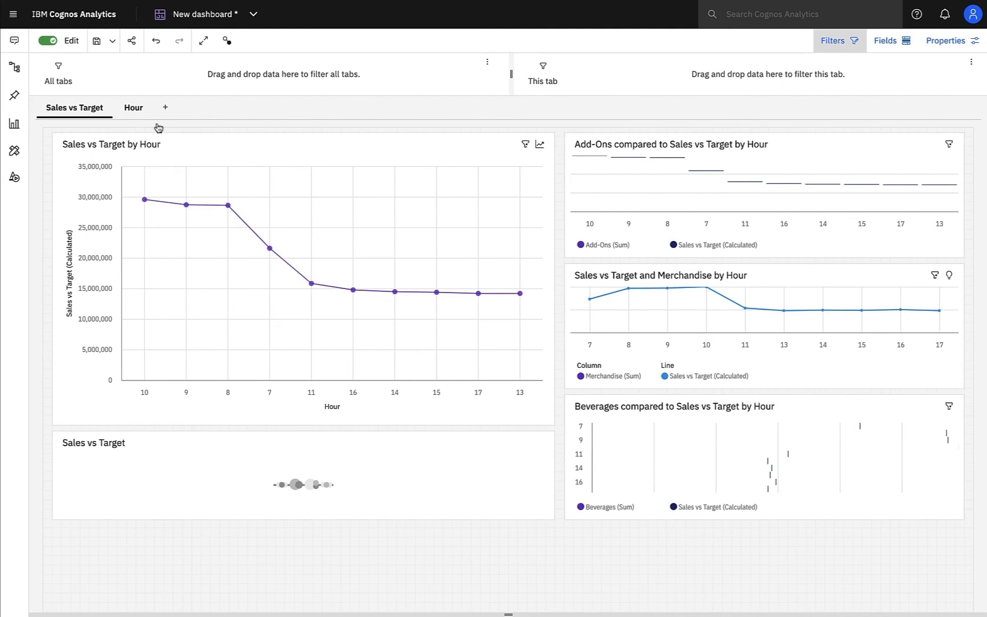
{"action": "left_click", "coordinate": [133, 107]}
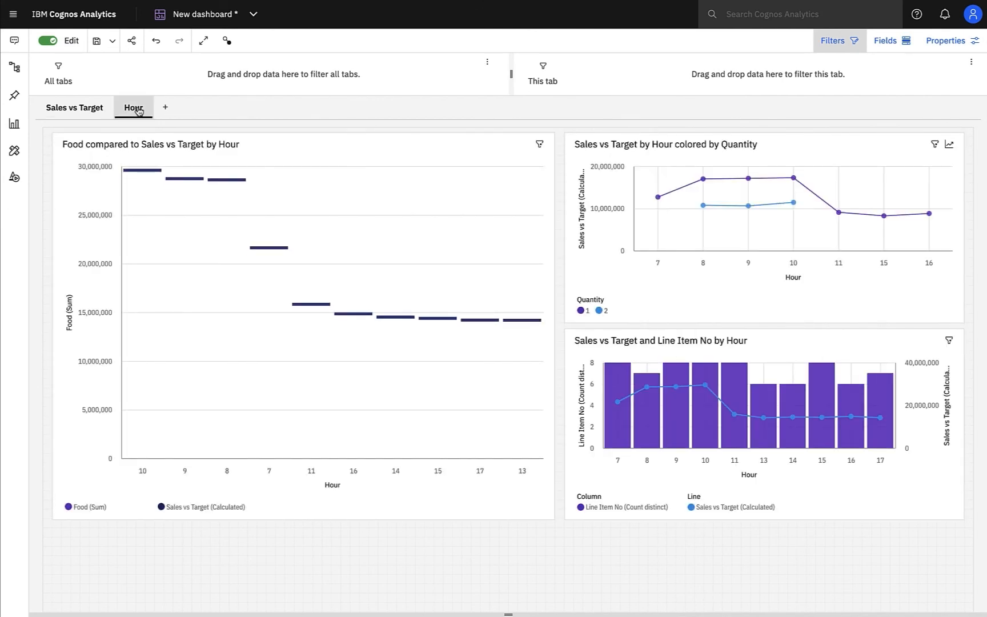
{"action": "mouse_move", "coordinate": [397, 247]}
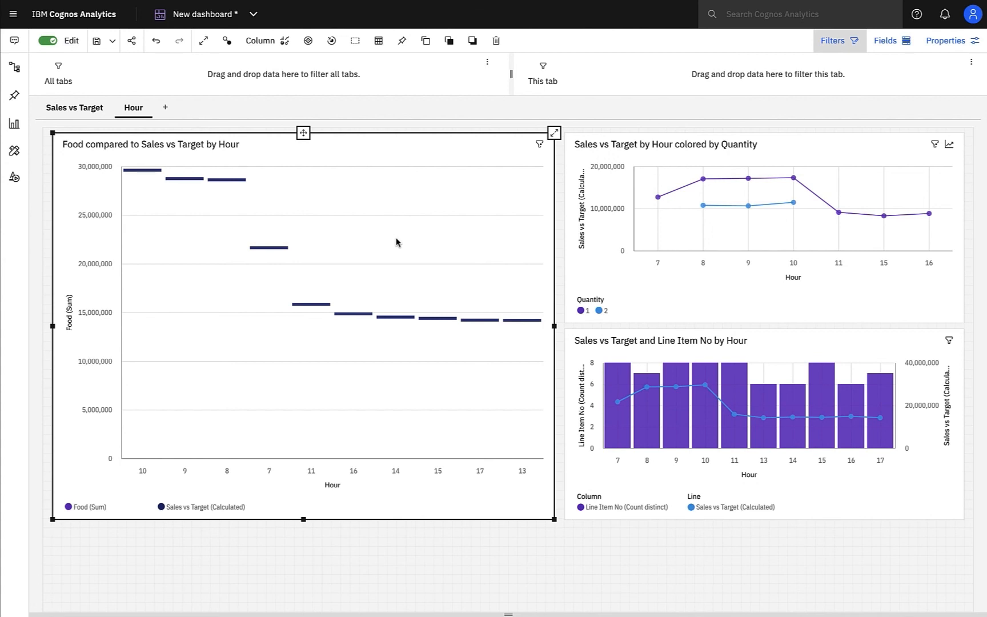
{"action": "left_click", "coordinate": [401, 40]}
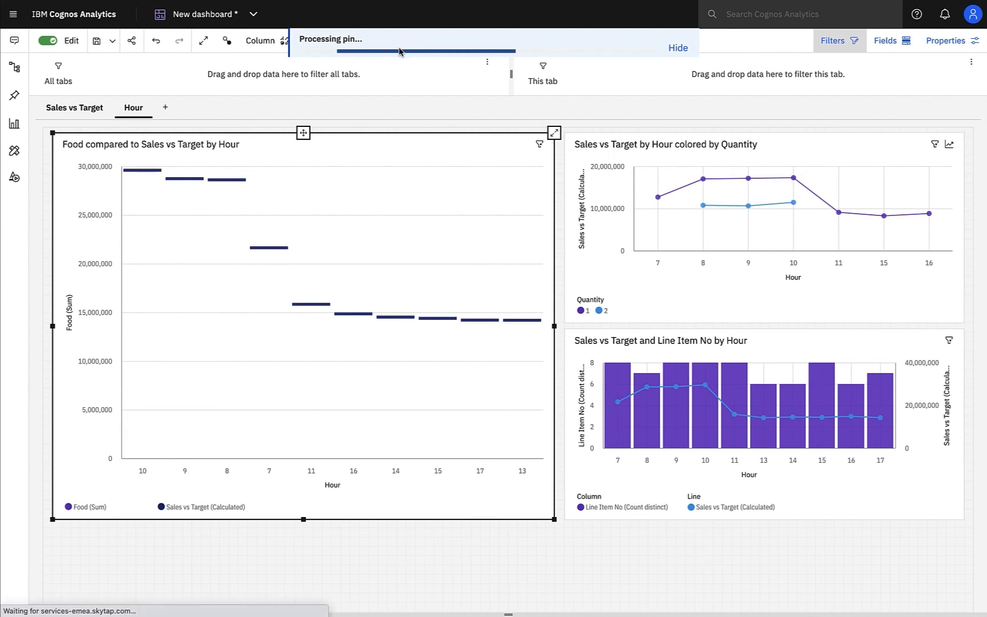
{"action": "left_click", "coordinate": [253, 13]}
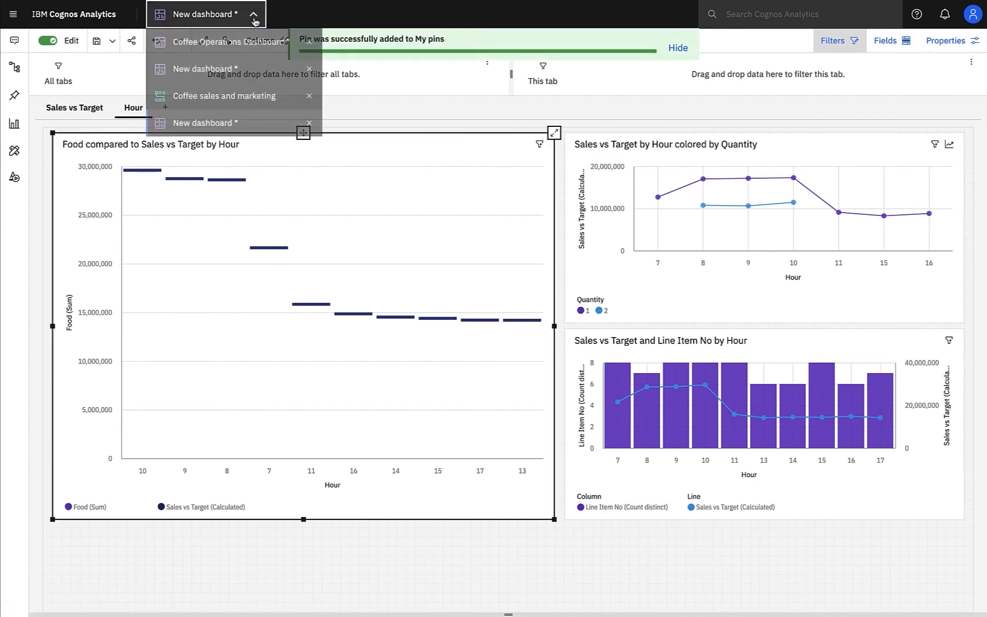
On Coffee Operations Dashboard, ask the Assistant 'tell me about sales by Store Address'.
{"action": "left_click", "coordinate": [220, 42]}
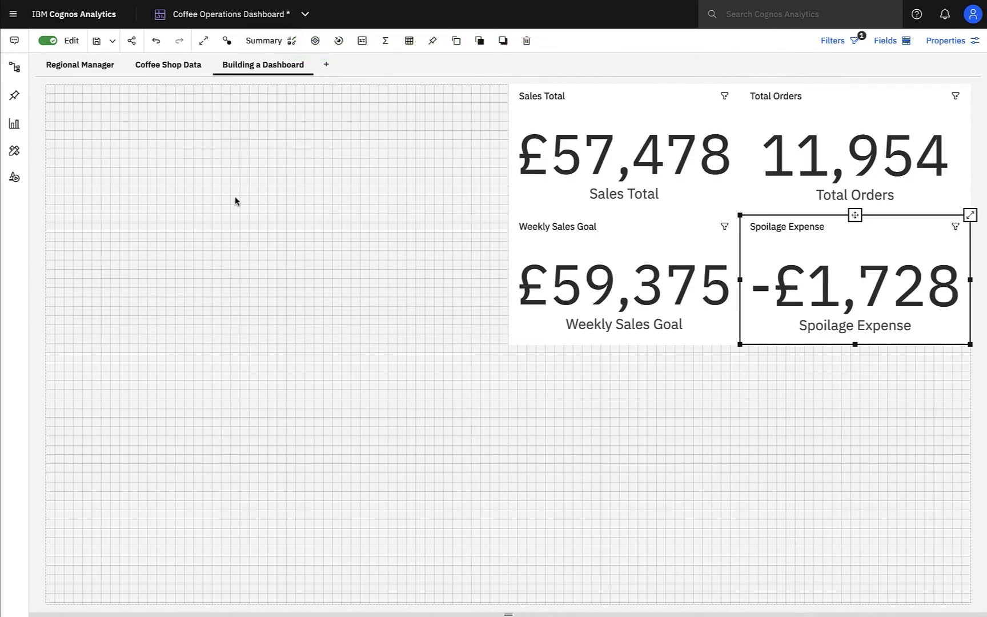
{"action": "left_click", "coordinate": [14, 40]}
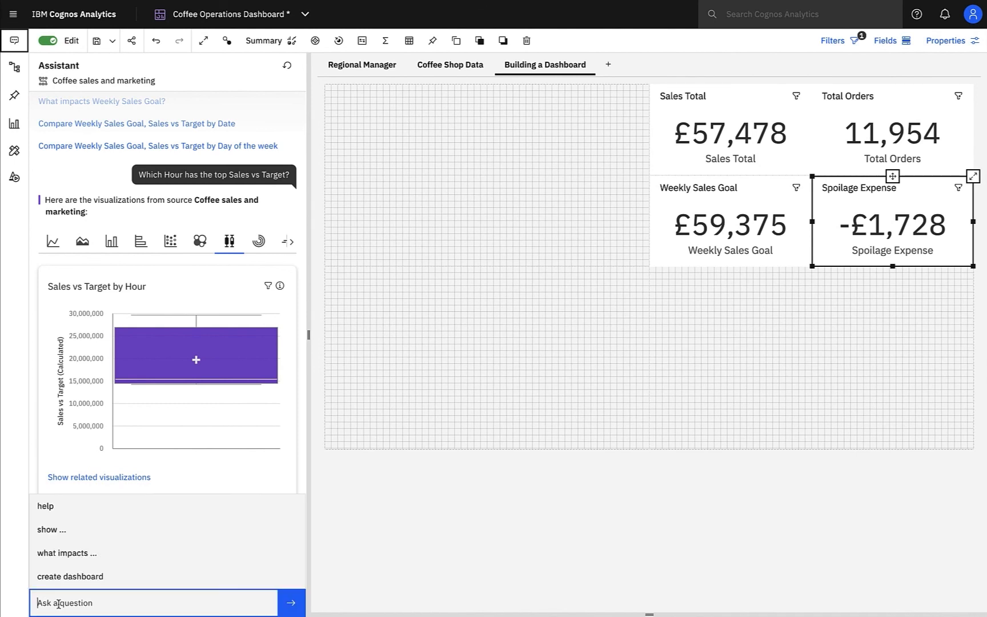
{"action": "type", "text": "tell"}
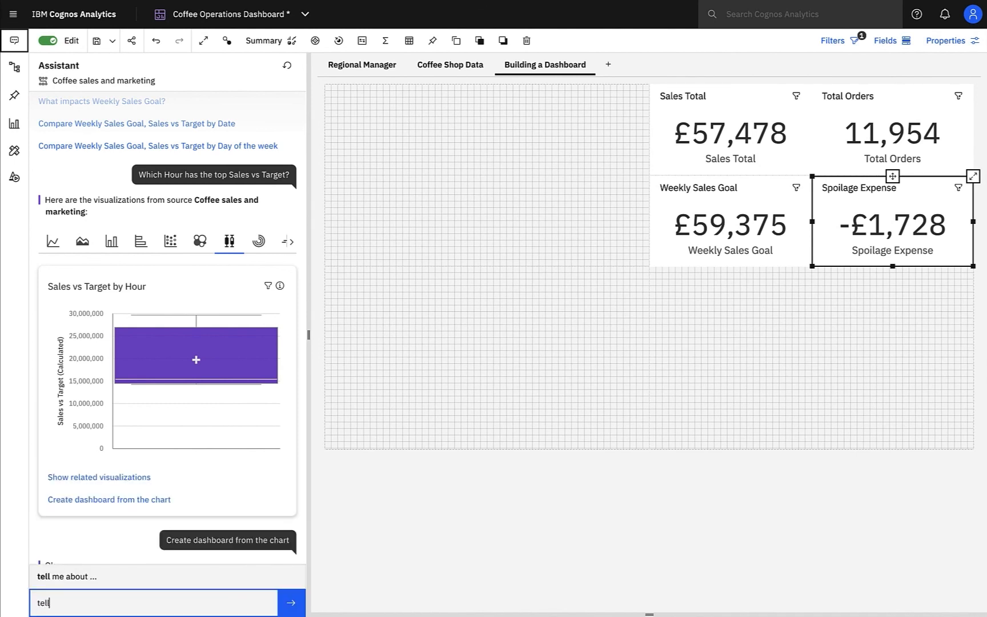
{"action": "type", "text": "me ab"}
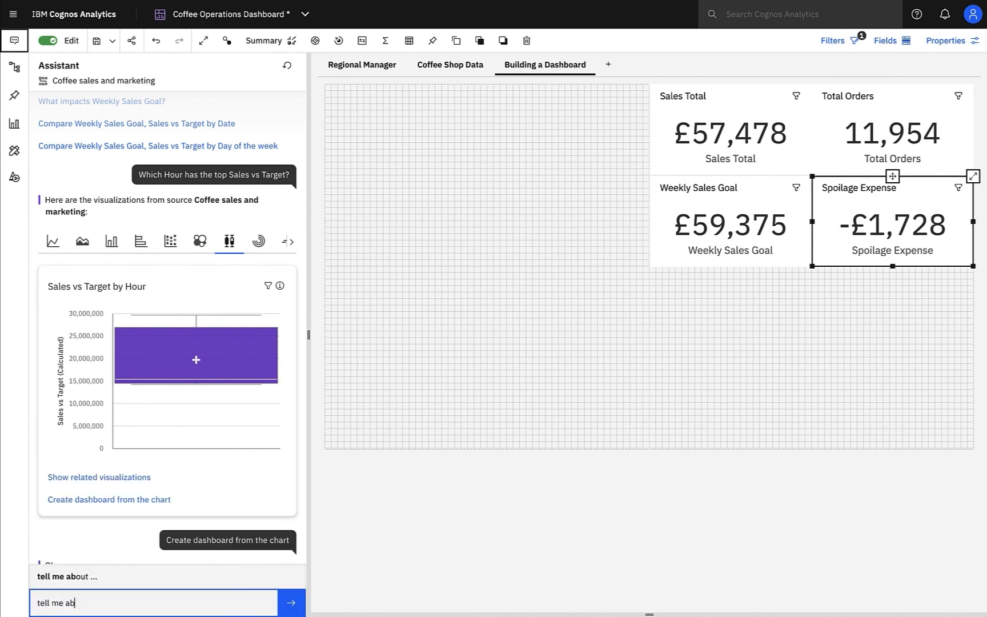
{"action": "type", "text": "out sales by store"}
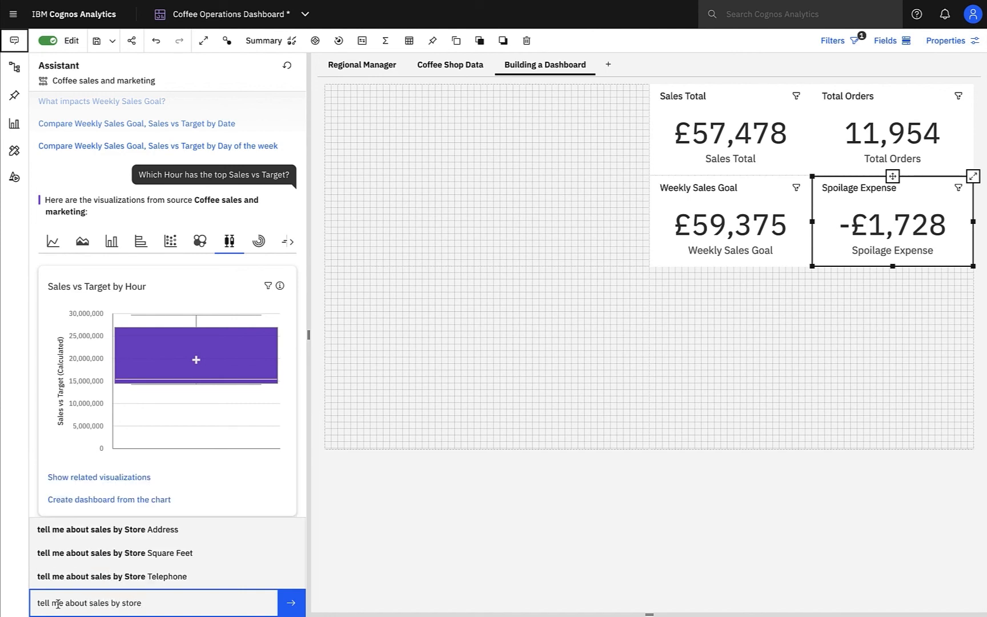
{"action": "left_click", "coordinate": [107, 529]}
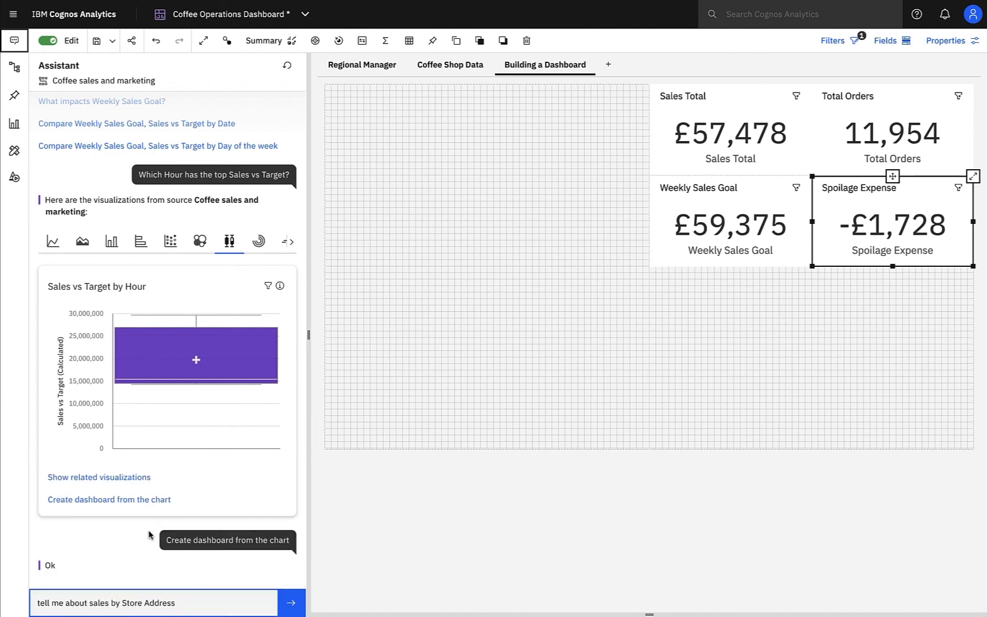
{"action": "left_click", "coordinate": [290, 603]}
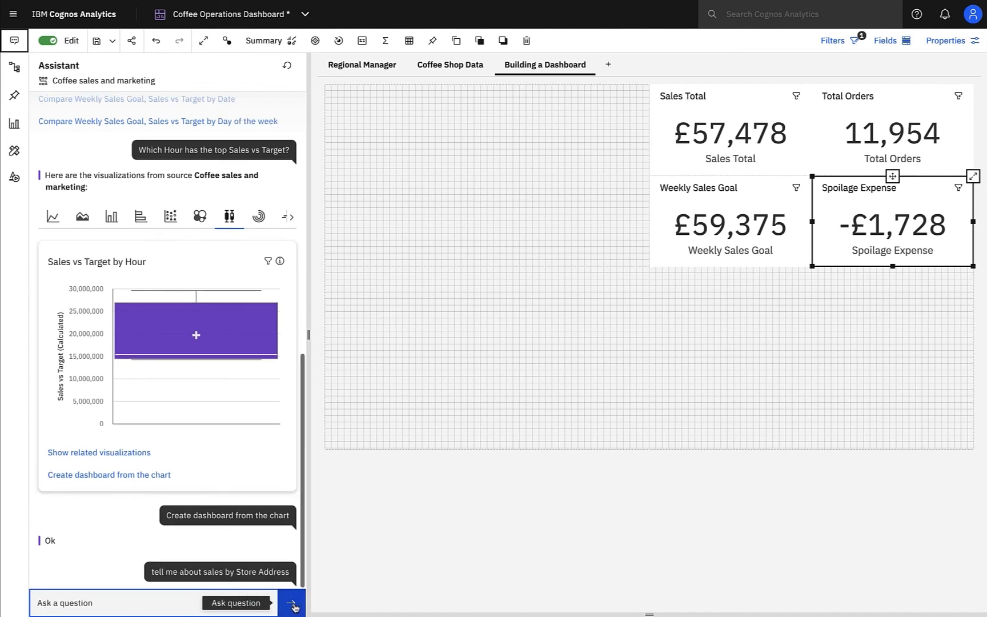
{"action": "left_click", "coordinate": [291, 602]}
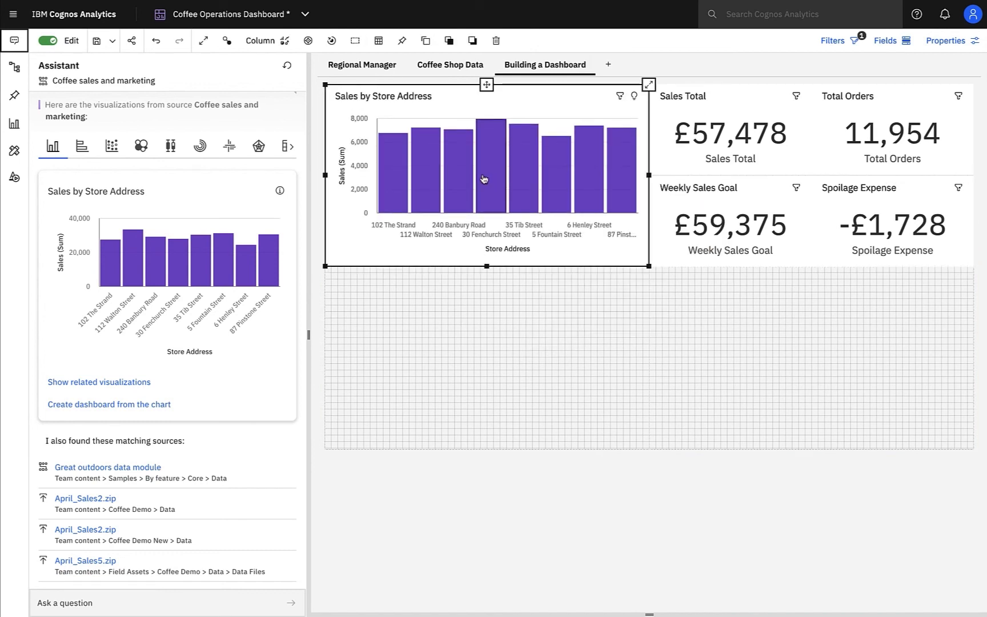
{"action": "mouse_move", "coordinate": [14, 68]}
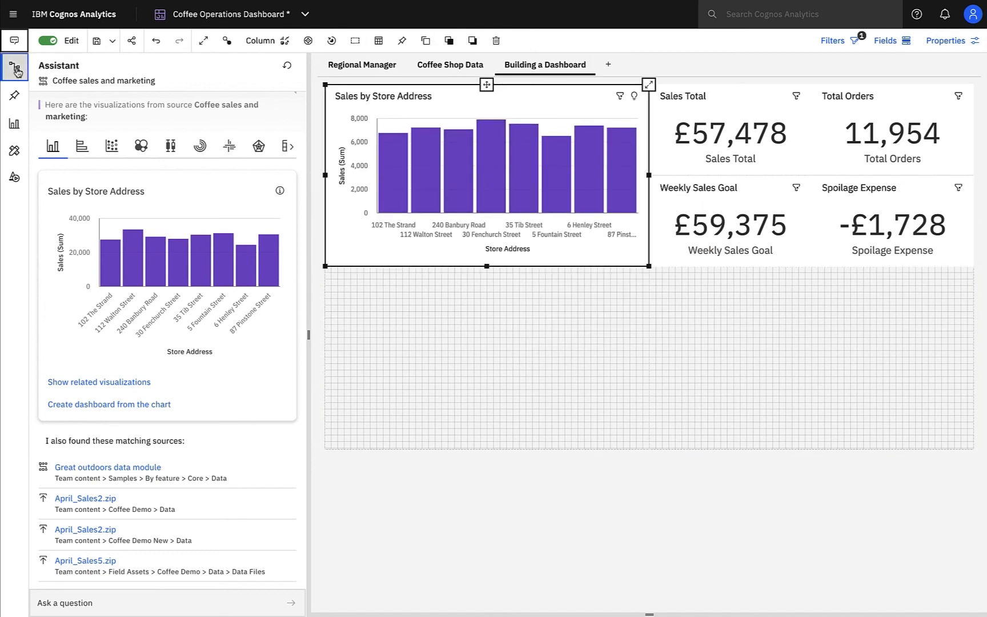
Search the data source fields for 'day of the week'.
{"action": "left_click", "coordinate": [14, 67]}
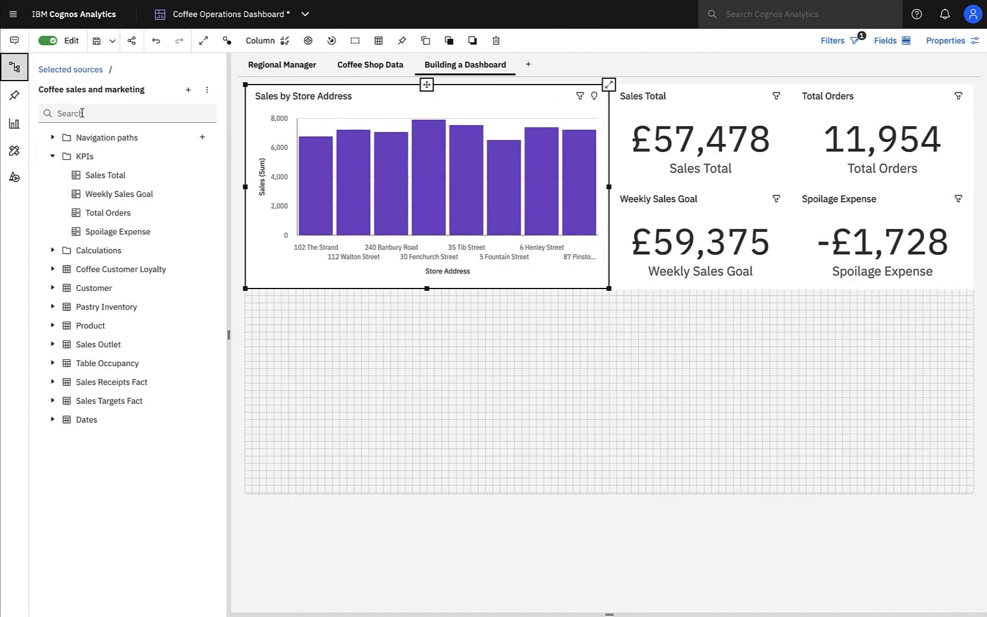
{"action": "type", "text": "day o"}
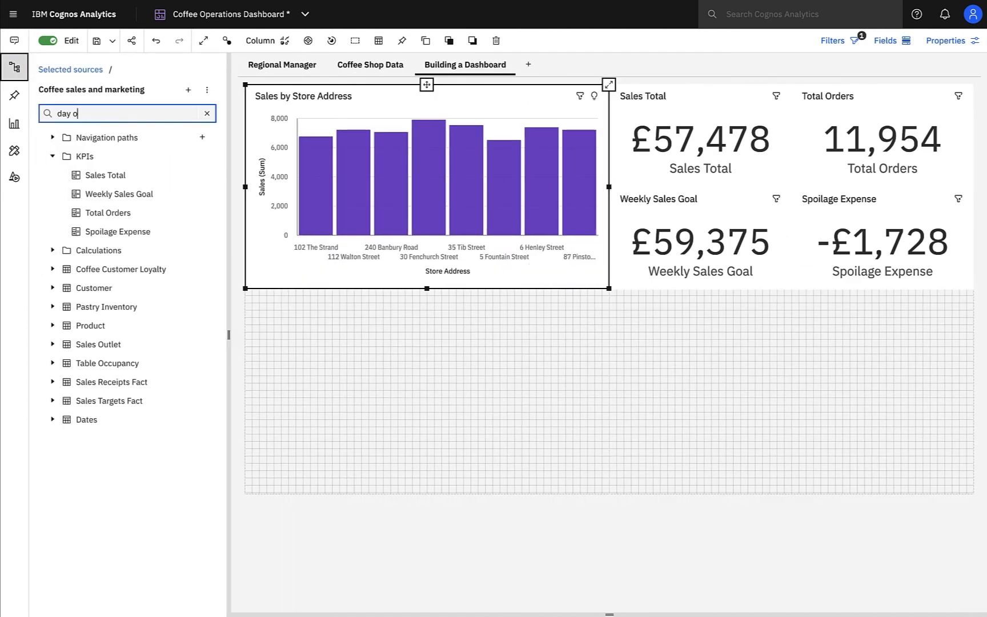
{"action": "type", "text": "f the week"}
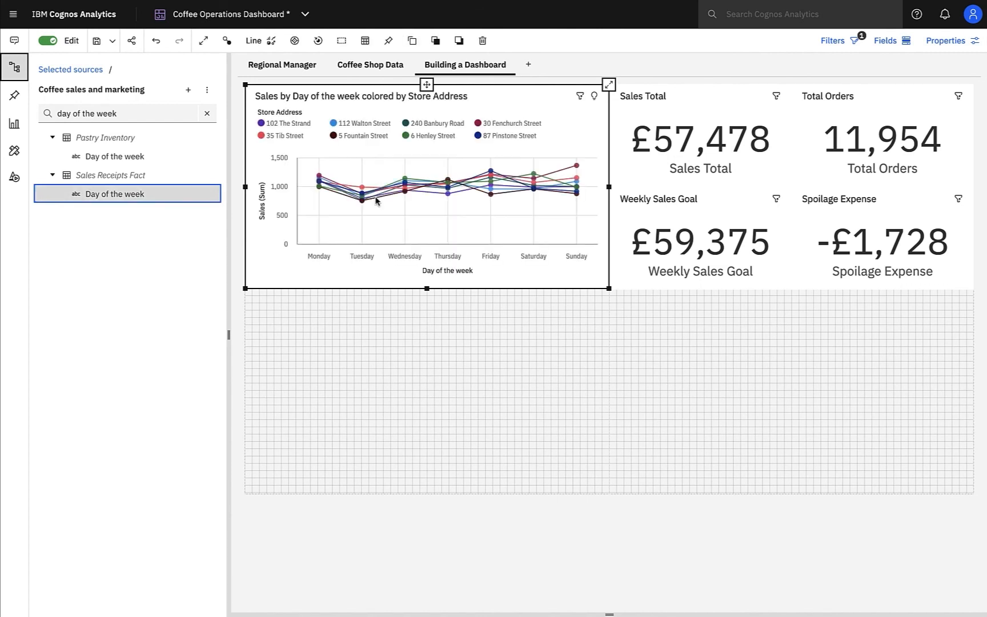
{"action": "mouse_move", "coordinate": [488, 186]}
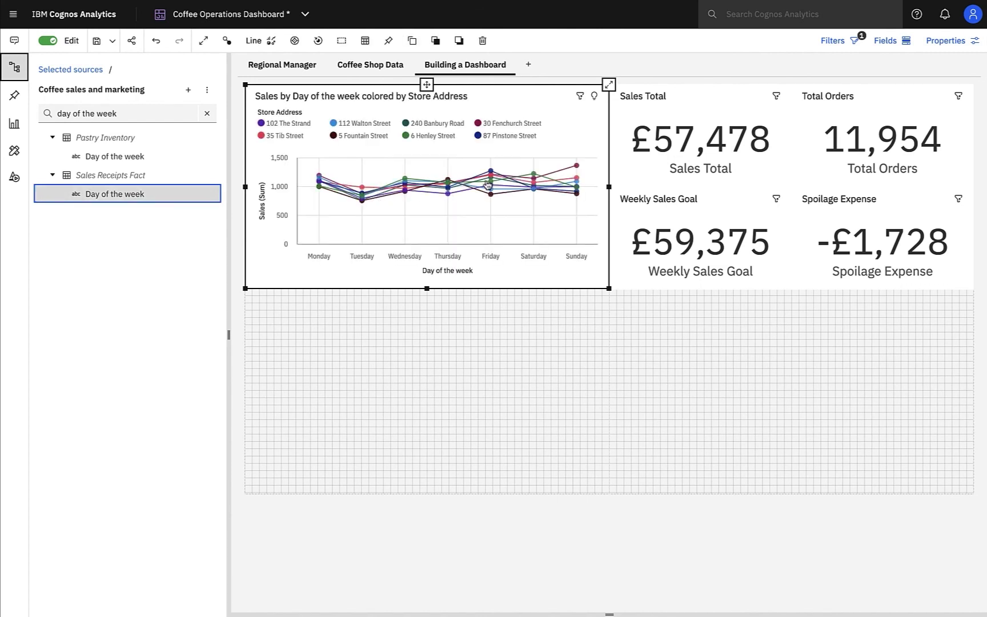
{"action": "mouse_move", "coordinate": [607, 85]}
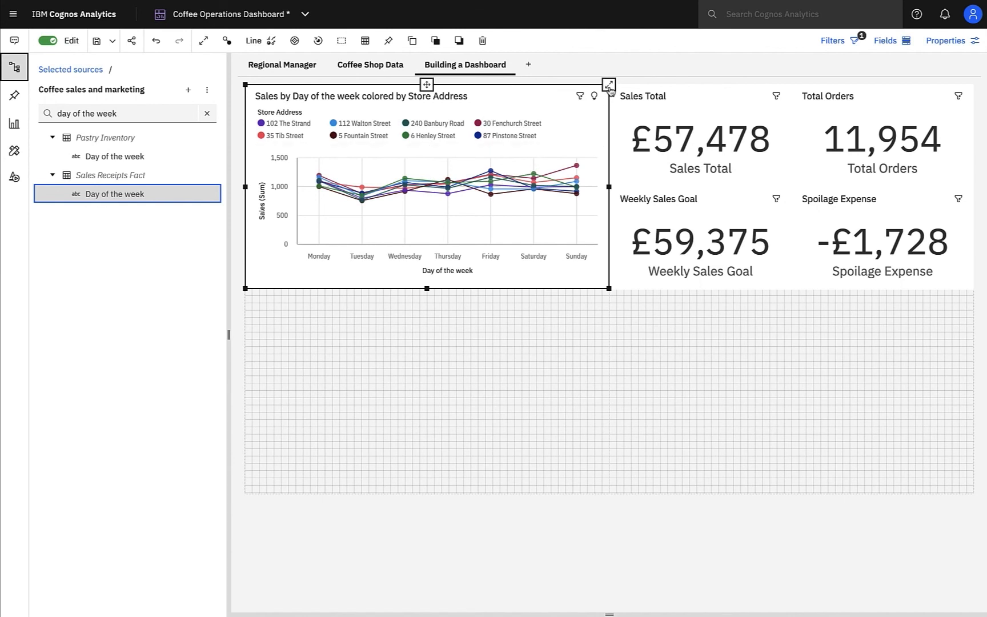
{"action": "mouse_move", "coordinate": [607, 85]}
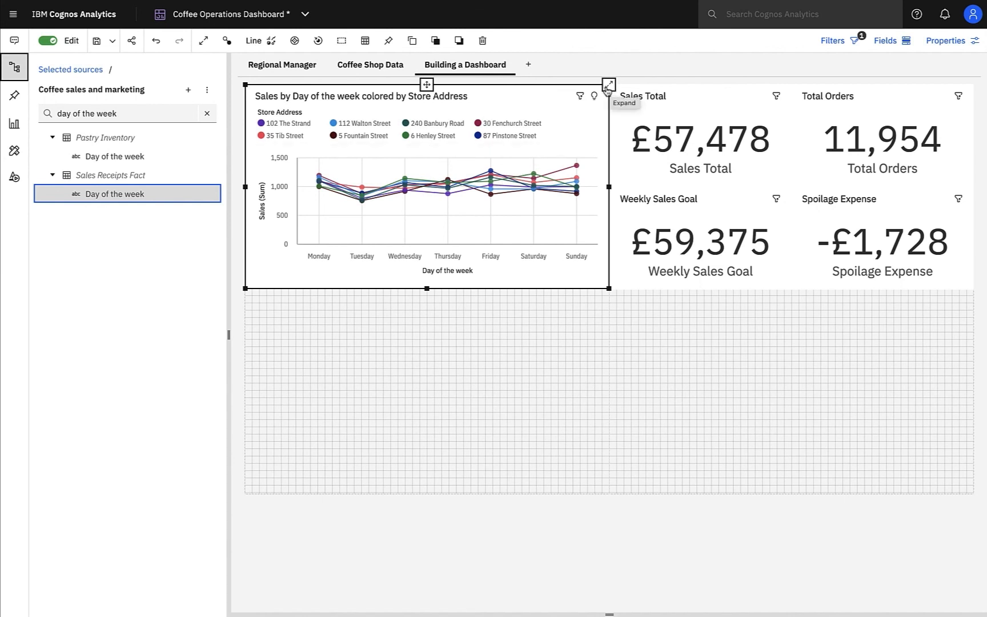
Change the Sales by Day of the week chart to stacked columns.
{"action": "left_click", "coordinate": [253, 40]}
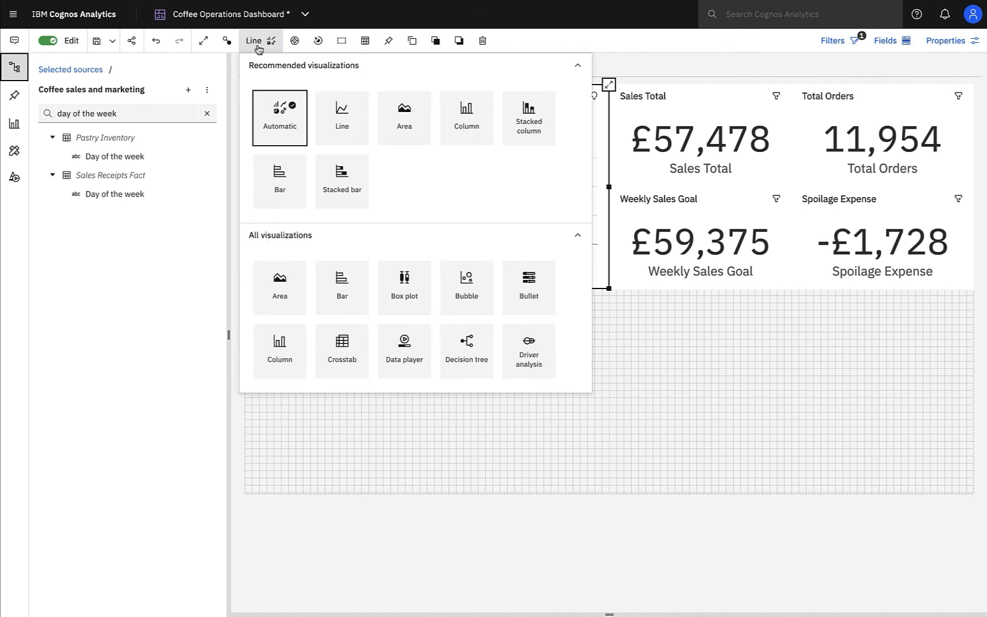
{"action": "left_click", "coordinate": [529, 118]}
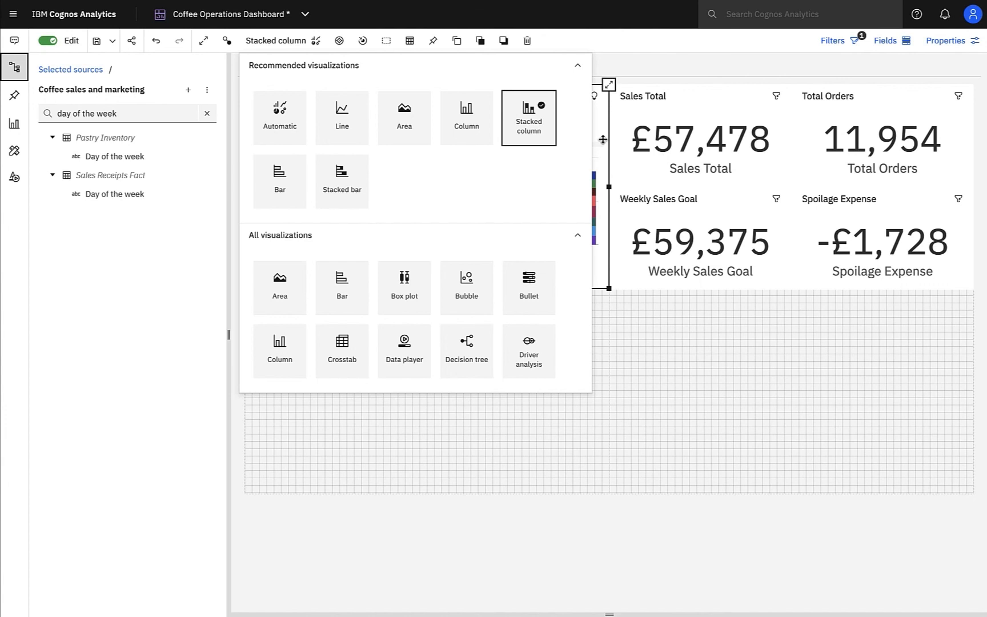
{"action": "mouse_move", "coordinate": [605, 156]}
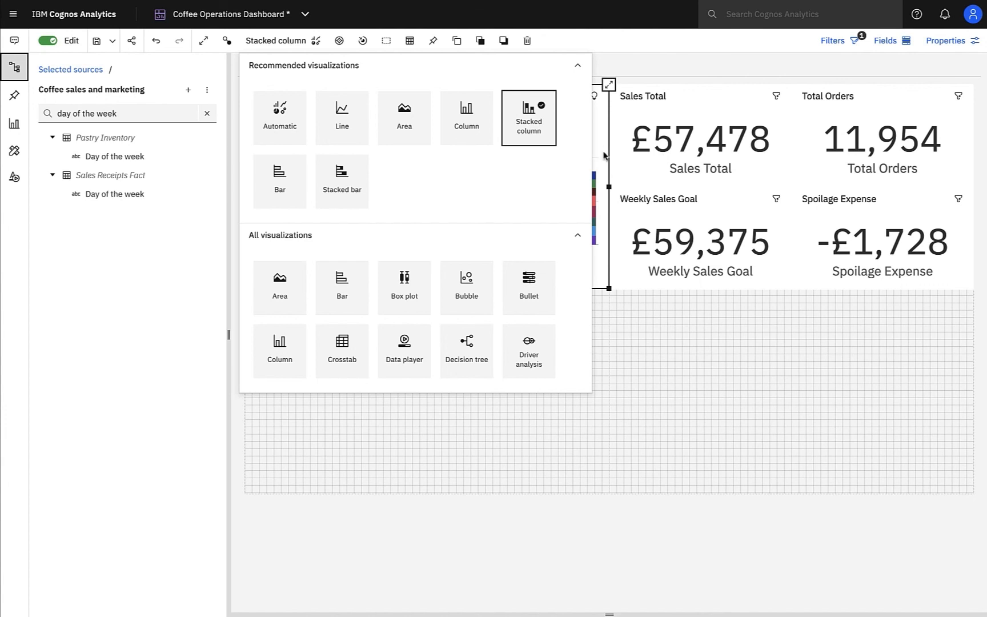
{"action": "left_click", "coordinate": [528, 117]}
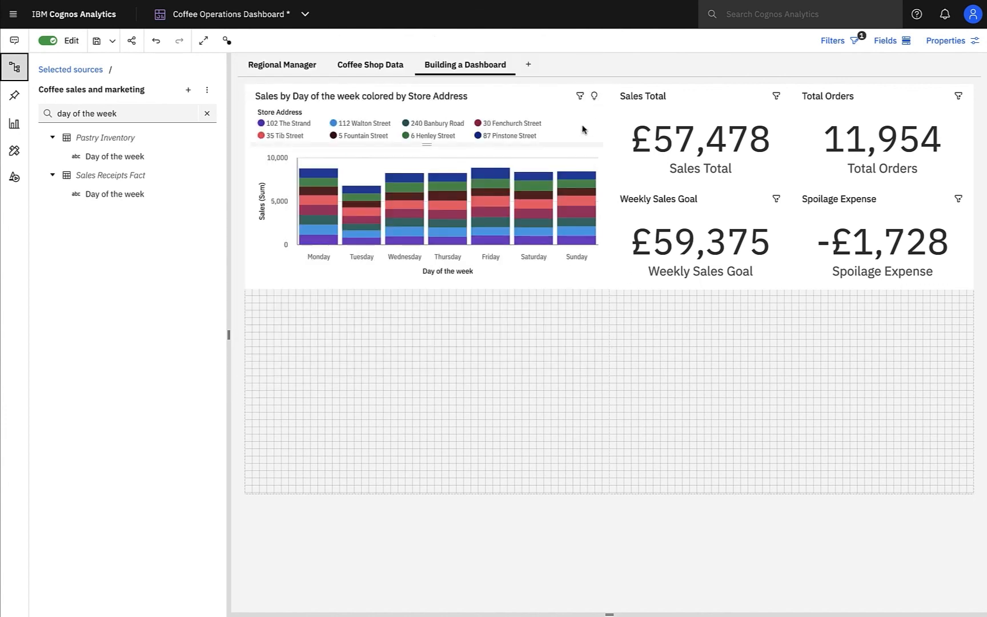
{"action": "left_click", "coordinate": [426, 189]}
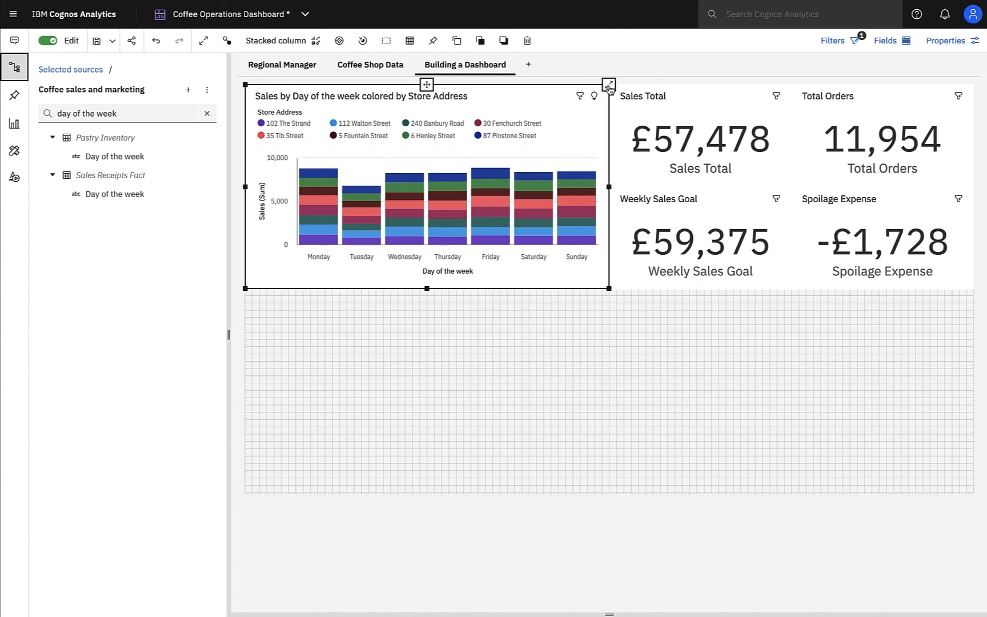
Maximize the day-of-week chart and turn on insights, showing the 1026 average and two unusual values.
{"action": "left_click", "coordinate": [609, 84]}
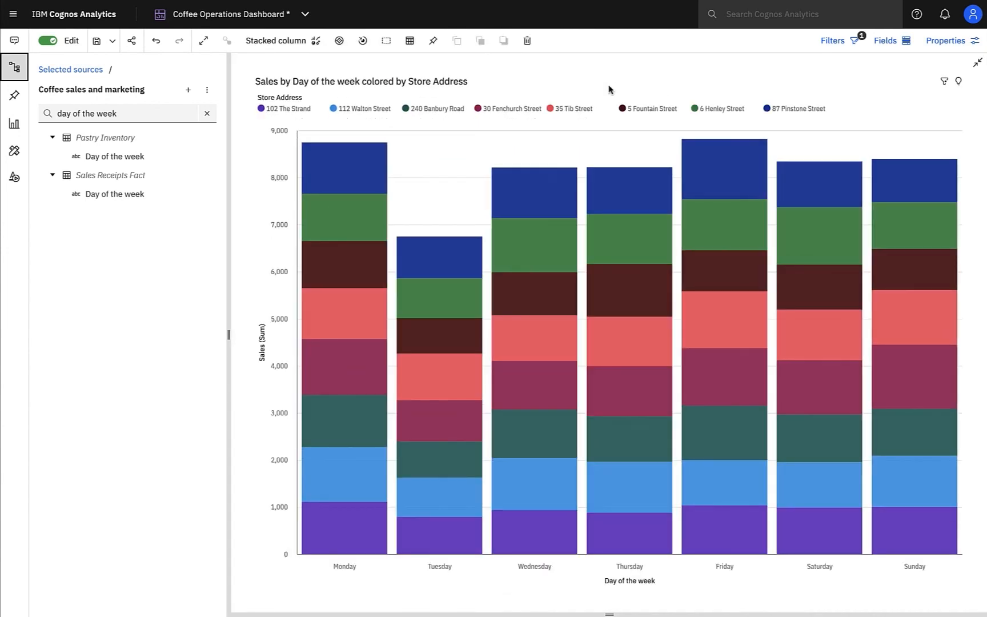
{"action": "mouse_move", "coordinate": [608, 89]}
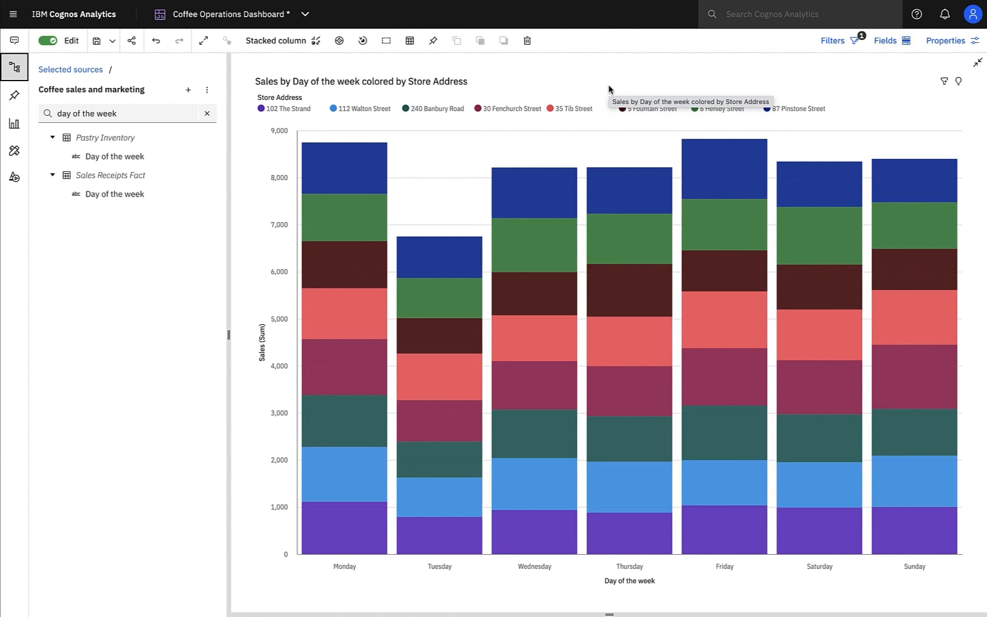
{"action": "mouse_move", "coordinate": [968, 93]}
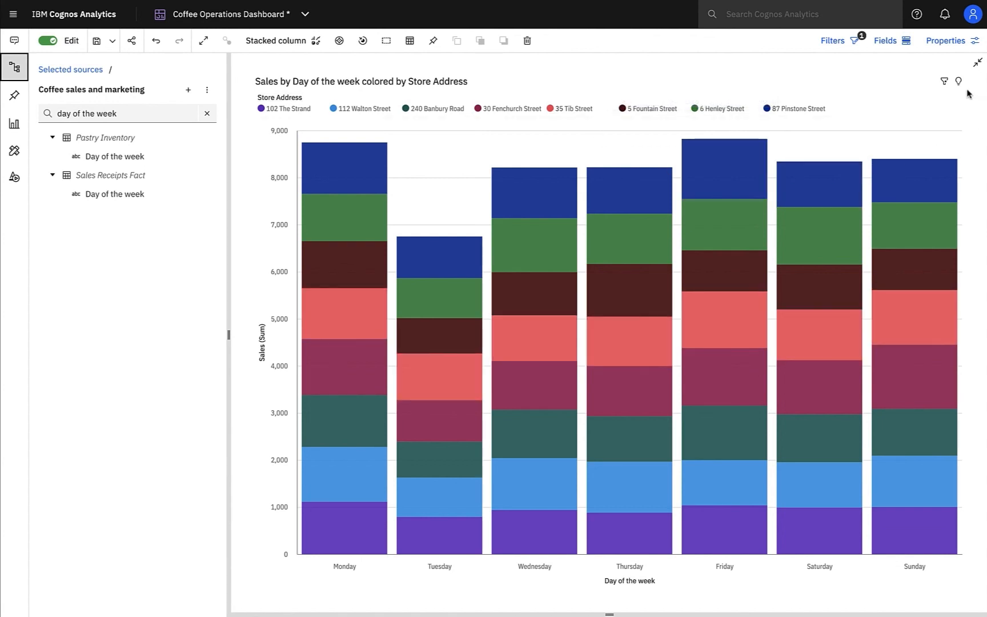
{"action": "left_click", "coordinate": [958, 82]}
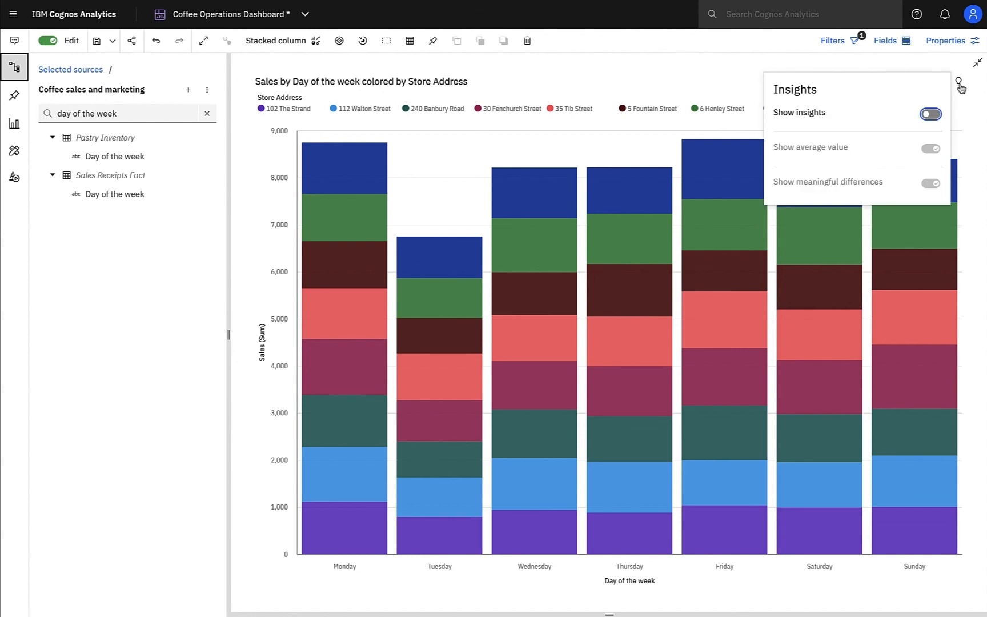
{"action": "left_click", "coordinate": [930, 114]}
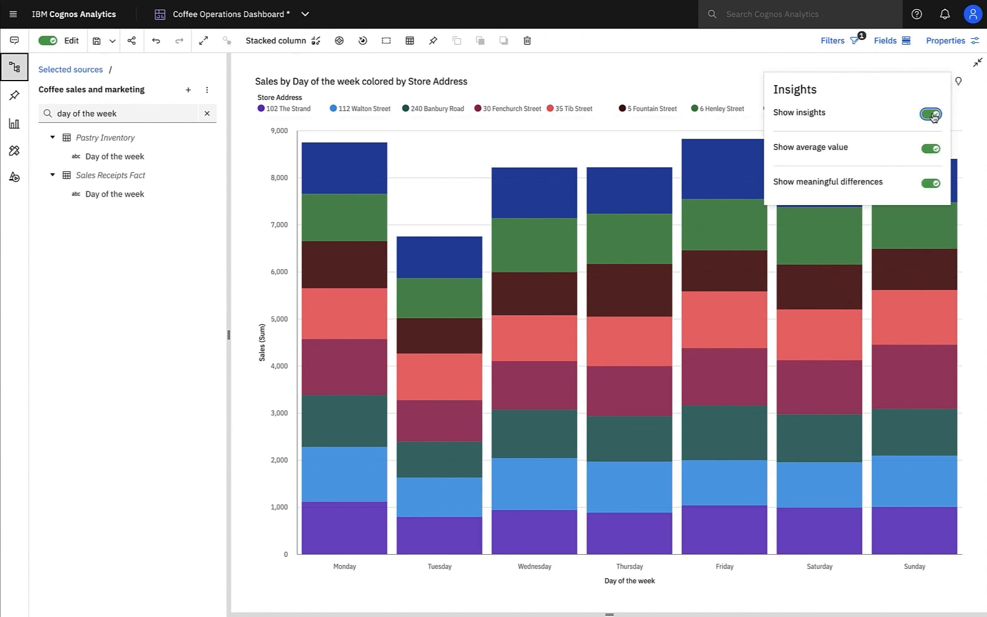
{"action": "left_click", "coordinate": [931, 113]}
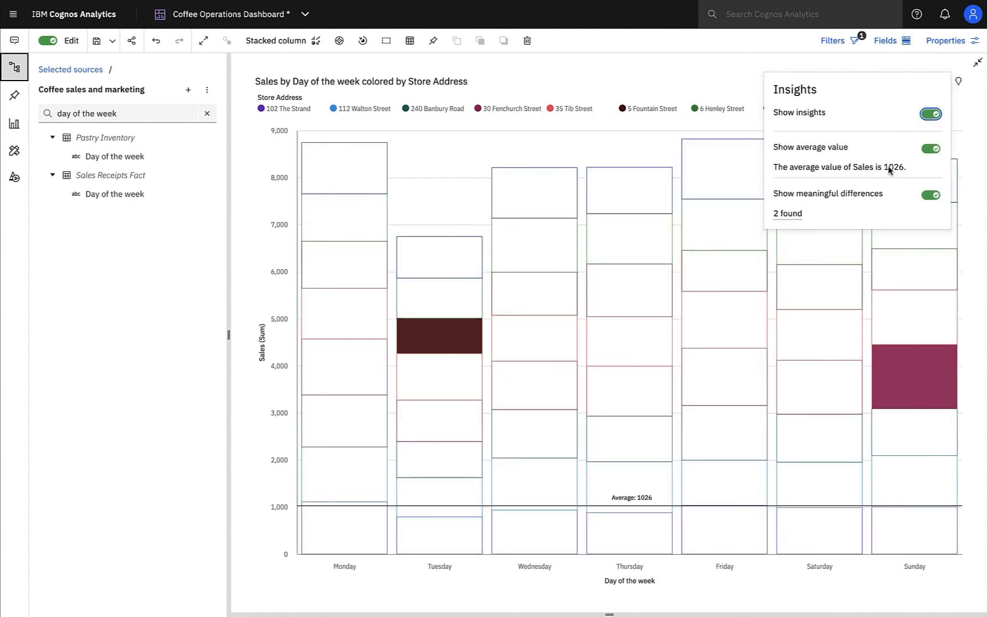
{"action": "mouse_move", "coordinate": [788, 214]}
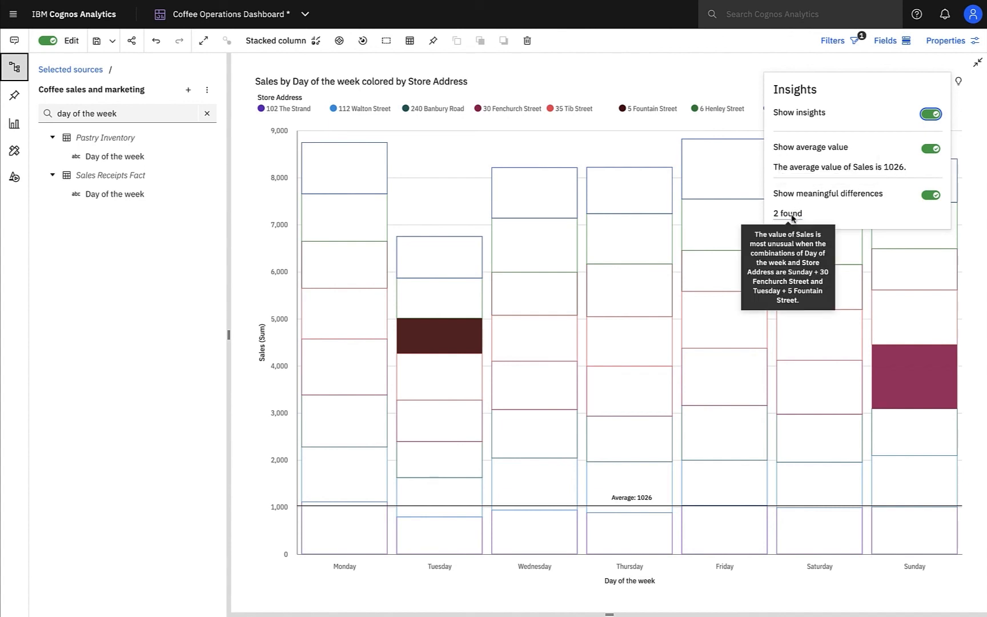
{"action": "mouse_move", "coordinate": [450, 335]}
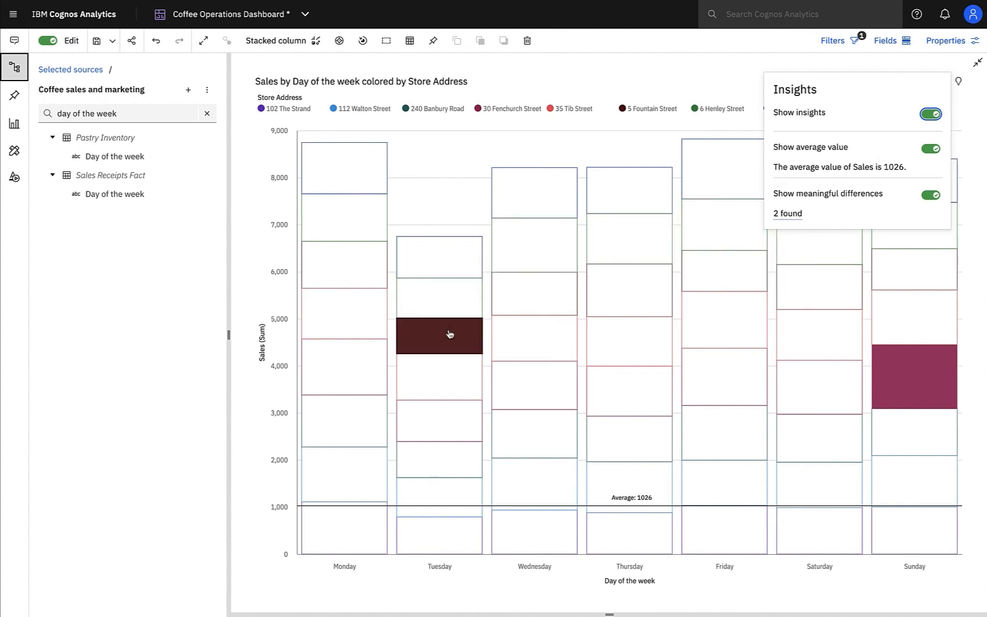
{"action": "mouse_move", "coordinate": [448, 334]}
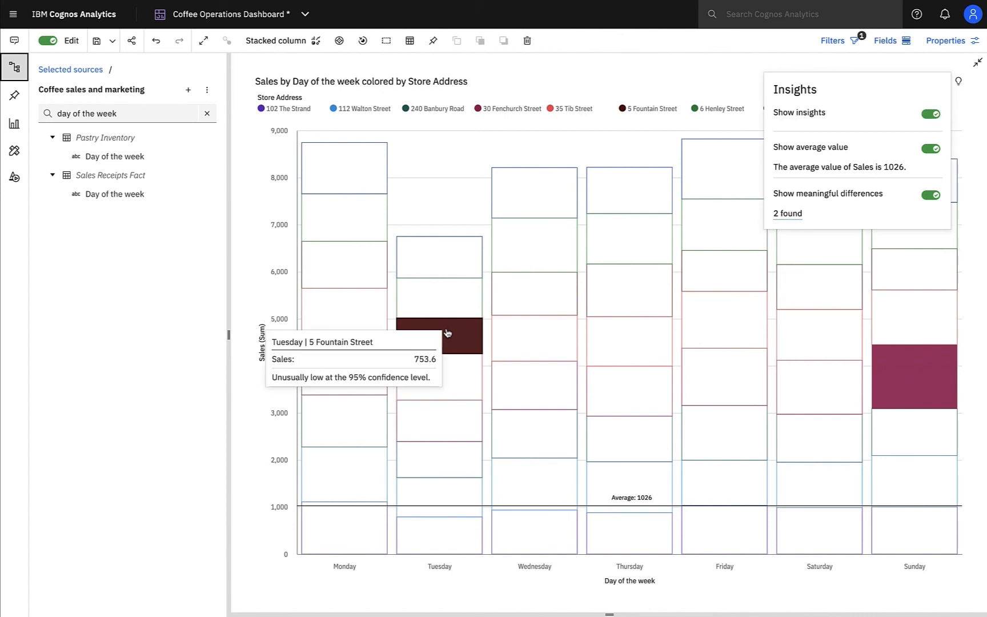
{"action": "mouse_move", "coordinate": [947, 432]}
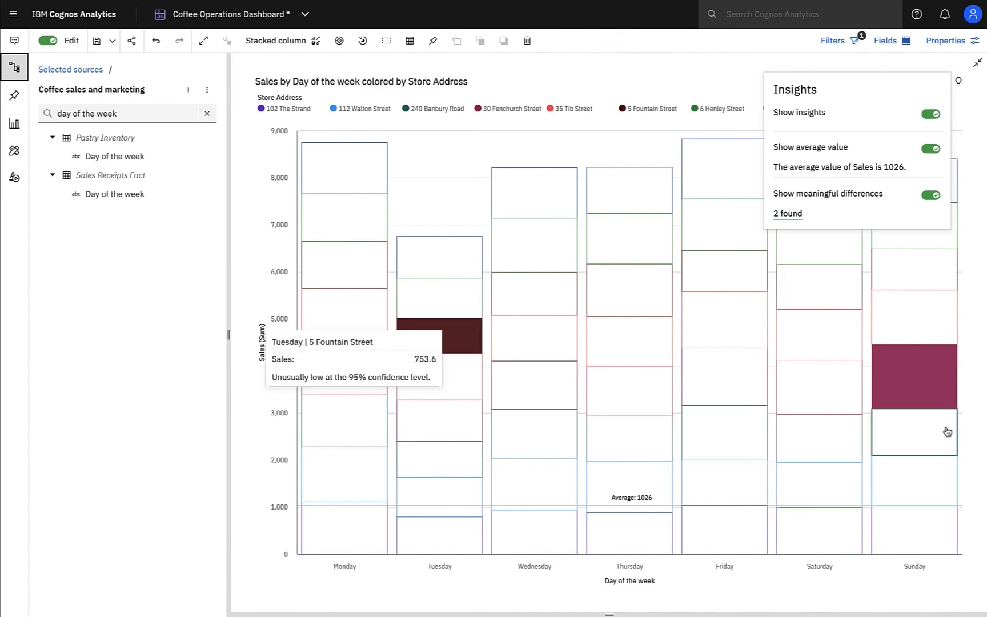
{"action": "mouse_move", "coordinate": [921, 387]}
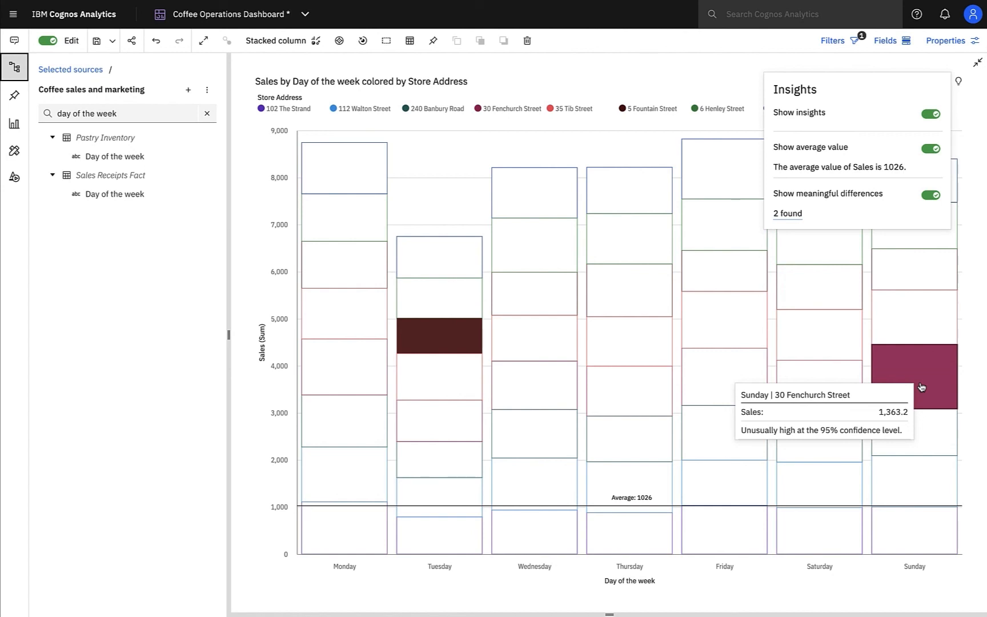
{"action": "mouse_move", "coordinate": [921, 372]}
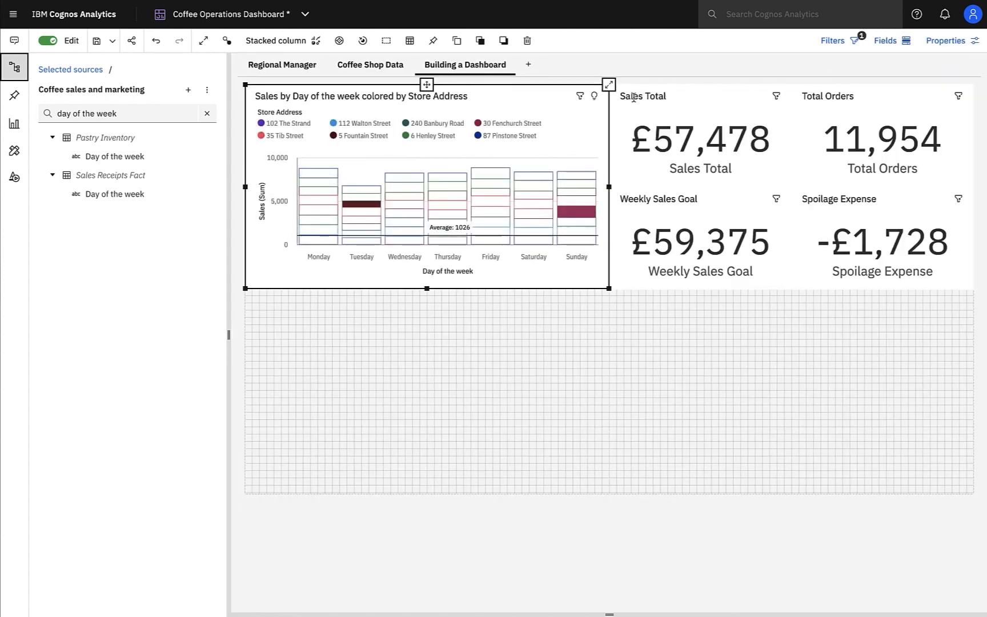
Add the Sales by Hour chart by product group, switch it to Area, and maximize it.
{"action": "left_click", "coordinate": [206, 113]}
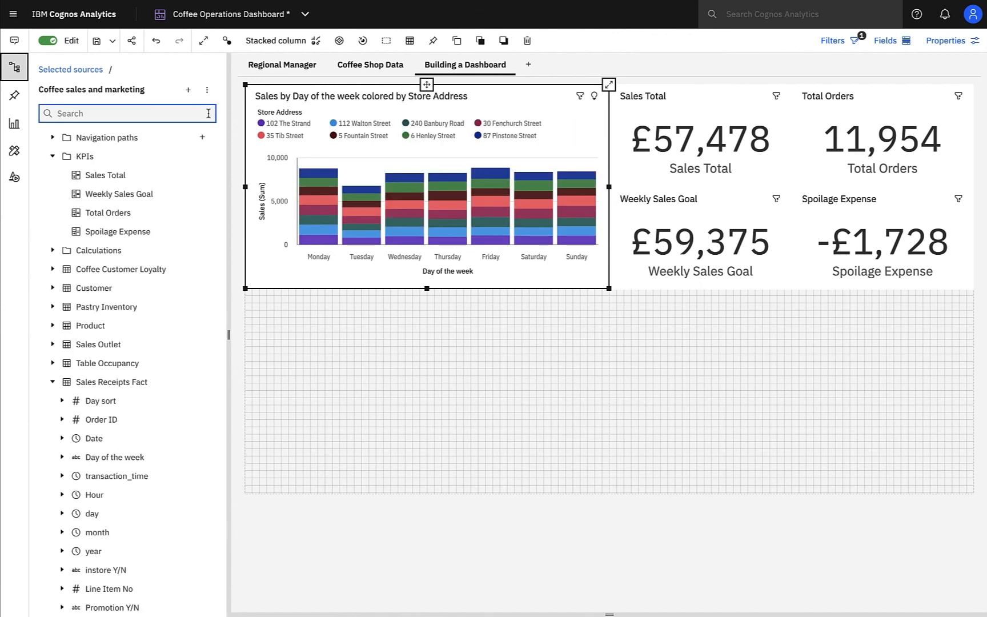
{"action": "scroll", "scroll_direction": "down", "scroll_amount": 3}
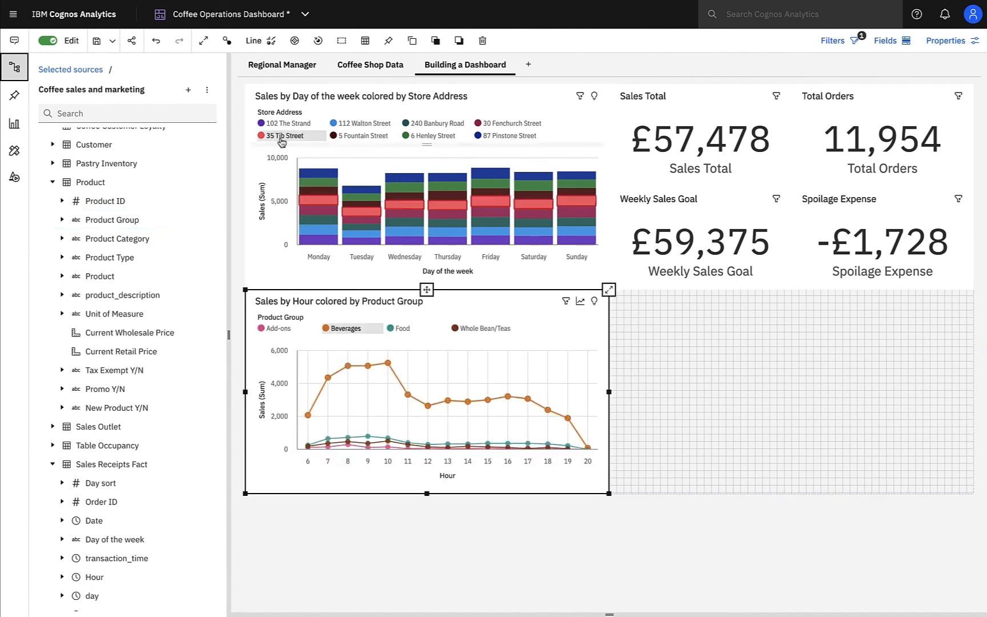
{"action": "left_click", "coordinate": [253, 41]}
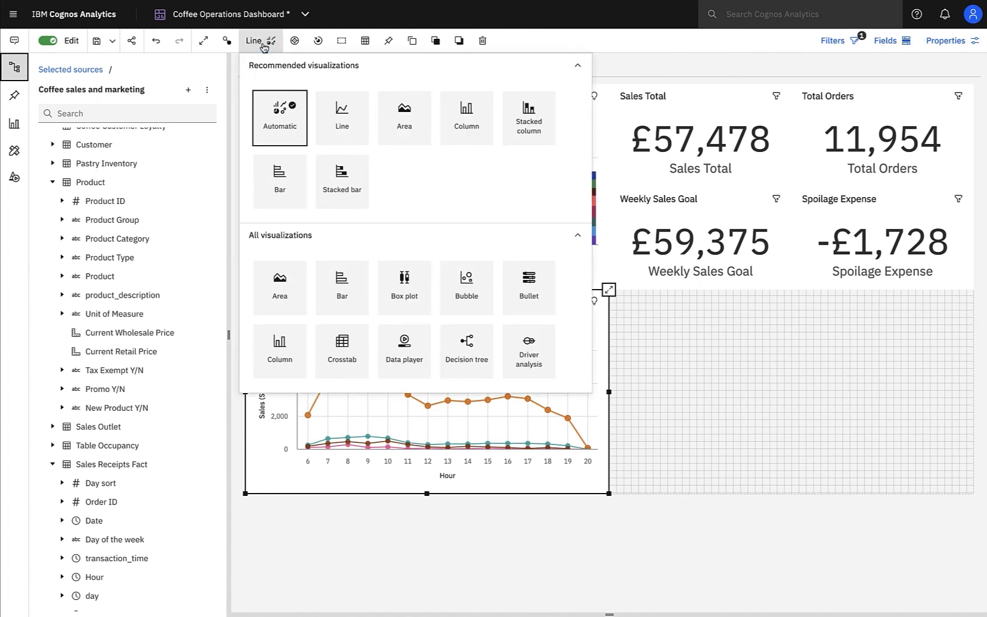
{"action": "left_click", "coordinate": [405, 118]}
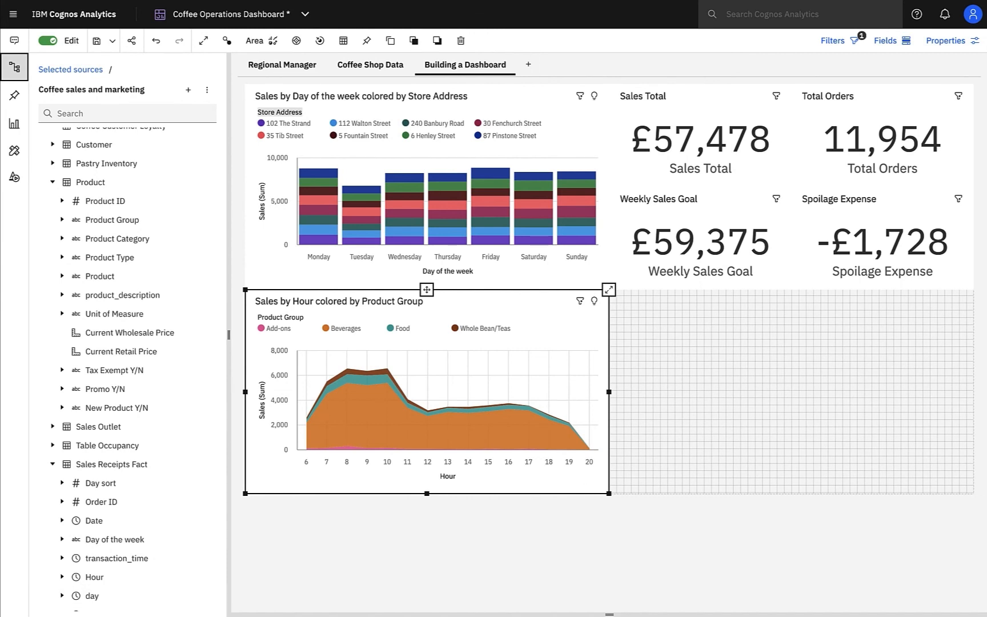
{"action": "left_click", "coordinate": [607, 289]}
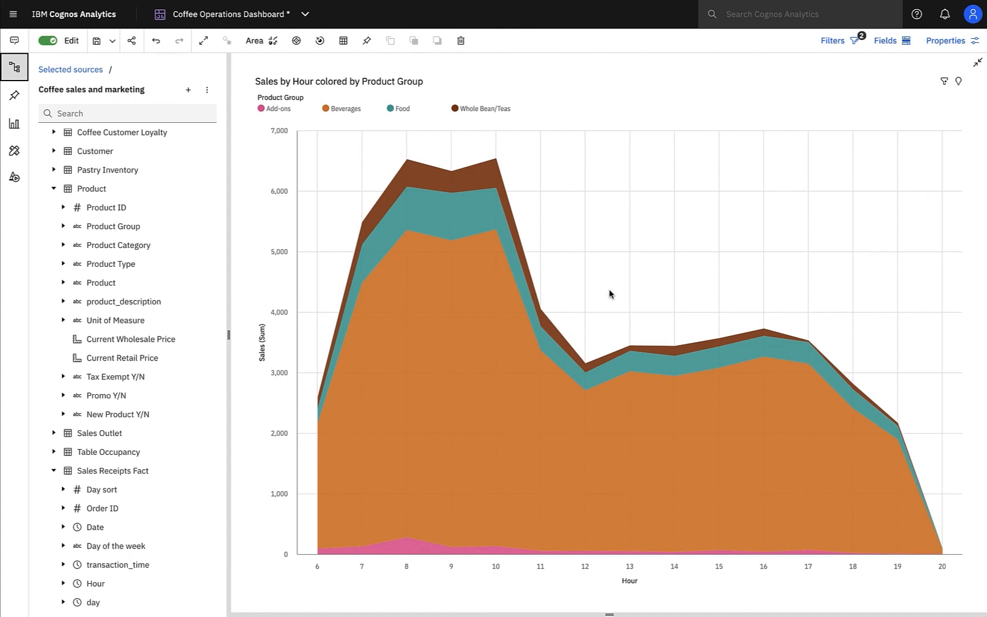
{"action": "mouse_move", "coordinate": [976, 65]}
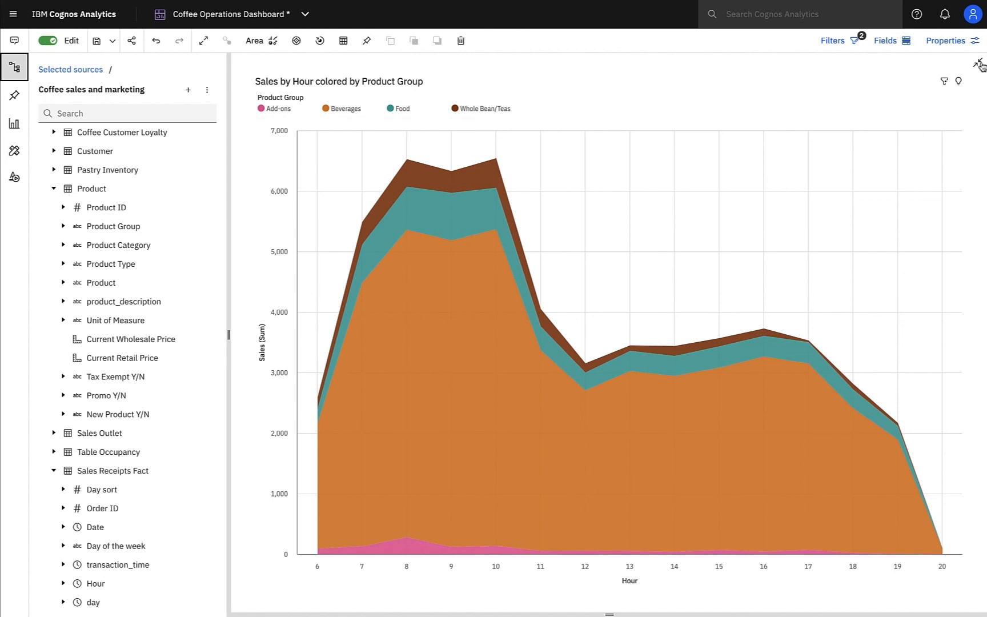
Restore the area chart, collapse the data panel, and bring up the Assistant.
{"action": "left_click", "coordinate": [978, 65]}
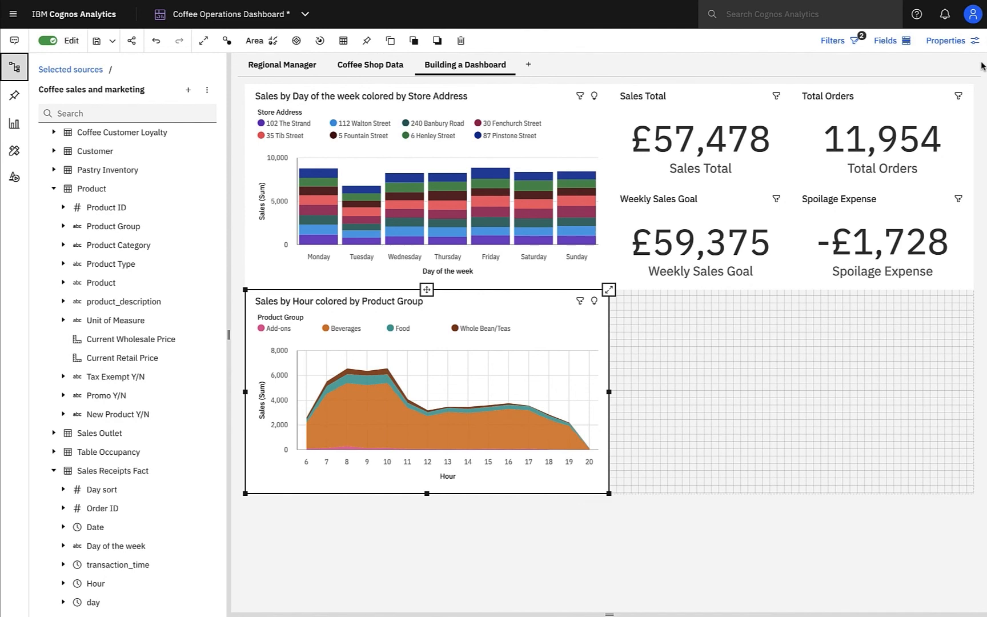
{"action": "left_click", "coordinate": [14, 67]}
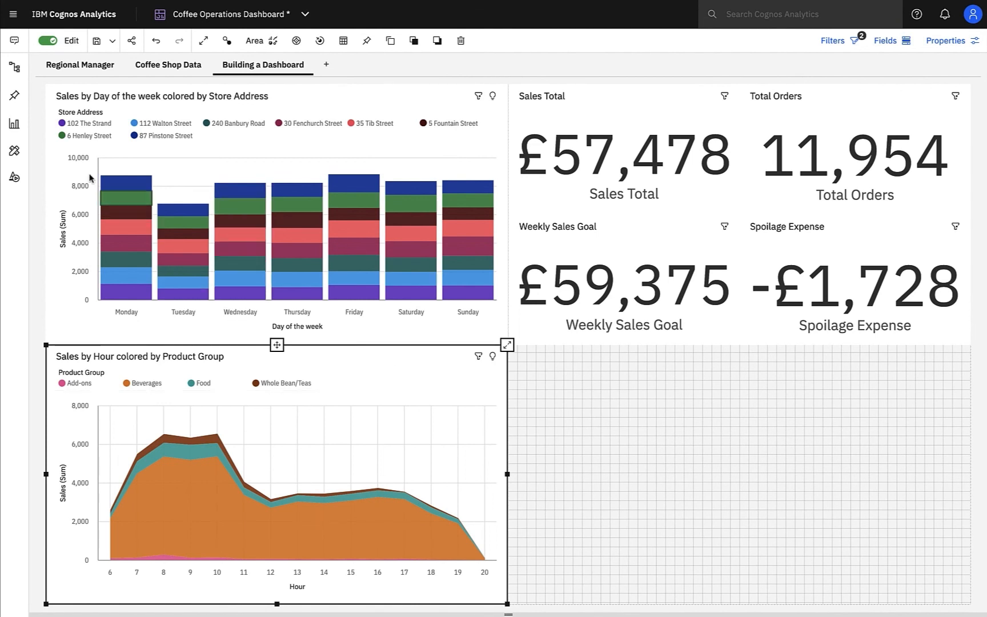
{"action": "left_click", "coordinate": [14, 41]}
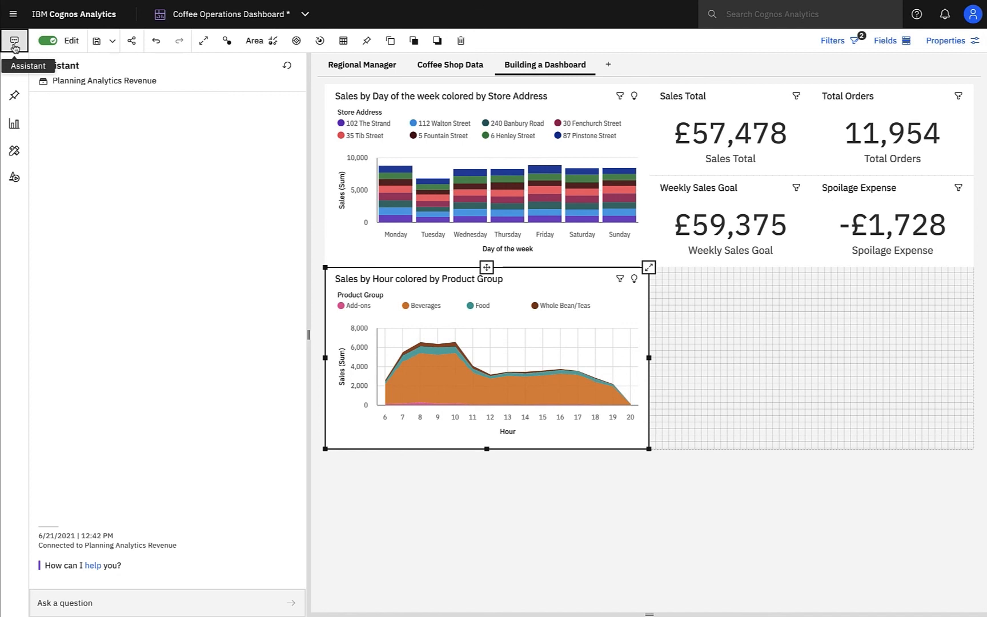
{"action": "mouse_move", "coordinate": [93, 570]}
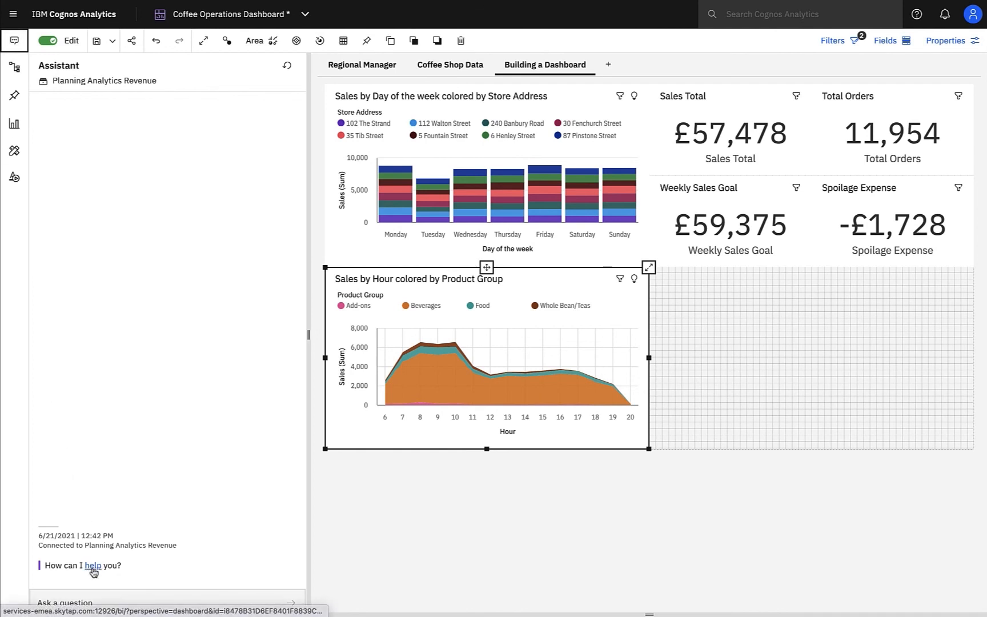
Have the Assistant show help and Revenue data fields, then draft the staff costs question.
{"action": "left_click", "coordinate": [93, 565]}
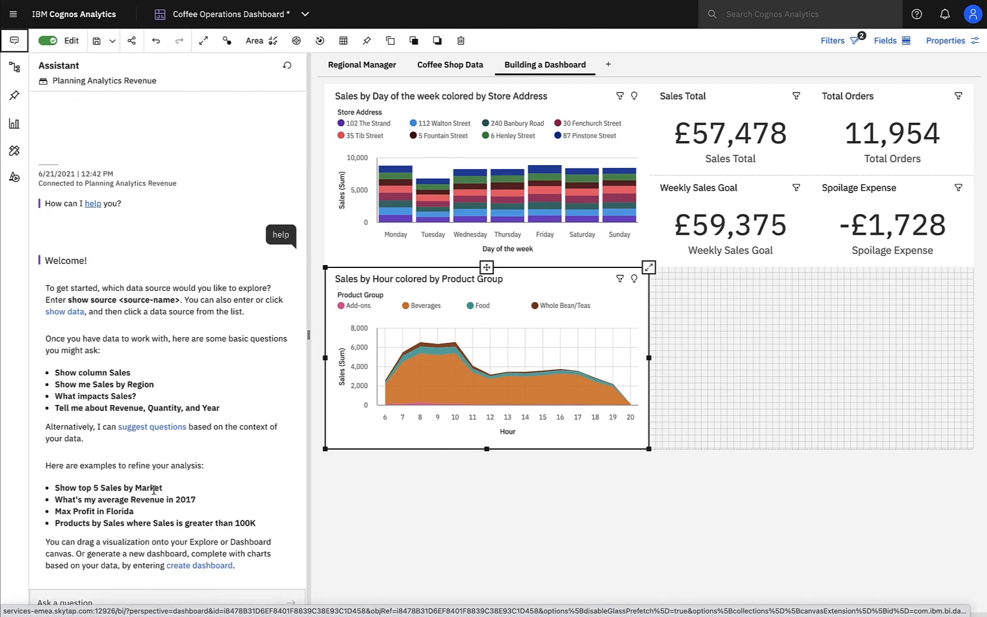
{"action": "mouse_move", "coordinate": [64, 311]}
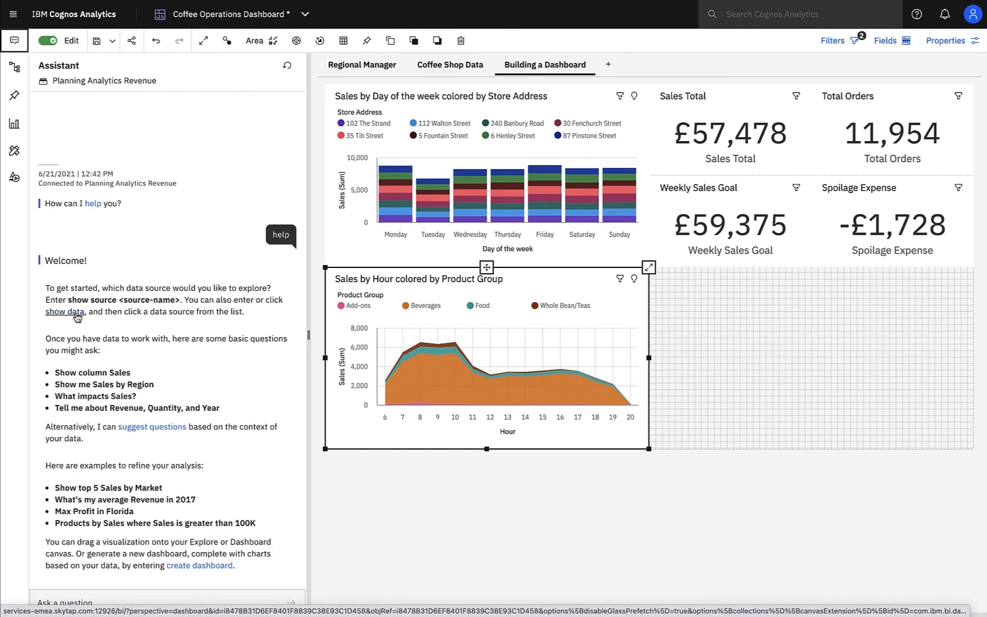
{"action": "left_click", "coordinate": [64, 311]}
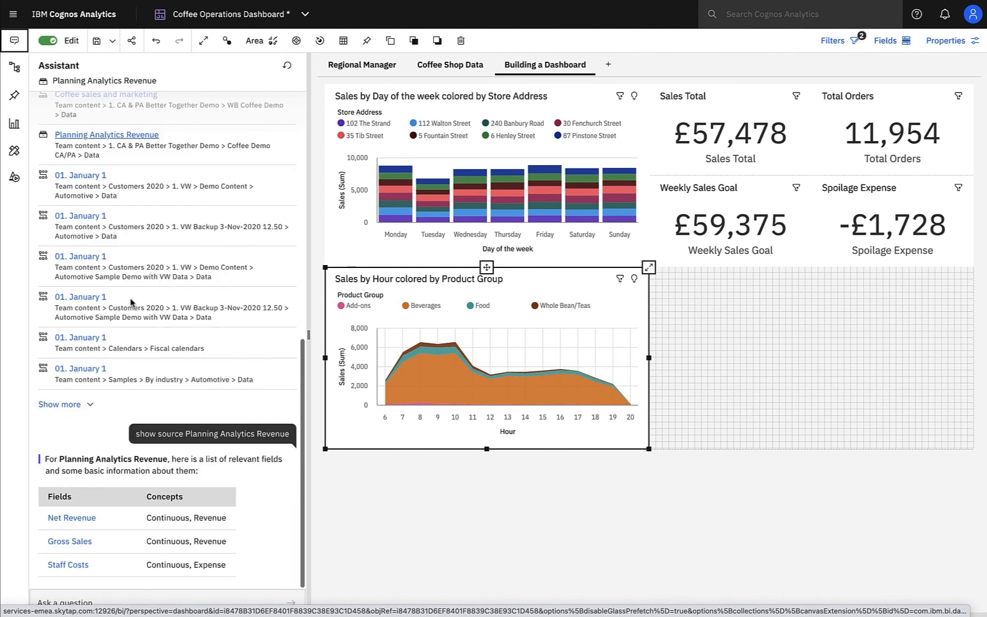
{"action": "left_click", "coordinate": [126, 602]}
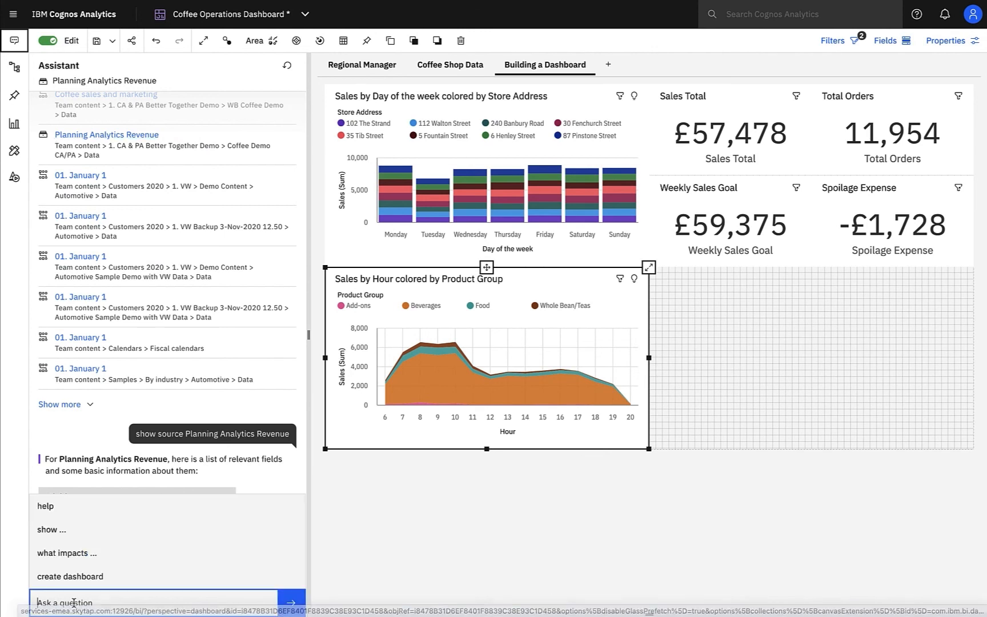
{"action": "type", "text": "tell me about staff costs and sales by store"}
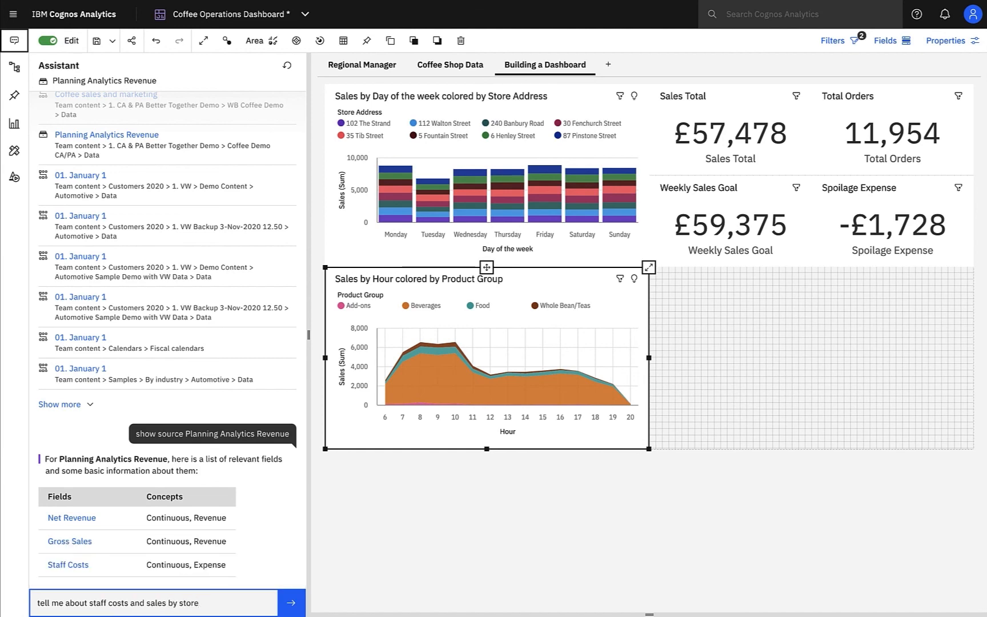
Submit the staff costs question and add the Gross Sales and Staff Costs by Store Name chart.
{"action": "left_click", "coordinate": [291, 602]}
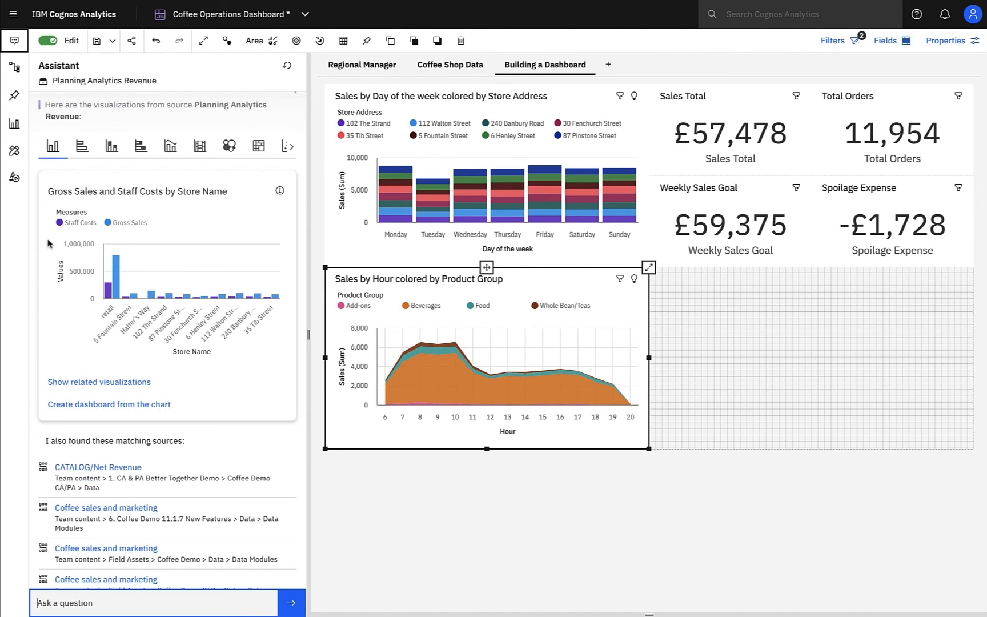
{"action": "left_click", "coordinate": [140, 145]}
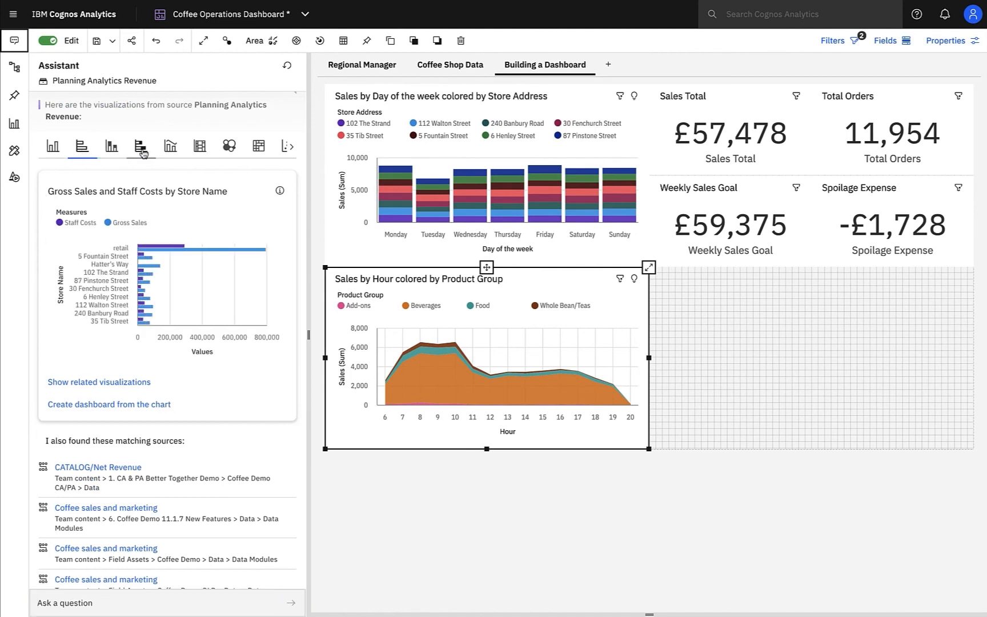
{"action": "left_click", "coordinate": [170, 146]}
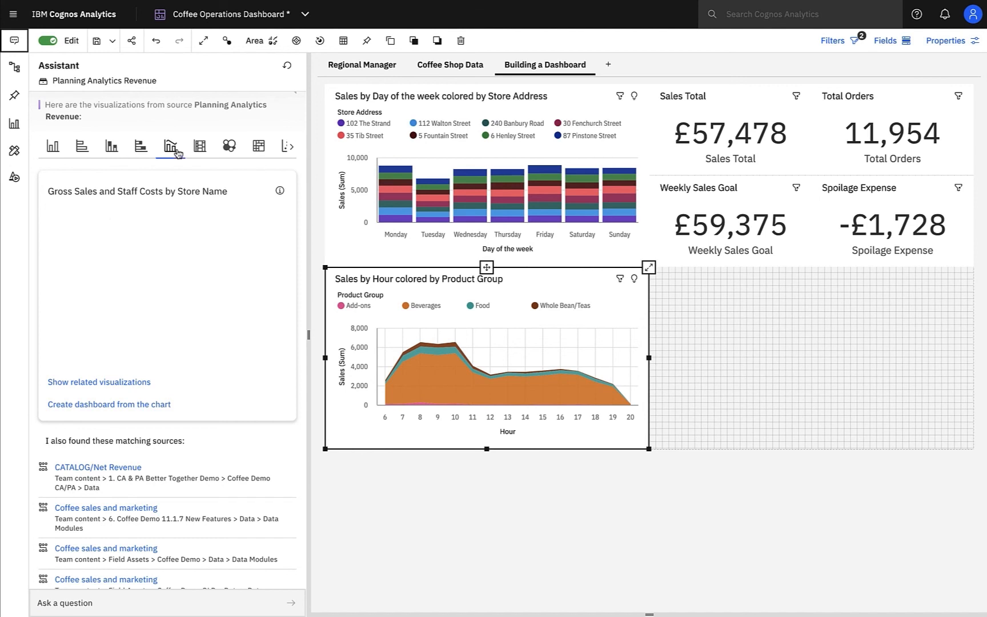
{"action": "left_click", "coordinate": [170, 146]}
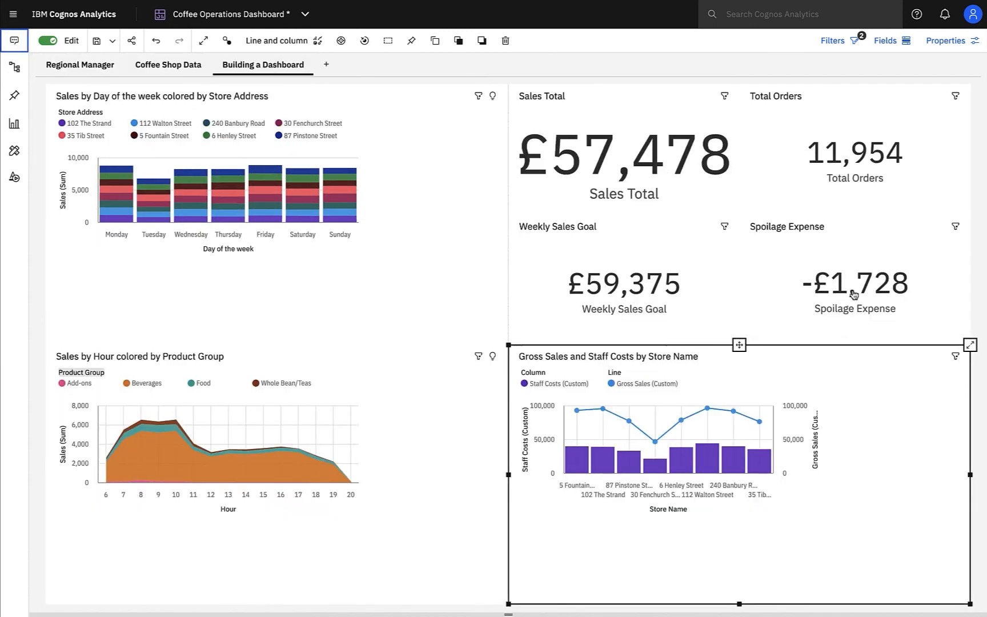
{"action": "left_click", "coordinate": [969, 345]}
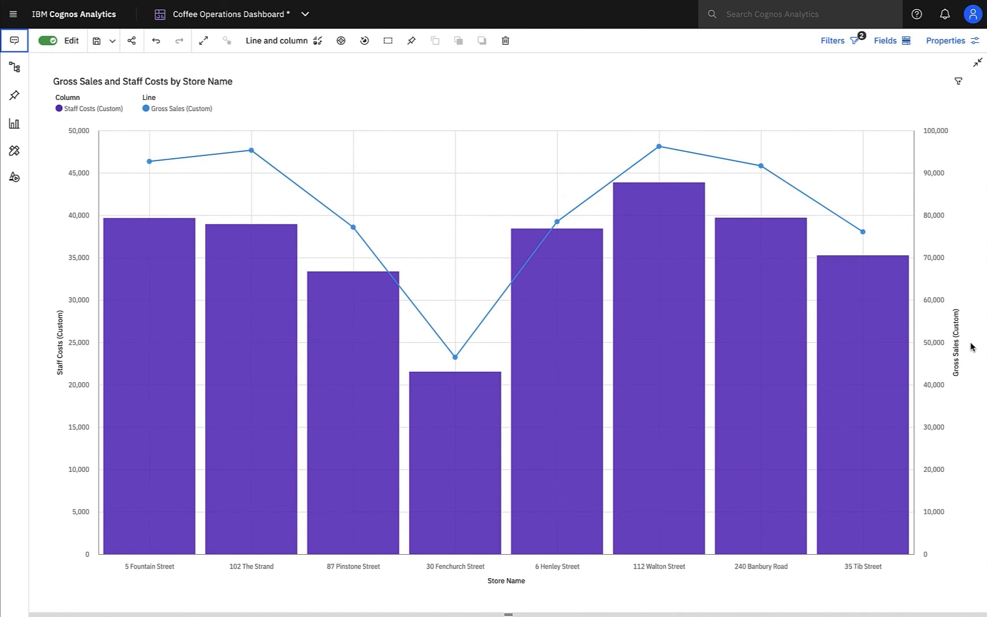
{"action": "left_click", "coordinate": [977, 61]}
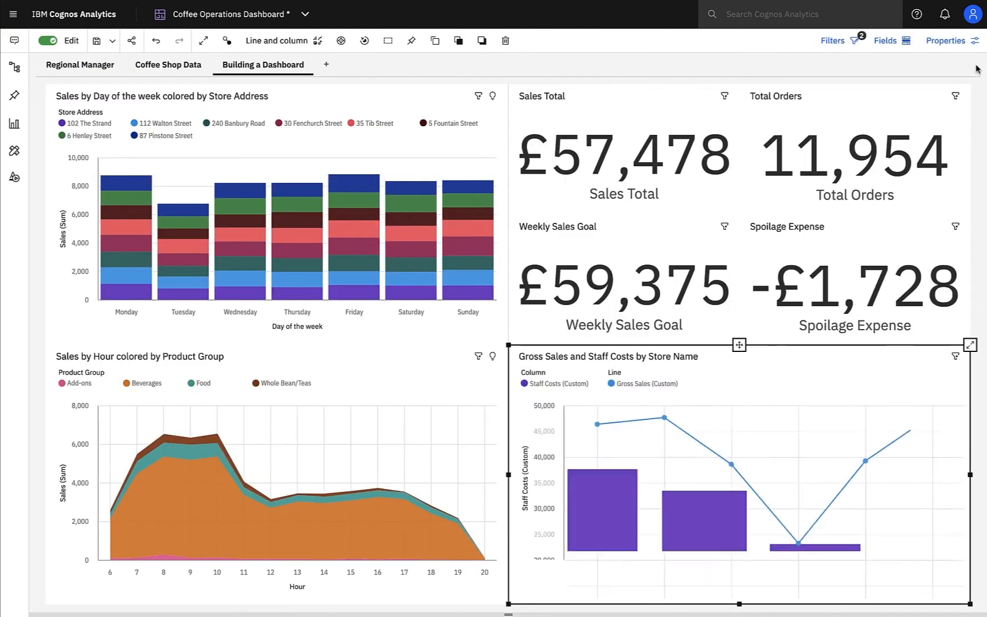
Select the Staff Costs and Gross Sales measures and start a percentage calculation.
{"action": "left_click", "coordinate": [14, 67]}
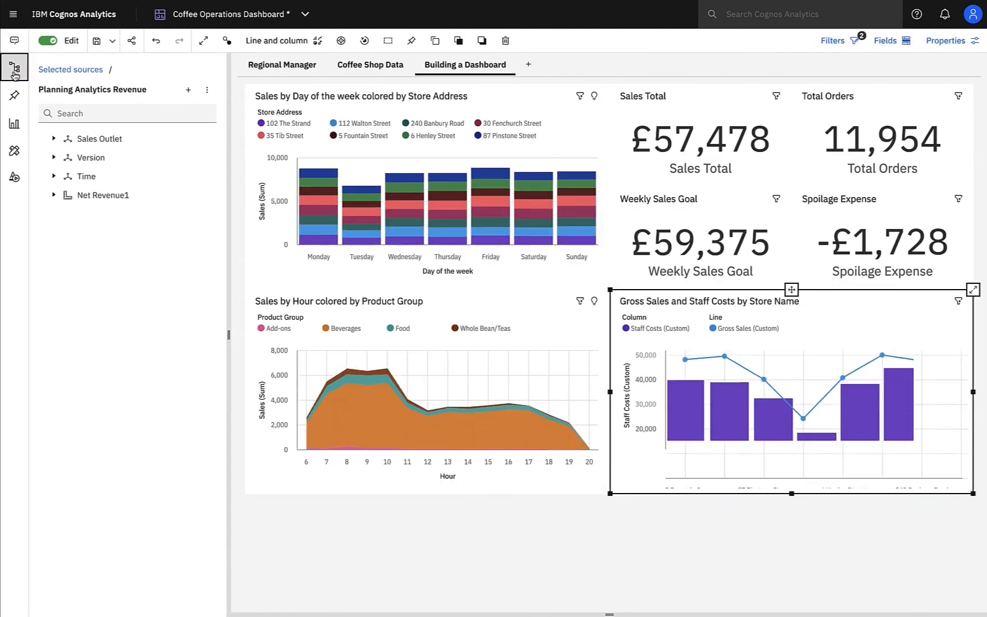
{"action": "left_click", "coordinate": [54, 196]}
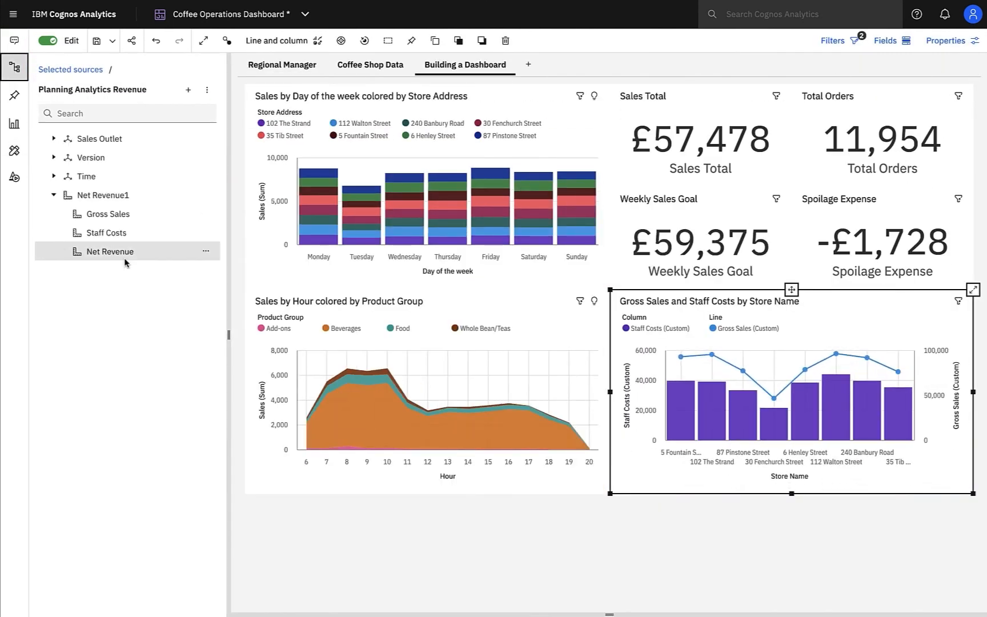
{"action": "left_click", "coordinate": [107, 213]}
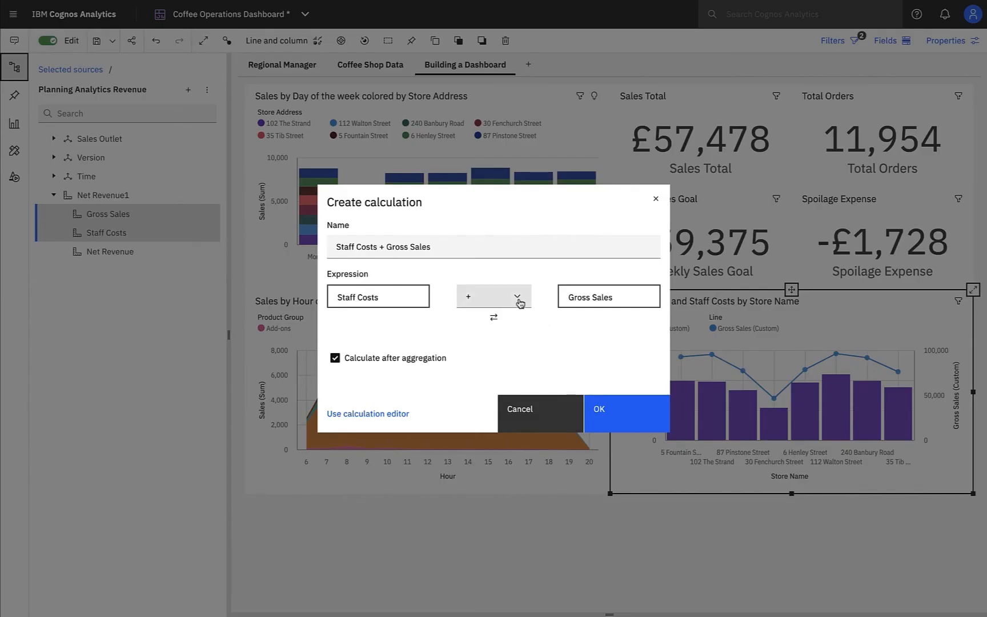
{"action": "left_click", "coordinate": [517, 296]}
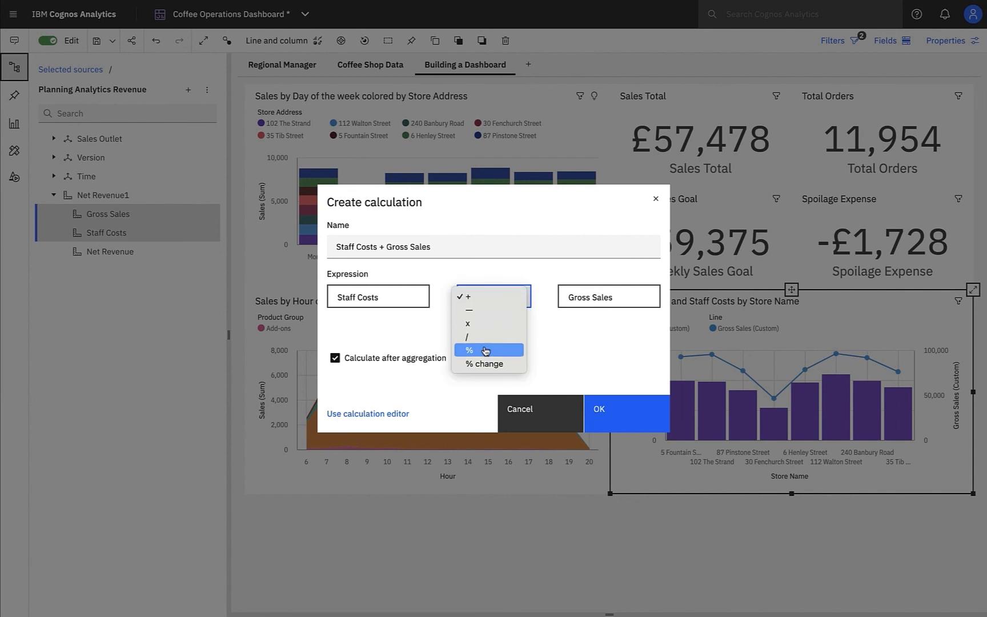
{"action": "left_click", "coordinate": [469, 350]}
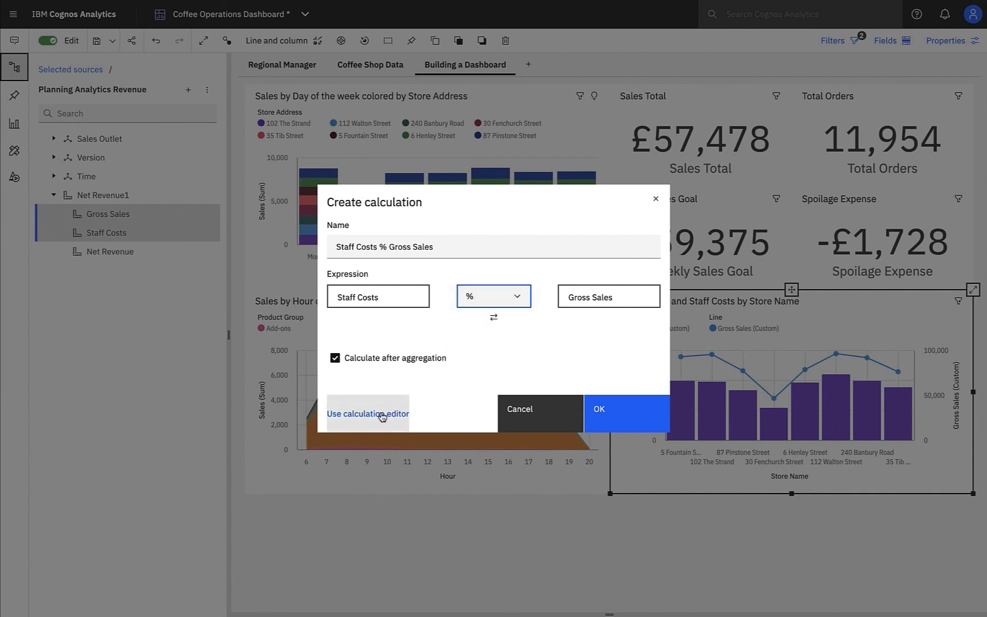
Review the Staff Costs % Gross Sales expression and Summaries functions in the editor, then confirm.
{"action": "left_click", "coordinate": [368, 414]}
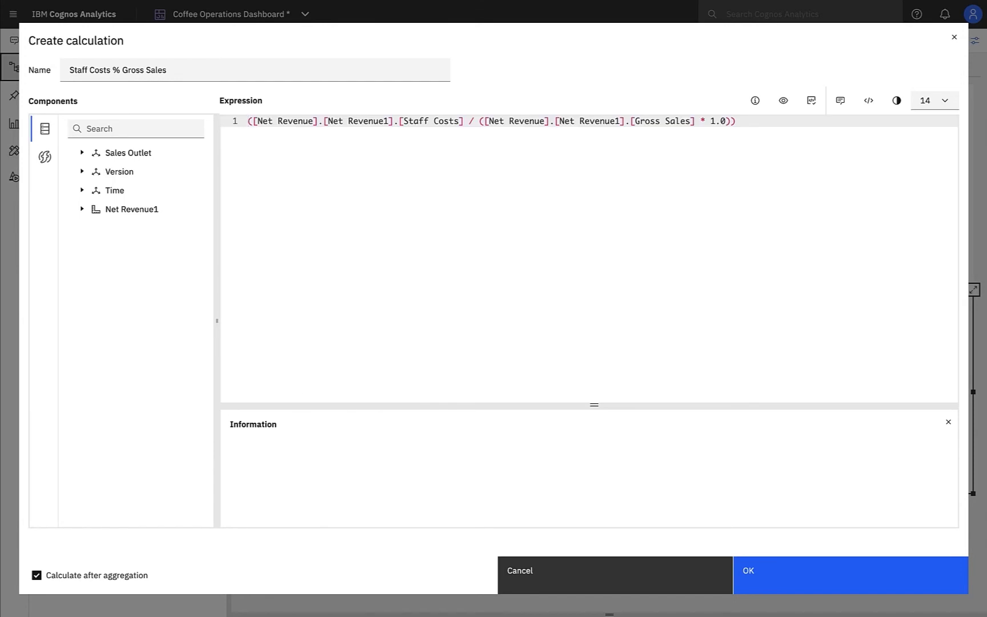
{"action": "left_click", "coordinate": [44, 156]}
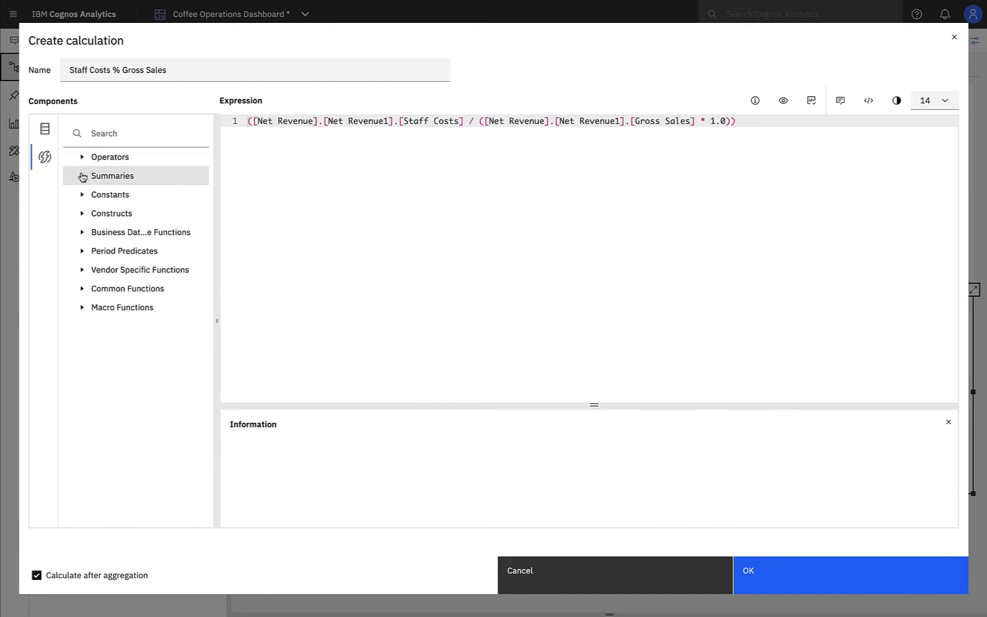
{"action": "left_click", "coordinate": [111, 175]}
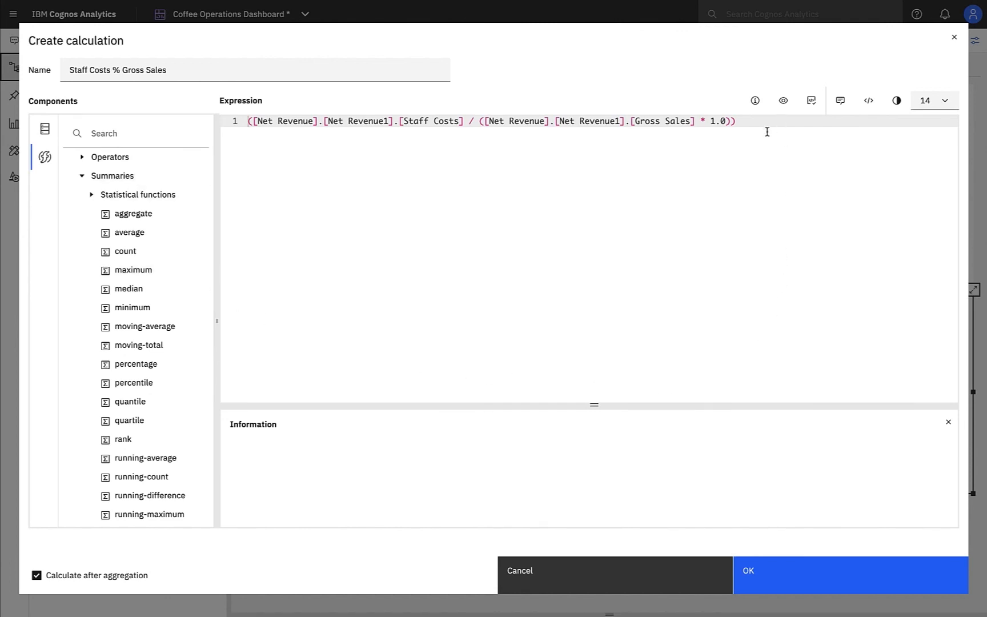
{"action": "mouse_move", "coordinate": [782, 101]}
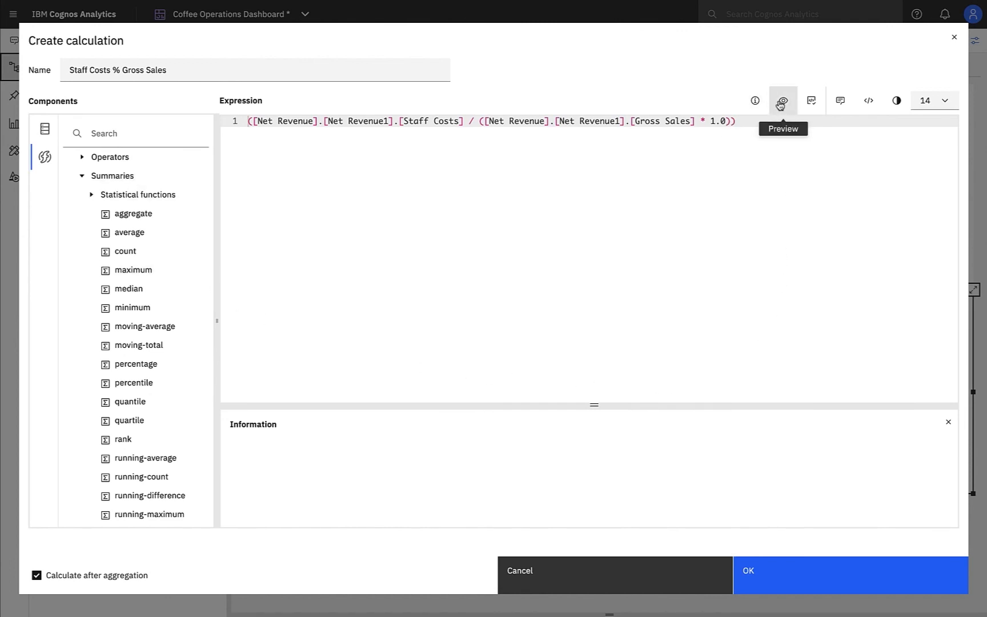
{"action": "mouse_move", "coordinate": [840, 100]}
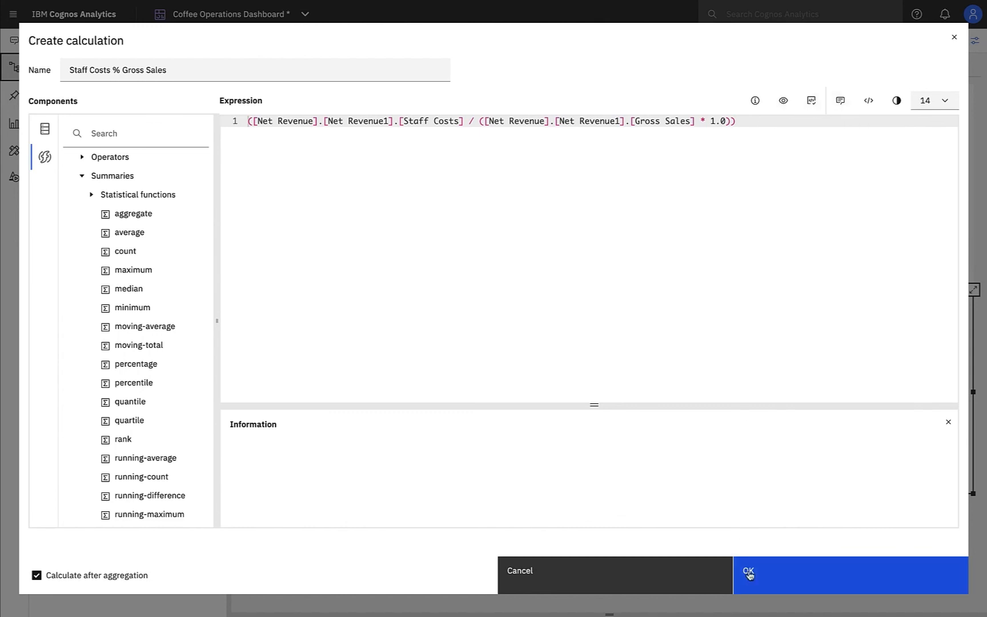
{"action": "left_click", "coordinate": [748, 574]}
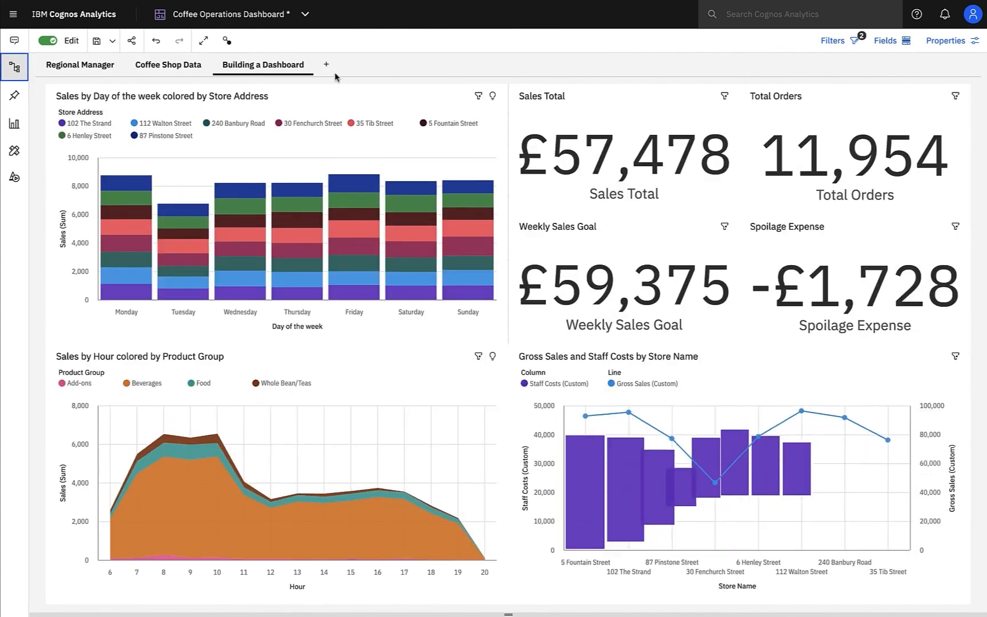
Add a new dashboard tab named Staff Costs and show the Visualizations panel.
{"action": "left_click", "coordinate": [326, 64]}
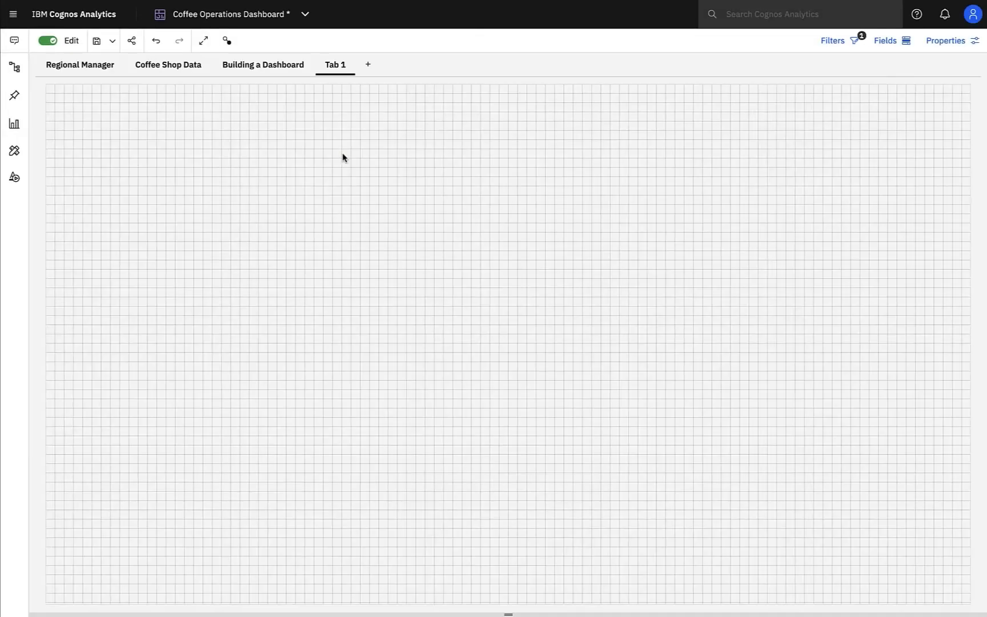
{"action": "type", "text": "Staff Costs"}
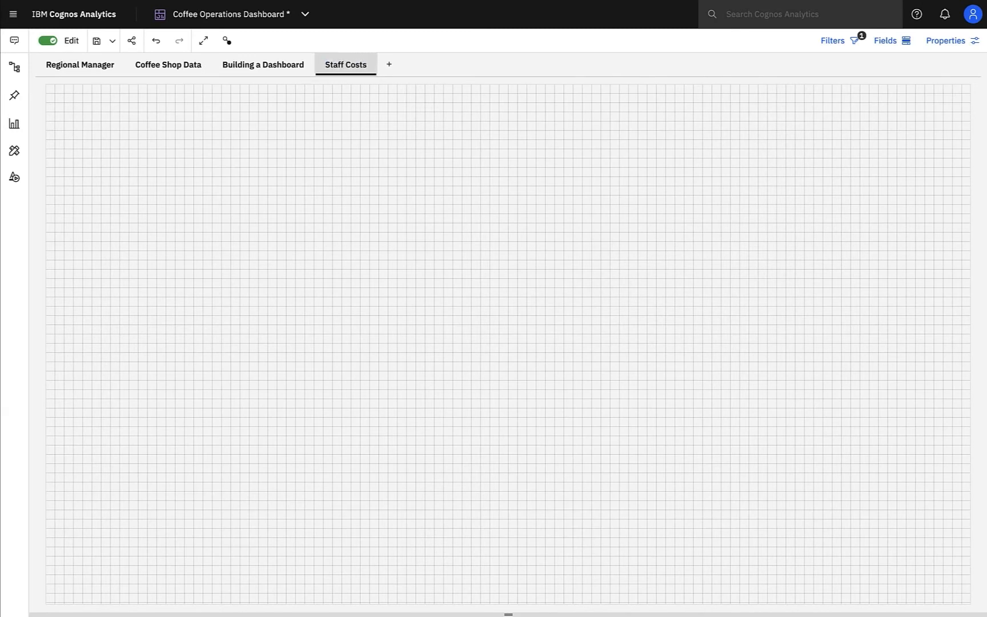
{"action": "left_click", "coordinate": [13, 124]}
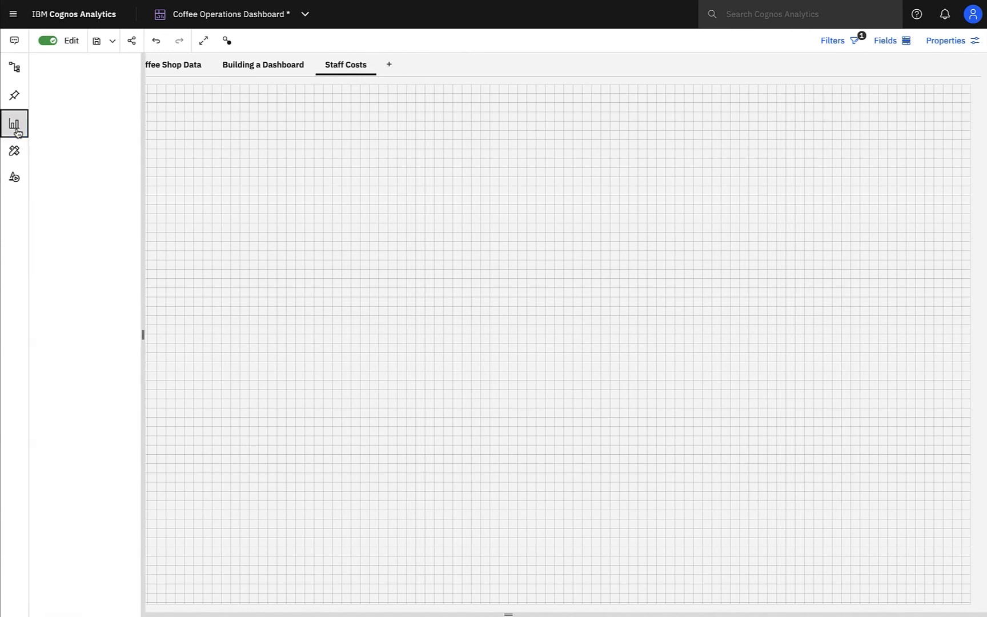
{"action": "left_click", "coordinate": [14, 123]}
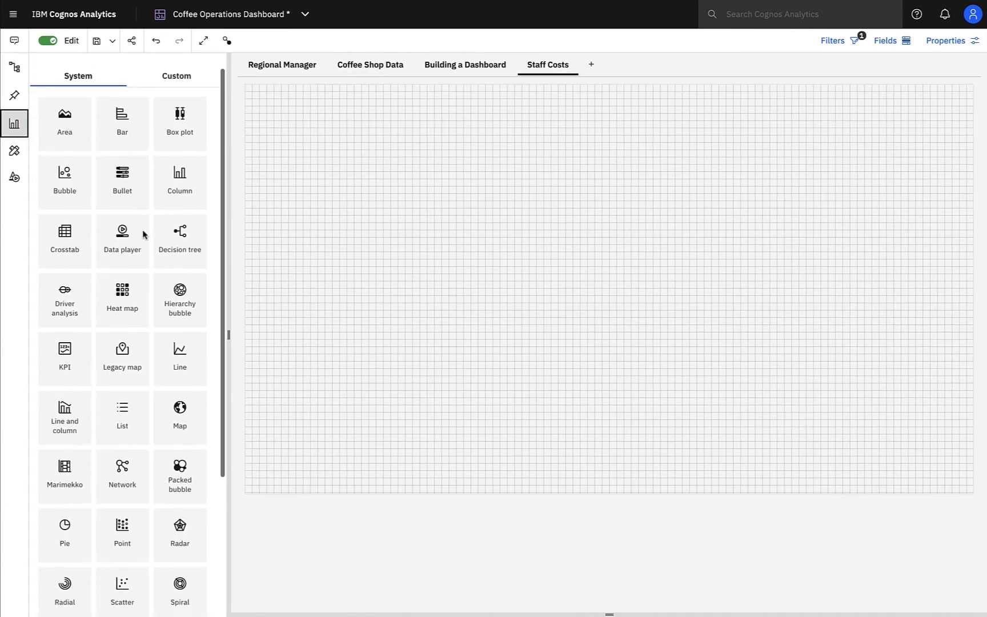
Browse the visualization list and Custom visualizations, returning to the System list.
{"action": "scroll", "scroll_direction": "down", "scroll_amount": 3}
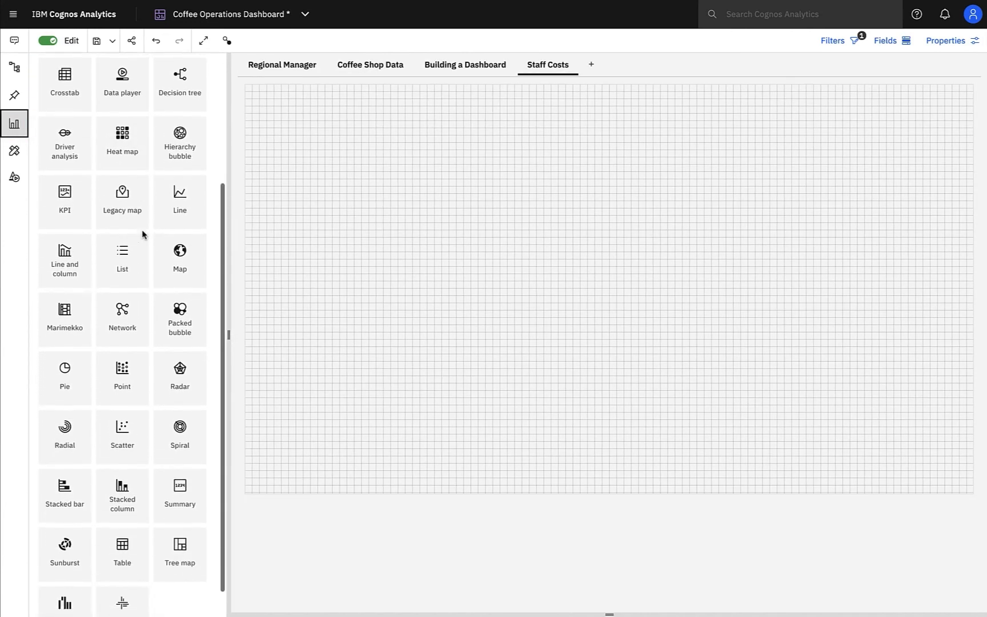
{"action": "scroll", "scroll_direction": "down", "scroll_amount": 3}
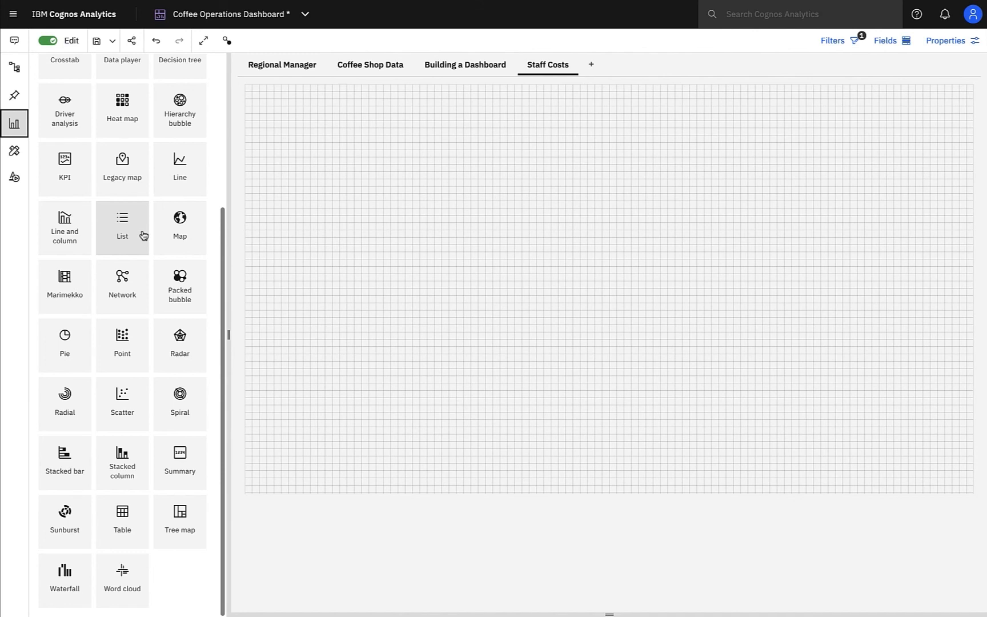
{"action": "scroll", "scroll_direction": "up", "scroll_amount": 3}
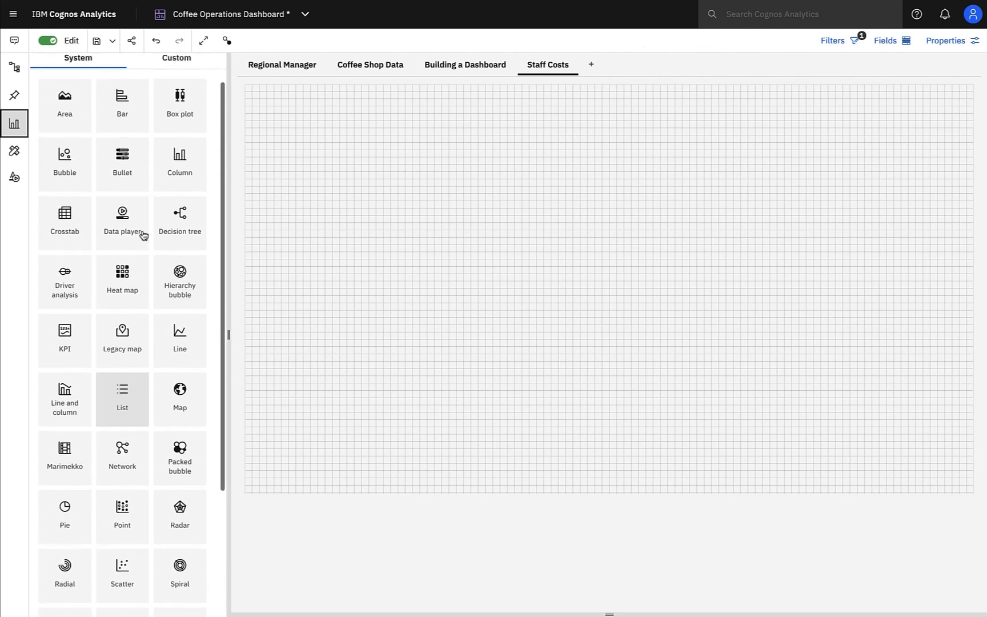
{"action": "scroll", "scroll_direction": "up", "scroll_amount": 3}
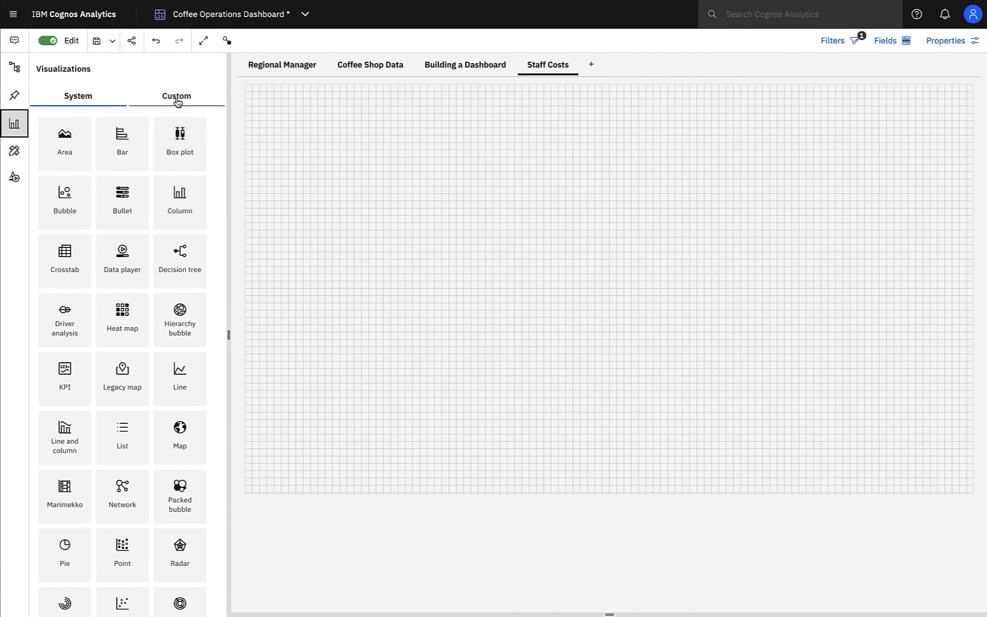
{"action": "left_click", "coordinate": [175, 96]}
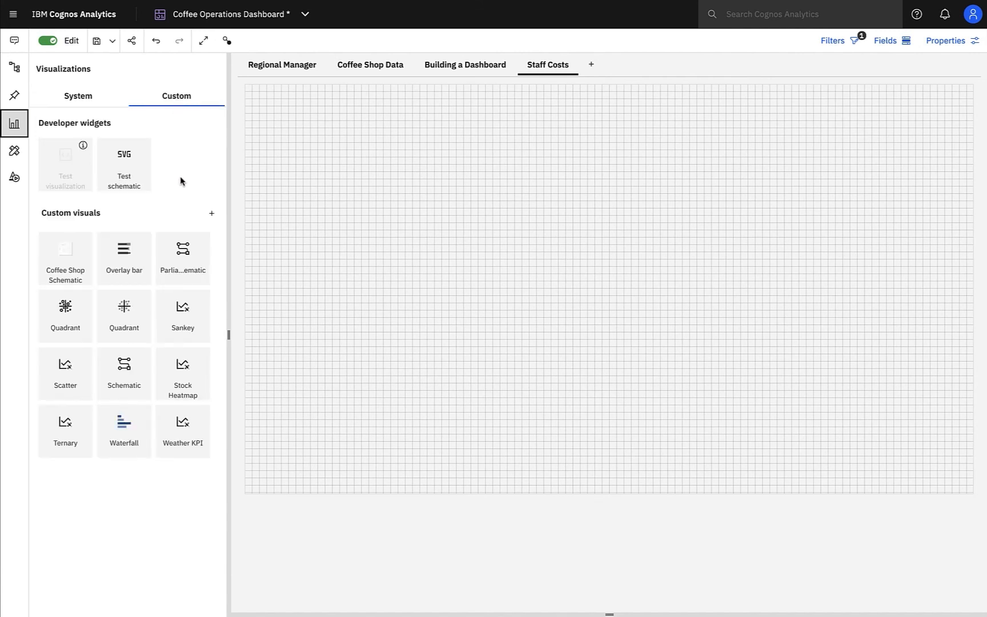
{"action": "mouse_move", "coordinate": [75, 117]}
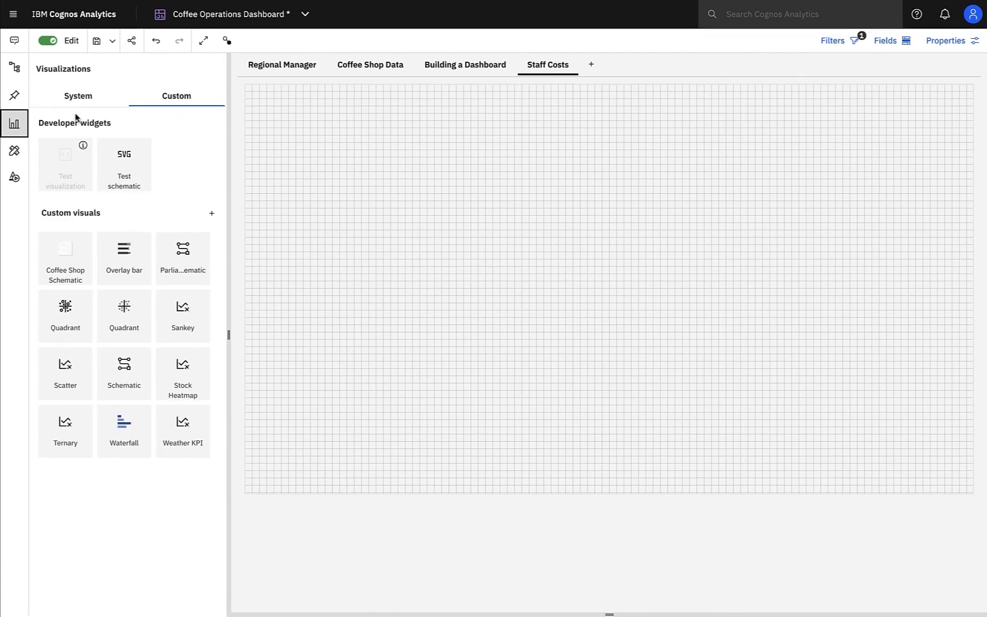
{"action": "mouse_move", "coordinate": [78, 96]}
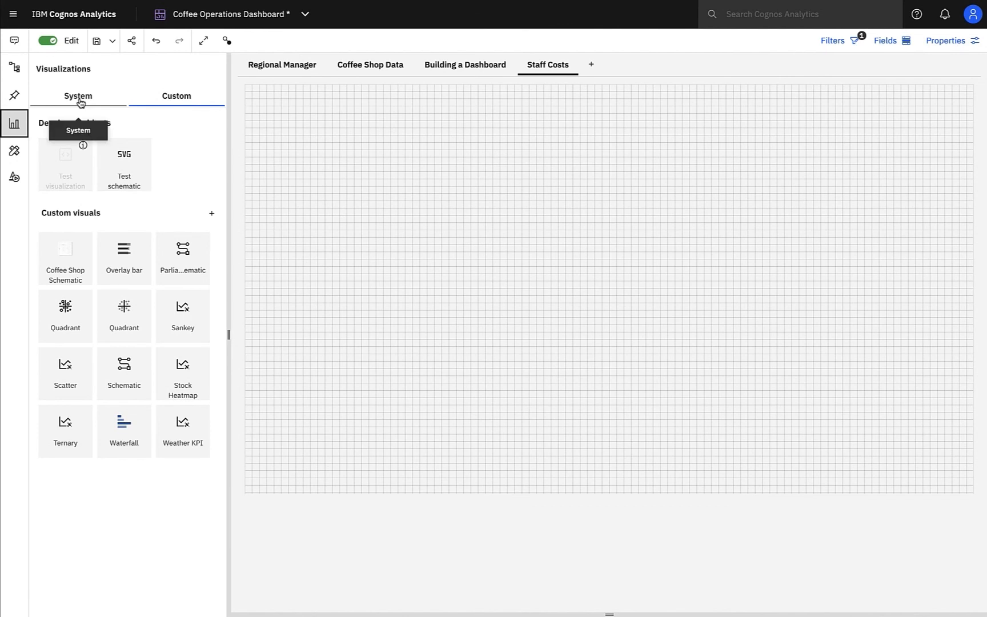
{"action": "left_click", "coordinate": [78, 96]}
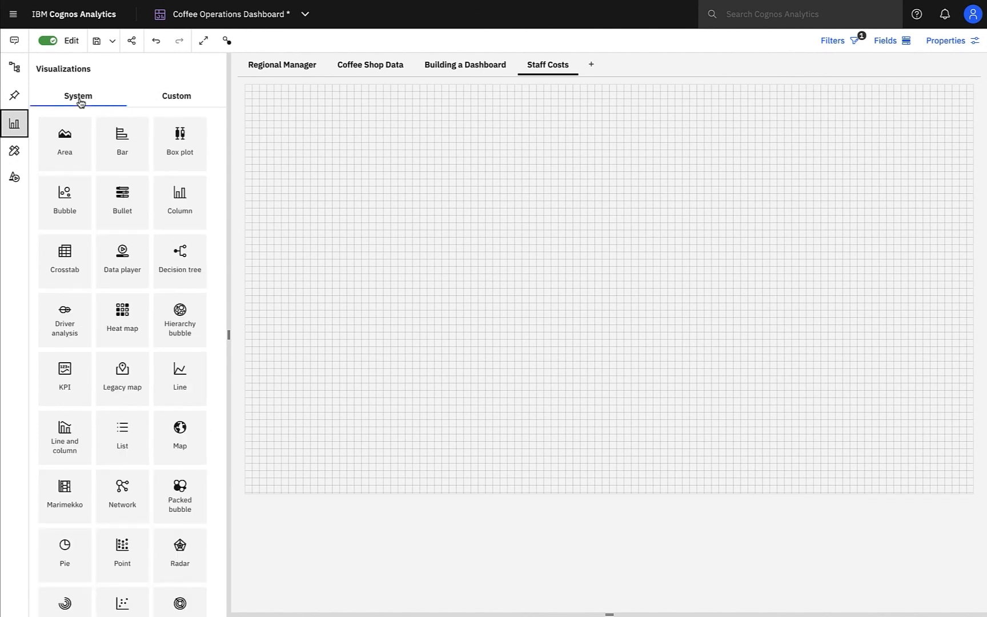
{"action": "mouse_move", "coordinate": [96, 234]}
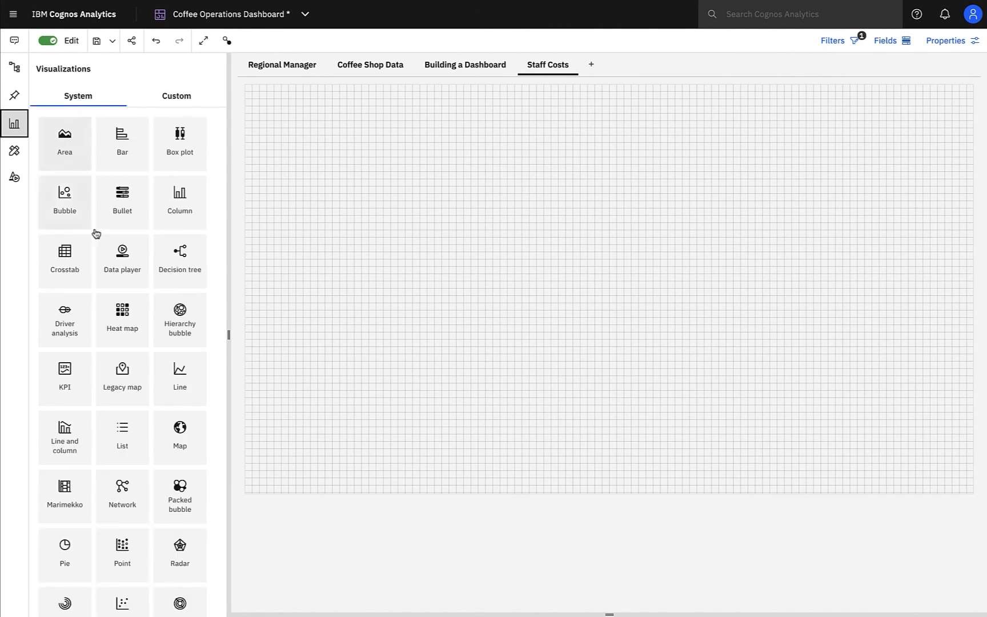
Create the Staff Costs line chart on the new tab and switch its forecast off.
{"action": "left_click", "coordinate": [179, 377]}
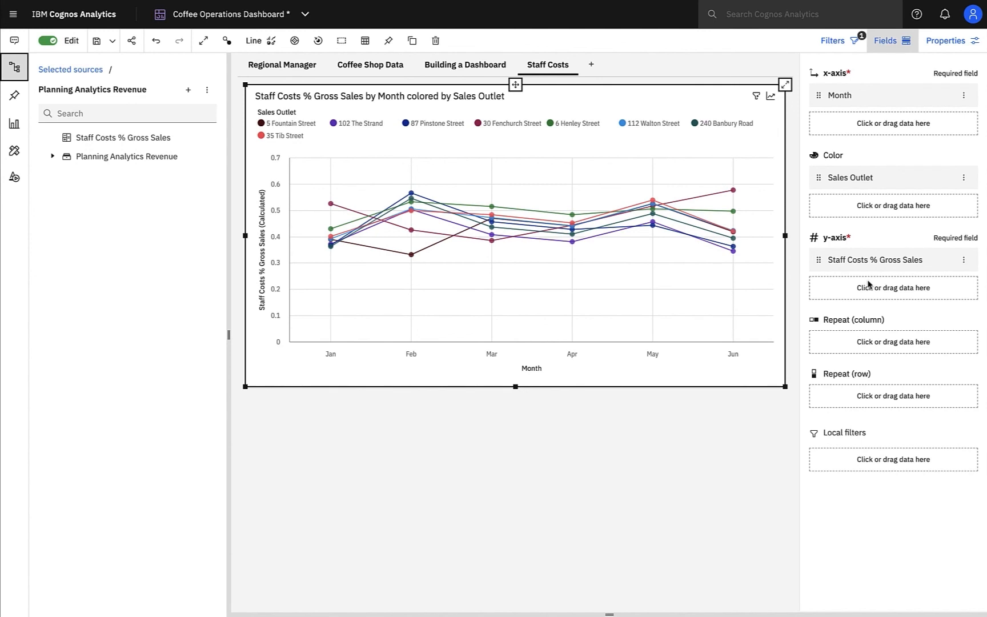
{"action": "left_click", "coordinate": [769, 97]}
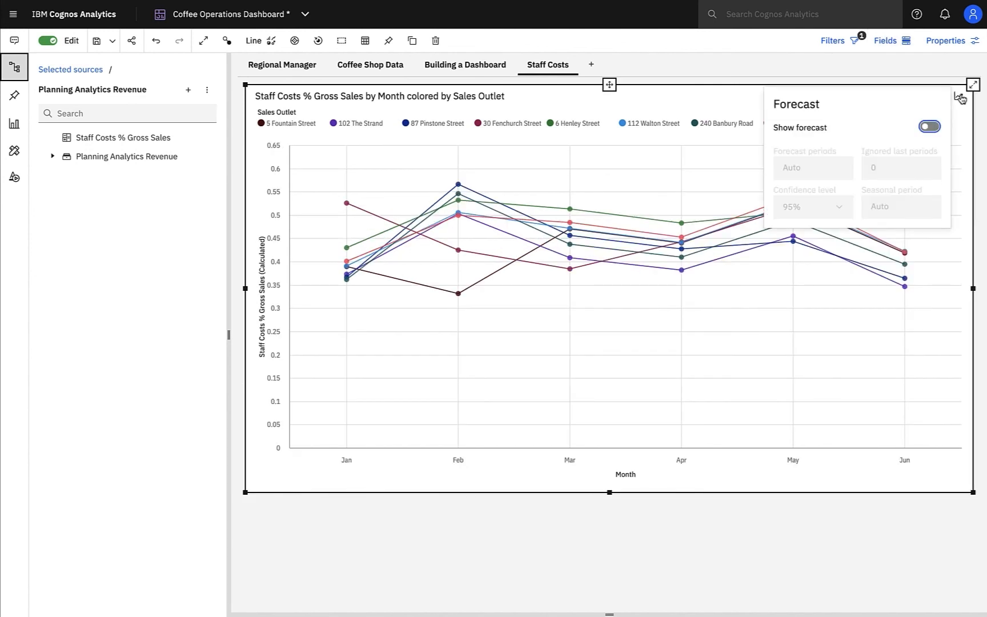
{"action": "left_click", "coordinate": [929, 127]}
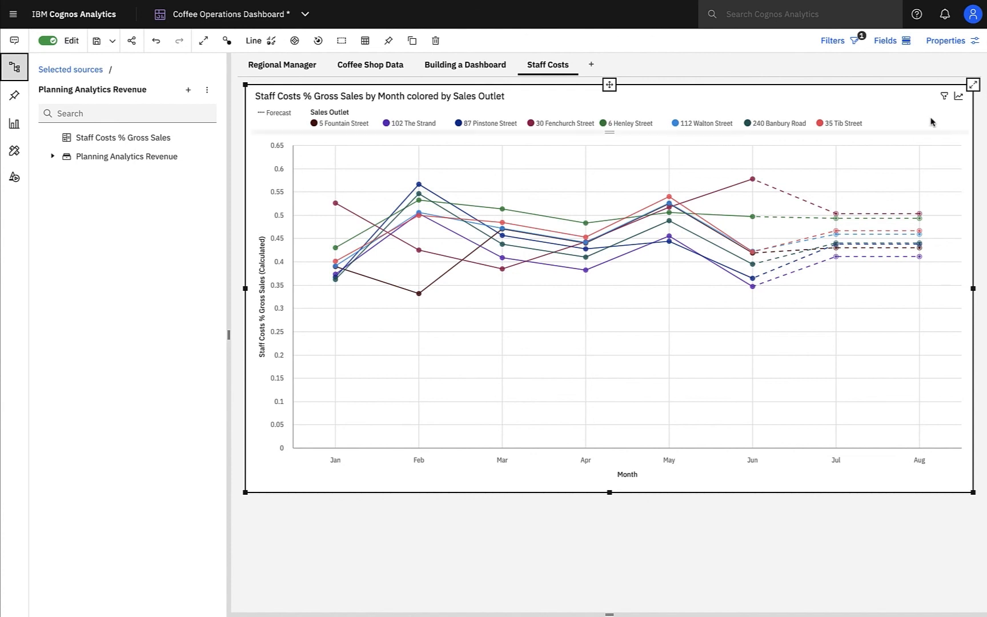
{"action": "left_click", "coordinate": [957, 96]}
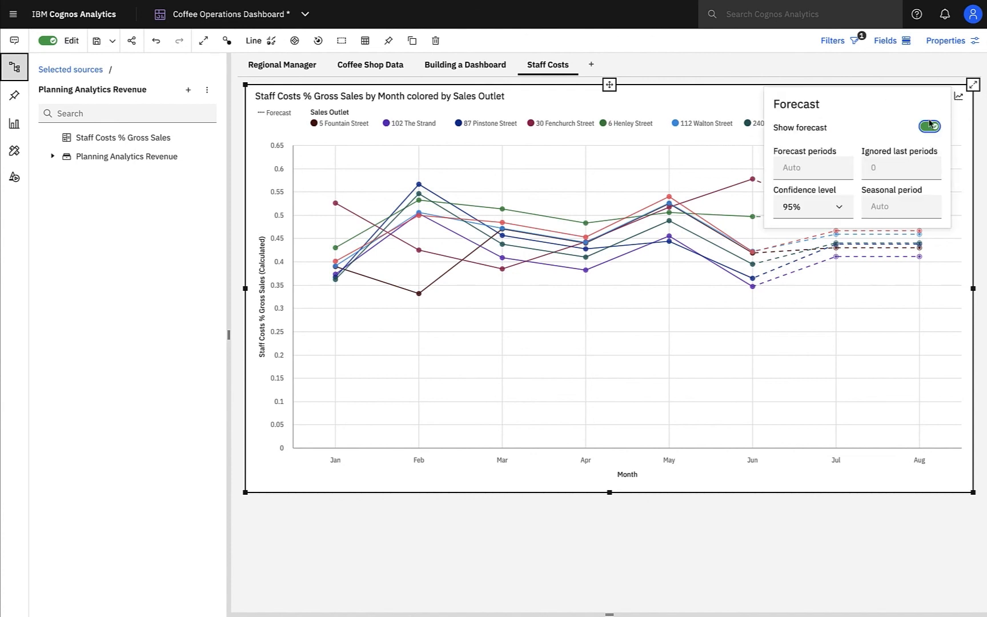
{"action": "left_click", "coordinate": [930, 125]}
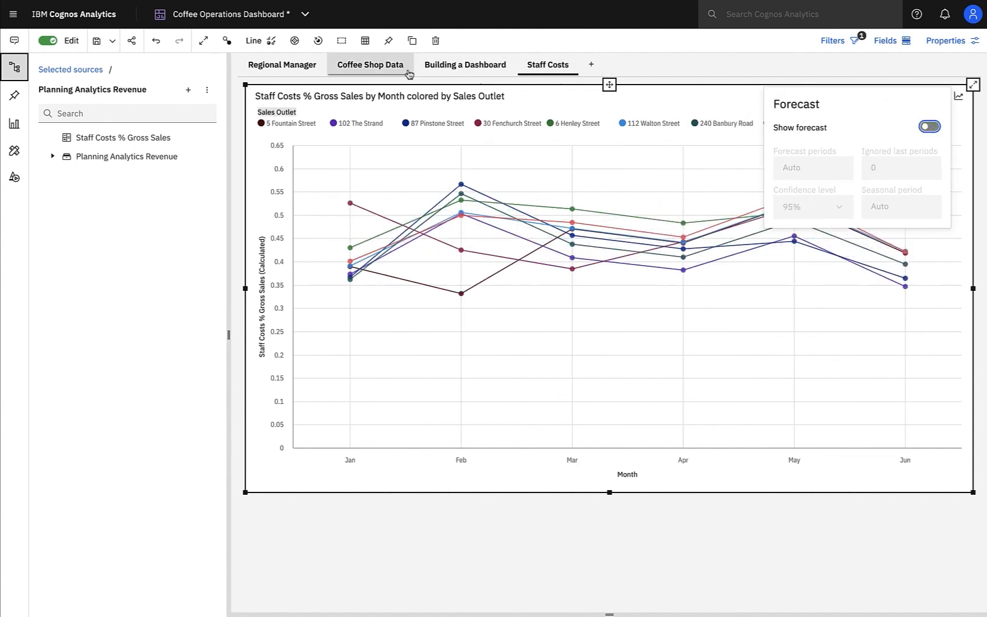
Convert the chart to a crosstab with months across and sales outlets down.
{"action": "left_click", "coordinate": [254, 40]}
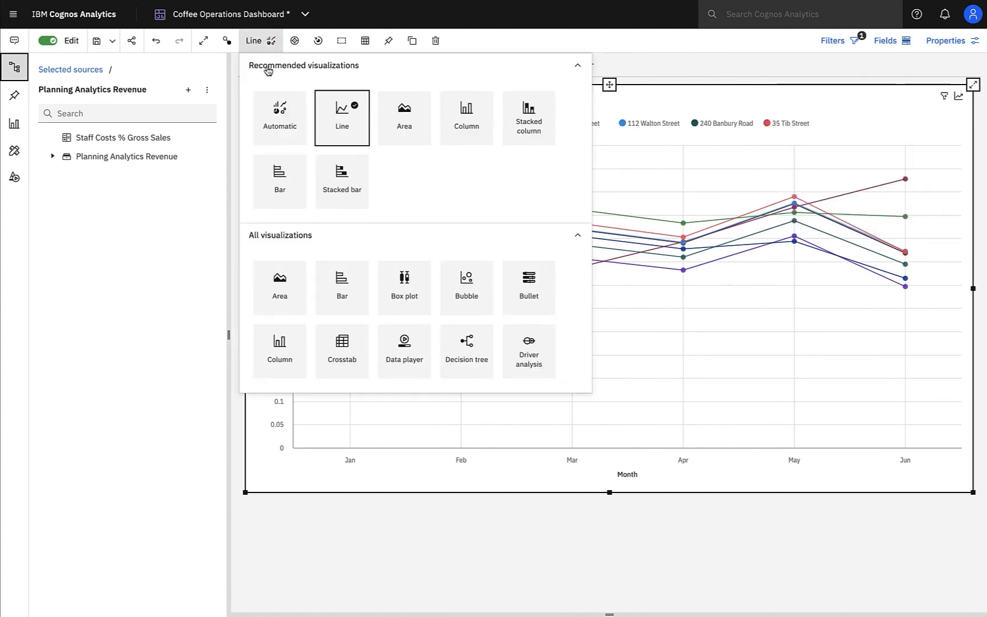
{"action": "mouse_move", "coordinate": [490, 251]}
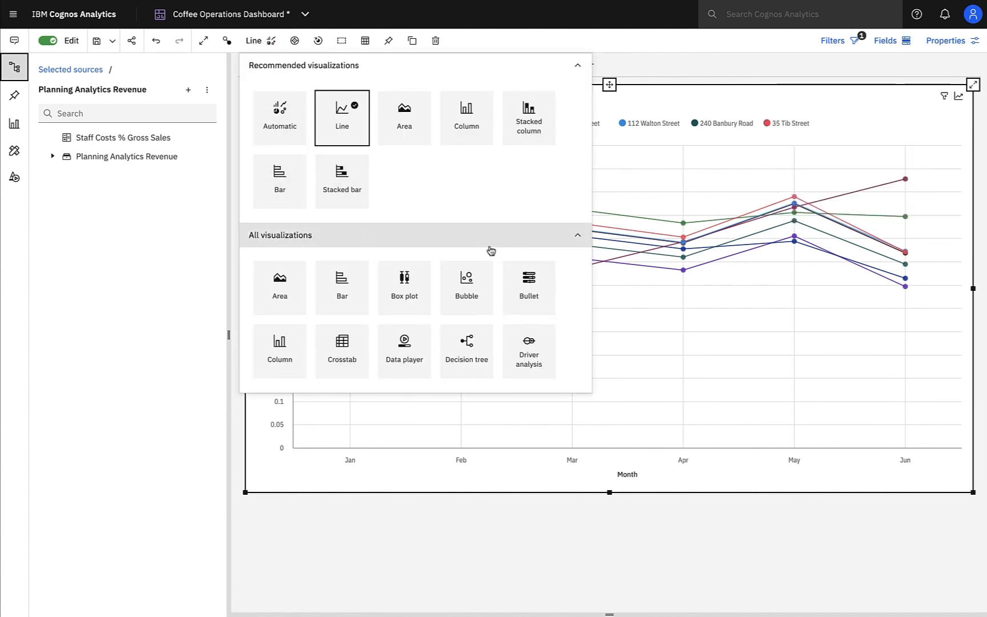
{"action": "mouse_move", "coordinate": [341, 350]}
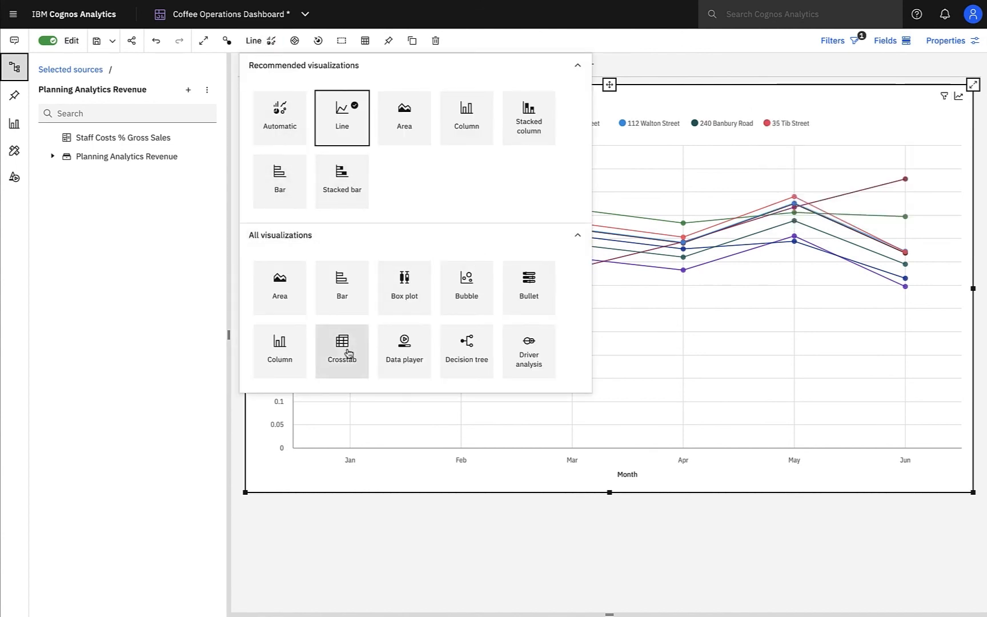
{"action": "left_click", "coordinate": [342, 351]}
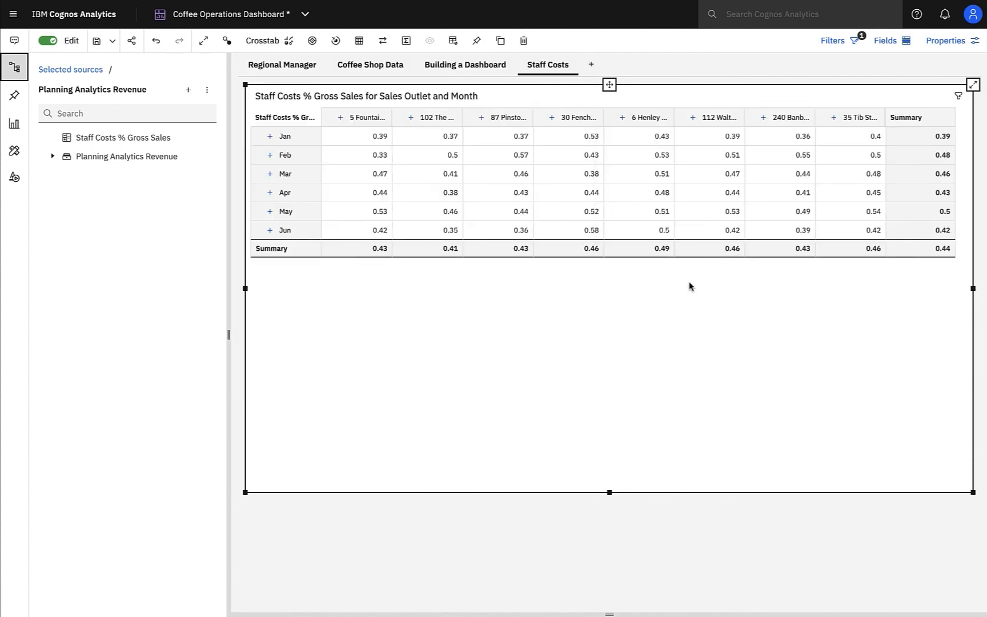
{"action": "mouse_move", "coordinate": [383, 41]}
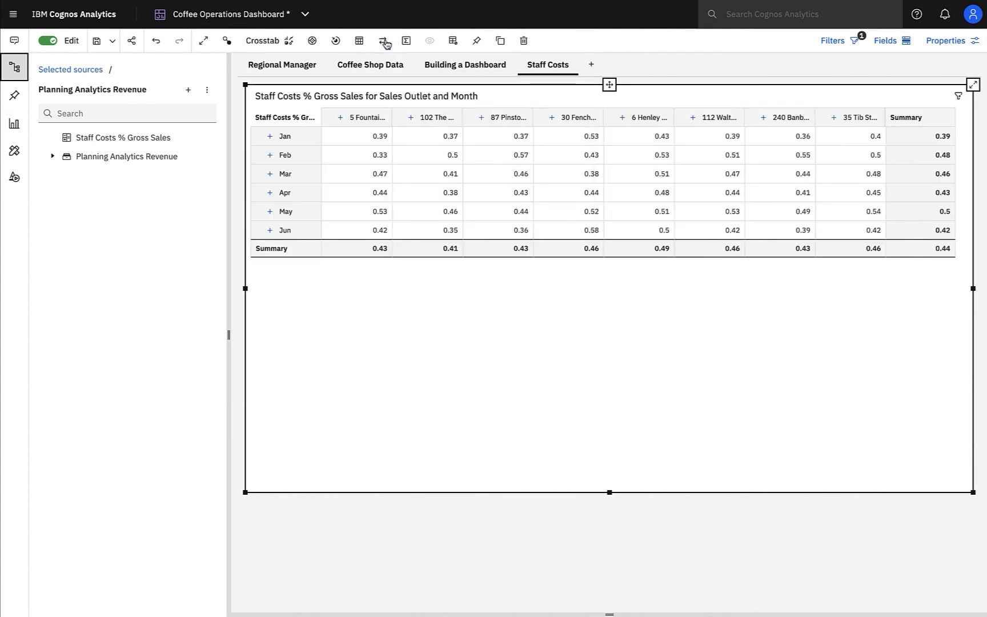
{"action": "left_click", "coordinate": [382, 40]}
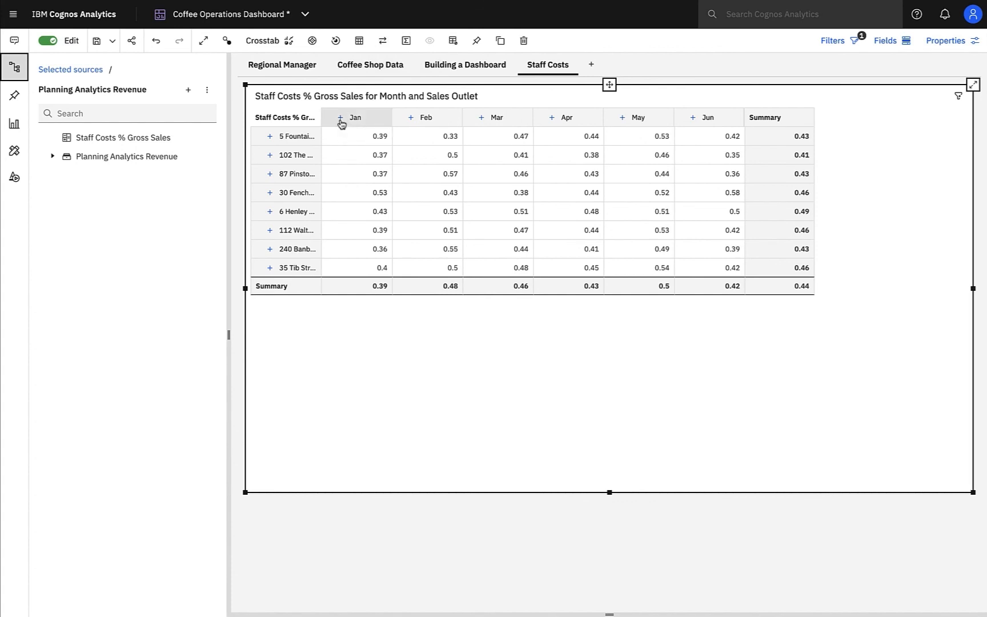
Expand and collapse the Jan column, then bring up conditional color settings.
{"action": "left_click", "coordinate": [355, 117]}
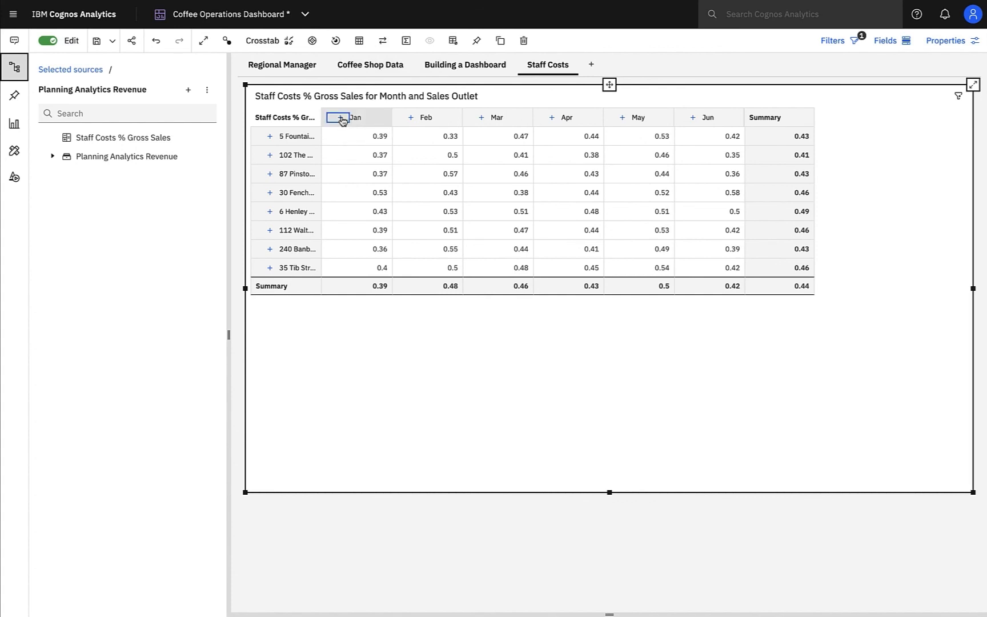
{"action": "left_click", "coordinate": [339, 119]}
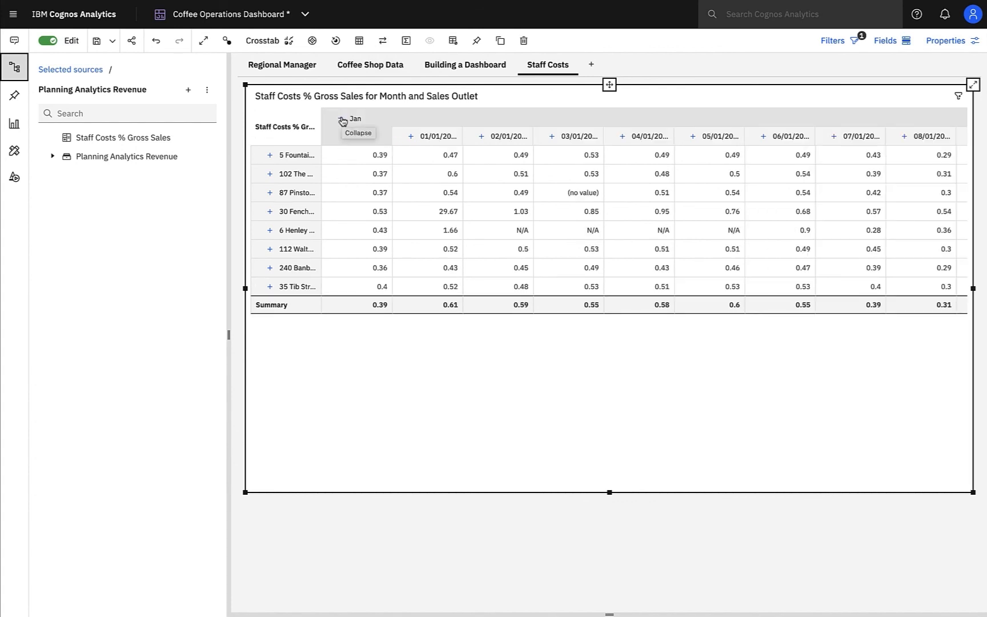
{"action": "left_click", "coordinate": [345, 119]}
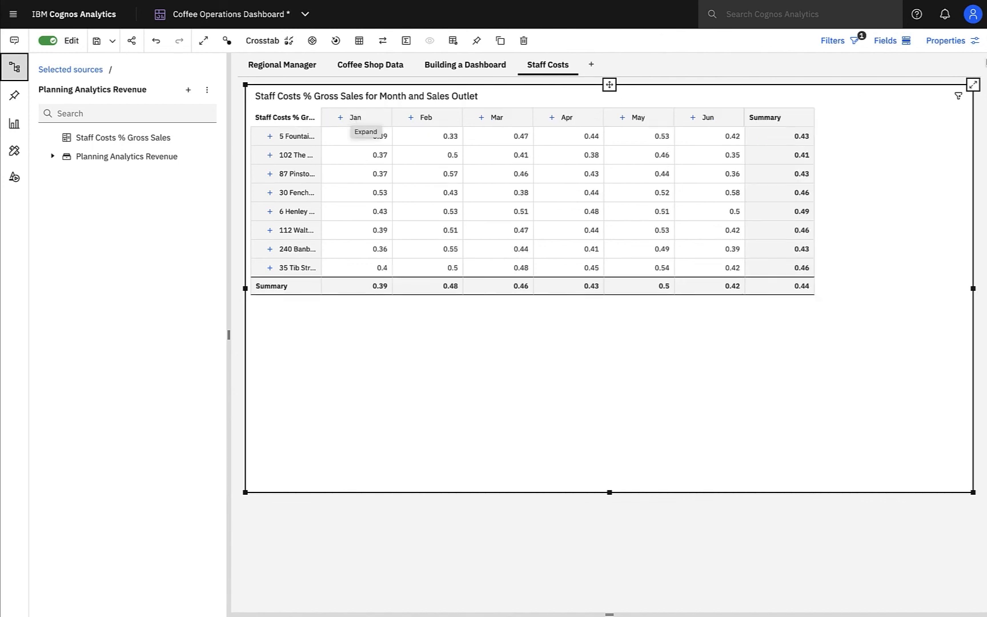
{"action": "left_click", "coordinate": [951, 41]}
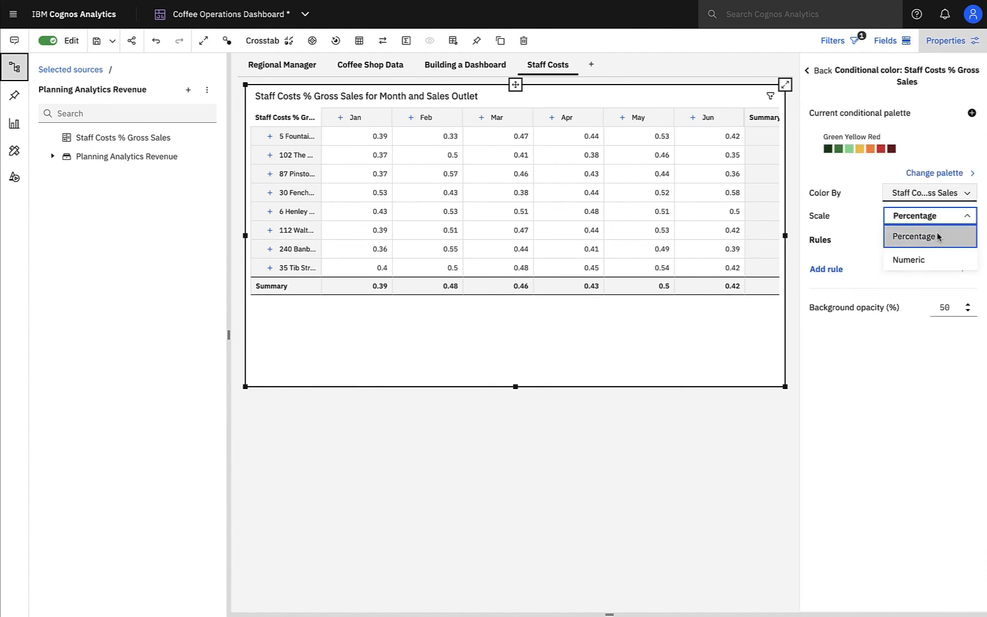
Use a numeric colour scale: ≥0.55 white text on red, plus a ≤0.4 white-text rule.
{"action": "left_click", "coordinate": [908, 259]}
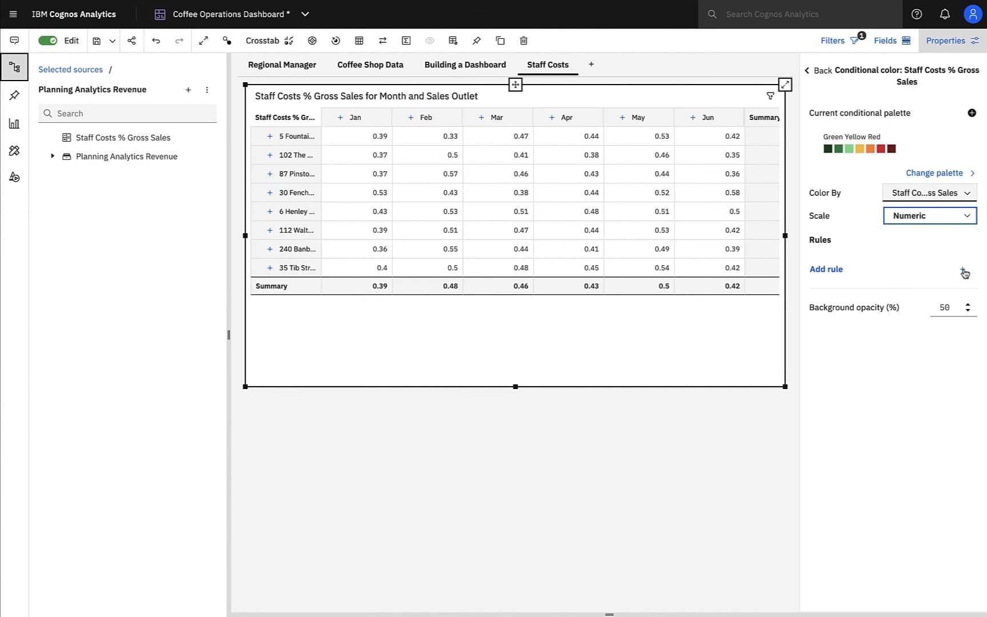
{"action": "left_click", "coordinate": [826, 269]}
{"action": "type", "text": "0.55"}
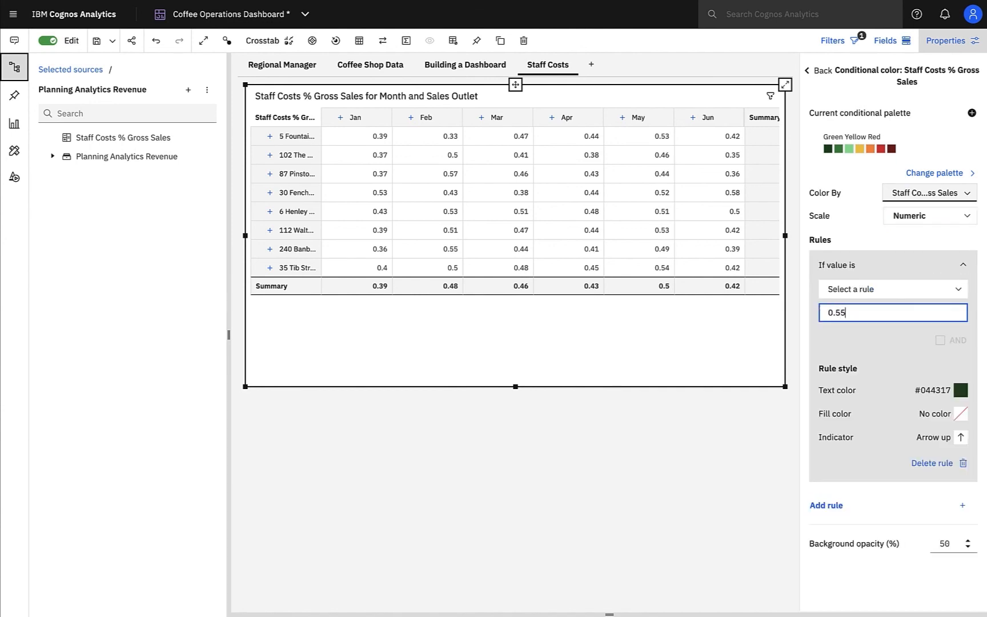
{"action": "left_click", "coordinate": [961, 390]}
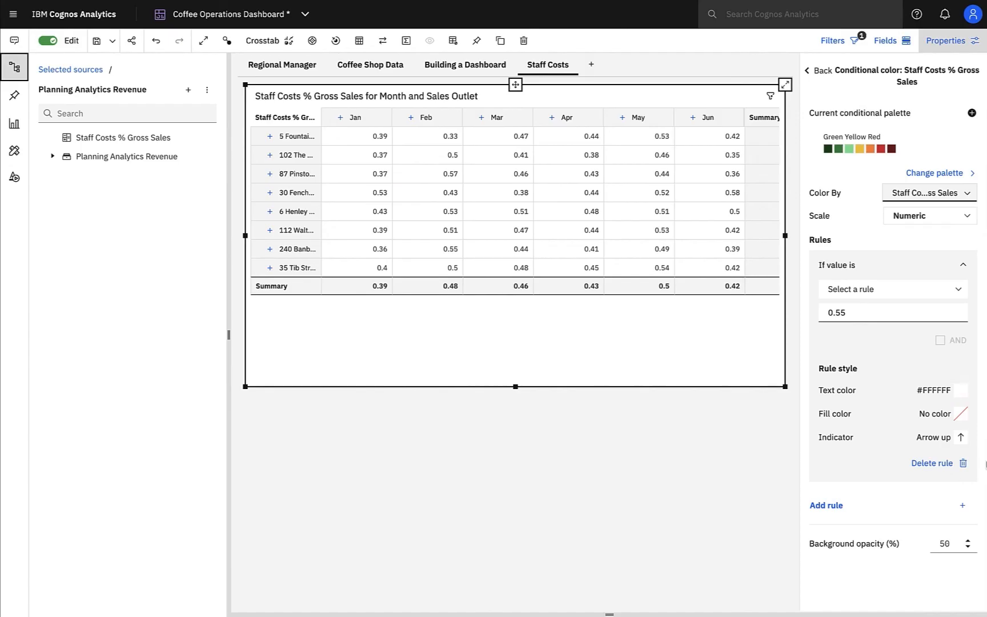
{"action": "left_click", "coordinate": [959, 413]}
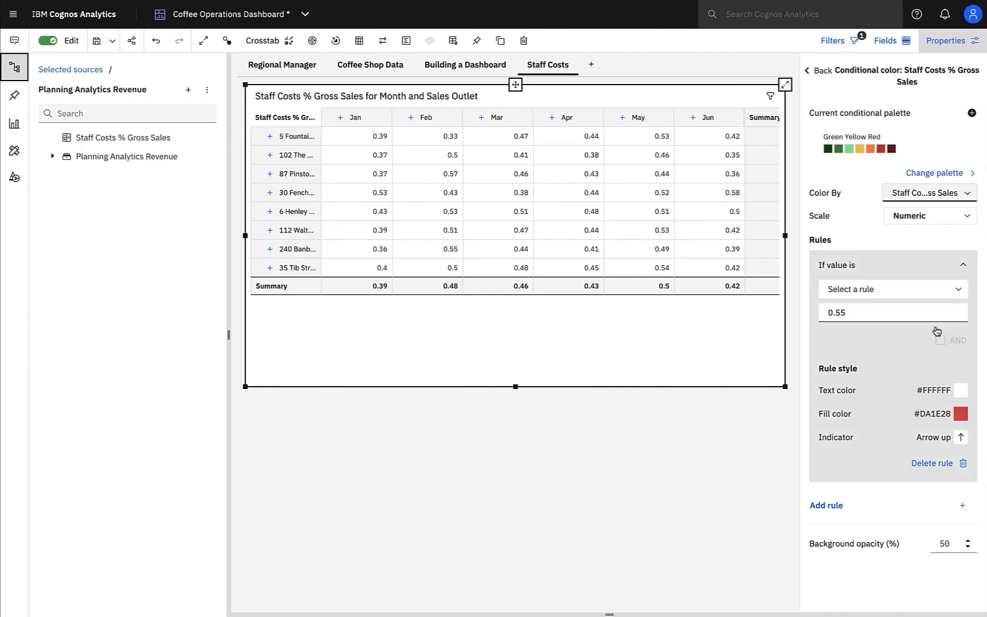
{"action": "left_click", "coordinate": [826, 505]}
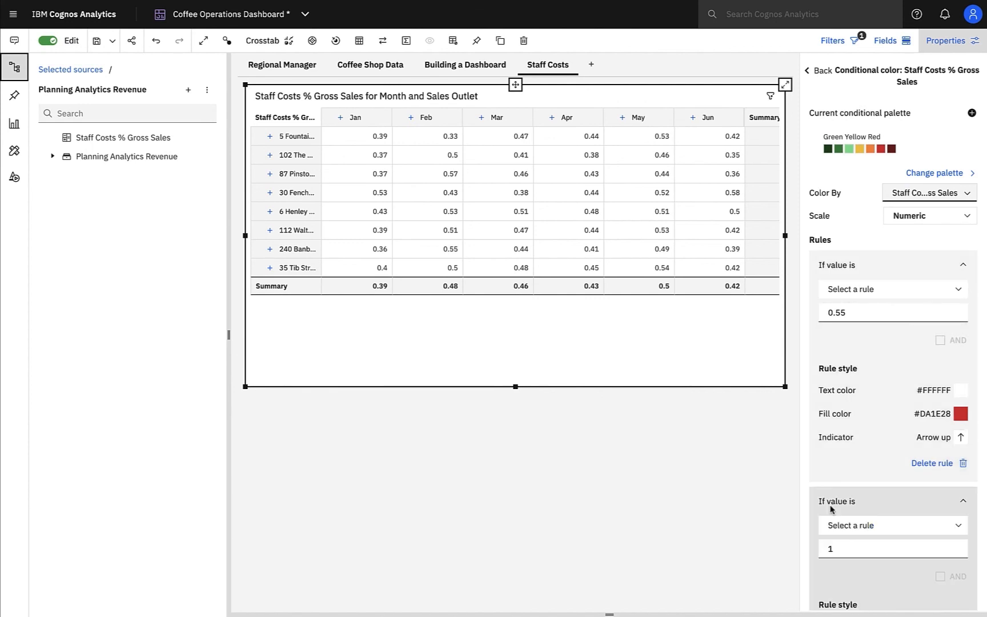
{"action": "left_click", "coordinate": [891, 289]}
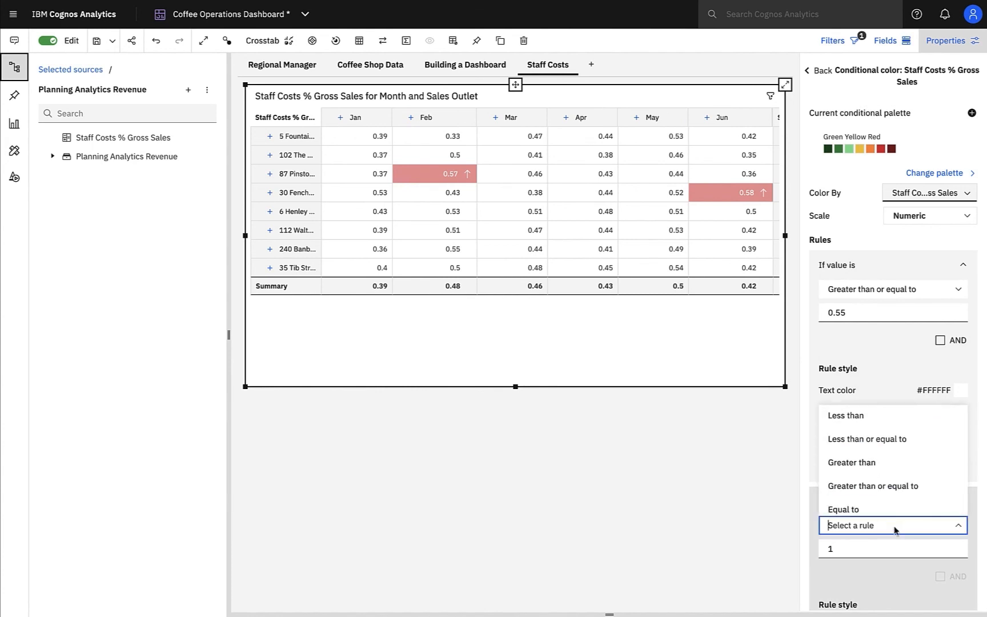
{"action": "left_click", "coordinate": [866, 439]}
{"action": "type", "text": "0.4"}
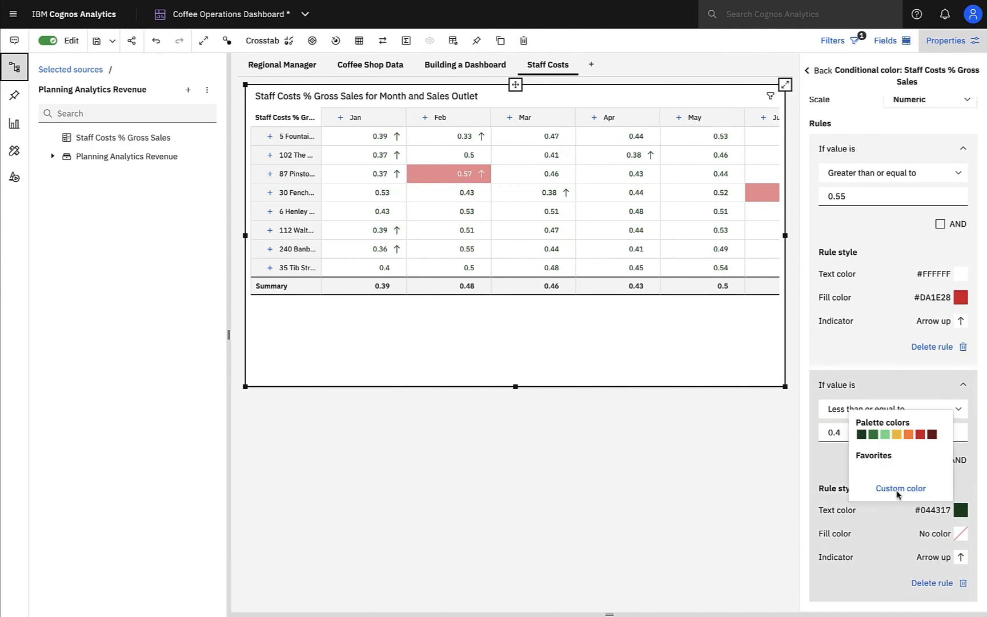
{"action": "left_click", "coordinate": [900, 488]}
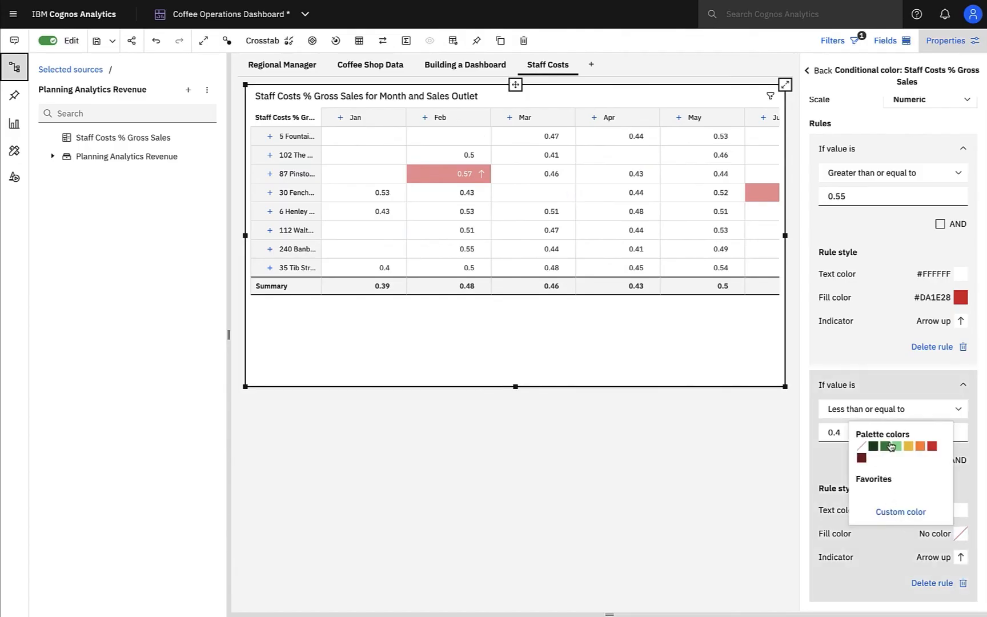
Choose the green swatch as the fill colour for values of 0.4 or less.
{"action": "left_click", "coordinate": [881, 445]}
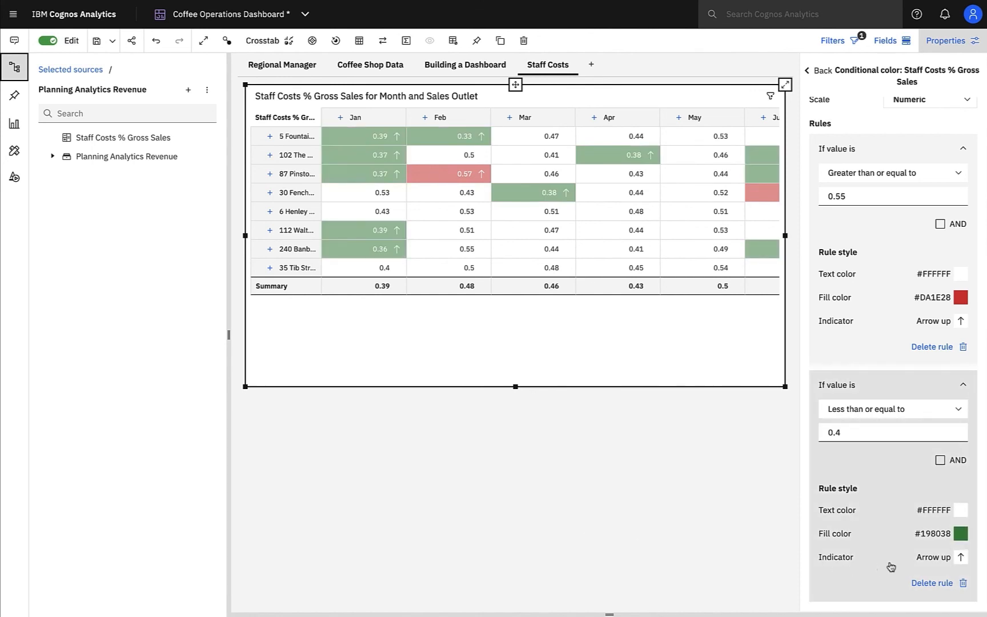
{"action": "scroll", "scroll_direction": "down", "scroll_amount": 3}
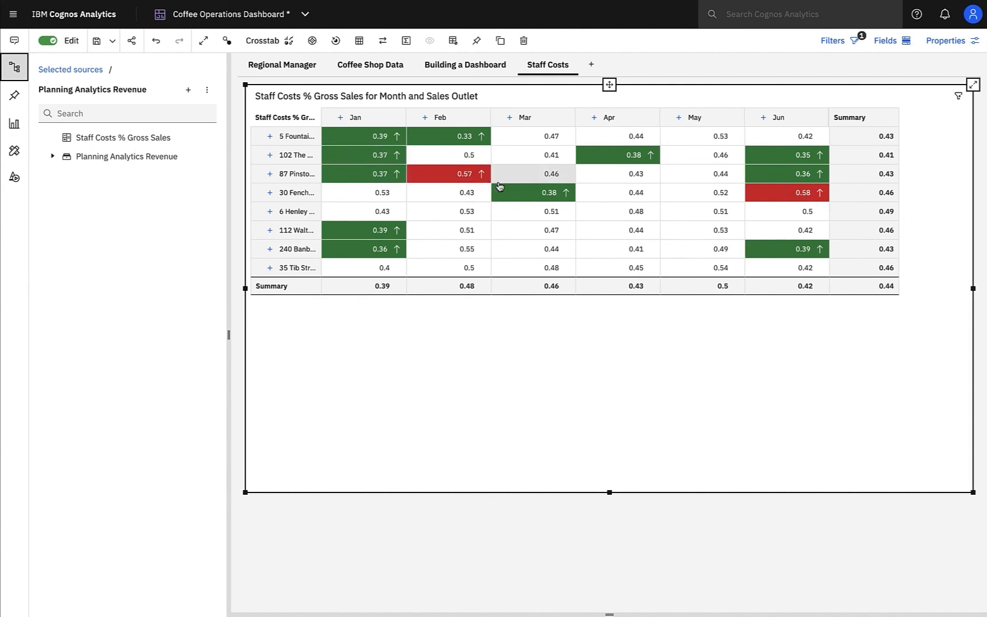
{"action": "mouse_move", "coordinate": [772, 202]}
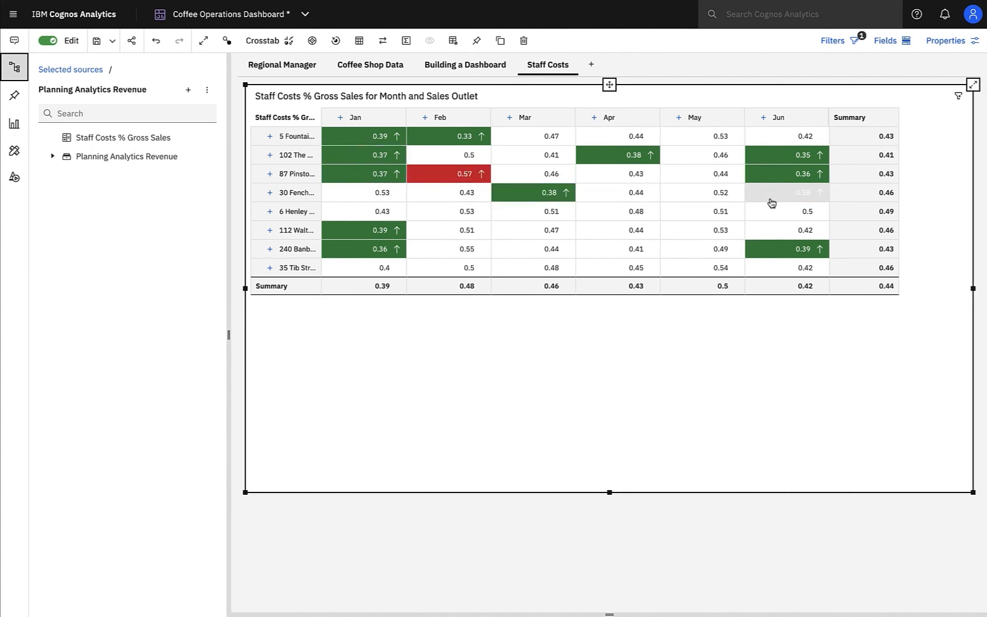
{"action": "mouse_move", "coordinate": [709, 211]}
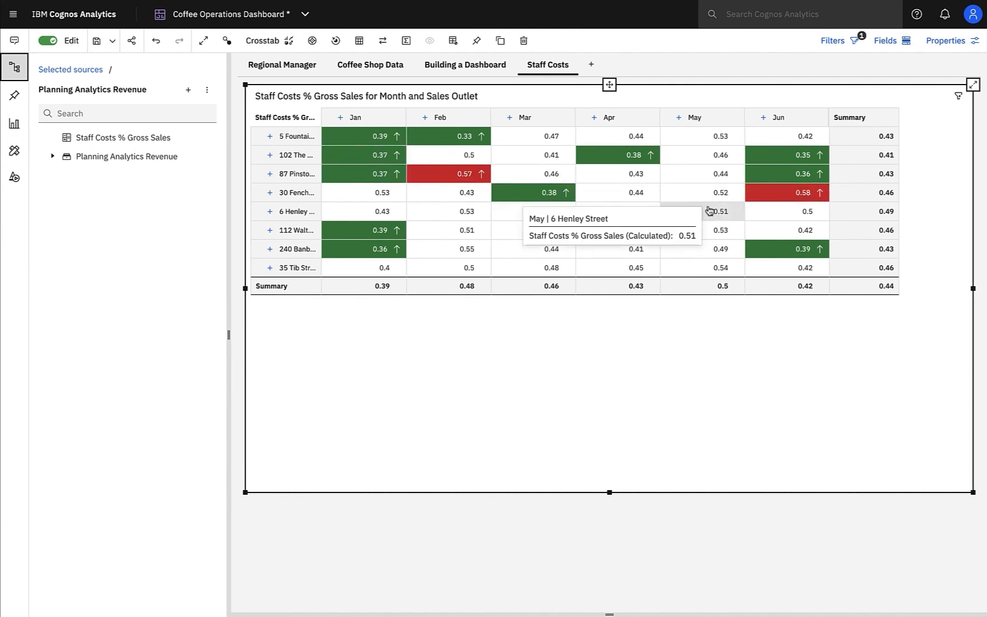
{"action": "mouse_move", "coordinate": [753, 211]}
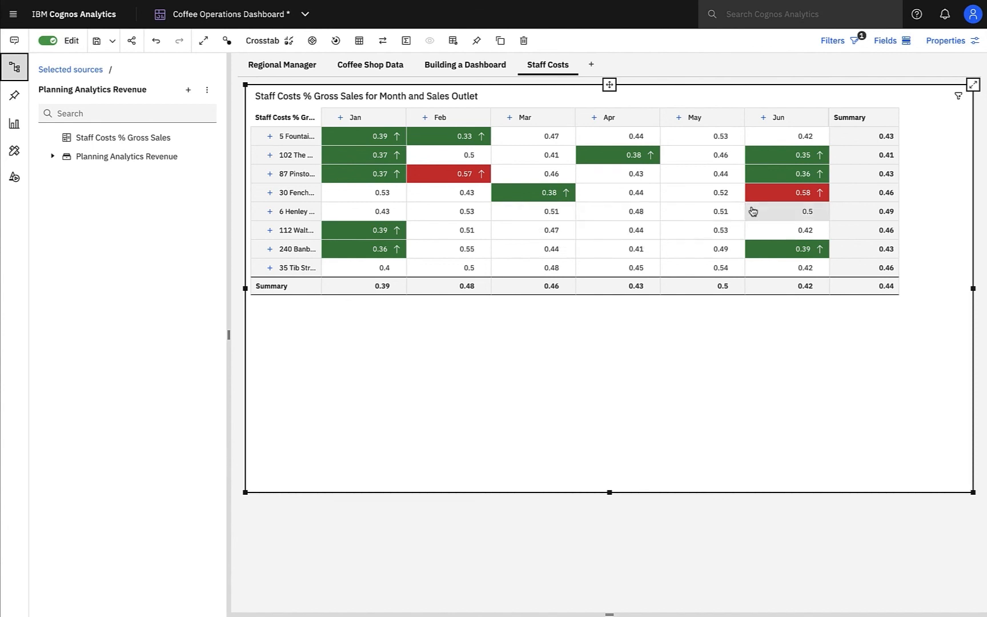
{"action": "mouse_move", "coordinate": [786, 211]}
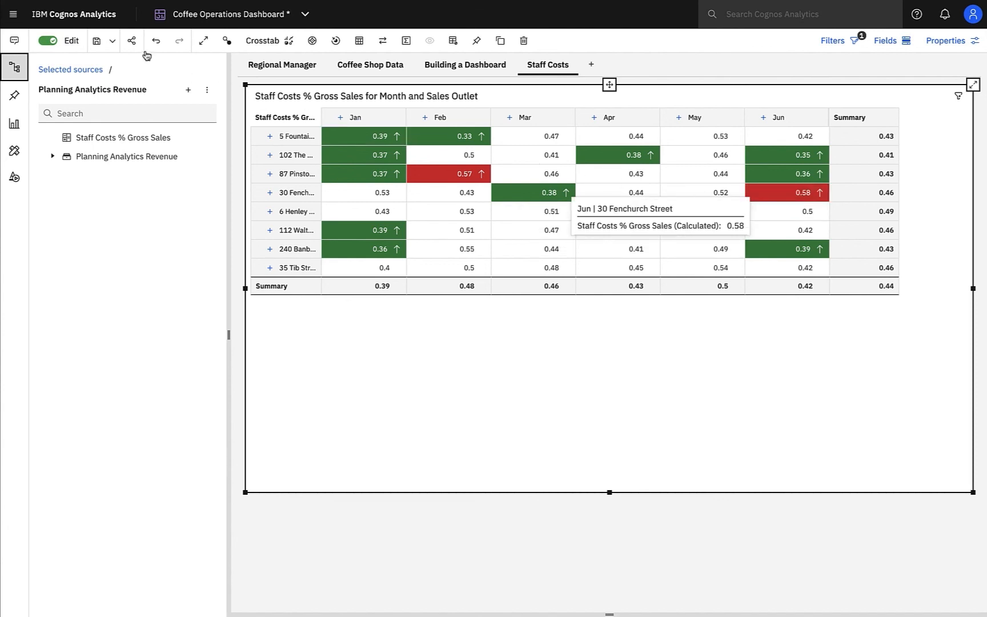
Share the dashboard to Slack's #2021-forecast channel with a note about 30 Fenchurch Street.
{"action": "left_click", "coordinate": [131, 41]}
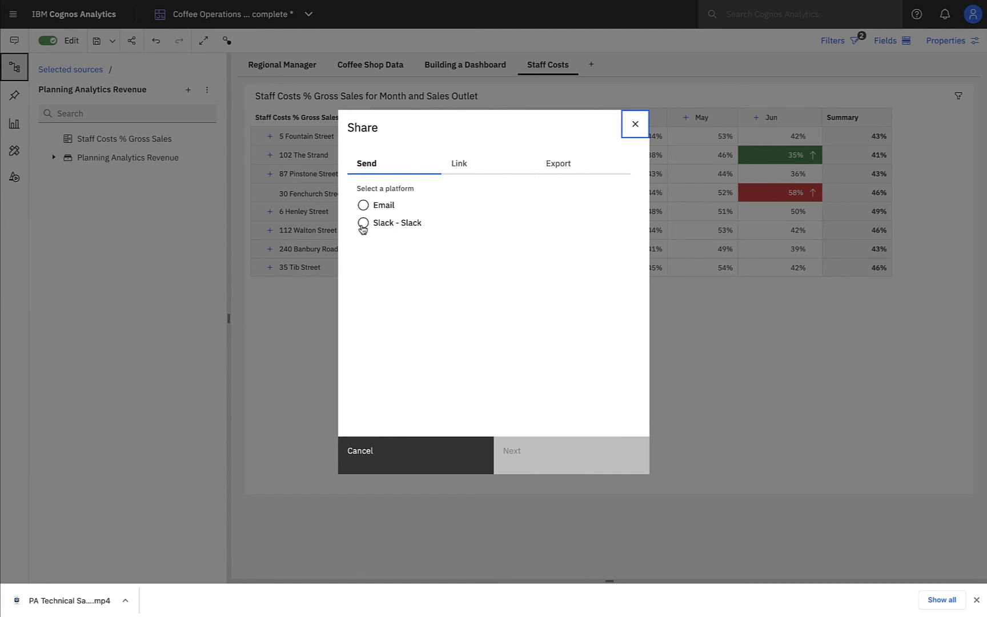
{"action": "left_click", "coordinate": [364, 222]}
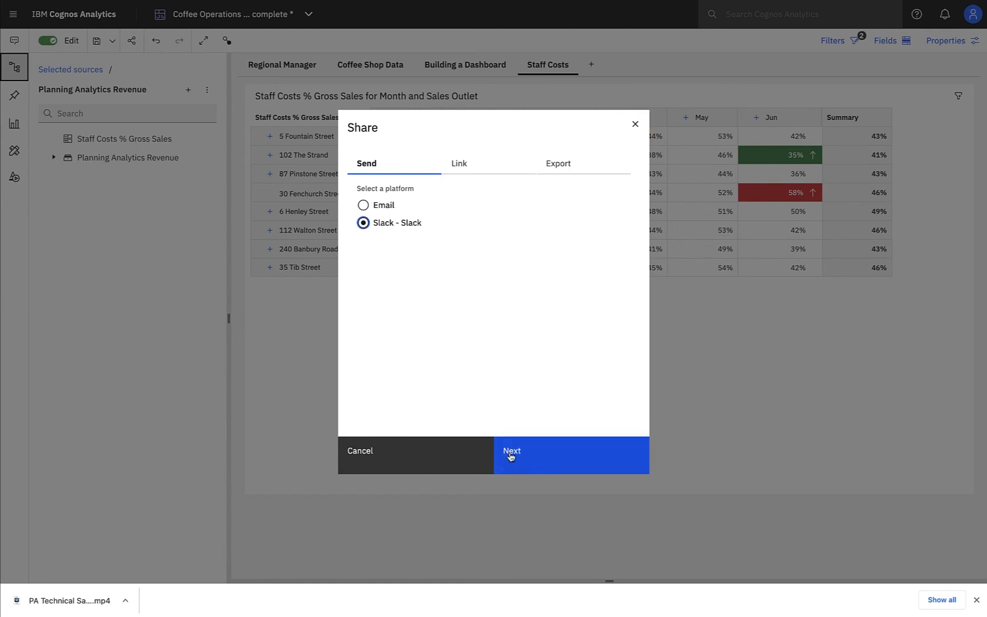
{"action": "left_click", "coordinate": [511, 450]}
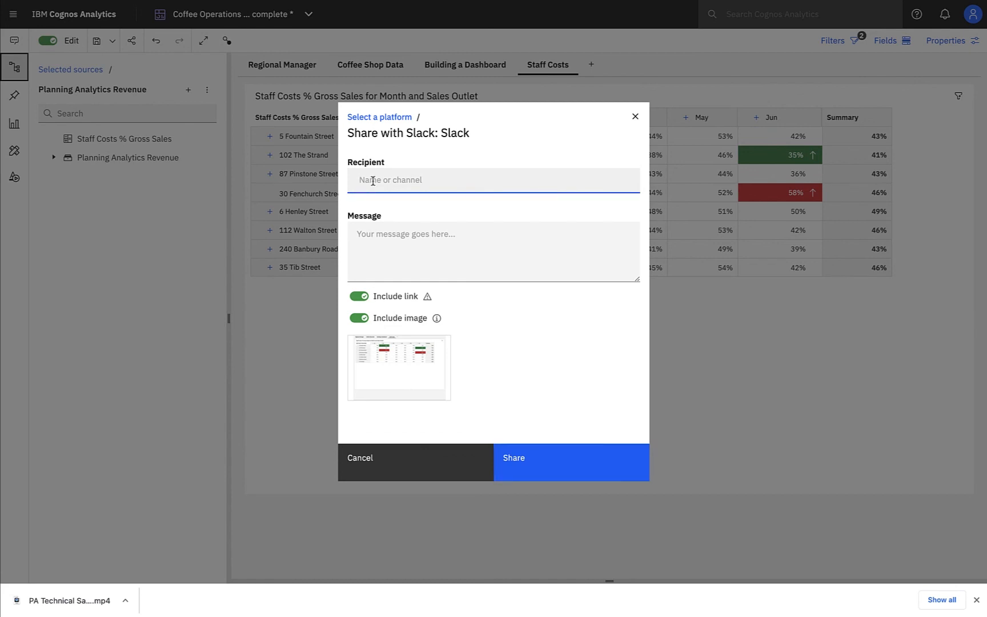
{"action": "type", "text": "202"}
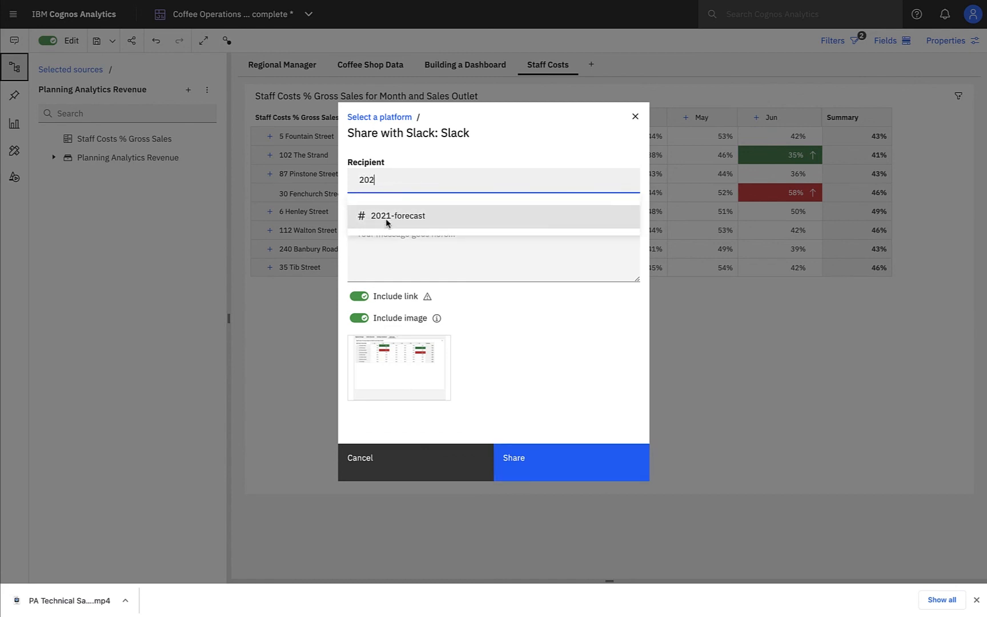
{"action": "left_click", "coordinate": [398, 216]}
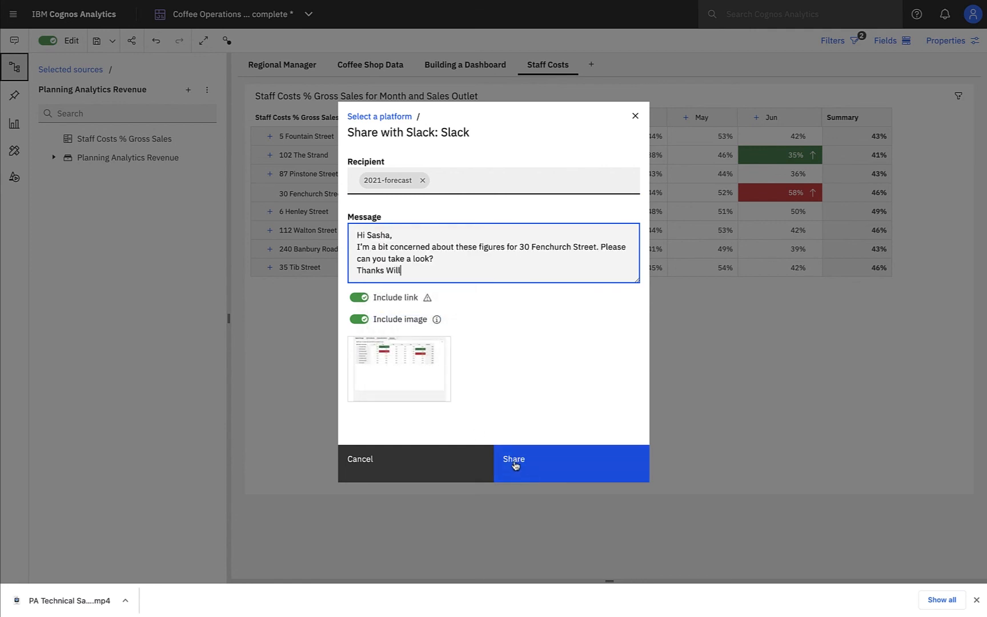
{"action": "left_click", "coordinate": [513, 464]}
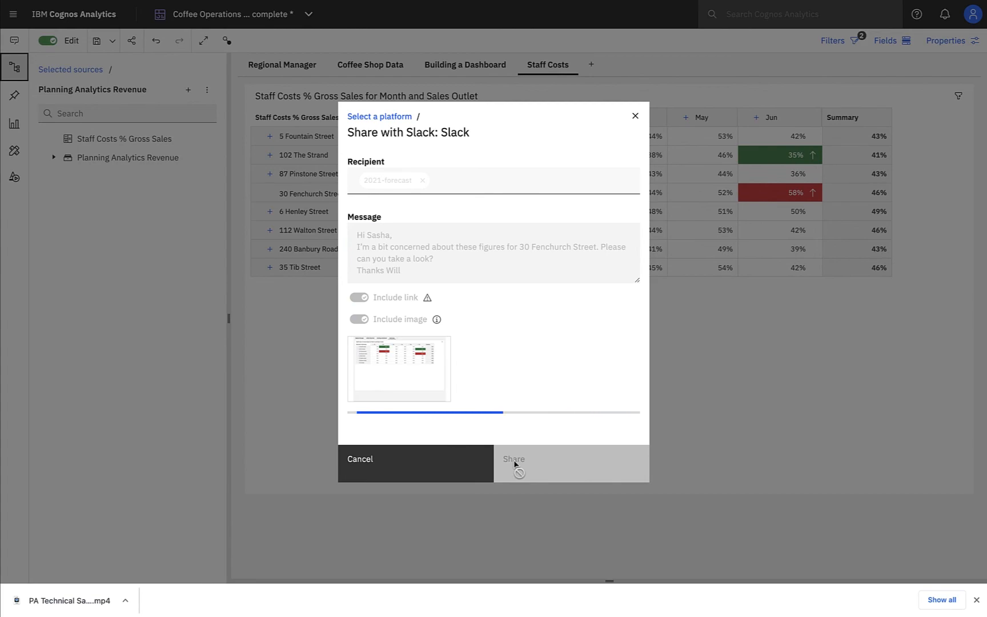
Switch to Slack to view the posted dashboard share in #2021-forecast.
{"action": "left_click", "coordinate": [513, 458]}
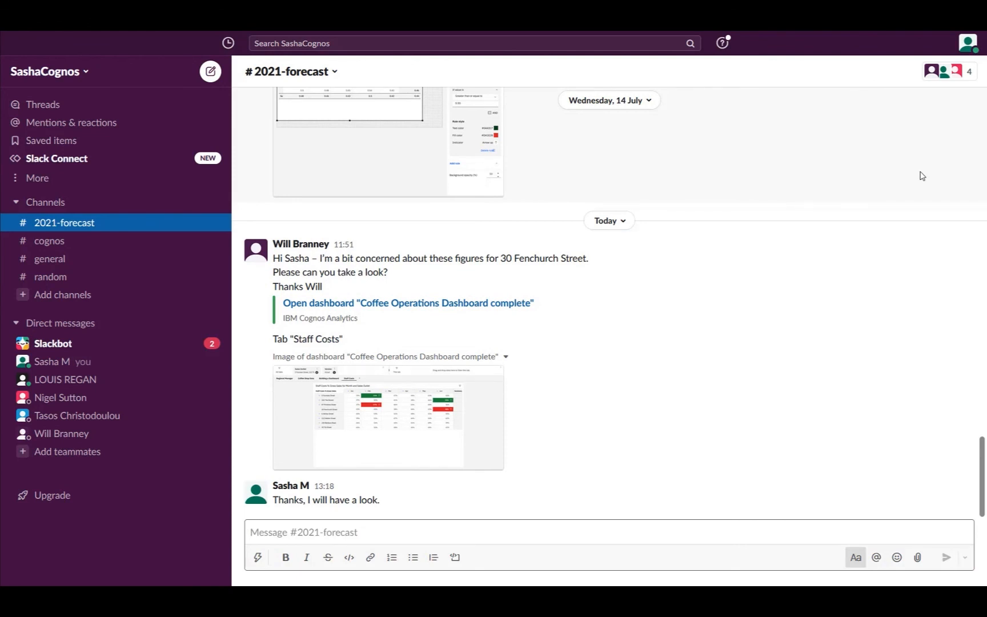
Follow the Slack post's Open dashboard link to view the Staff Costs crosstab.
{"action": "left_click", "coordinate": [407, 303]}
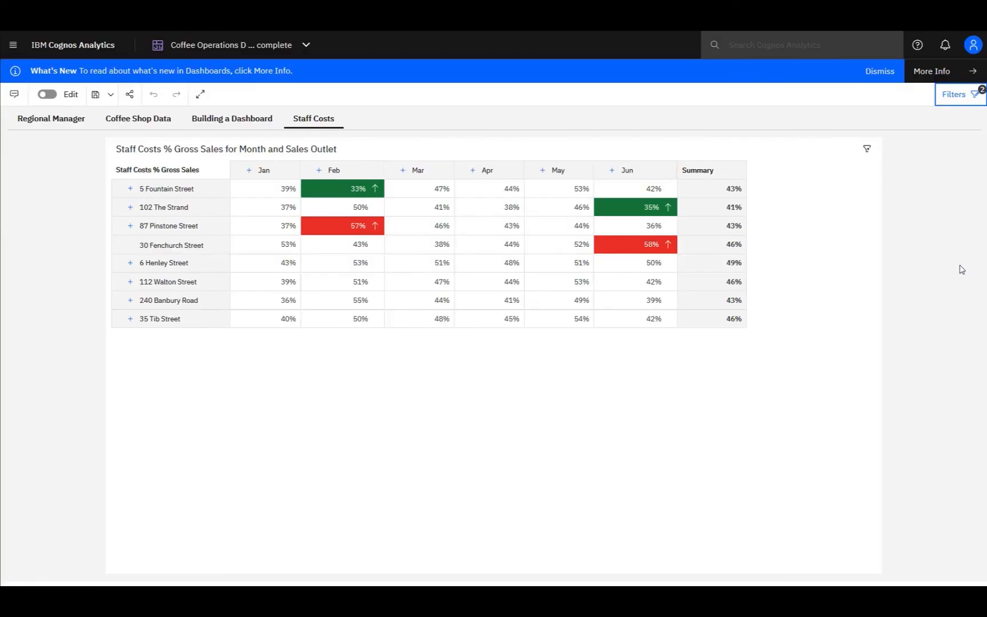
{"action": "mouse_move", "coordinate": [811, 510]}
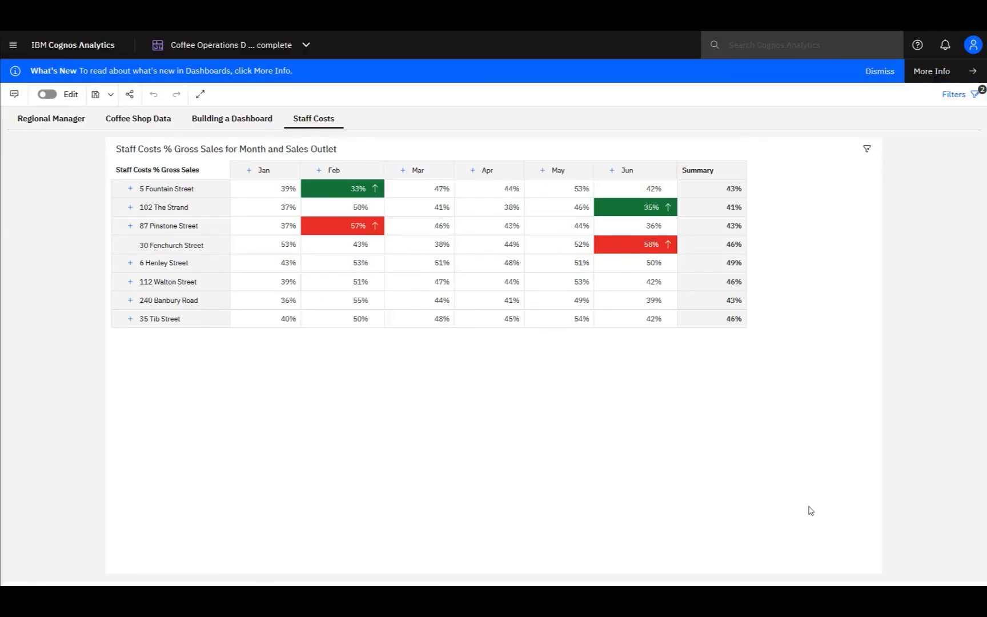
{"action": "mouse_move", "coordinate": [621, 245]}
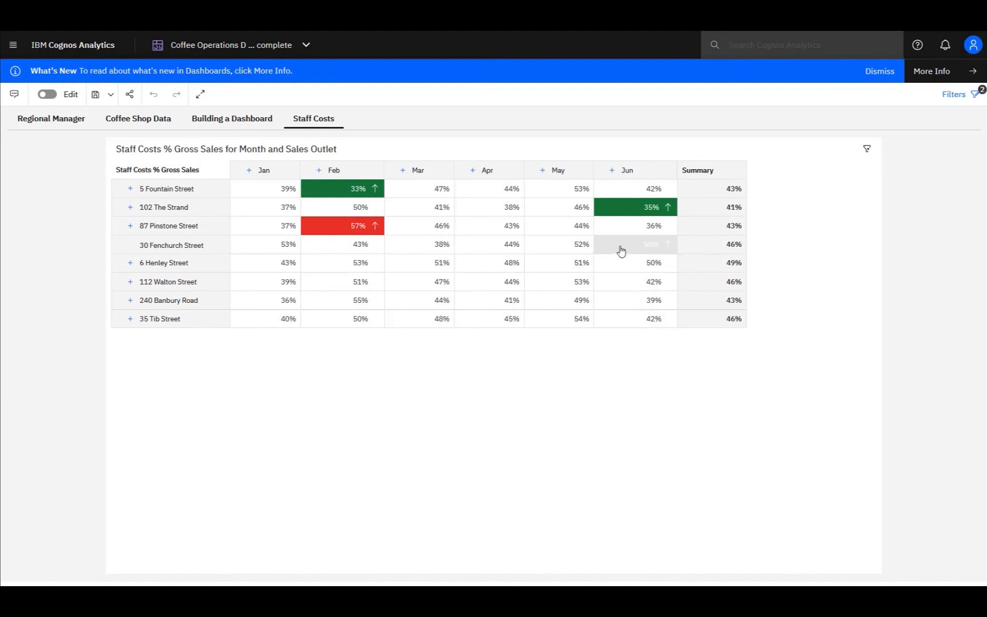
{"action": "left_click", "coordinate": [635, 244]}
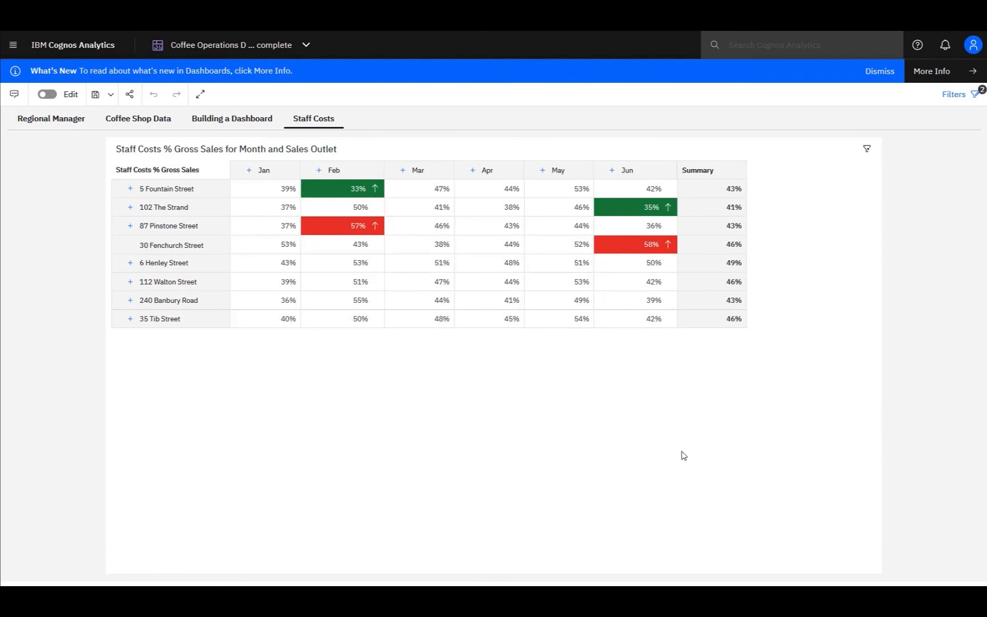
{"action": "mouse_move", "coordinate": [666, 451]}
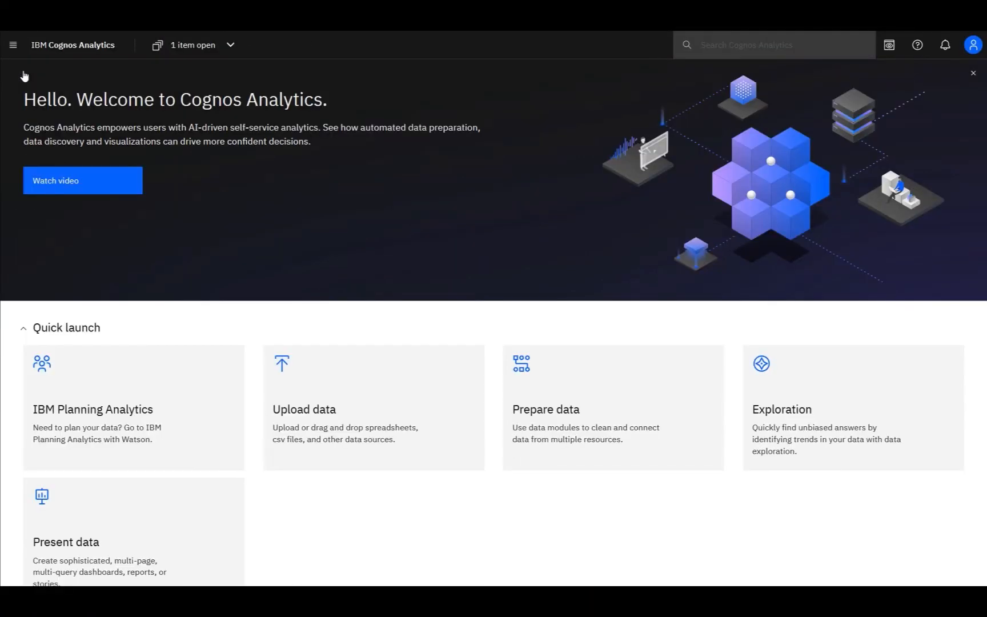
{"action": "mouse_move", "coordinate": [124, 261]}
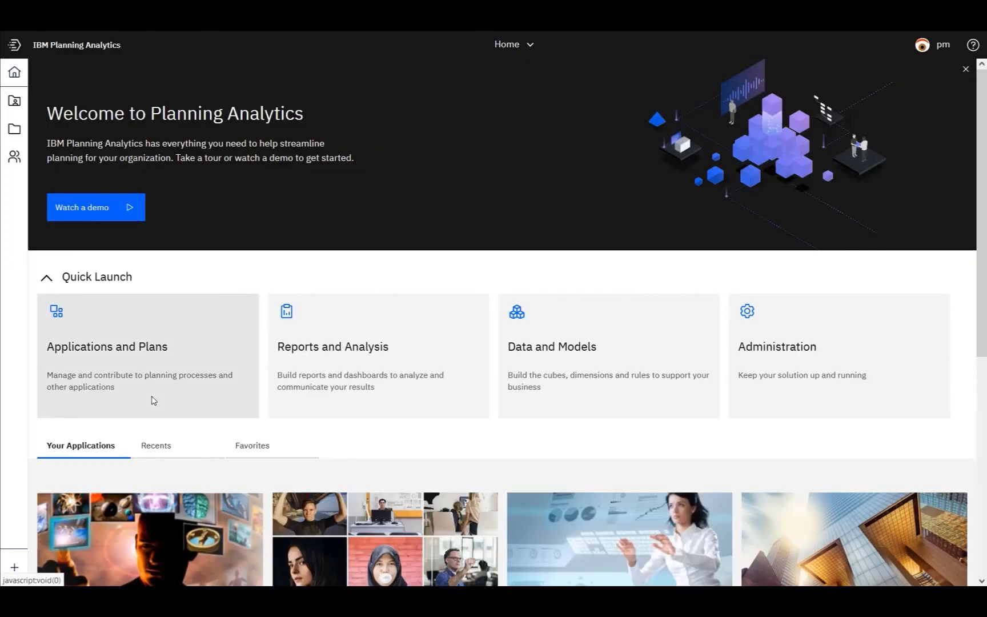
{"action": "mouse_move", "coordinate": [179, 414]}
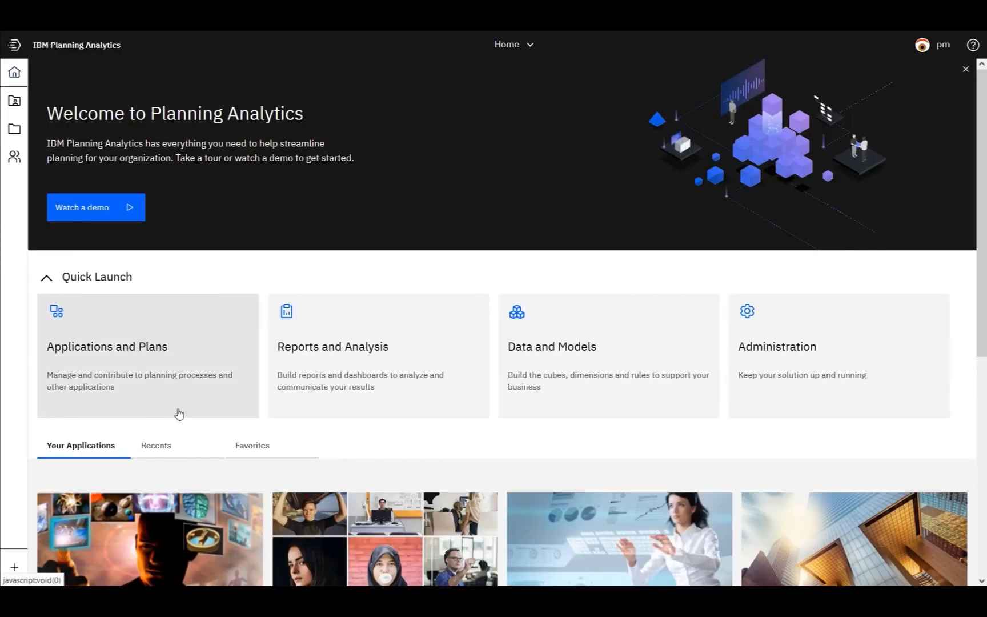
Open the Coffee Stores Demo book from the Recents list.
{"action": "left_click", "coordinate": [155, 445]}
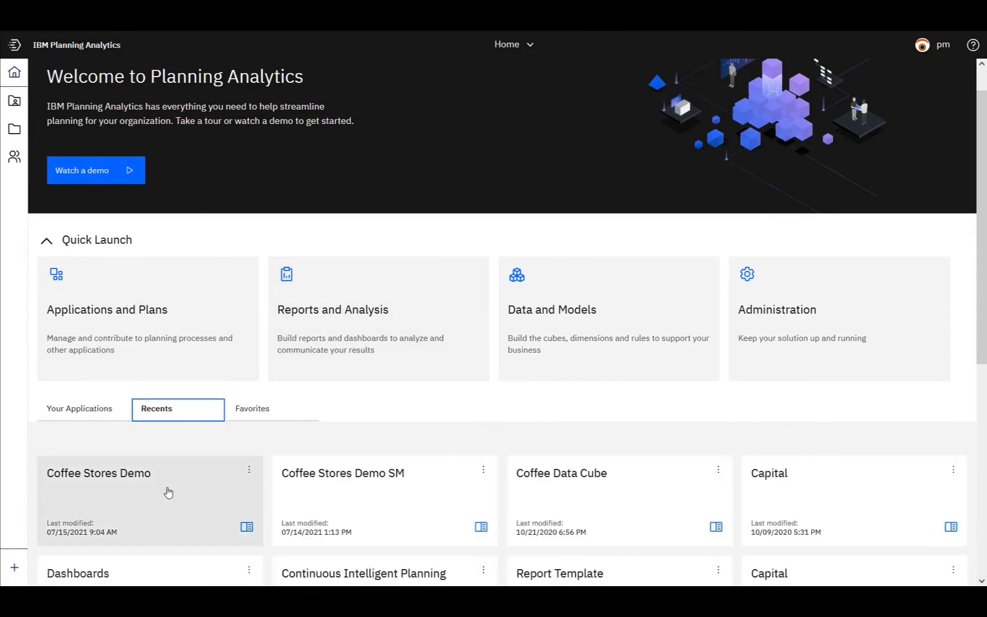
{"action": "left_click", "coordinate": [98, 473]}
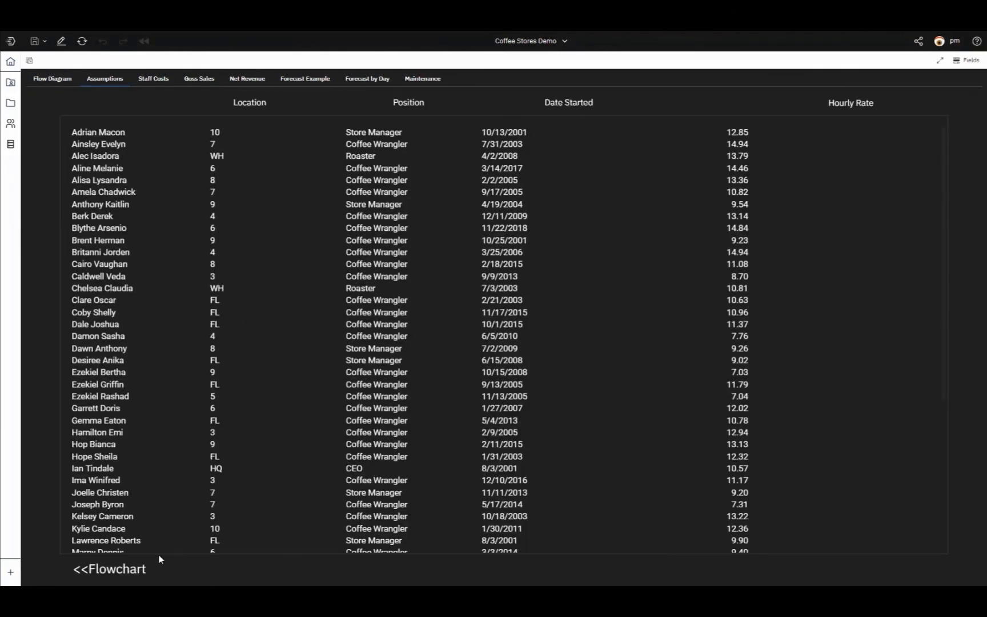
{"action": "mouse_move", "coordinate": [108, 568]}
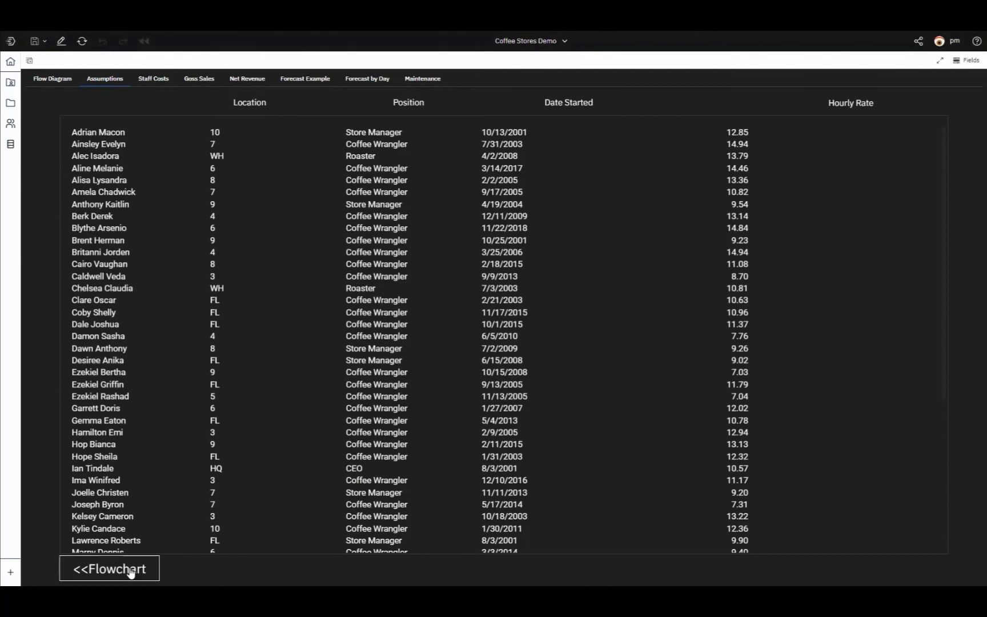
Visit the Staff Costs sheet via the flowchart, then the Gross Sales sheet.
{"action": "left_click", "coordinate": [109, 568]}
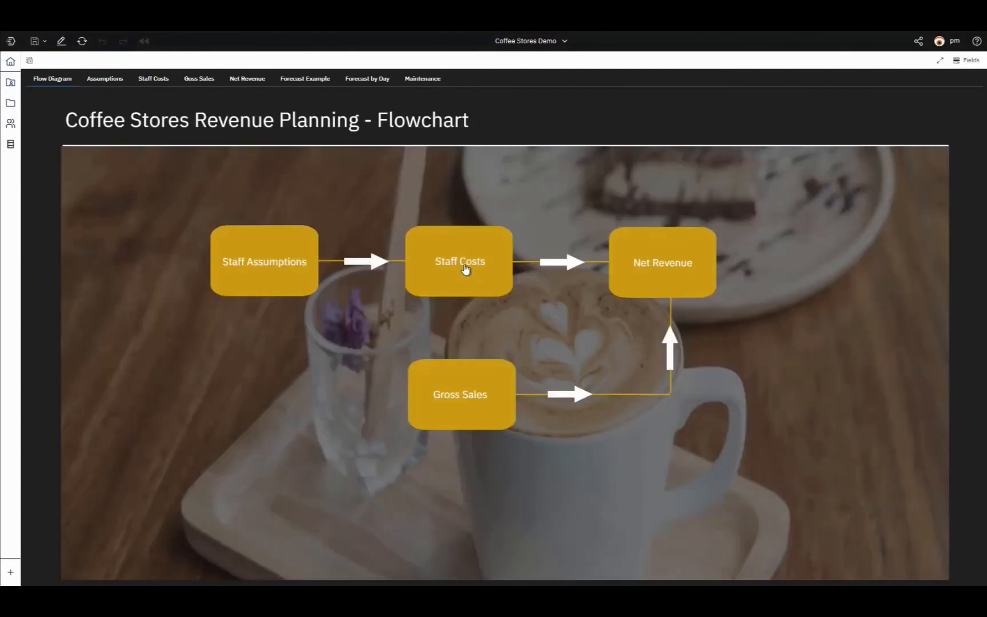
{"action": "left_click", "coordinate": [153, 79]}
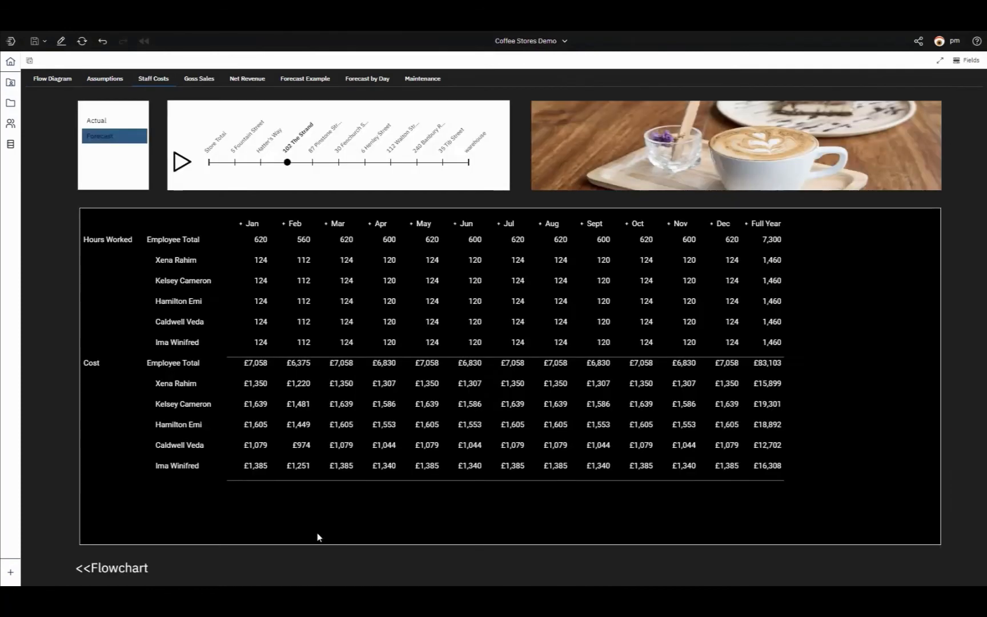
{"action": "mouse_move", "coordinate": [126, 568]}
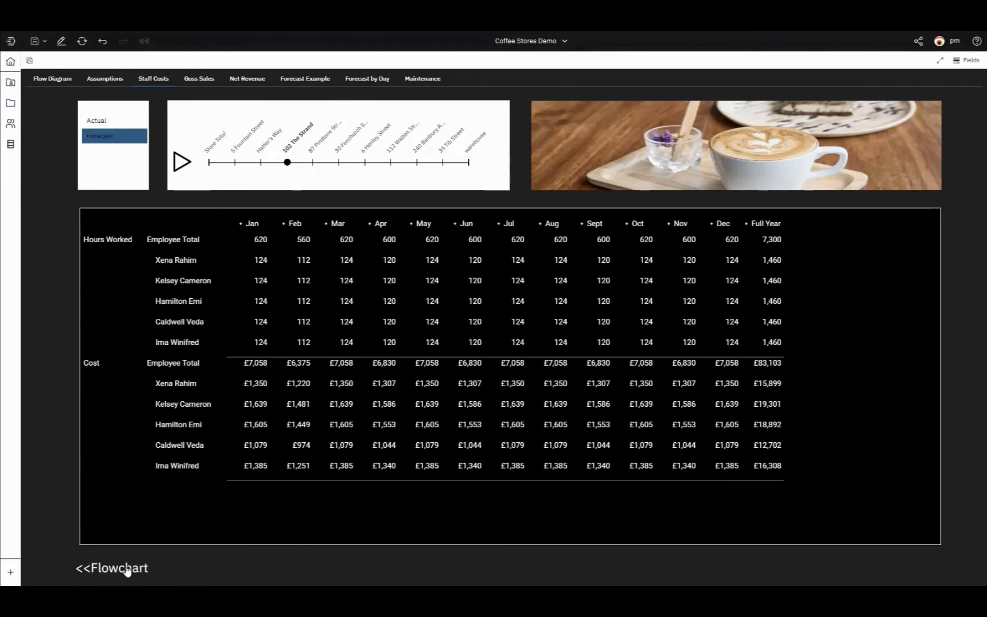
{"action": "left_click", "coordinate": [111, 567]}
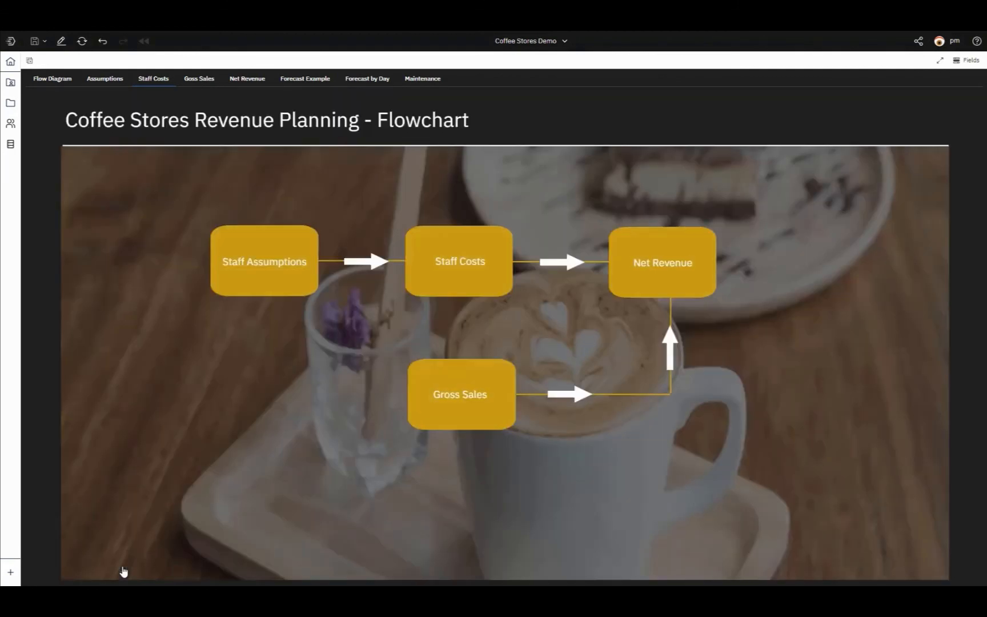
{"action": "left_click", "coordinate": [199, 78]}
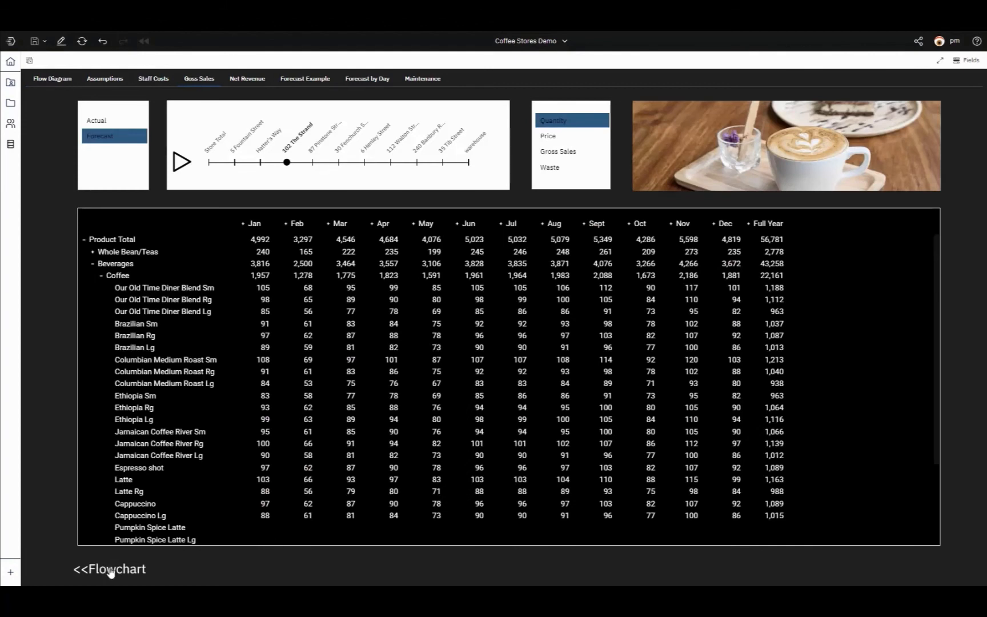
Return to the revenue planning flowchart from the Gross Sales sheet.
{"action": "left_click", "coordinate": [109, 568]}
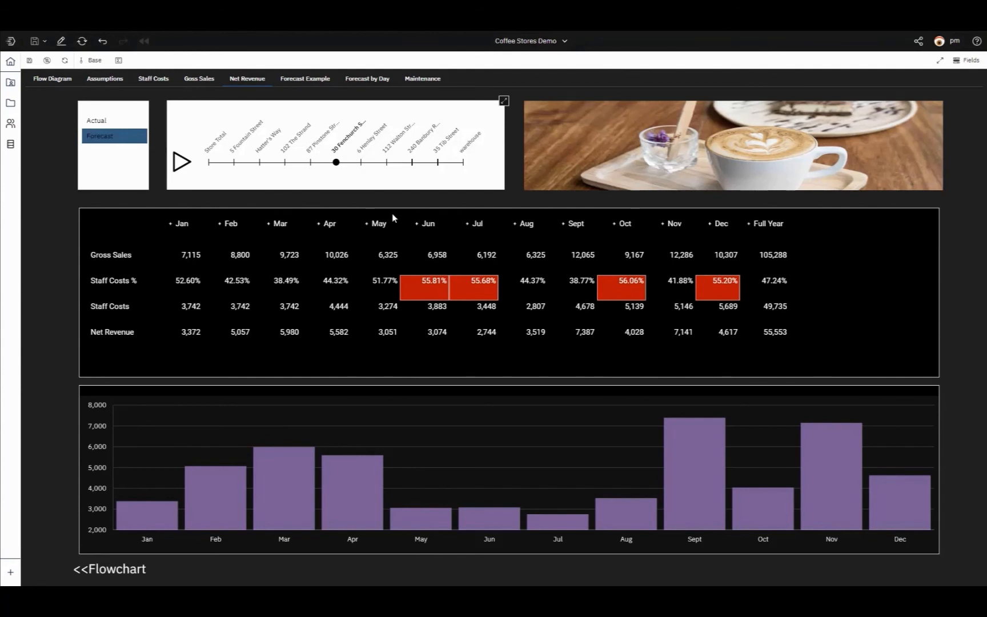
{"action": "mouse_move", "coordinate": [190, 118]}
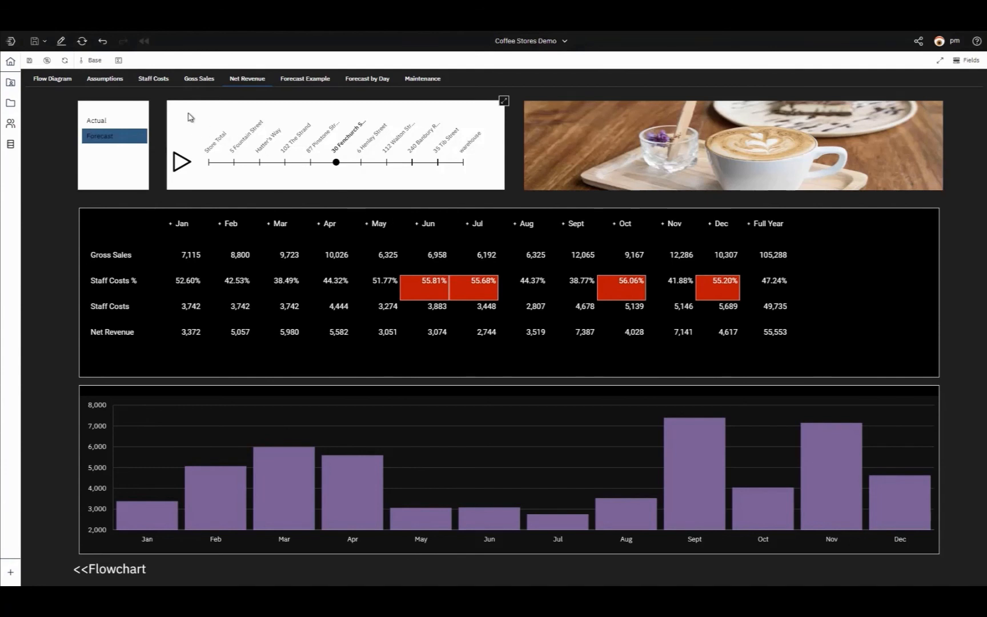
{"action": "left_click", "coordinate": [153, 78]}
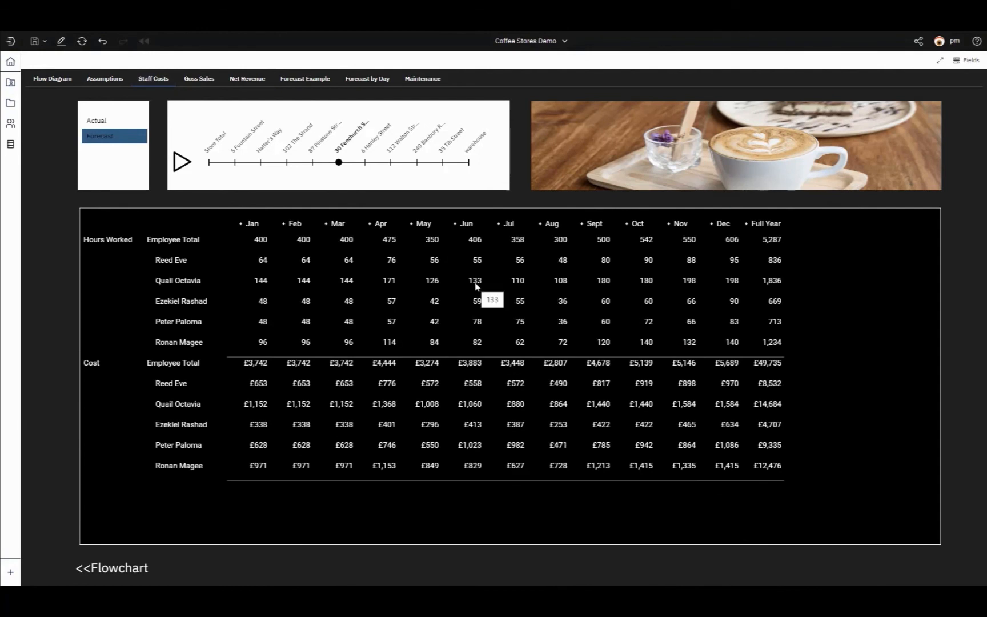
{"action": "right_click", "coordinate": [474, 280]}
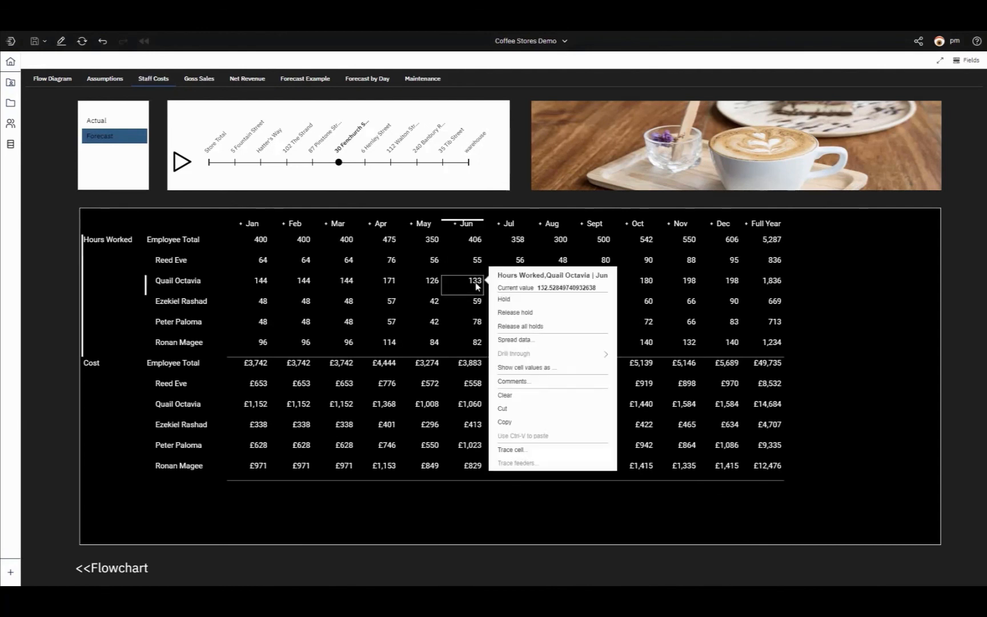
{"action": "mouse_move", "coordinate": [503, 302]}
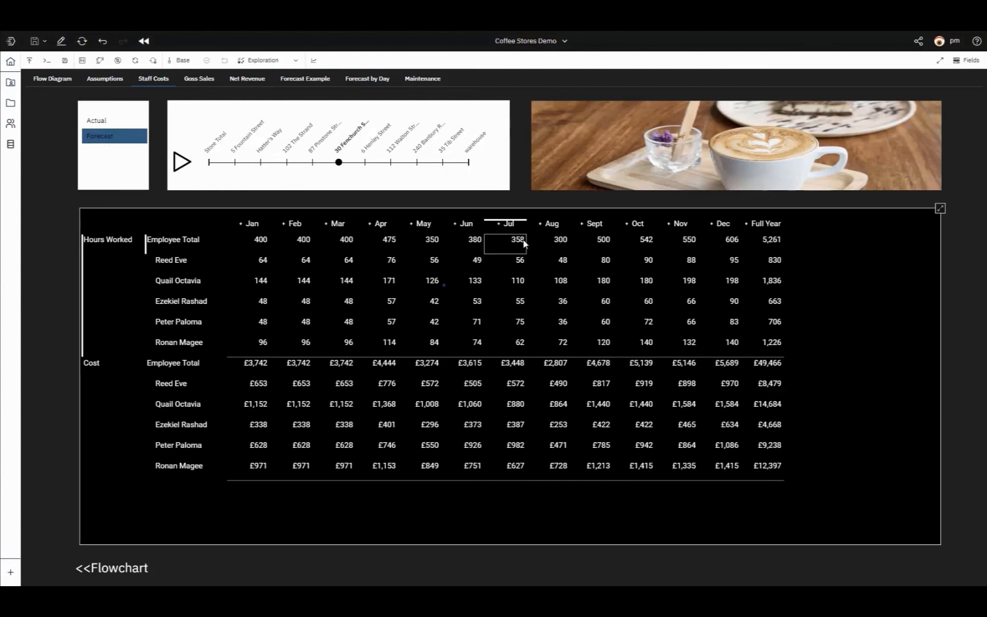
{"action": "left_click", "coordinate": [504, 260]}
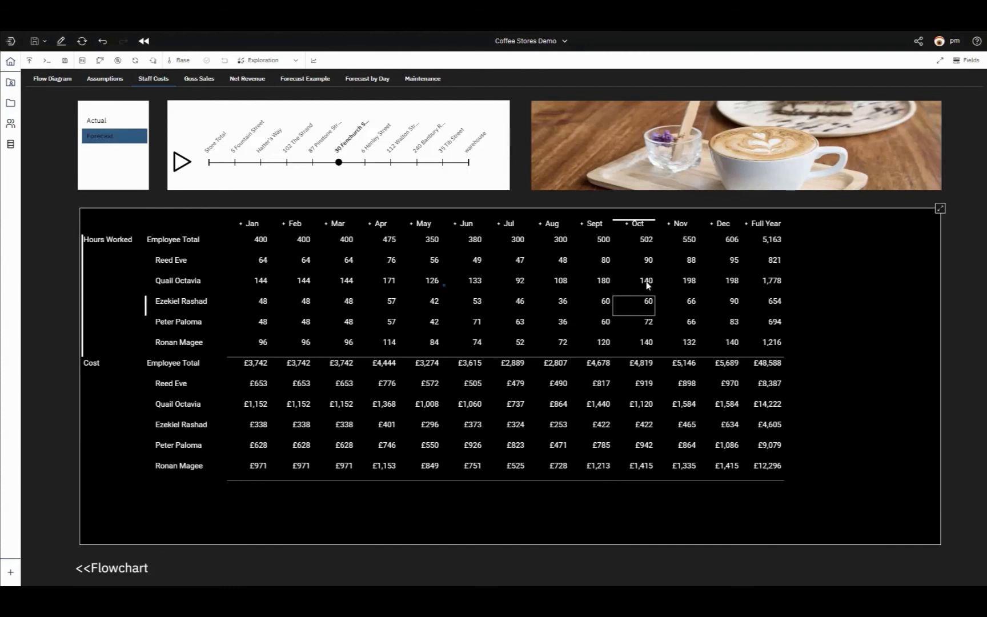
Export the Net Revenue view as a single Excel file and open Default.xlsx.
{"action": "left_click", "coordinate": [246, 78]}
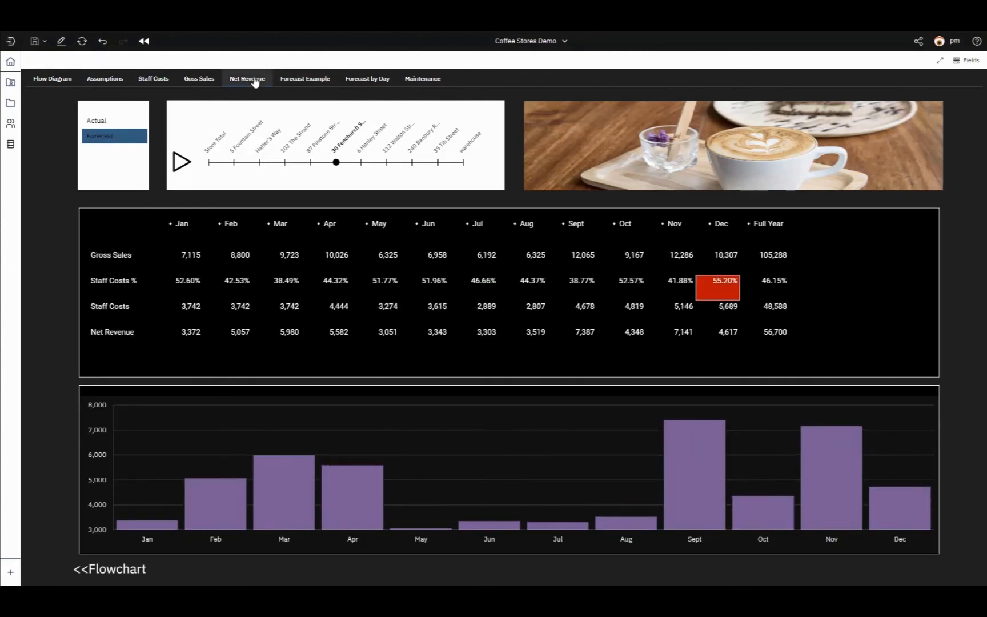
{"action": "mouse_move", "coordinate": [460, 236]}
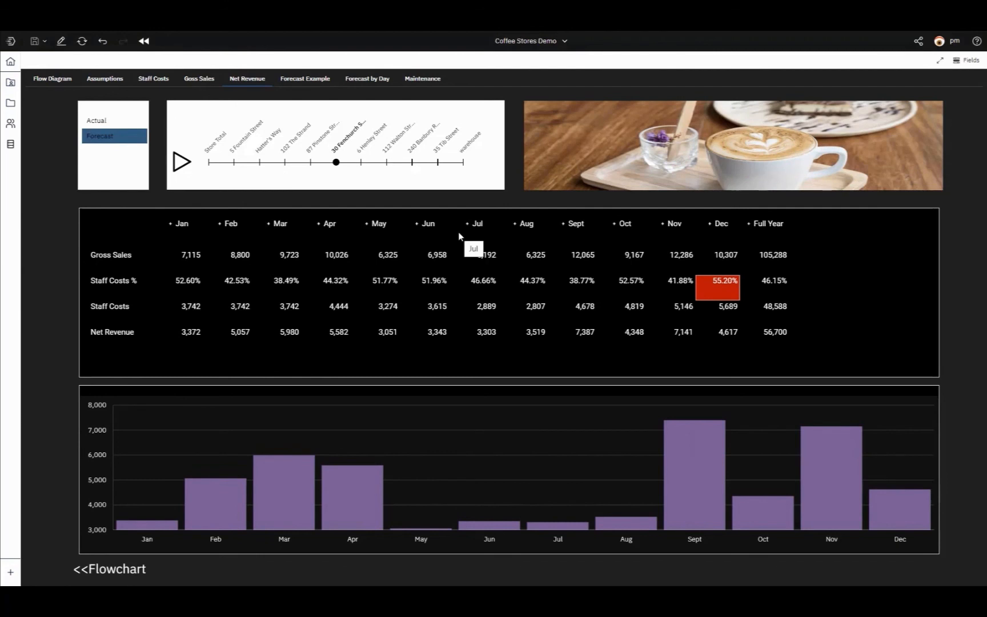
{"action": "left_click", "coordinate": [278, 223]}
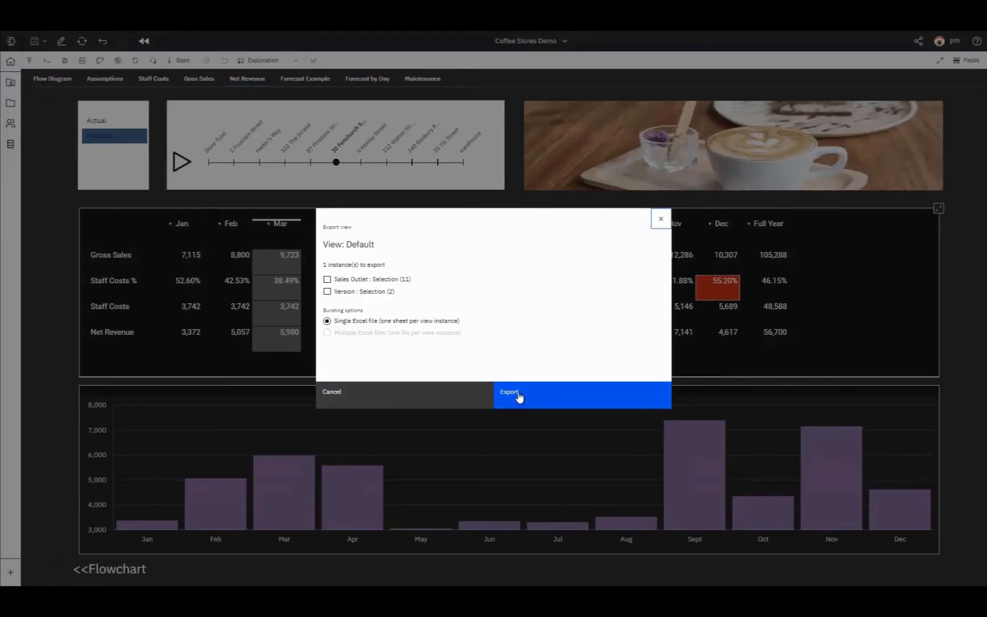
{"action": "left_click", "coordinate": [517, 391]}
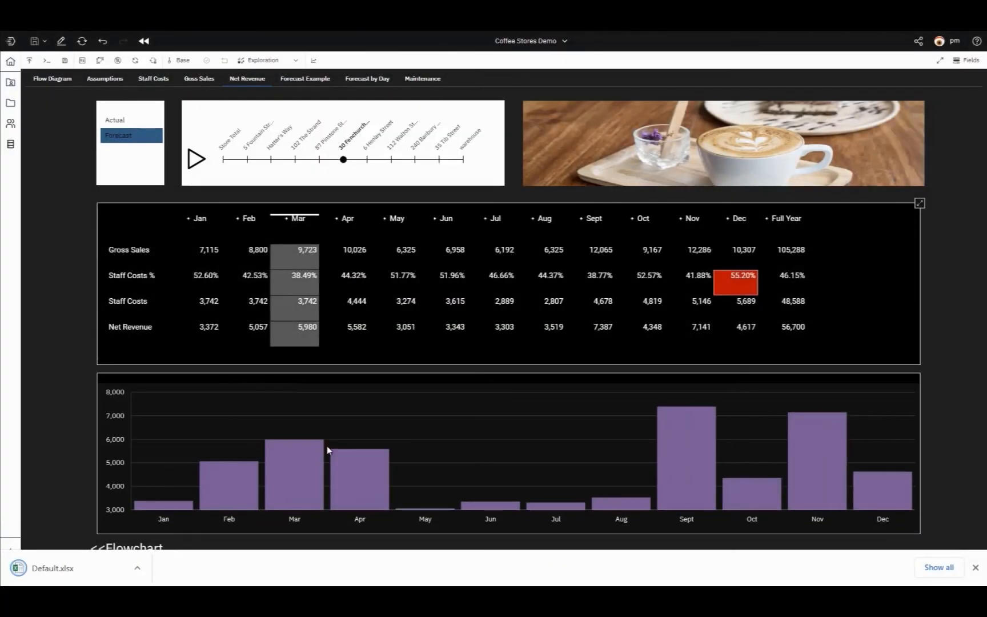
{"action": "left_click", "coordinate": [136, 568]}
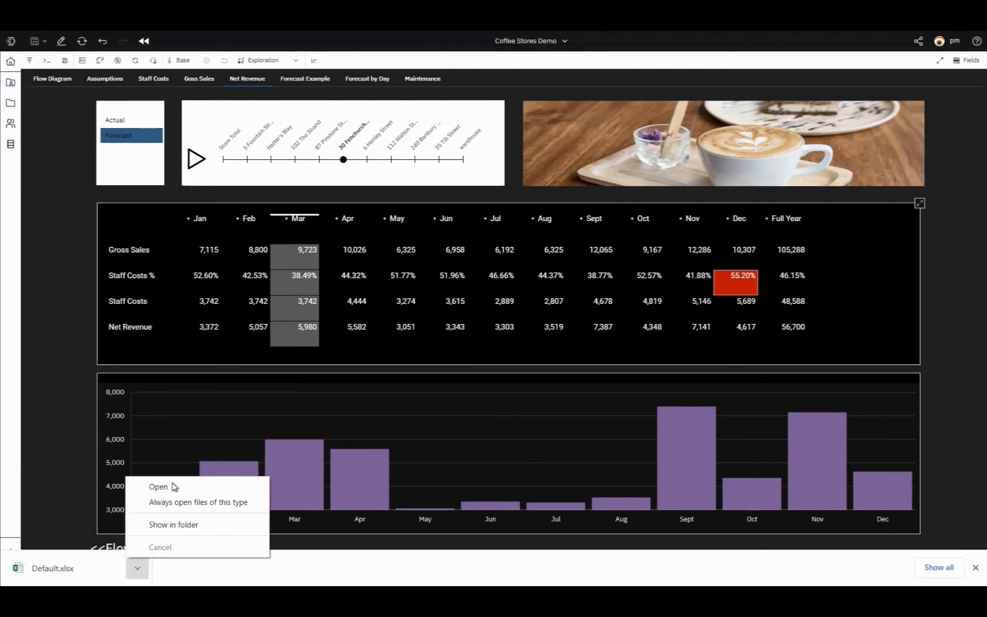
{"action": "left_click", "coordinate": [158, 486]}
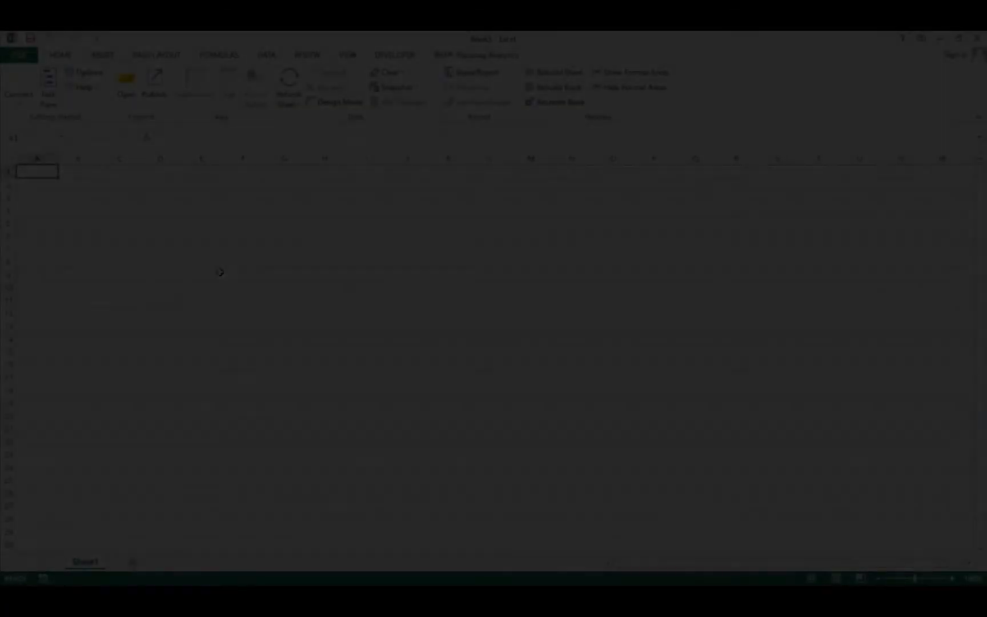
Log in to Cognos from Excel, load GO data warehouse (analysis), expand Sales and Marketing.
{"action": "left_click", "coordinate": [19, 86]}
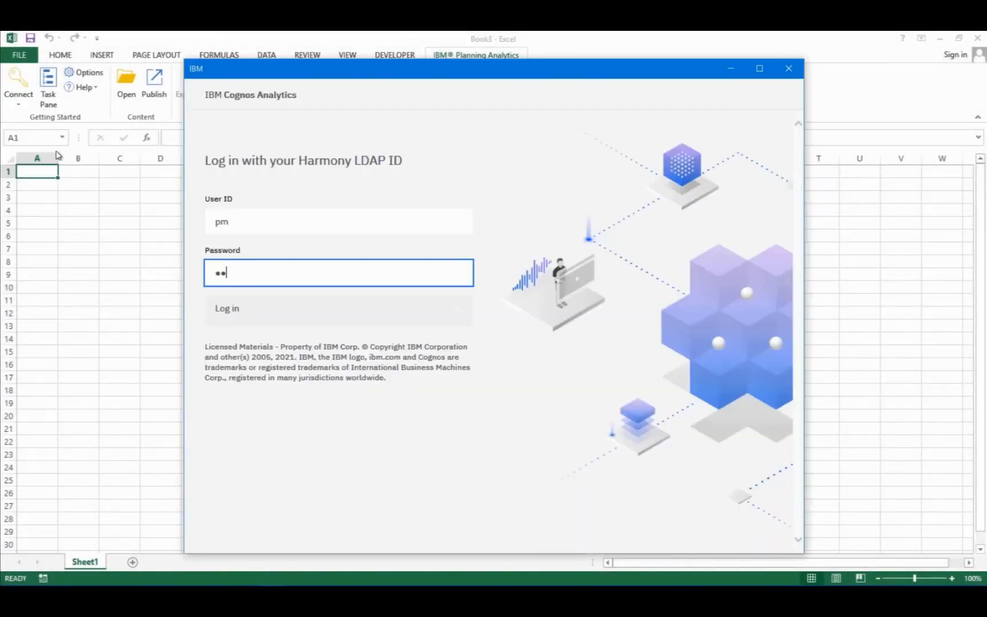
{"action": "left_click", "coordinate": [226, 308]}
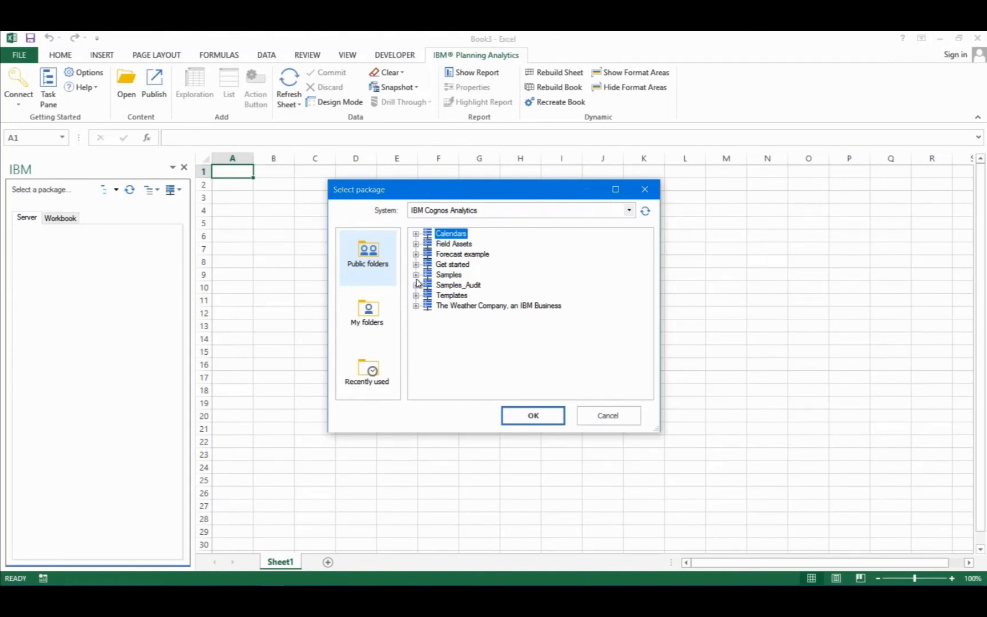
{"action": "left_click", "coordinate": [416, 274]}
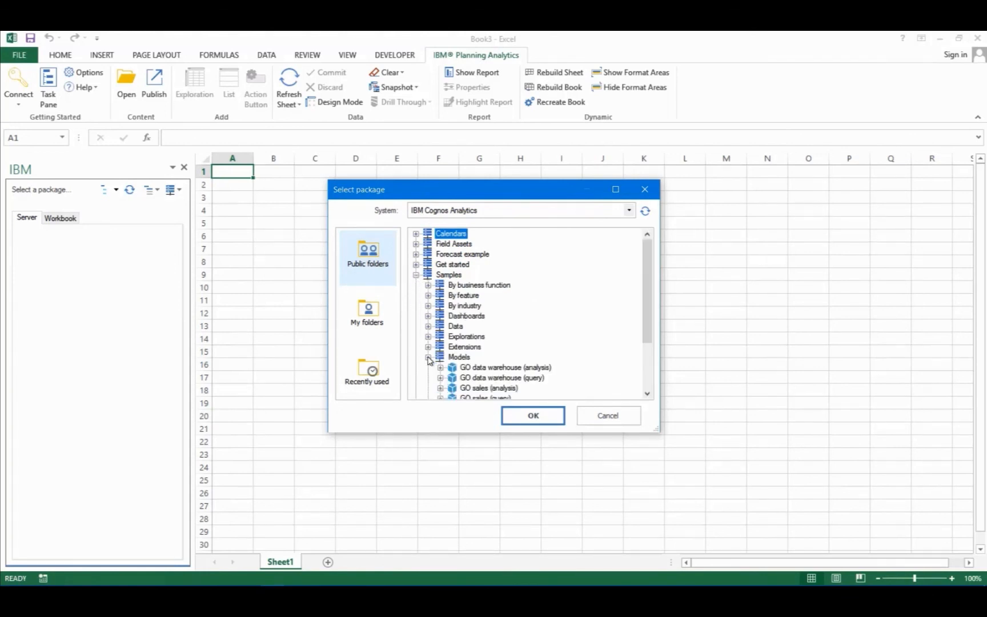
{"action": "left_click", "coordinate": [505, 367]}
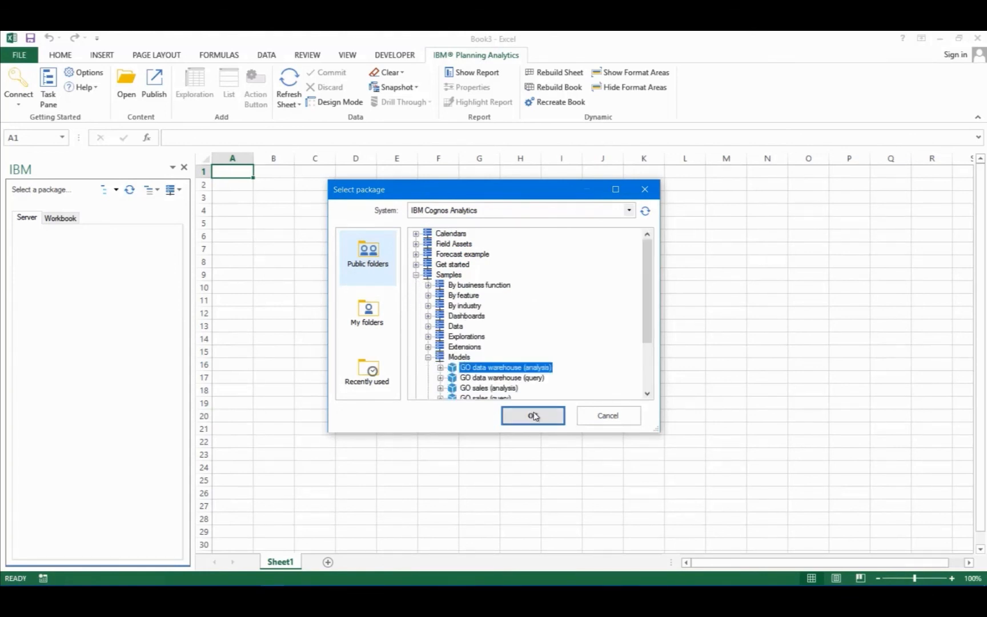
{"action": "left_click", "coordinate": [532, 415]}
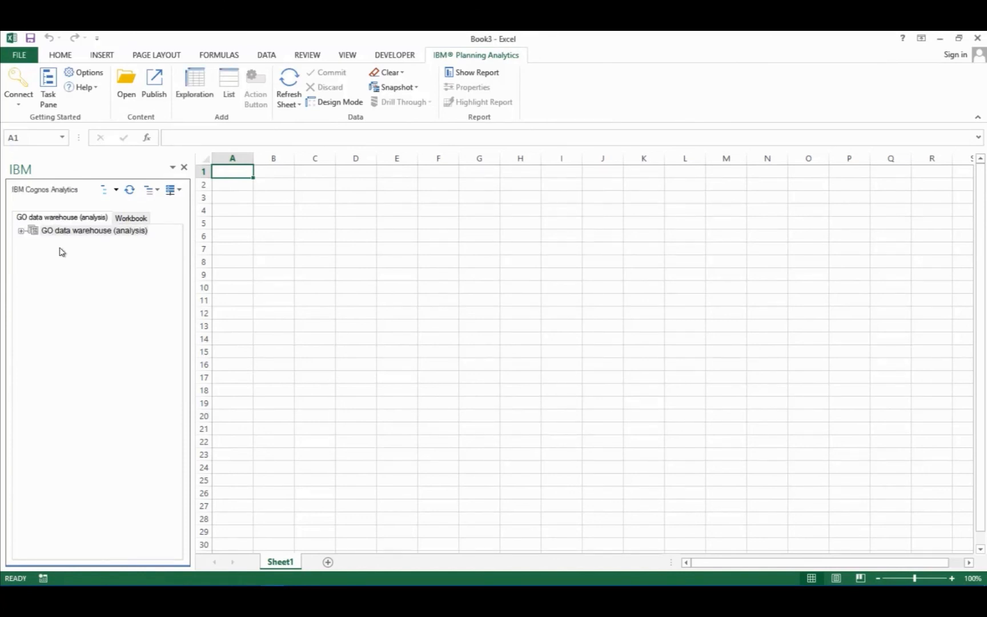
{"action": "left_click", "coordinate": [22, 230]}
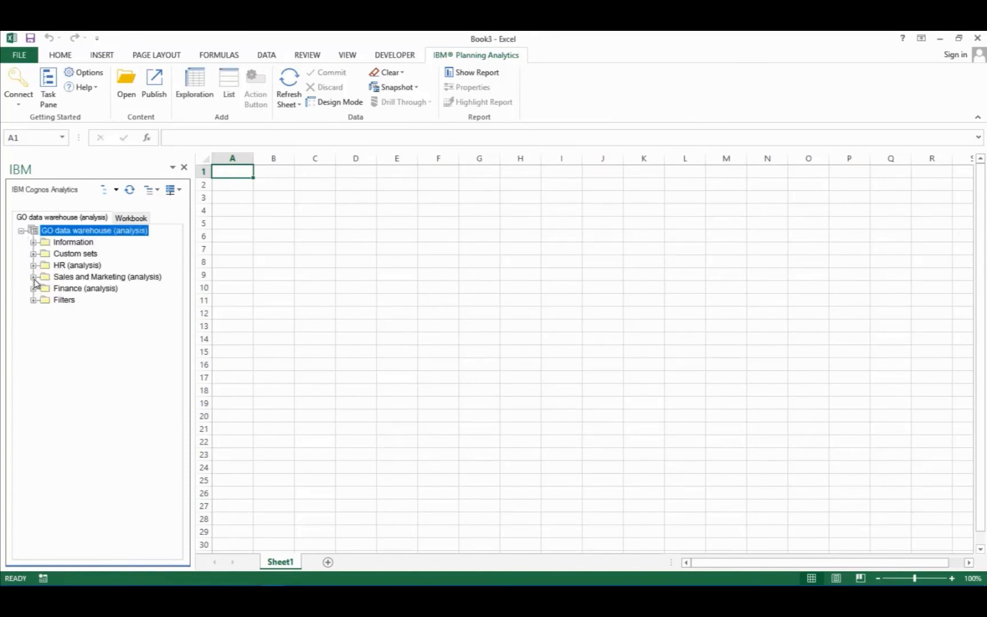
{"action": "left_click", "coordinate": [34, 277]}
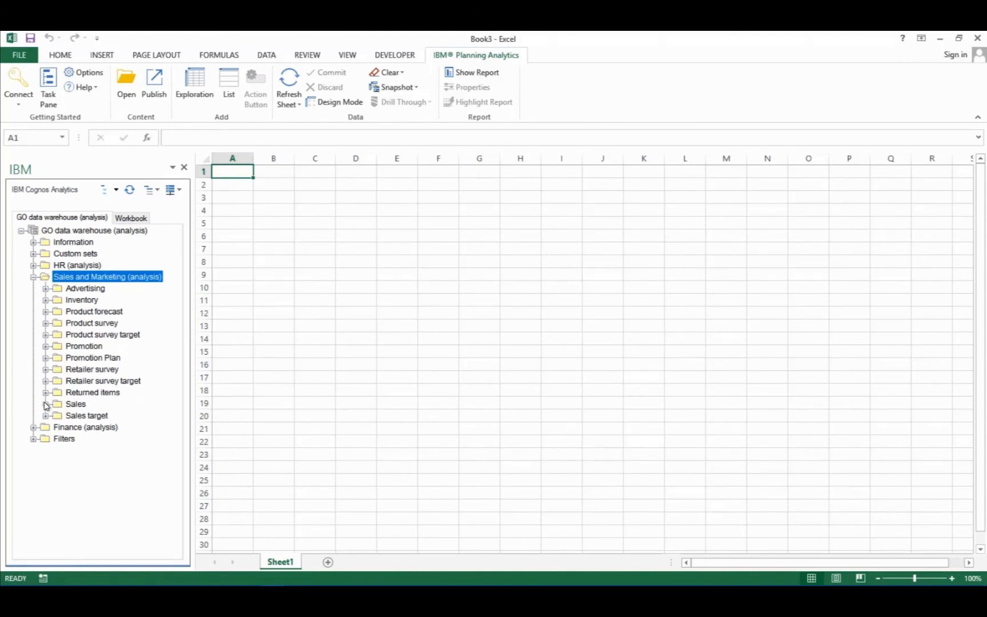
Expand Sales, start a new-sheet exploration, and select Sales fact measures Quantity through Revenue.
{"action": "left_click", "coordinate": [45, 403]}
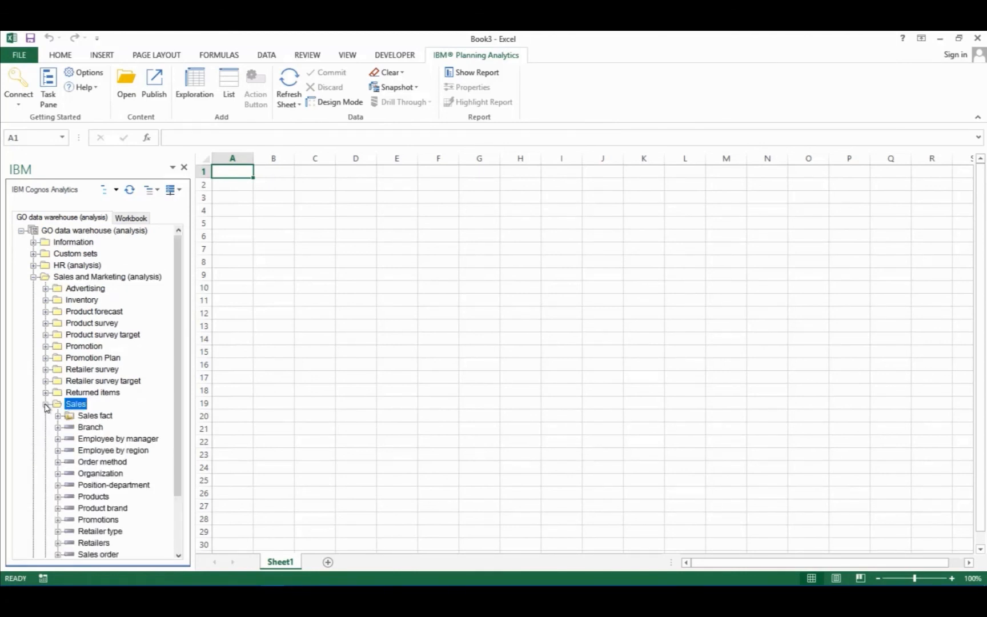
{"action": "scroll", "scroll_direction": "down", "scroll_amount": 3}
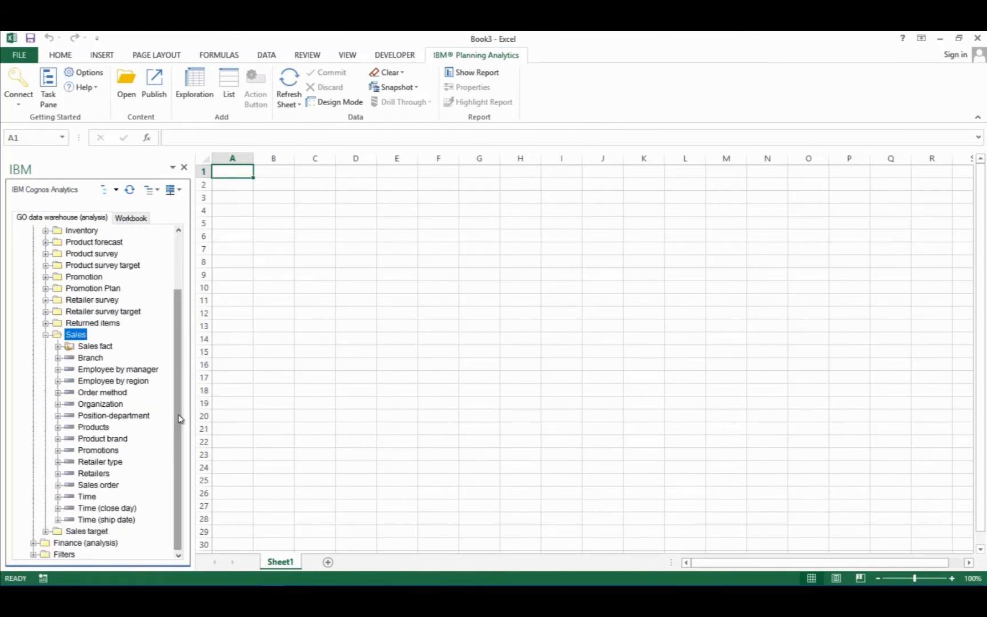
{"action": "left_click", "coordinate": [193, 86]}
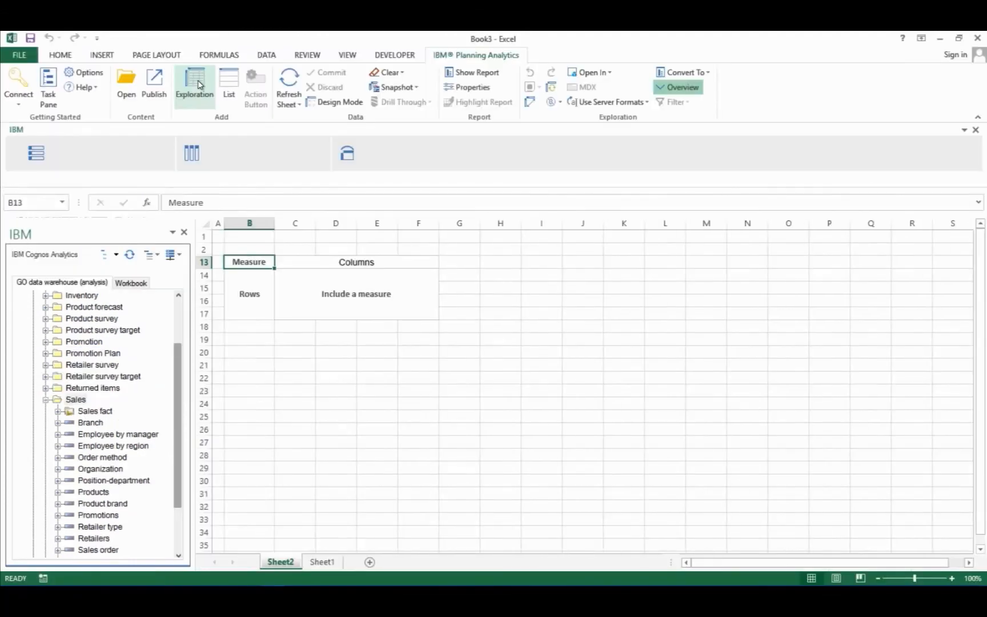
{"action": "left_click", "coordinate": [94, 411]}
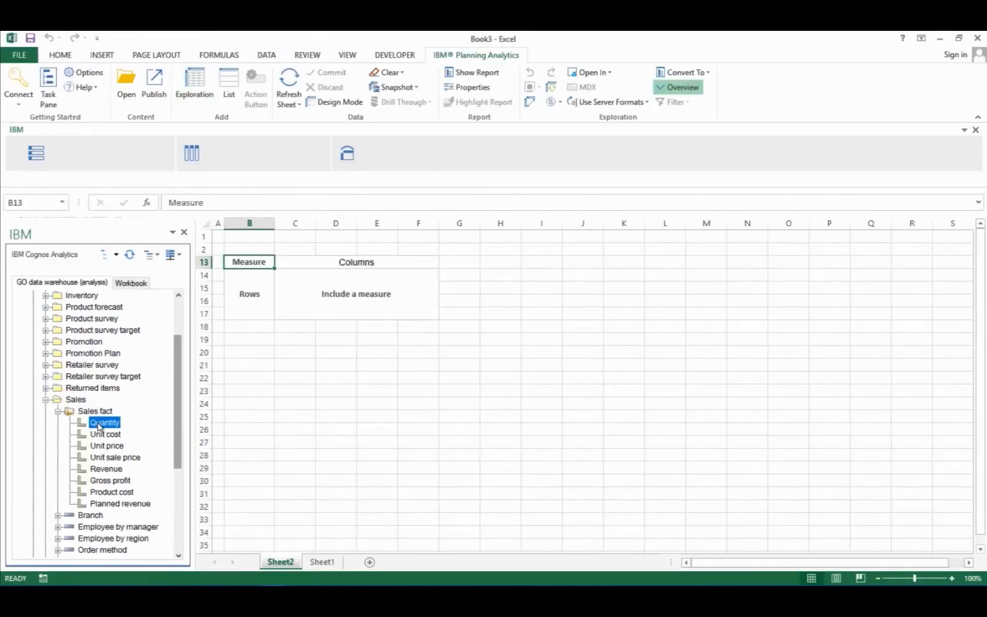
{"action": "left_click", "coordinate": [106, 469]}
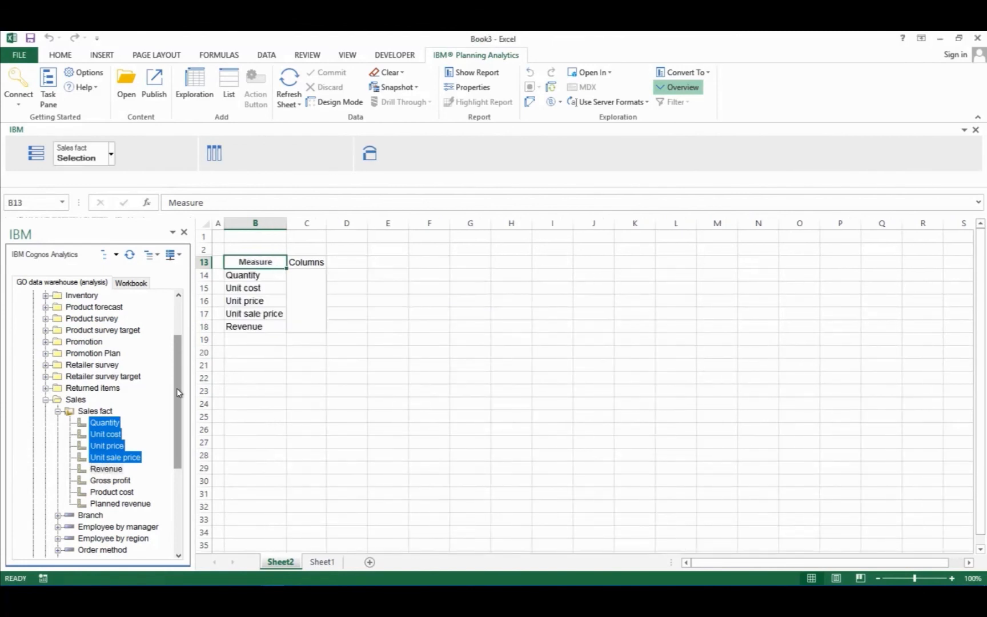
{"action": "scroll", "scroll_direction": "down", "scroll_amount": 3}
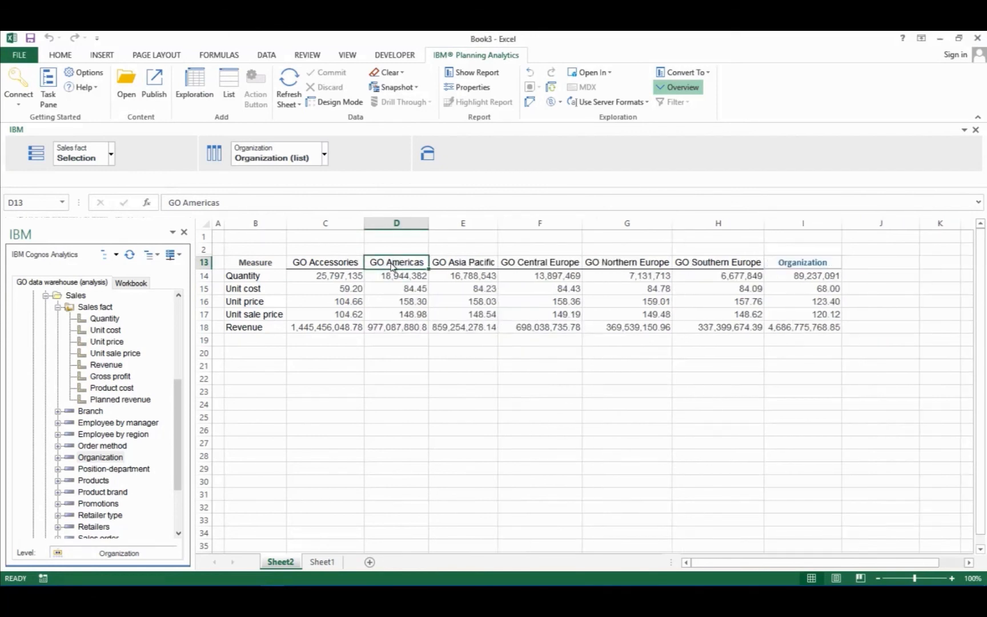
{"action": "mouse_move", "coordinate": [437, 390]}
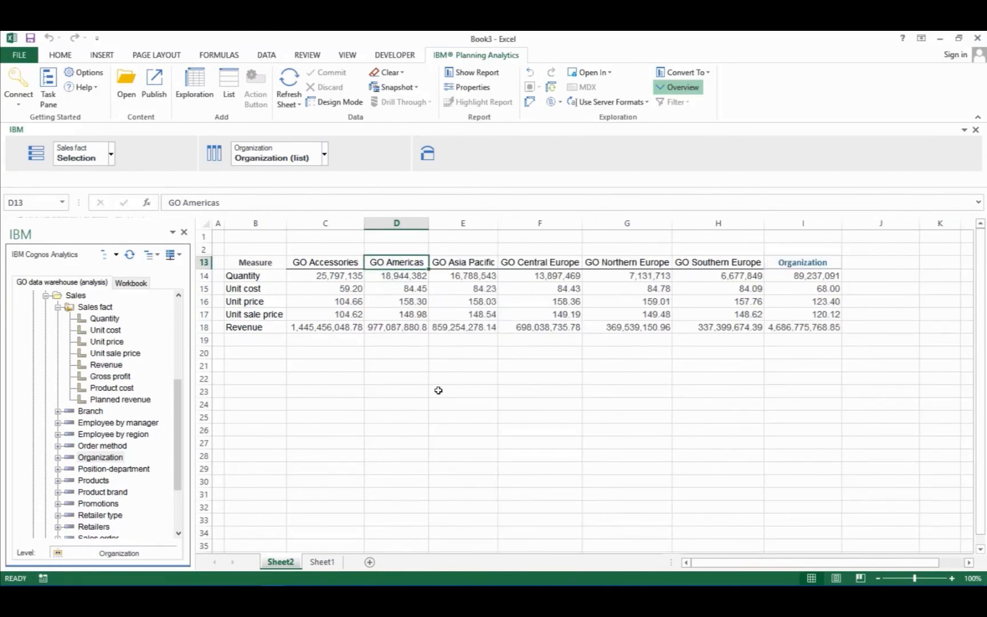
{"action": "mouse_move", "coordinate": [604, 134]}
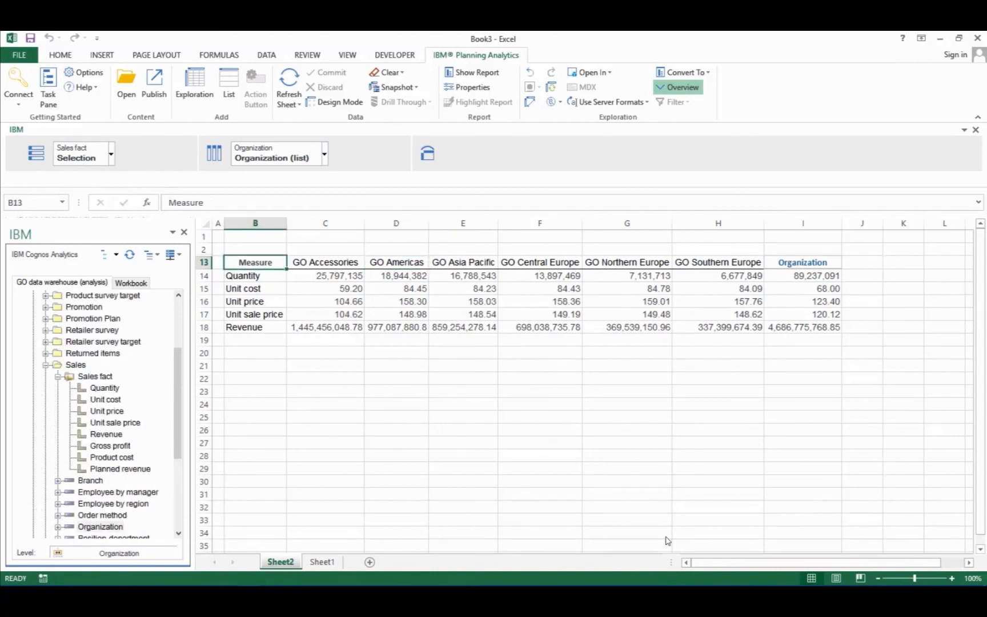
{"action": "mouse_move", "coordinate": [291, 367]}
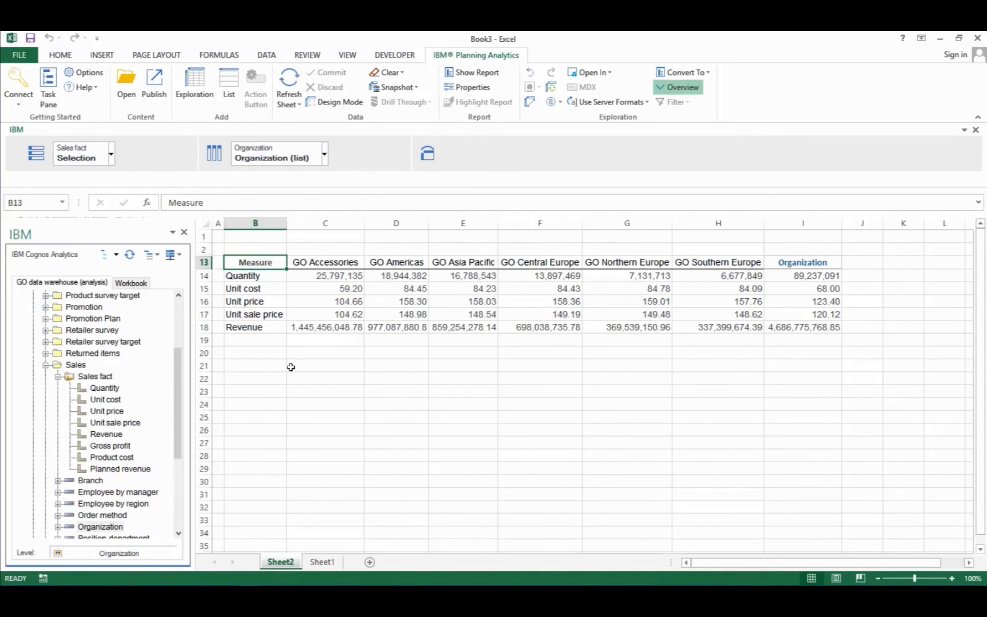
{"action": "mouse_move", "coordinate": [183, 259]}
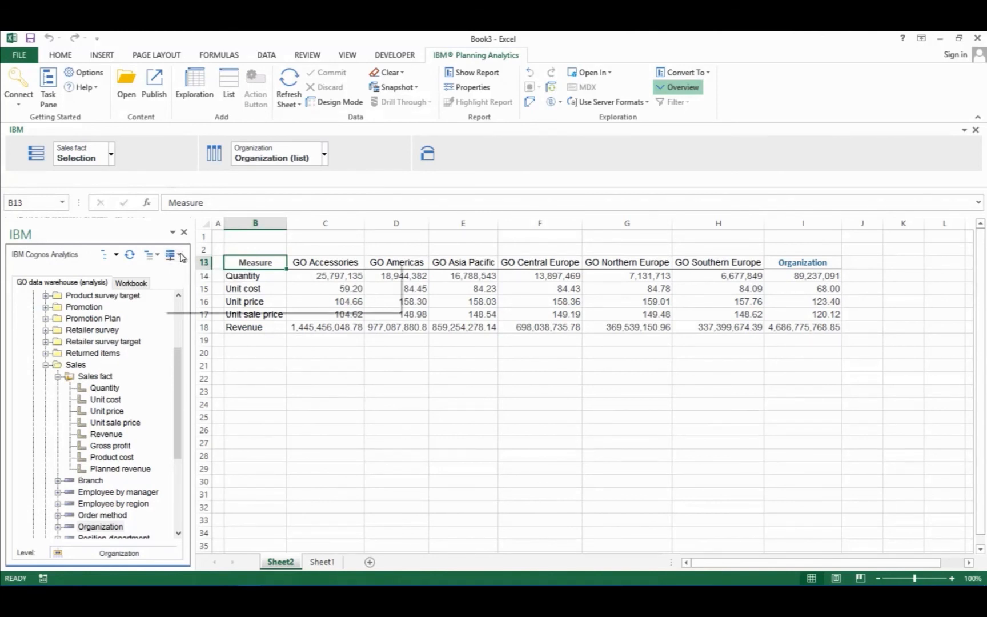
Open the Staff Cost Default view as an exploration with Version set to Forecast.
{"action": "left_click", "coordinate": [178, 254]}
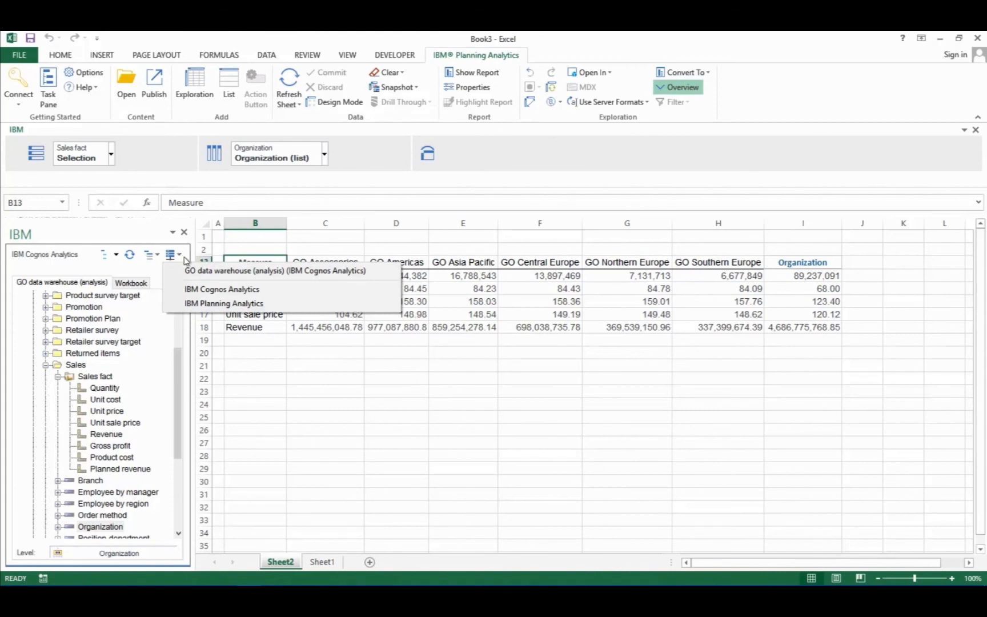
{"action": "mouse_move", "coordinate": [223, 303]}
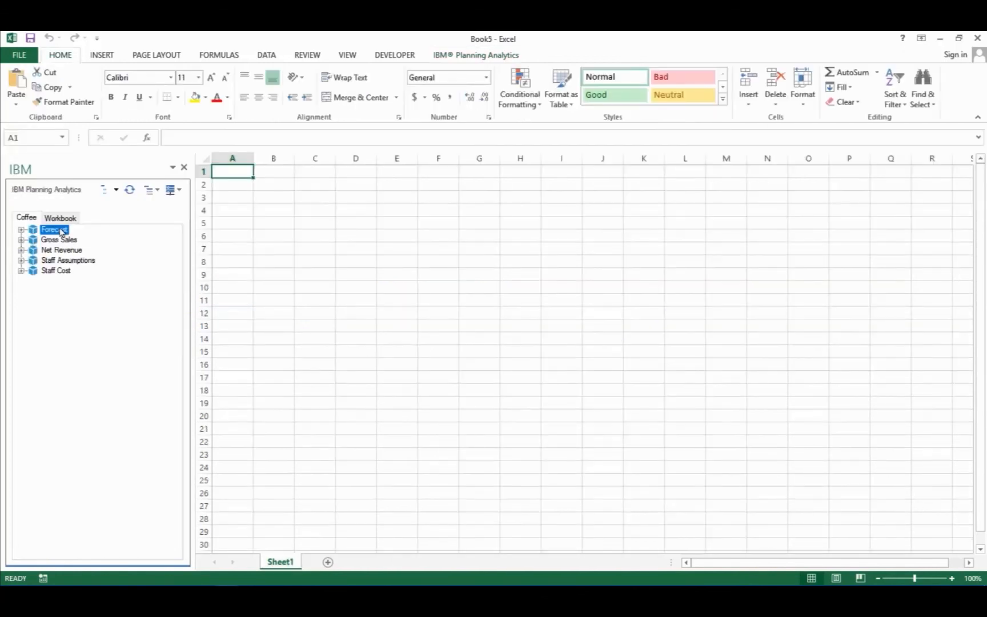
{"action": "left_click", "coordinate": [23, 270]}
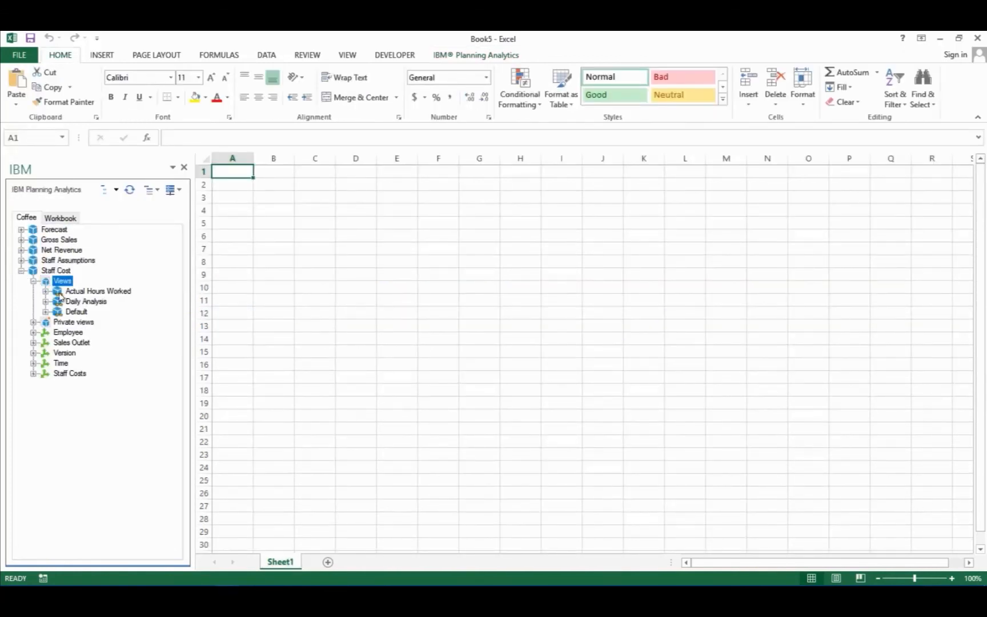
{"action": "right_click", "coordinate": [75, 311]}
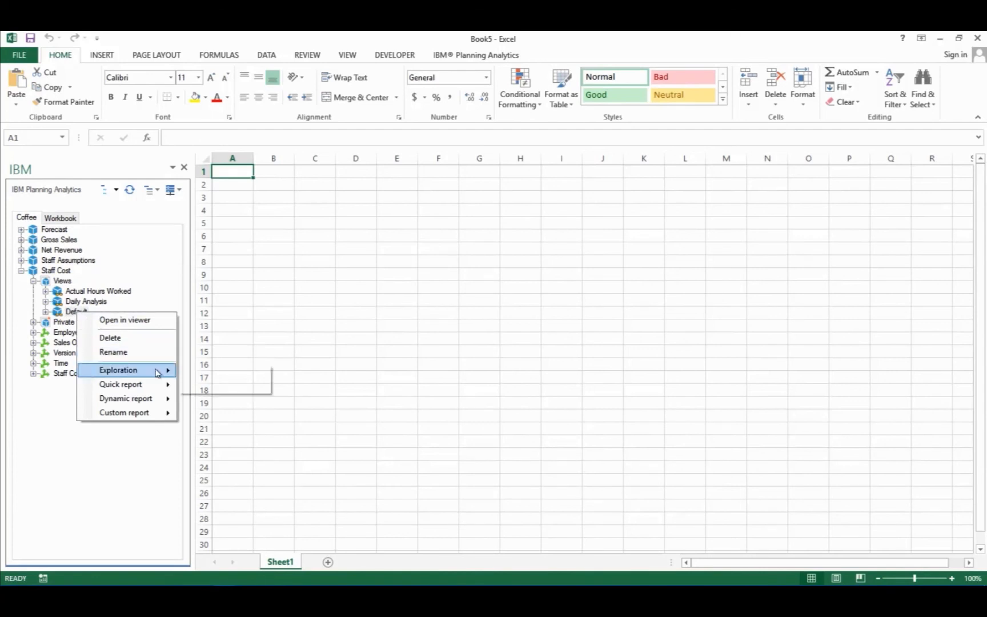
{"action": "left_click", "coordinate": [118, 369]}
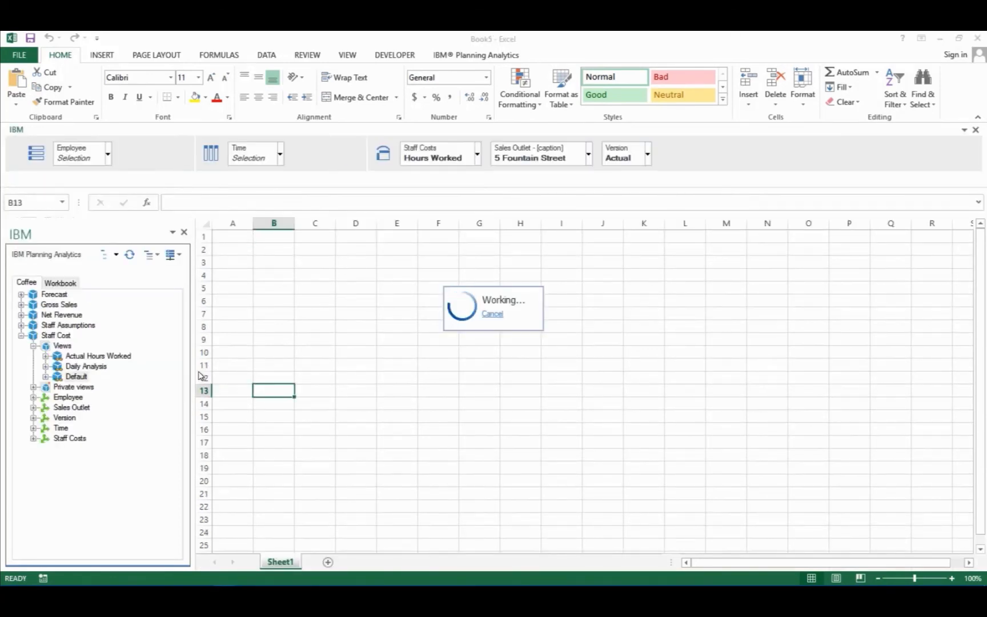
{"action": "left_click", "coordinate": [646, 154]}
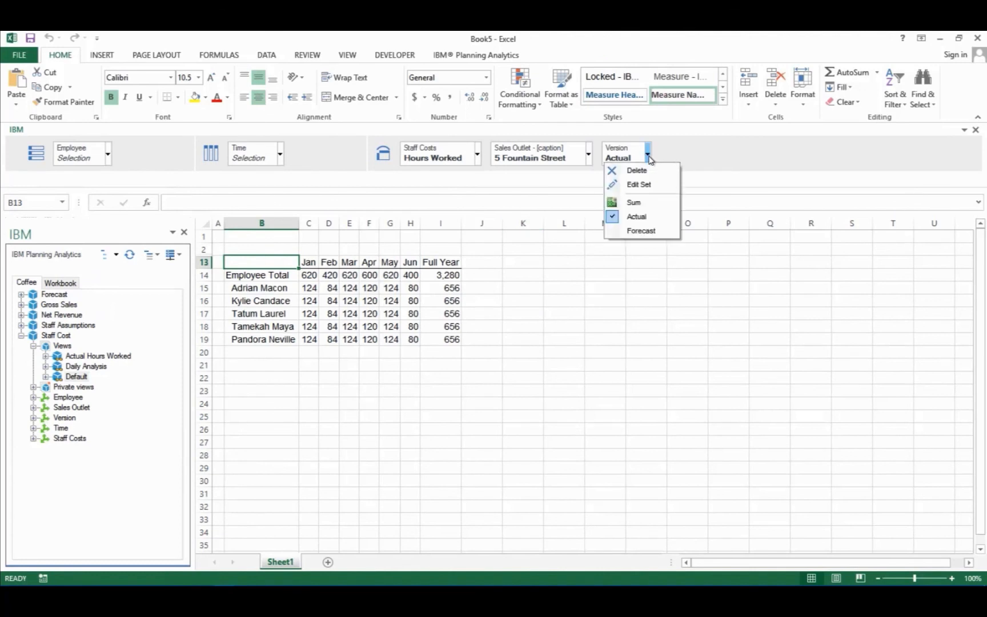
{"action": "left_click", "coordinate": [641, 230]}
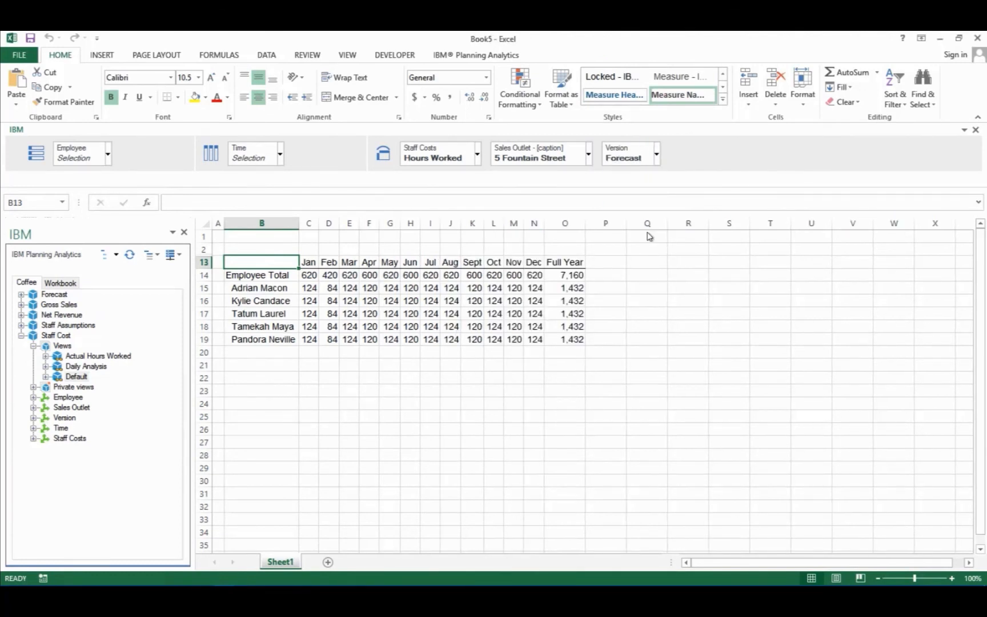
Convert the exploration to a custom report on this sheet.
{"action": "left_click", "coordinate": [475, 55]}
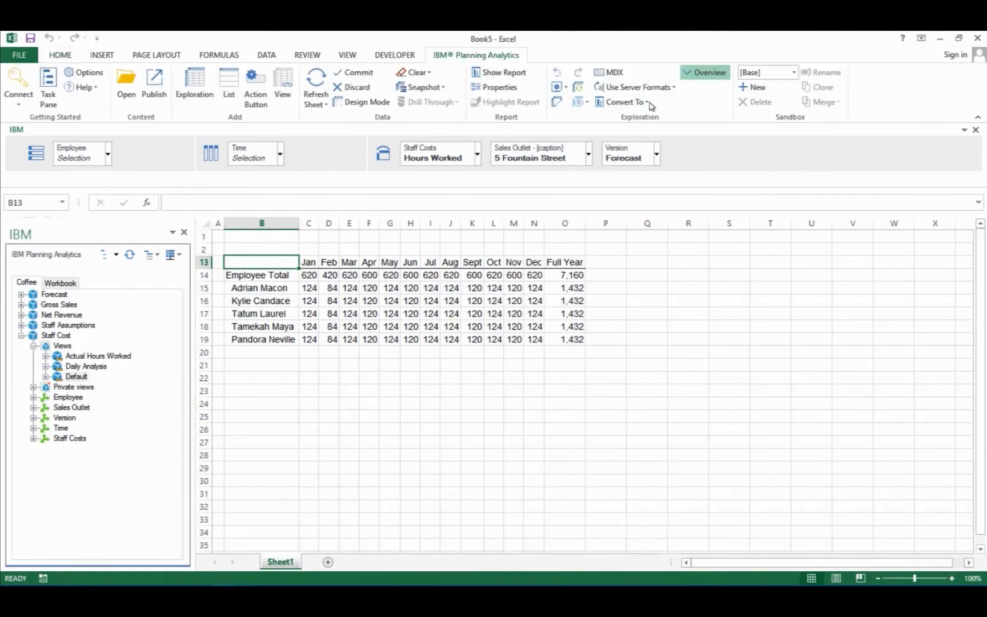
{"action": "left_click", "coordinate": [623, 101]}
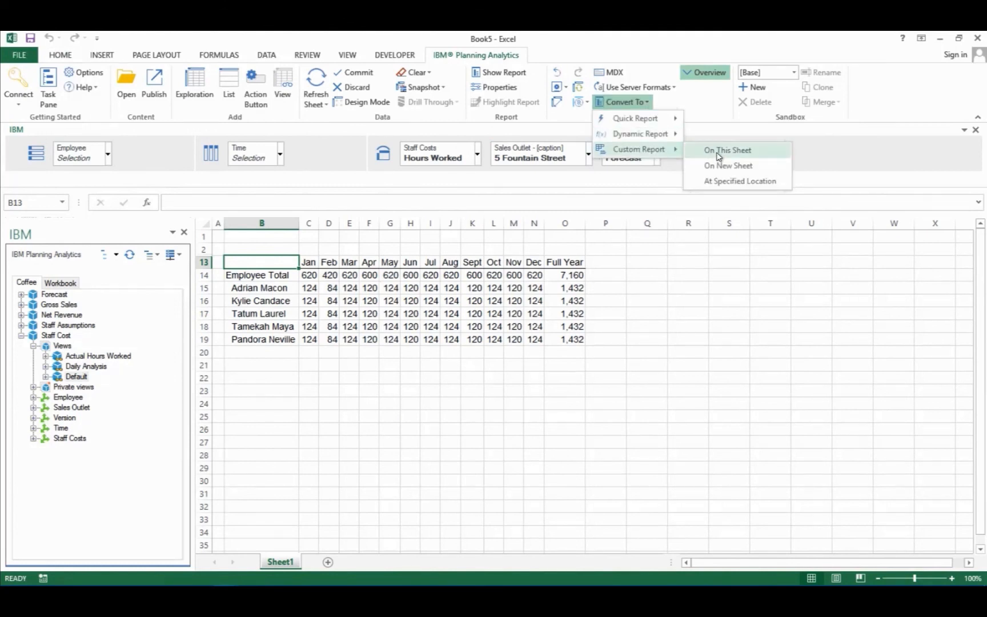
{"action": "left_click", "coordinate": [728, 150]}
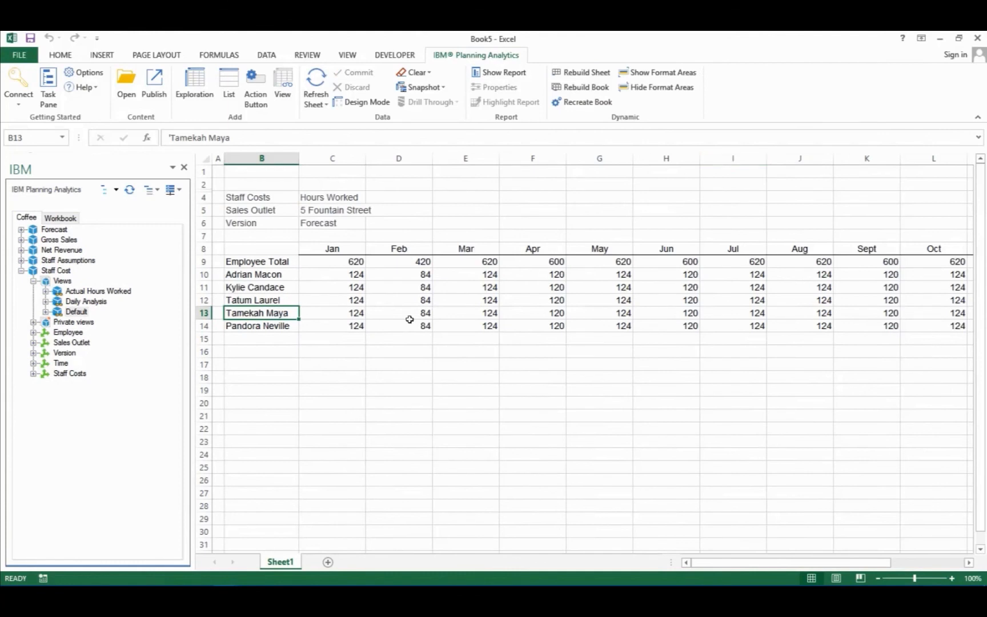
Inspect the Net Revenue view, the DBRW formula in C10 and the Feb Staff Costs formula.
{"action": "left_click", "coordinate": [261, 364]}
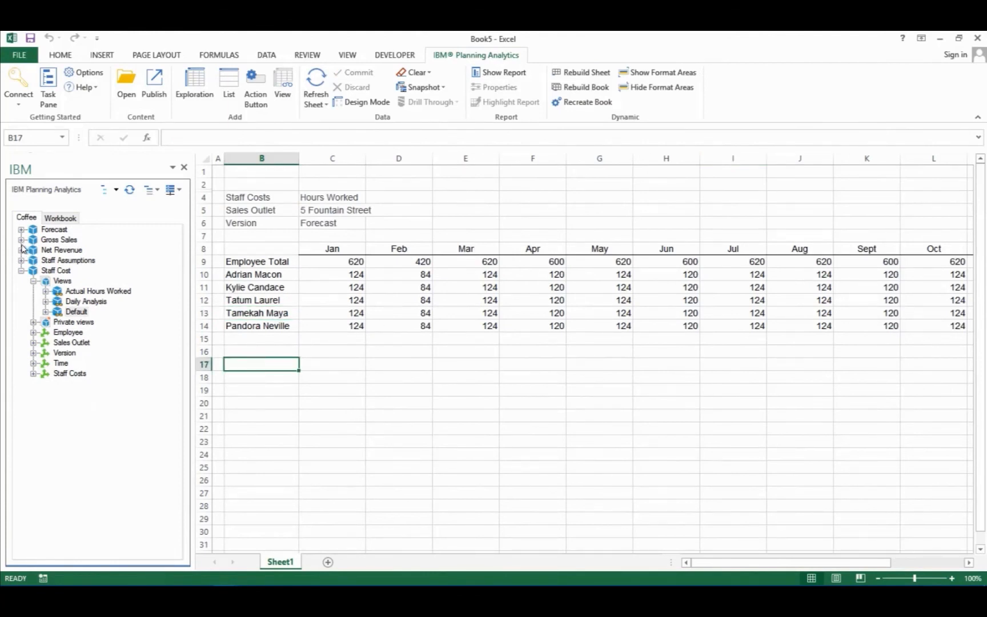
{"action": "left_click", "coordinate": [22, 251]}
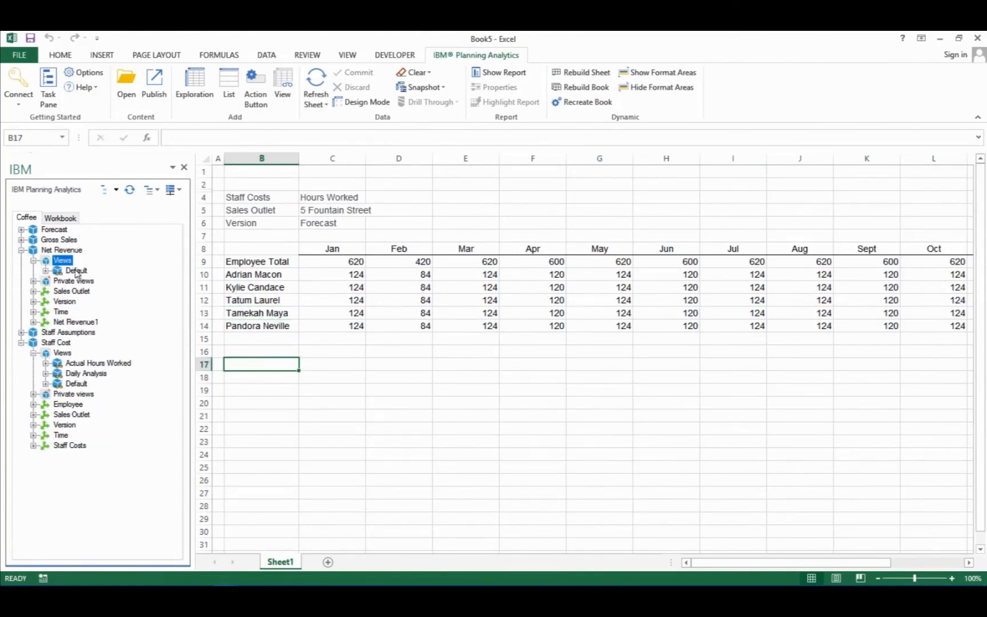
{"action": "right_click", "coordinate": [62, 260]}
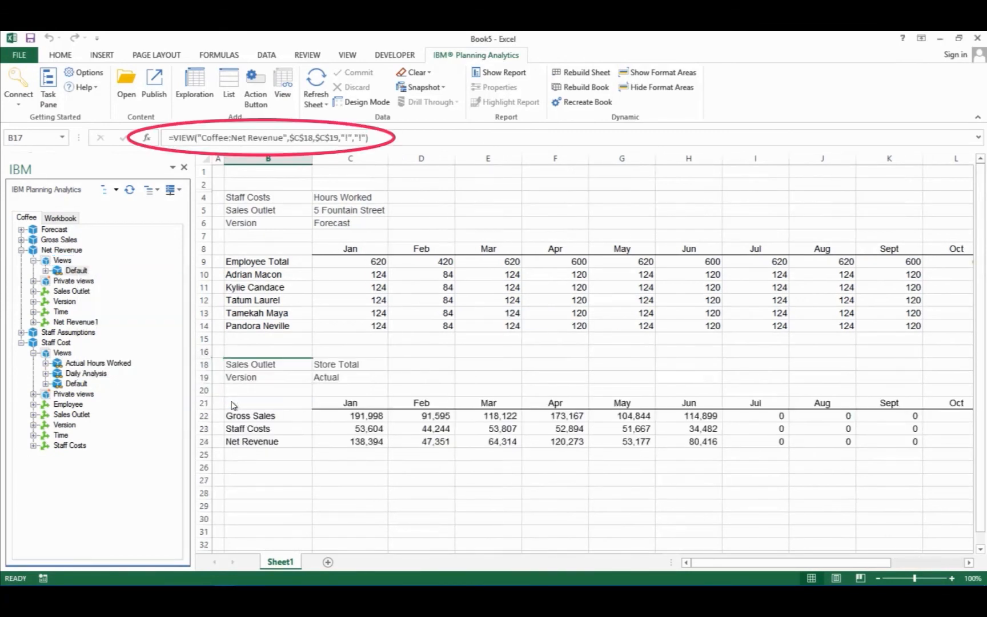
{"action": "left_click", "coordinate": [350, 274]}
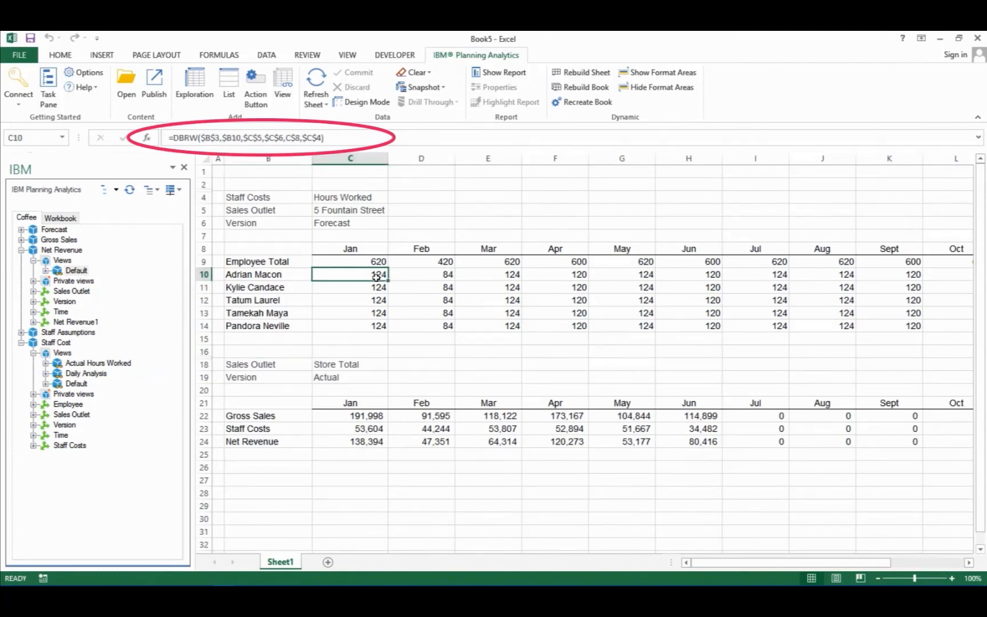
{"action": "left_click", "coordinate": [421, 429]}
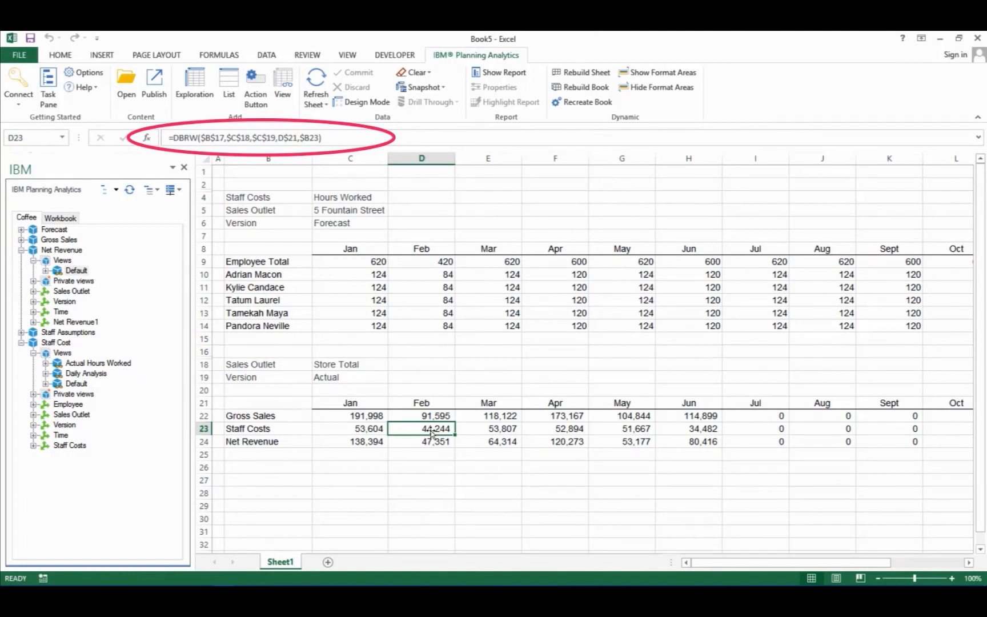
Set C18 to 5 Fountain Street and C19 to Forecast, then close the Task Pane.
{"action": "left_click", "coordinate": [349, 364]}
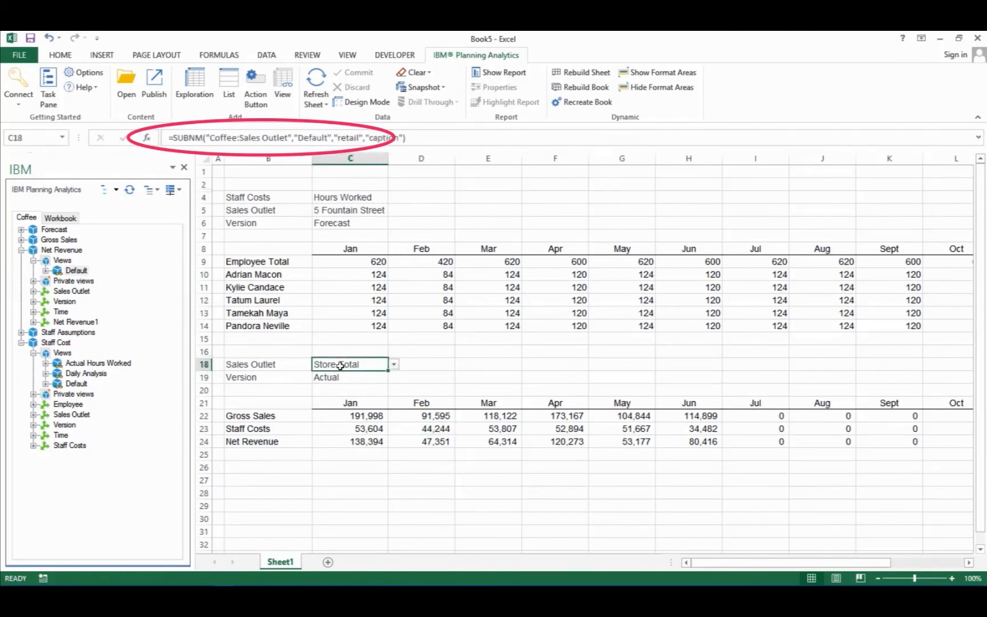
{"action": "left_click", "coordinate": [350, 364]}
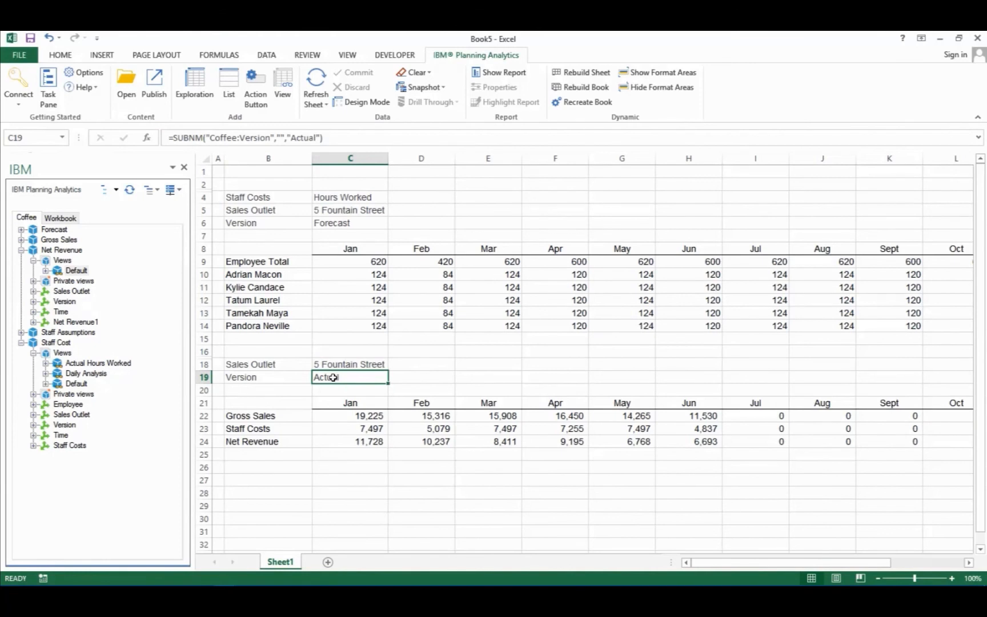
{"action": "key", "text": "Return"}
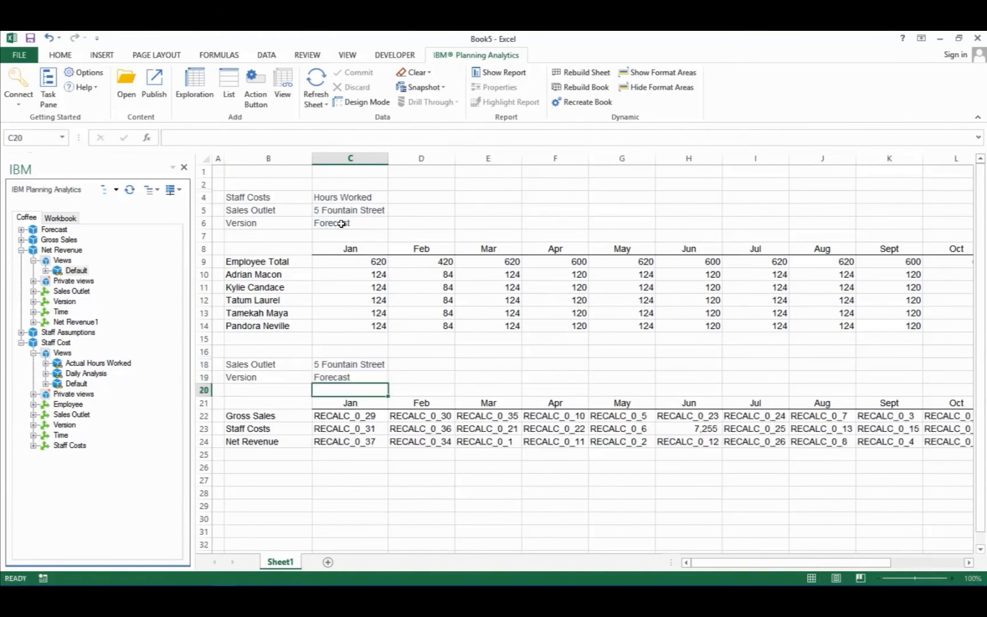
{"action": "left_click", "coordinate": [184, 167]}
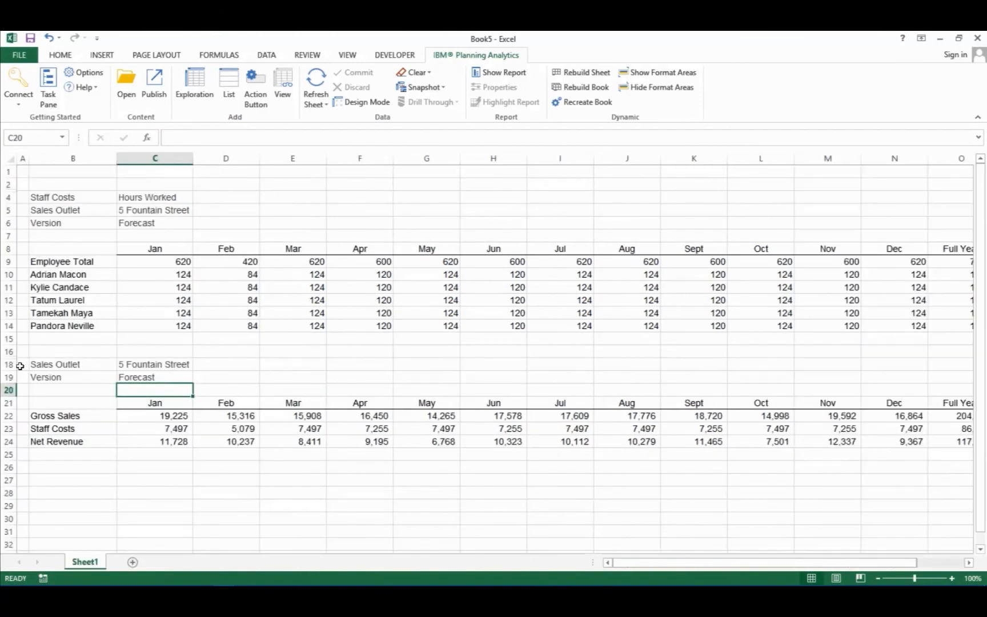
Hide rows 16–19, merge-centre the 28pt 'Staff & Revenue Planning' title, and remove gridlines.
{"action": "right_click", "coordinate": [9, 374]}
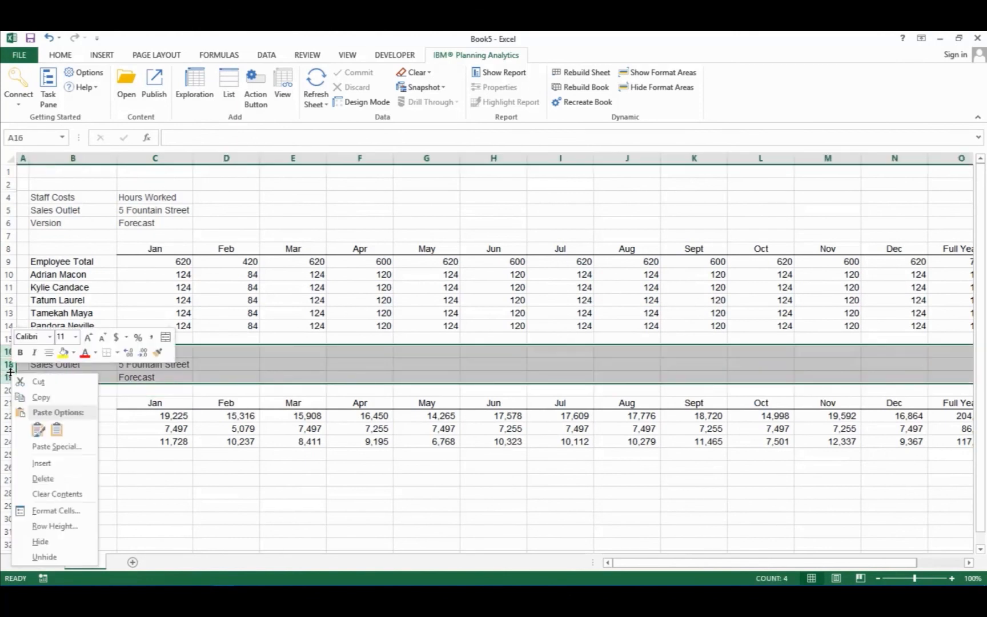
{"action": "left_click", "coordinate": [43, 478]}
{"action": "type", "text": "Staff Revenue Planning"}
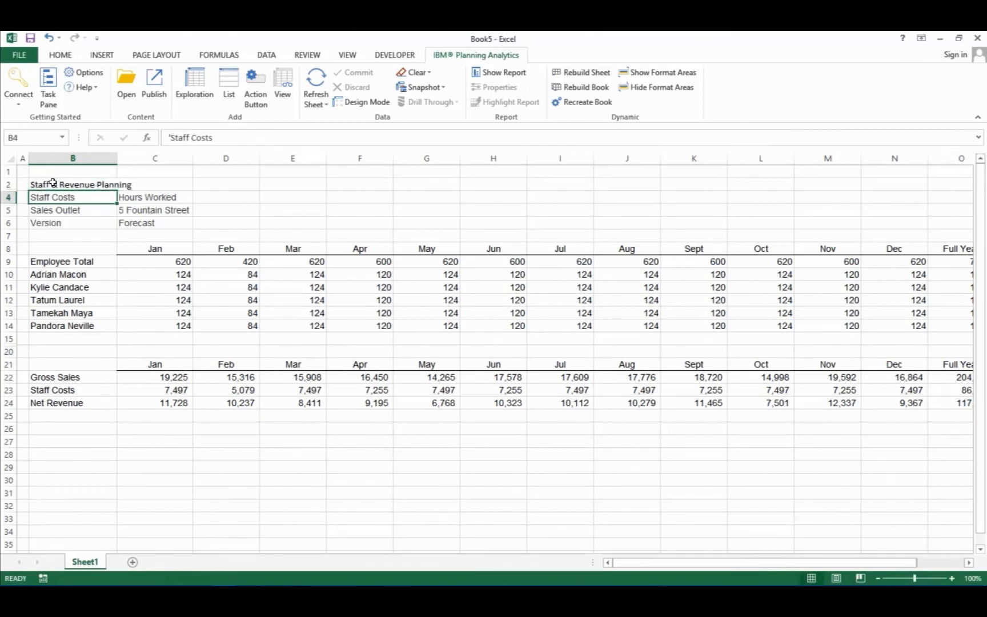
{"action": "left_click", "coordinate": [80, 184]}
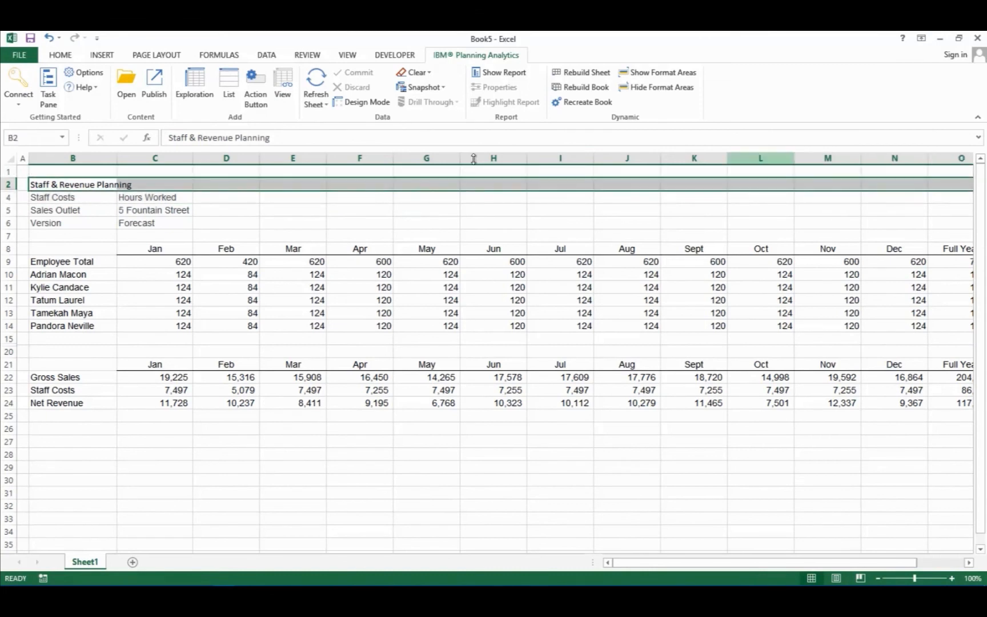
{"action": "left_click", "coordinate": [60, 55]}
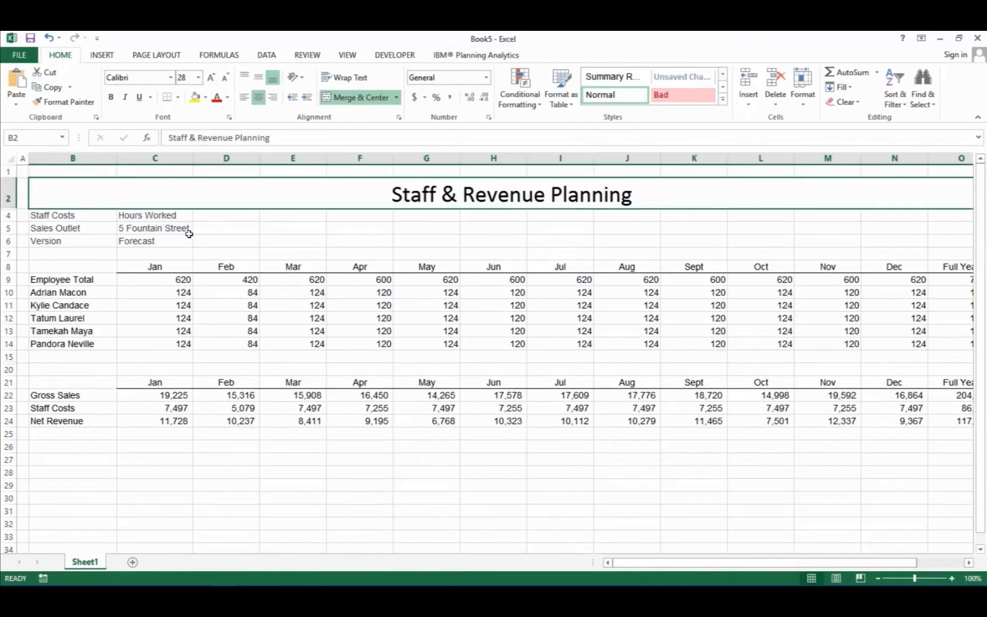
{"action": "left_click", "coordinate": [347, 55]}
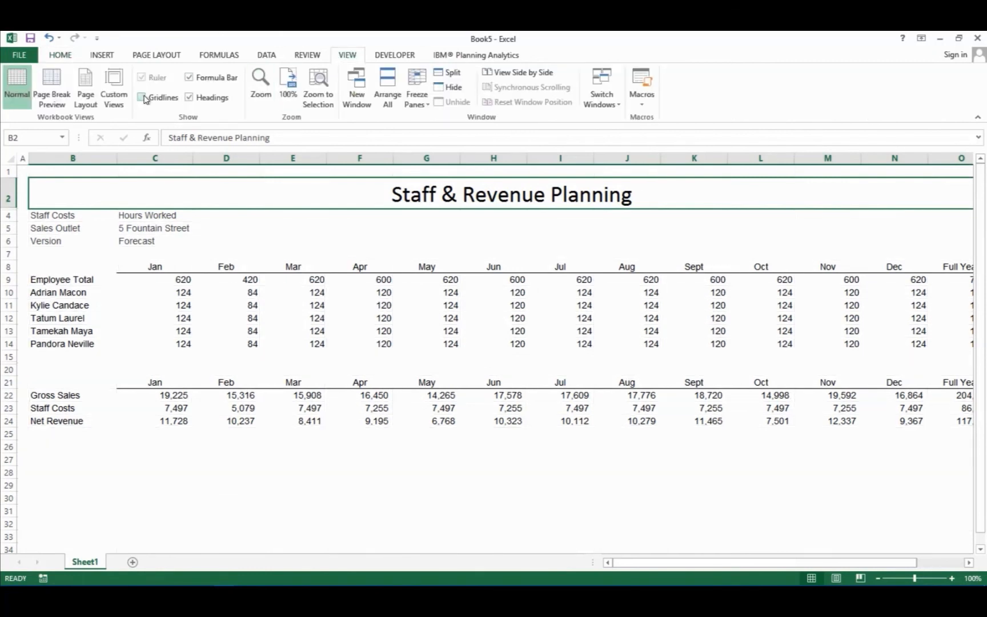
{"action": "left_click", "coordinate": [475, 55]}
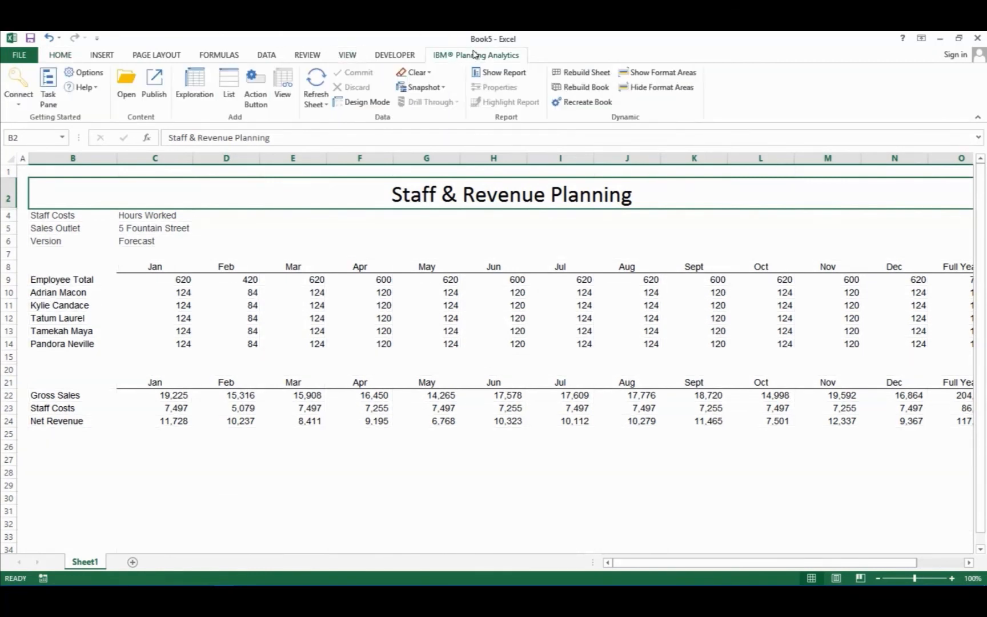
Publish the workbook to Coffee\Excel as 'Staff & Revenue Planning Template'.
{"action": "left_click", "coordinate": [153, 85]}
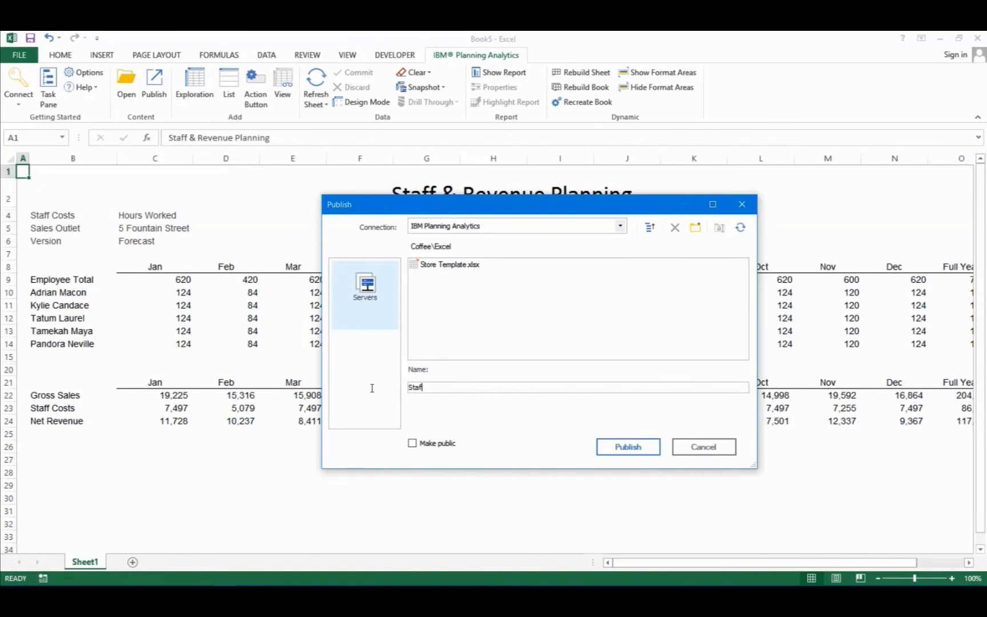
{"action": "type", "text": "& Revenue Planning Templa"}
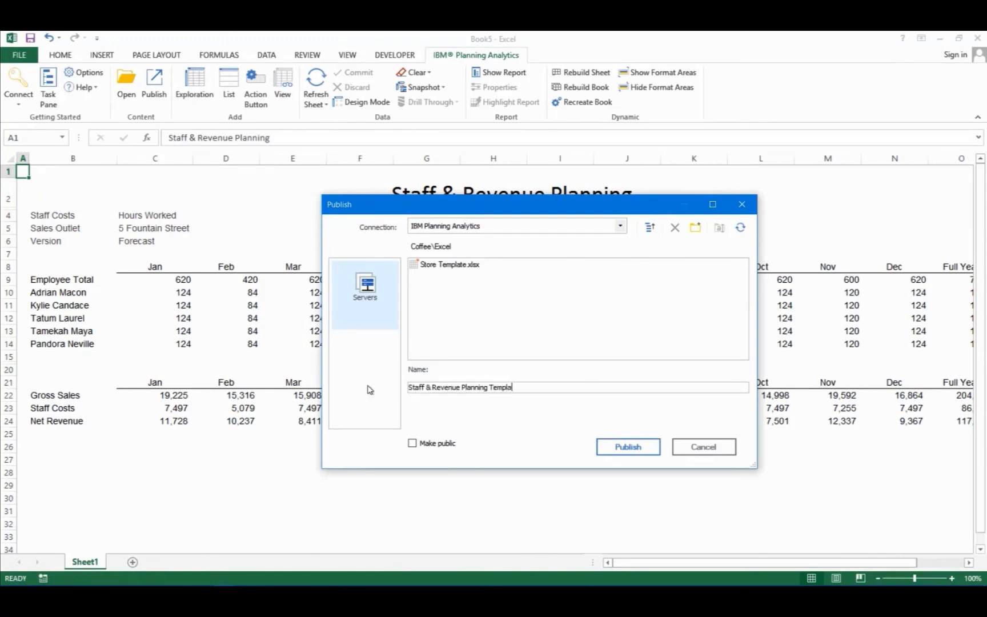
{"action": "left_click", "coordinate": [626, 446]}
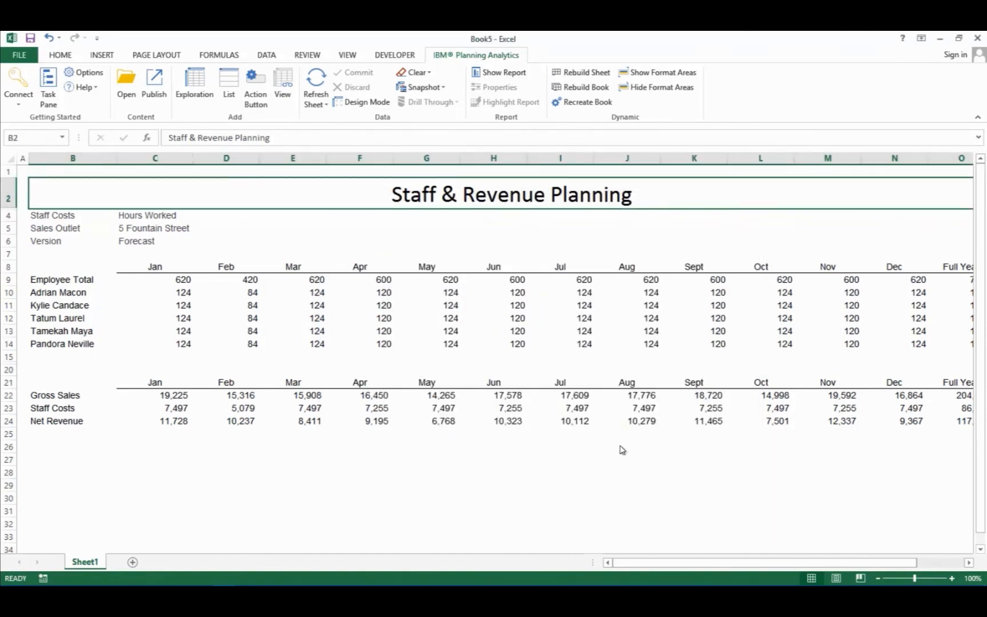
{"action": "mouse_move", "coordinate": [871, 159]}
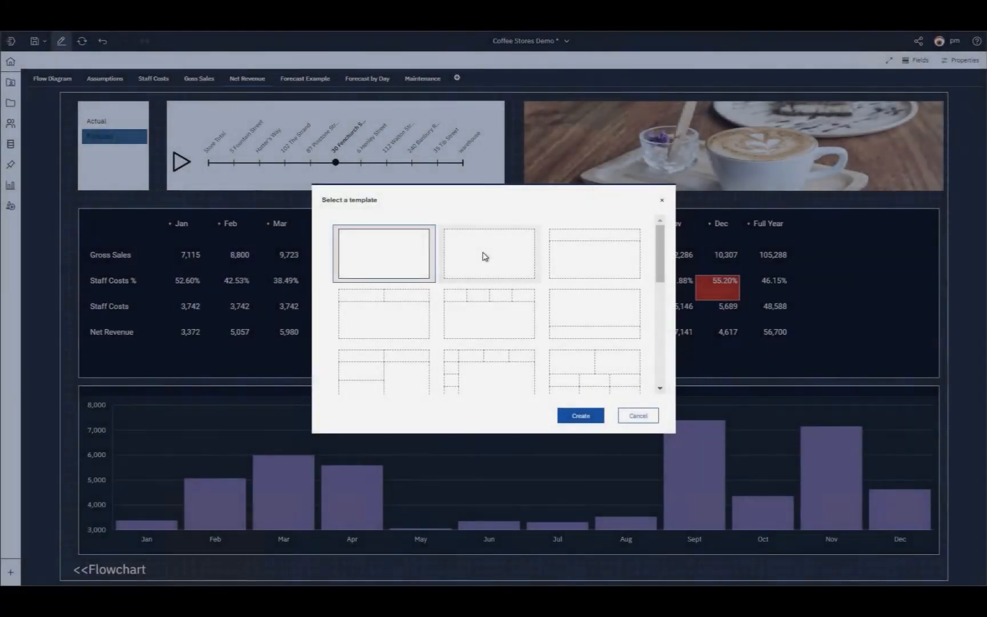
Create a blank sheet and place the Staff & Revenue Planning websheet from Coffee > Applications.
{"action": "left_click", "coordinate": [579, 415]}
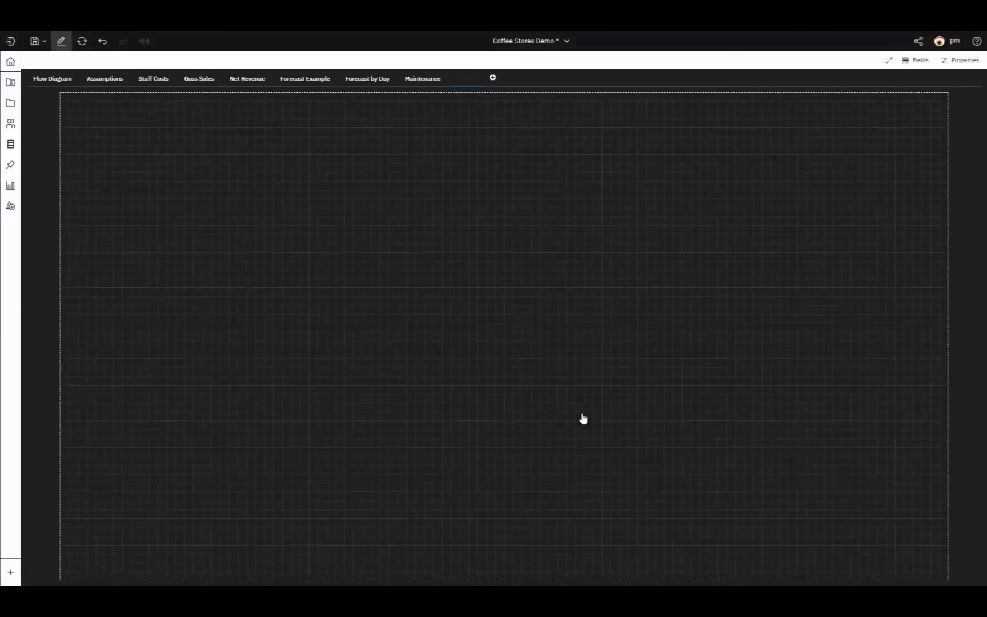
{"action": "mouse_move", "coordinate": [11, 144]}
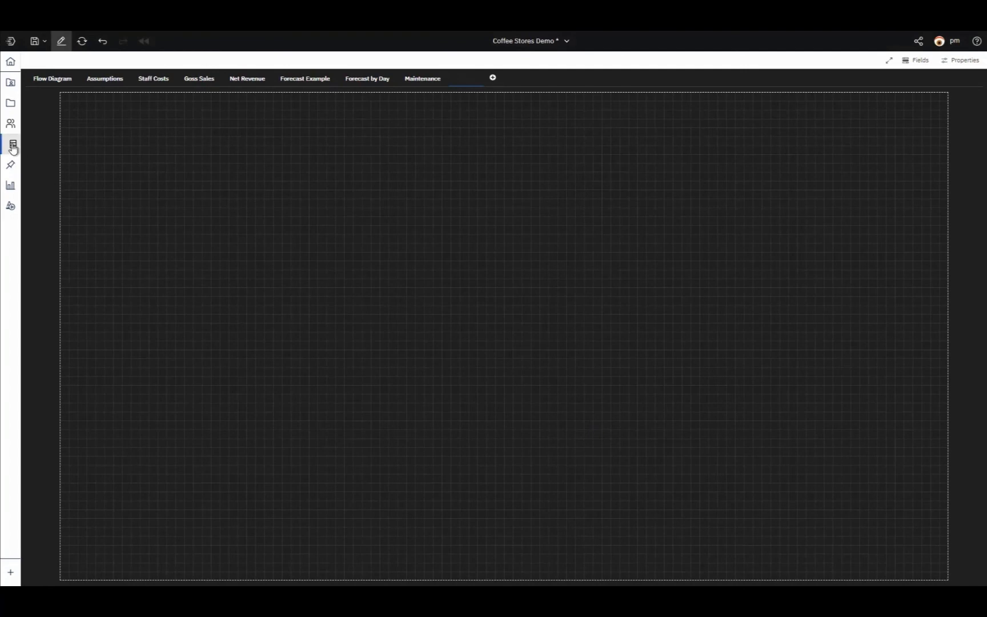
{"action": "left_click", "coordinate": [11, 143]}
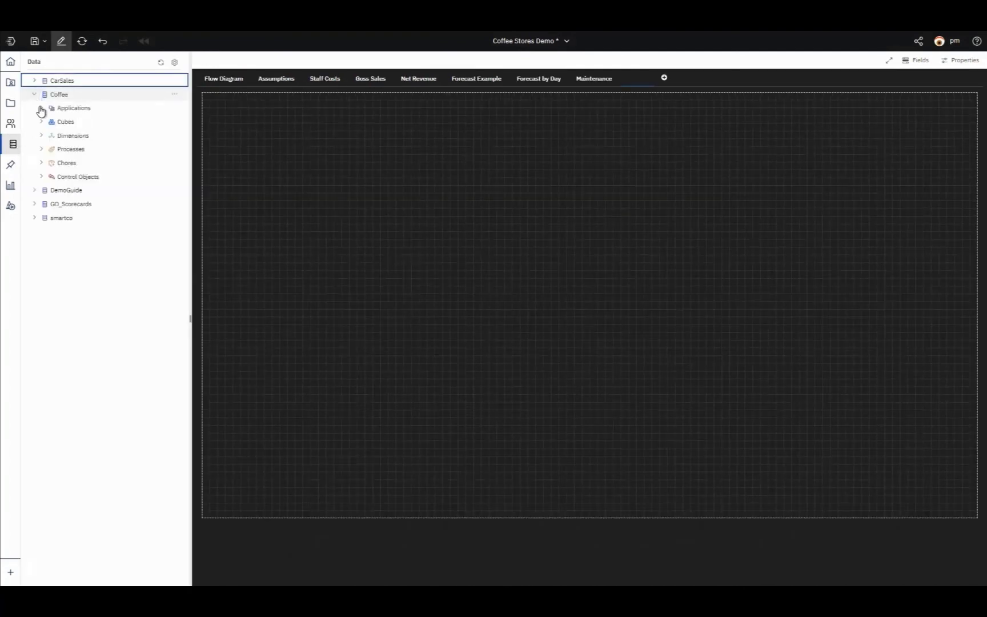
{"action": "left_click", "coordinate": [73, 108]}
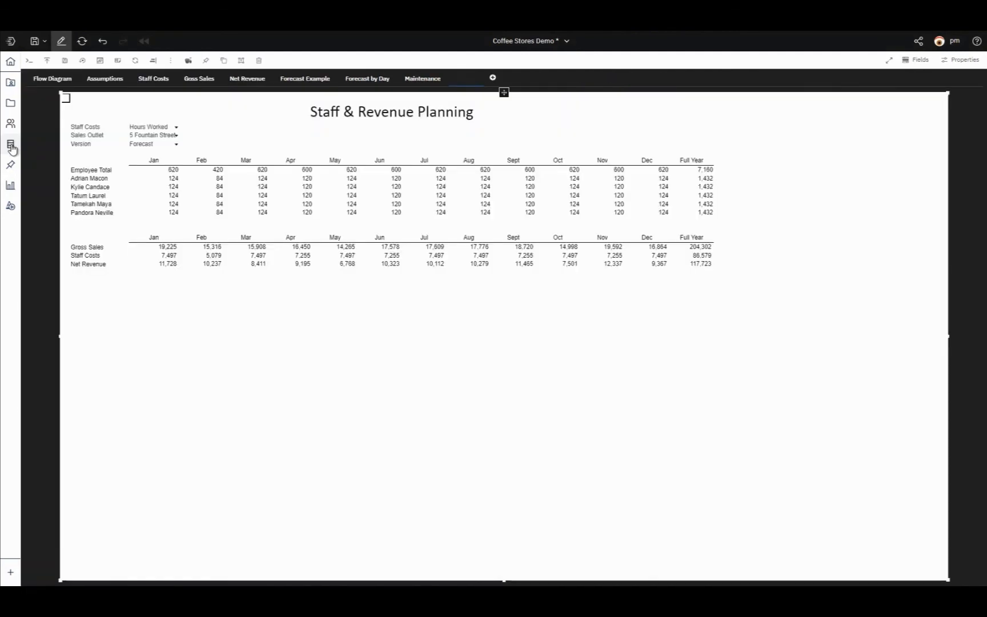
{"action": "left_click", "coordinate": [153, 135]}
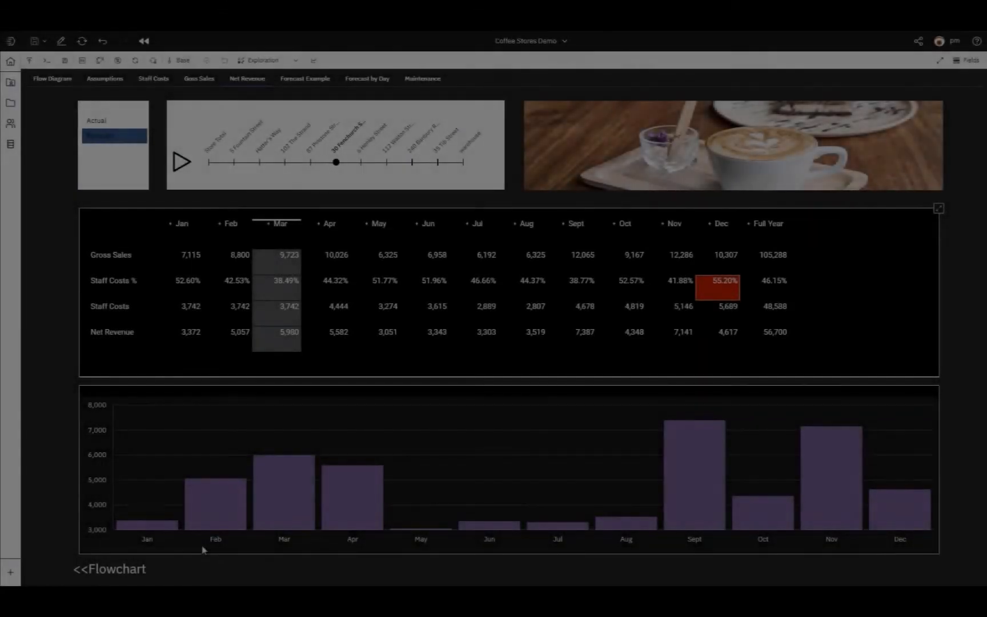
{"action": "left_click", "coordinate": [114, 135]}
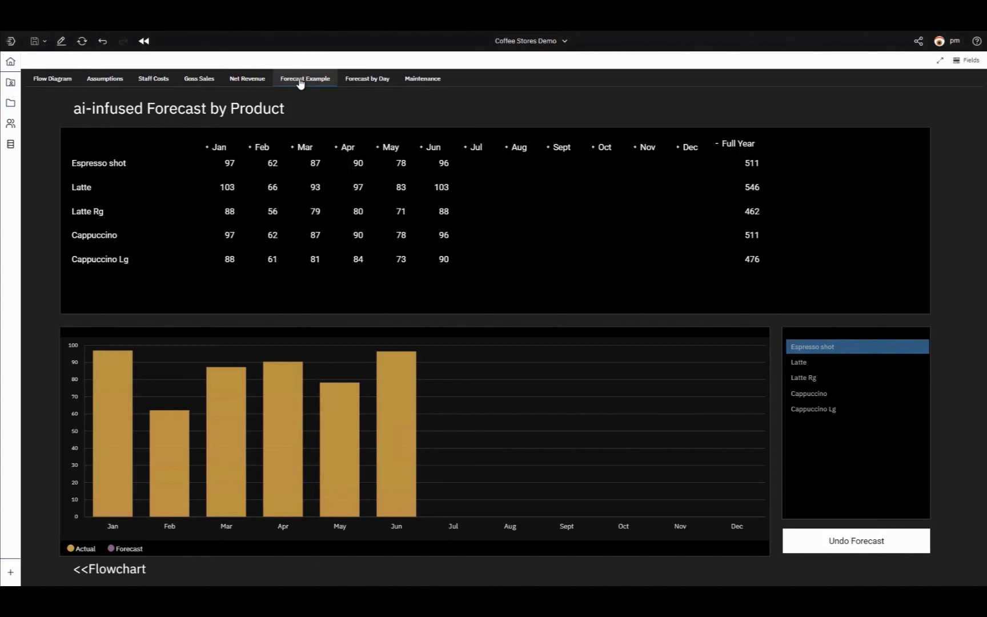
{"action": "mouse_move", "coordinate": [138, 151]}
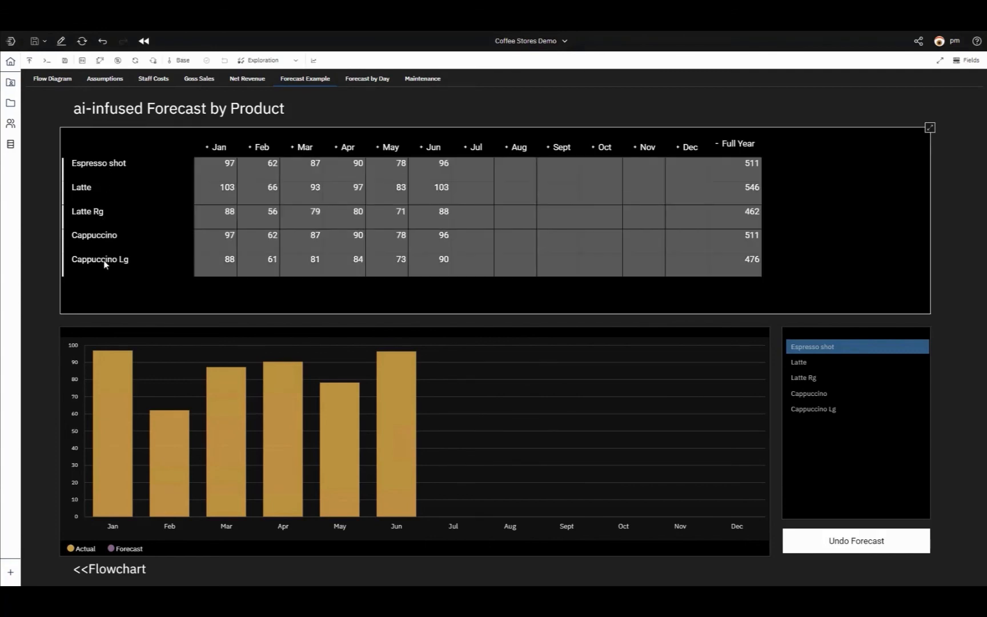
{"action": "mouse_move", "coordinate": [284, 74]}
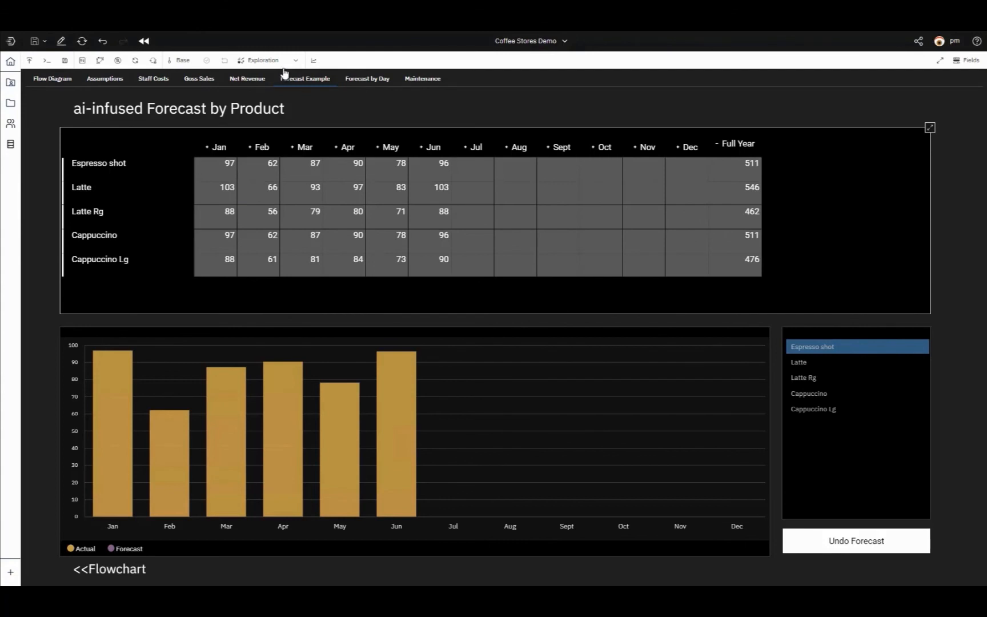
Launch a forecast for the five selected products, Espresso shot through Cappuccino Lg.
{"action": "left_click", "coordinate": [314, 60]}
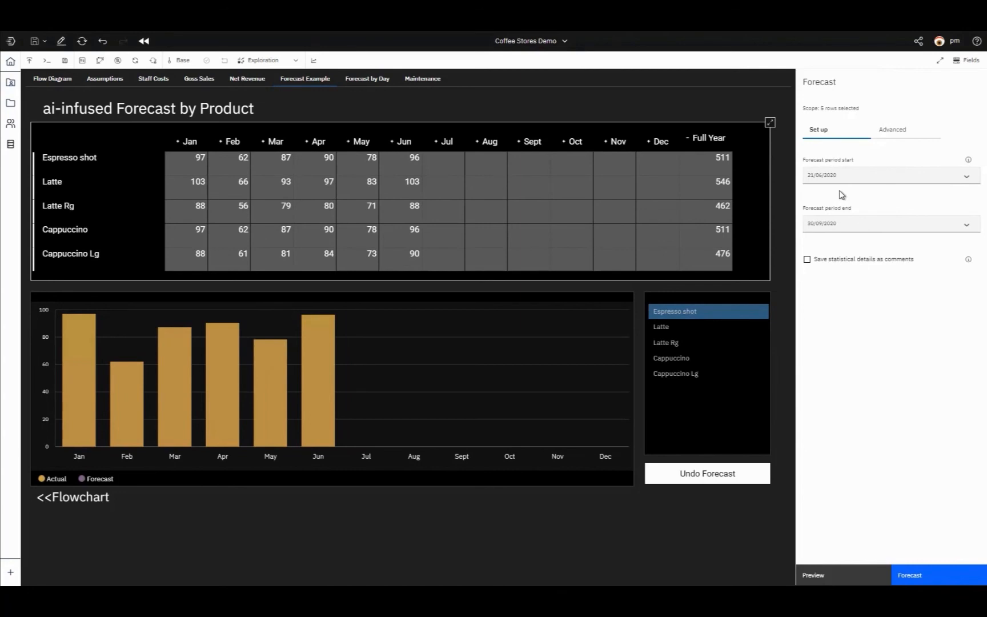
{"action": "mouse_move", "coordinate": [901, 130]}
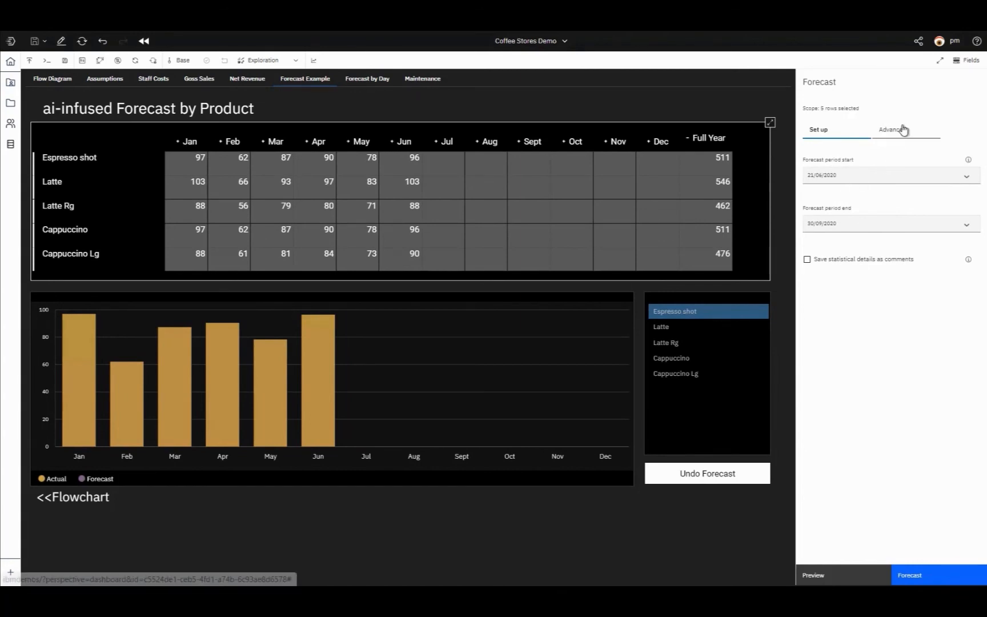
Check the advanced forecast settings and enable saving statistical details as comments.
{"action": "left_click", "coordinate": [905, 129]}
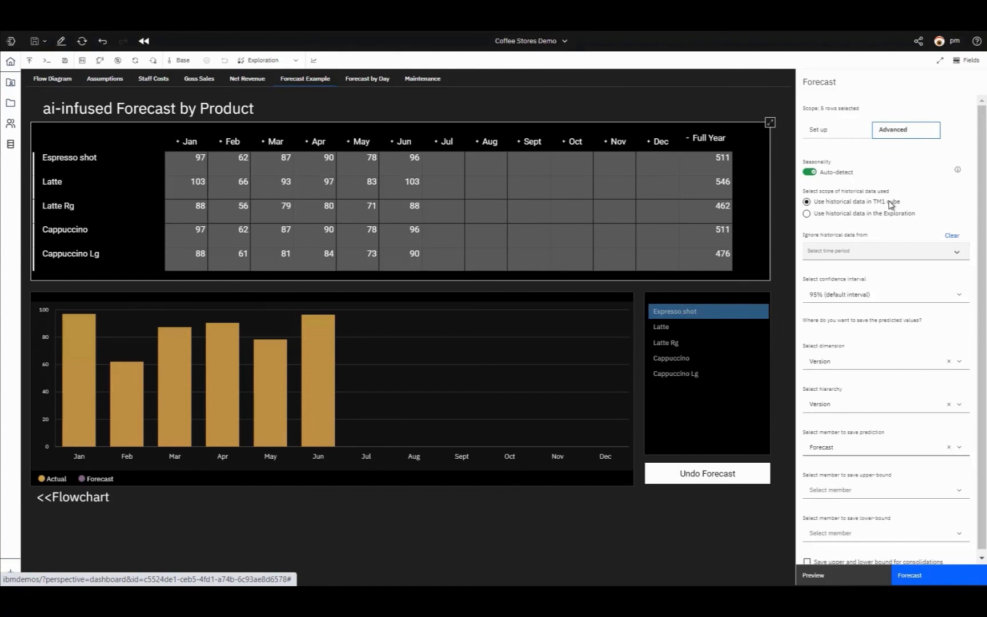
{"action": "left_click", "coordinate": [818, 129]}
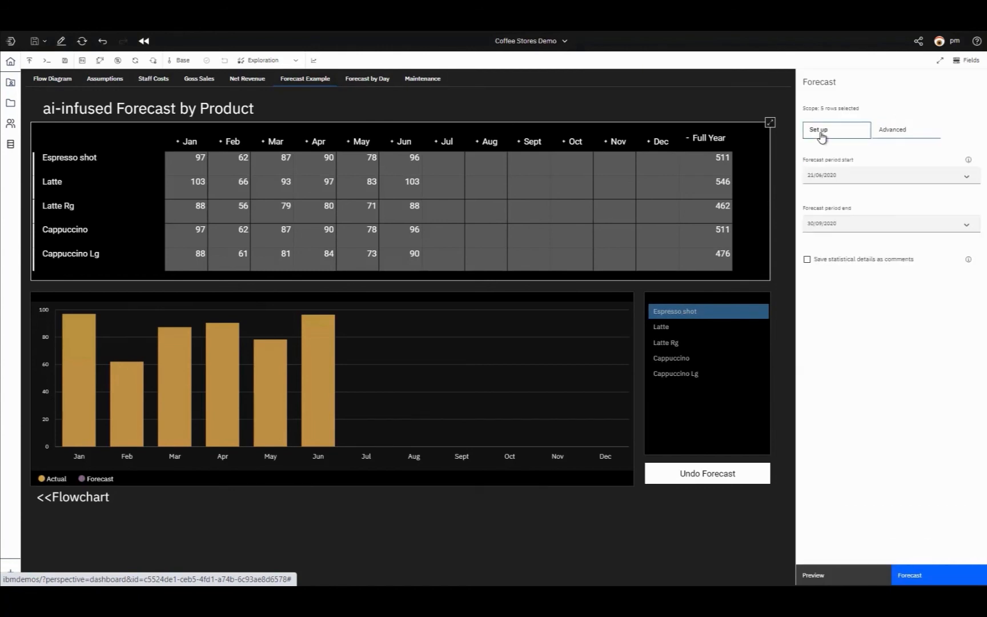
{"action": "left_click", "coordinate": [807, 259]}
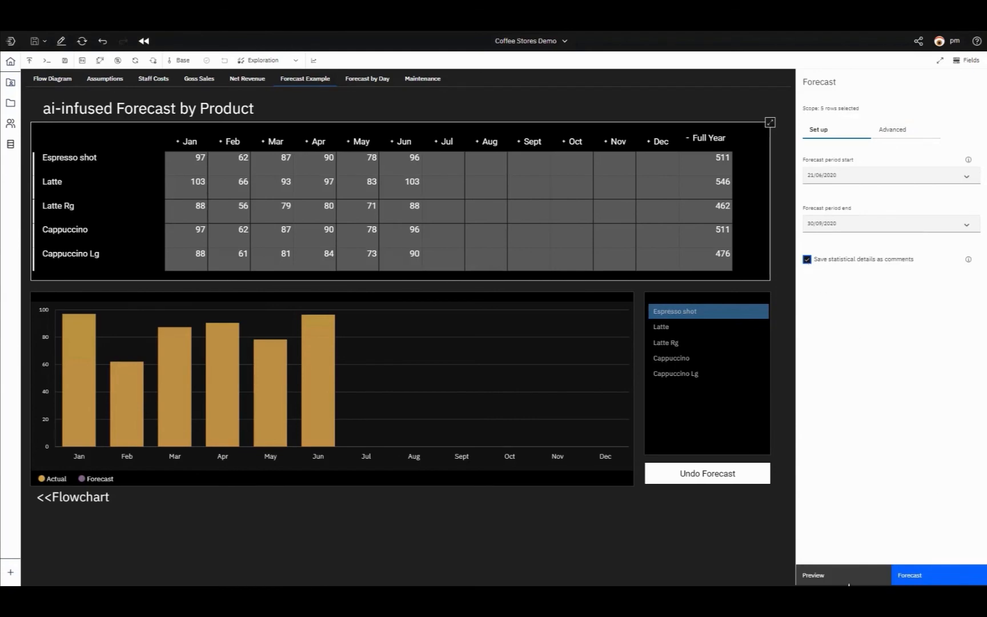
{"action": "left_click", "coordinate": [812, 575]}
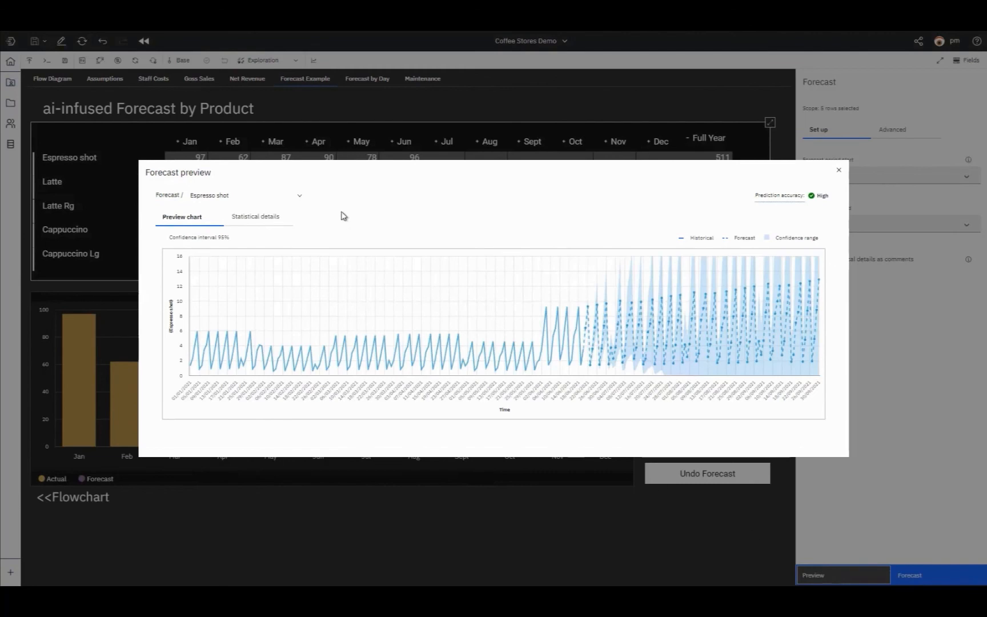
Preview the Latte and Espresso shot forecast charts from the product dropdown.
{"action": "left_click", "coordinate": [244, 195]}
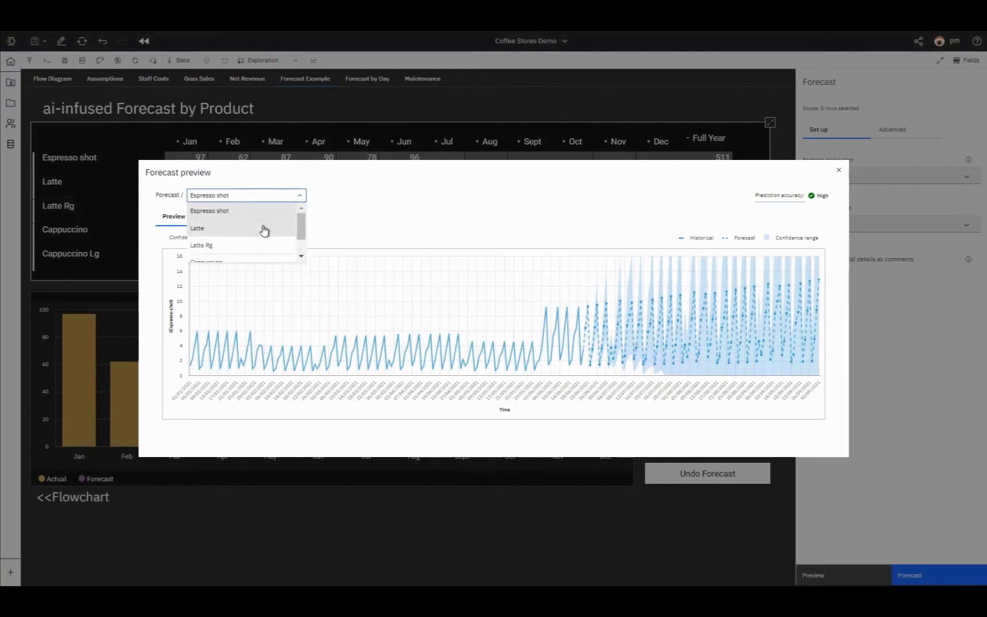
{"action": "left_click", "coordinate": [198, 228]}
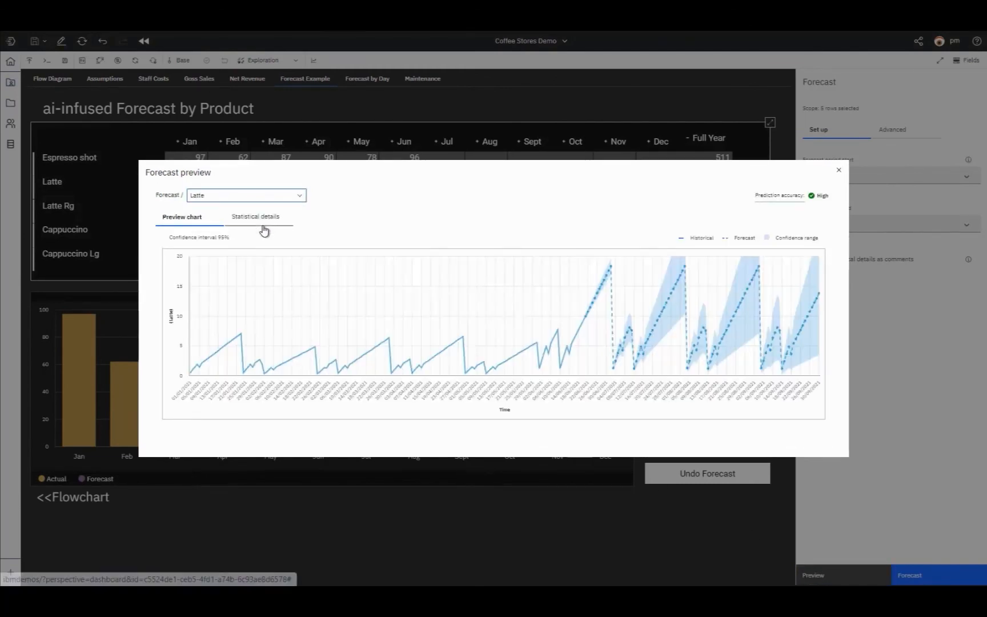
{"action": "left_click", "coordinate": [246, 195]}
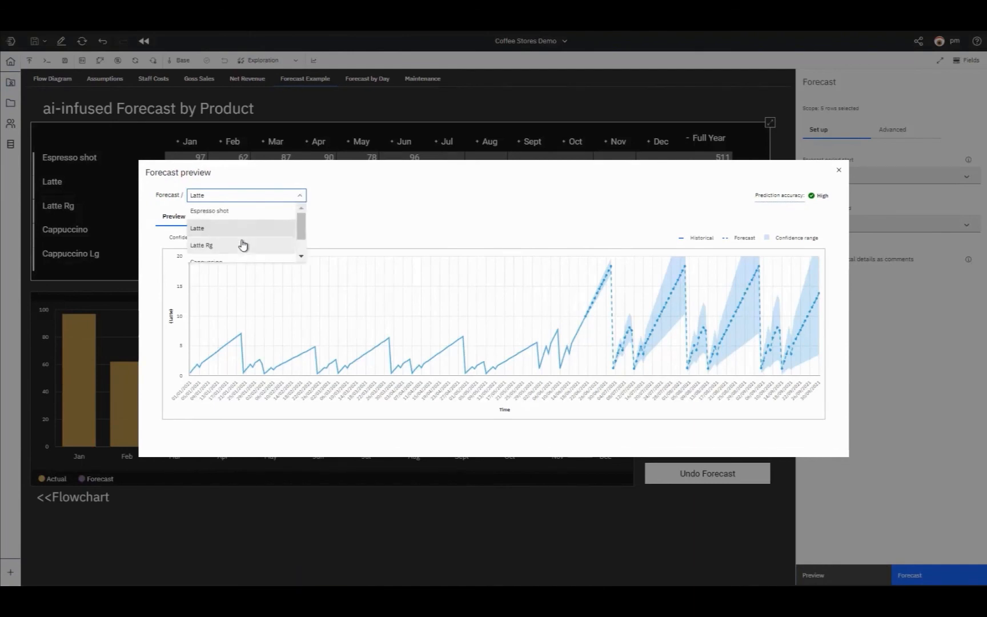
{"action": "left_click", "coordinate": [202, 245]}
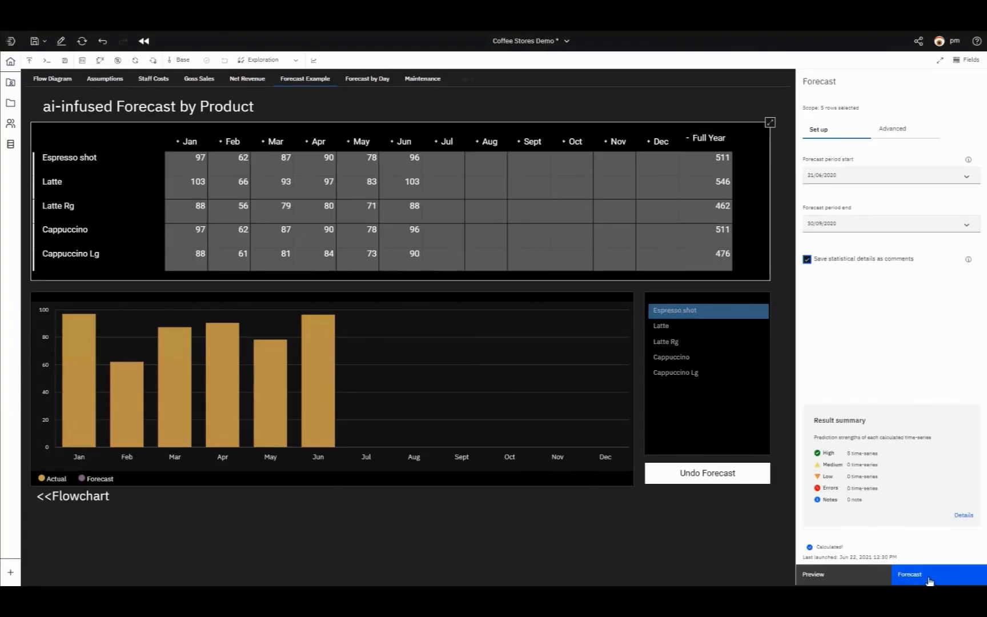
Run the July–September forecast, review the Latte and Latte Rg charts, and return to the flowchart.
{"action": "left_click", "coordinate": [936, 573]}
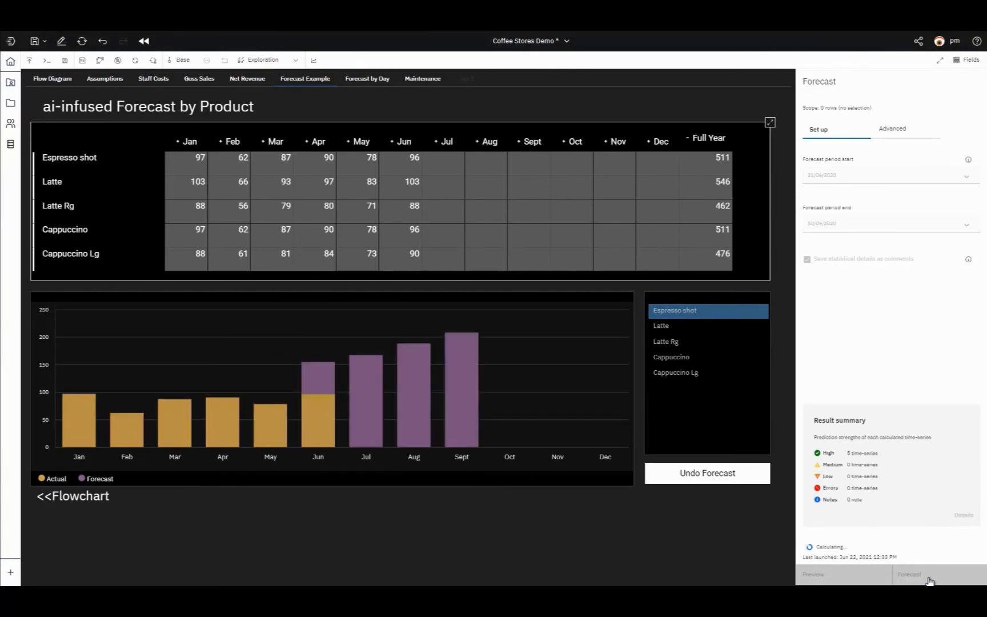
{"action": "left_click", "coordinate": [908, 574]}
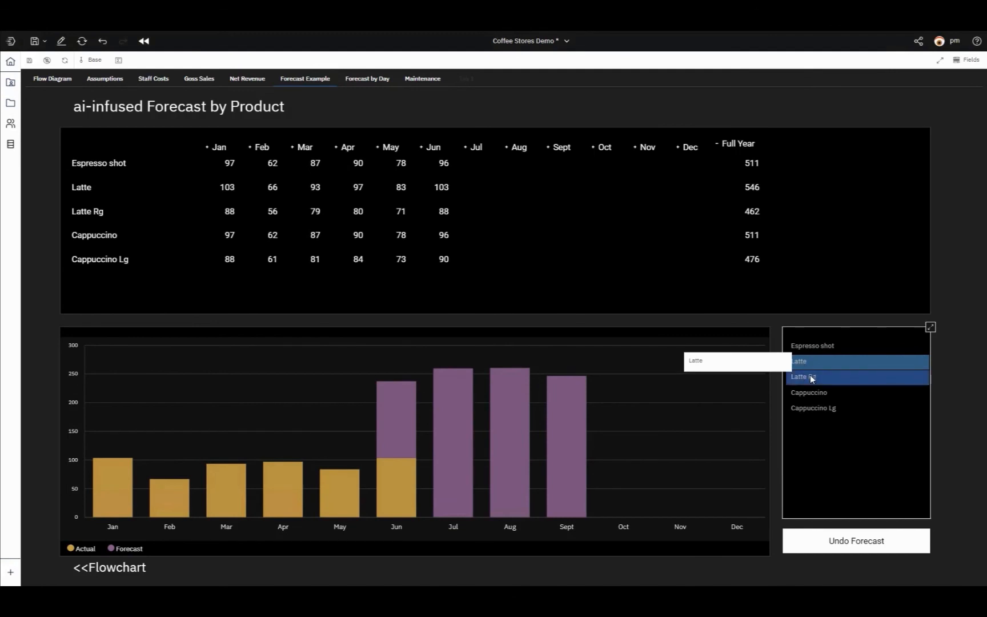
{"action": "left_click", "coordinate": [812, 377]}
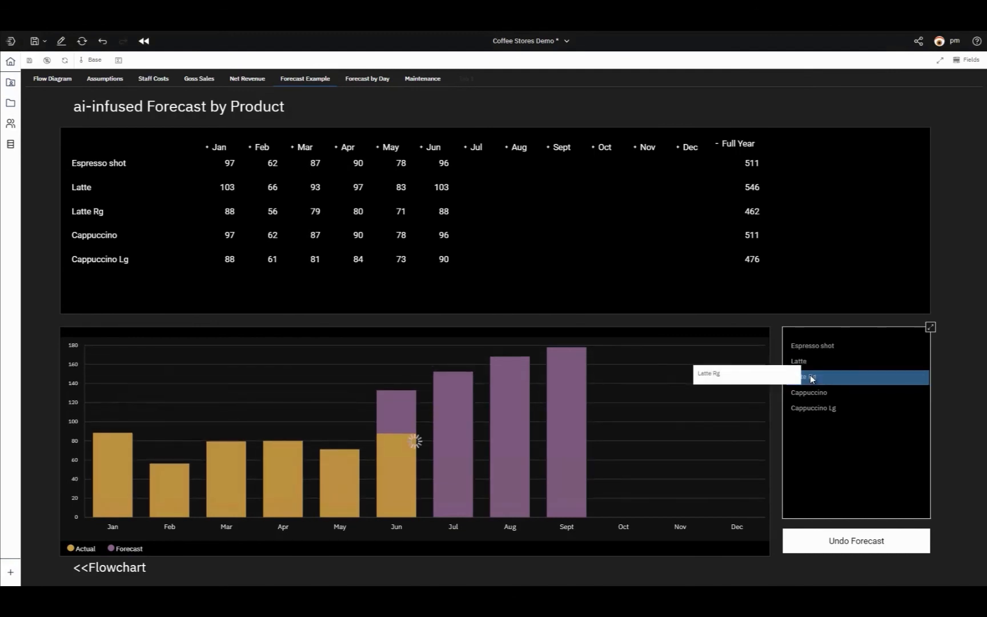
{"action": "mouse_move", "coordinate": [815, 392]}
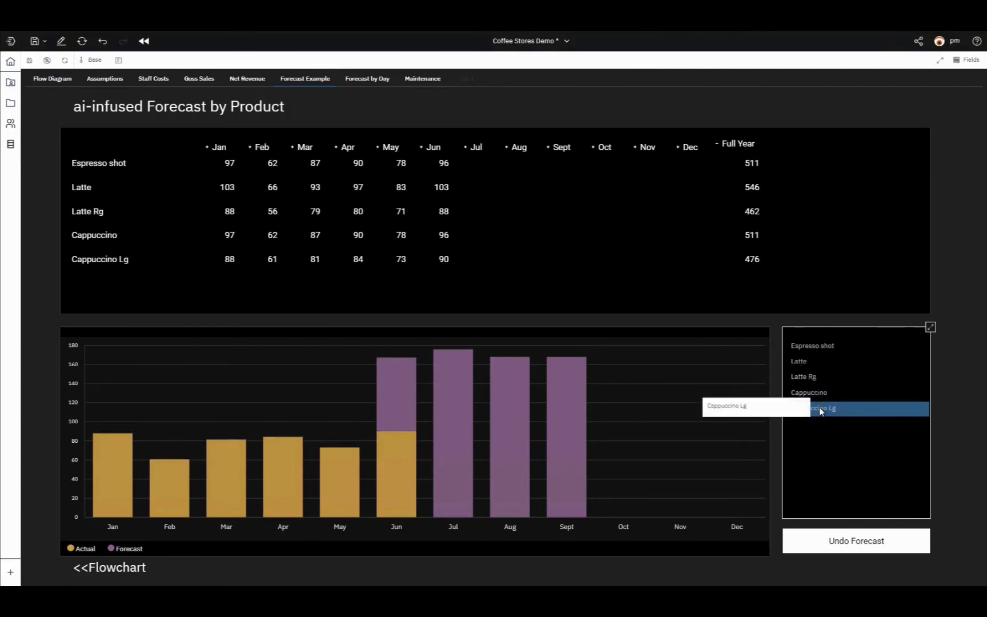
{"action": "mouse_move", "coordinate": [350, 504]}
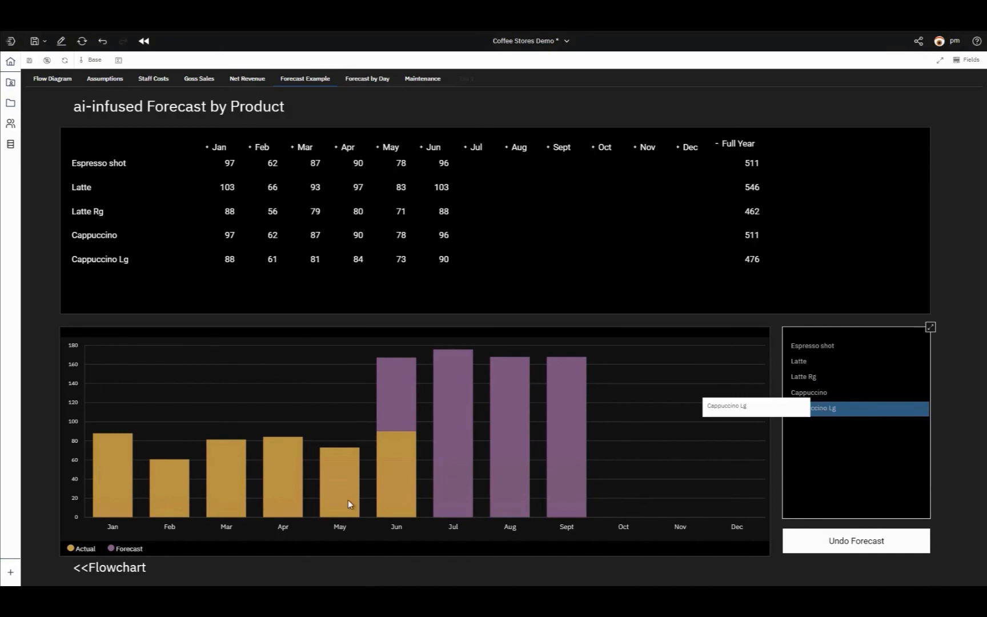
{"action": "mouse_move", "coordinate": [130, 570]}
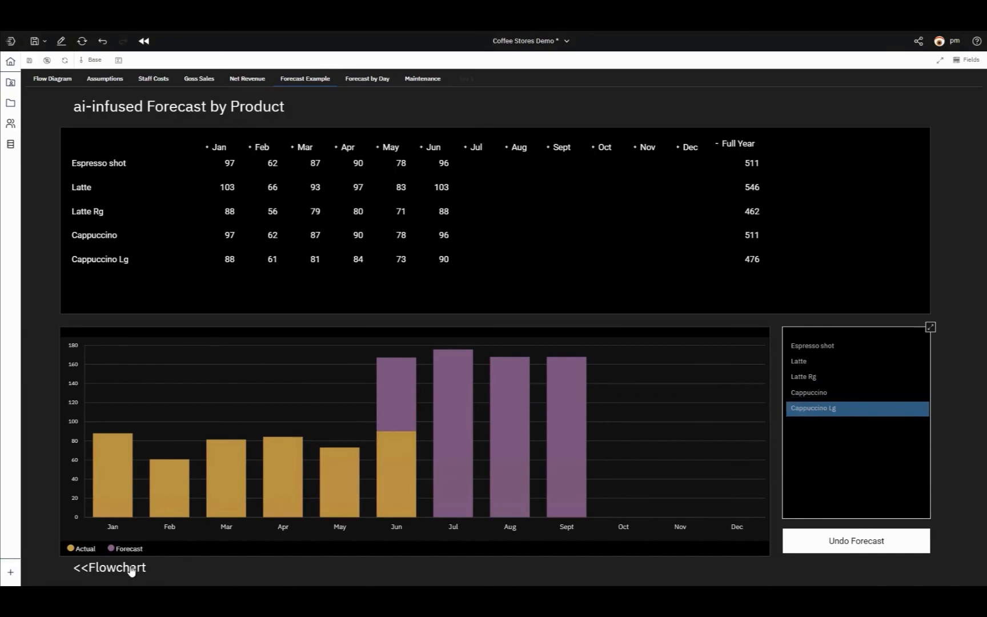
{"action": "left_click", "coordinate": [109, 567]}
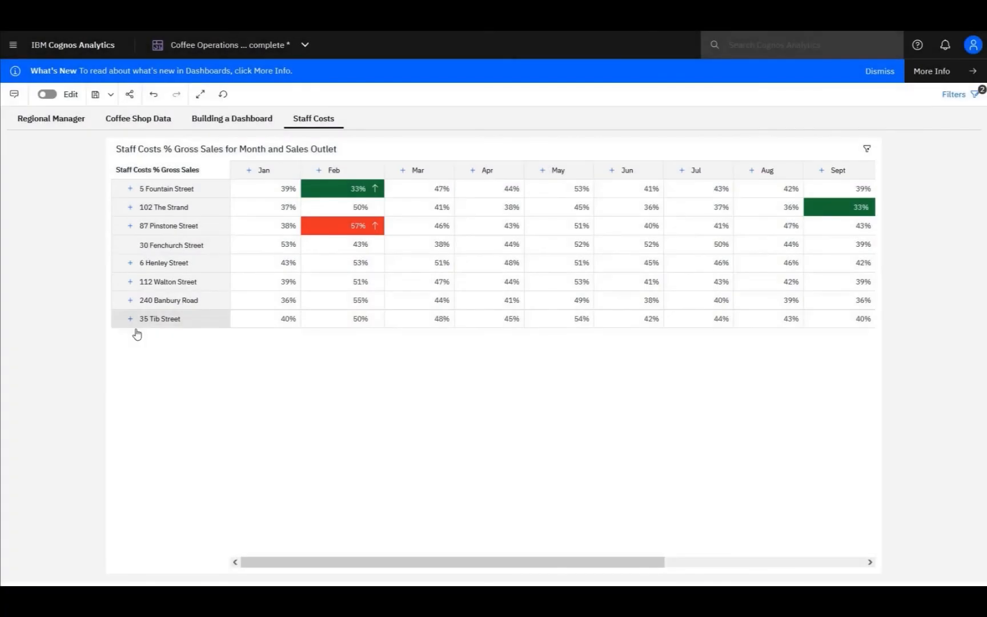
{"action": "mouse_move", "coordinate": [69, 332]}
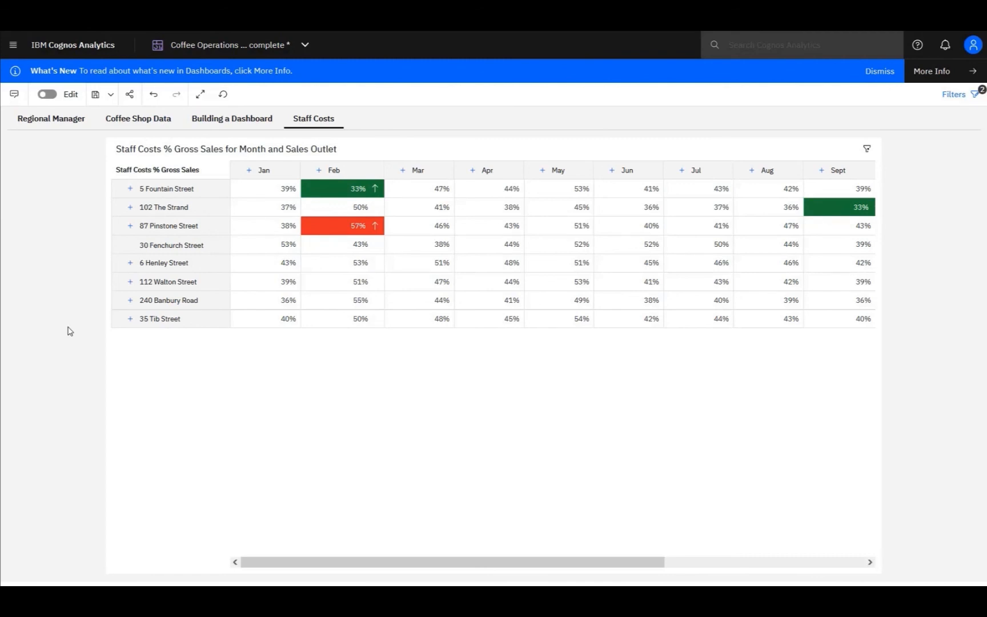
{"action": "mouse_move", "coordinate": [217, 245]}
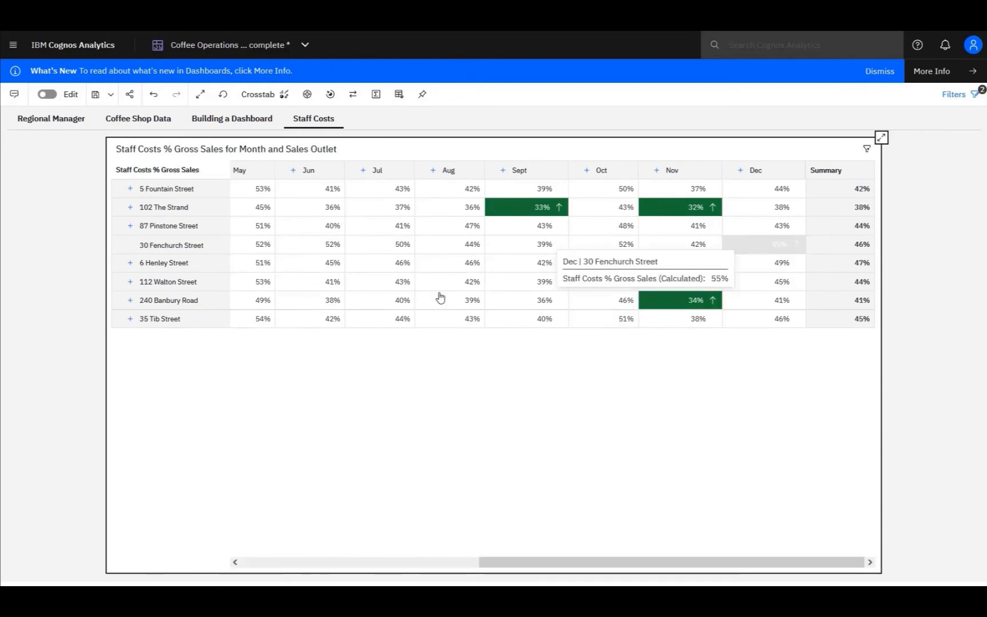
Select the 30 Fenchurch Street row and drill through to the Store Staff Costs Report.
{"action": "left_click", "coordinate": [170, 245]}
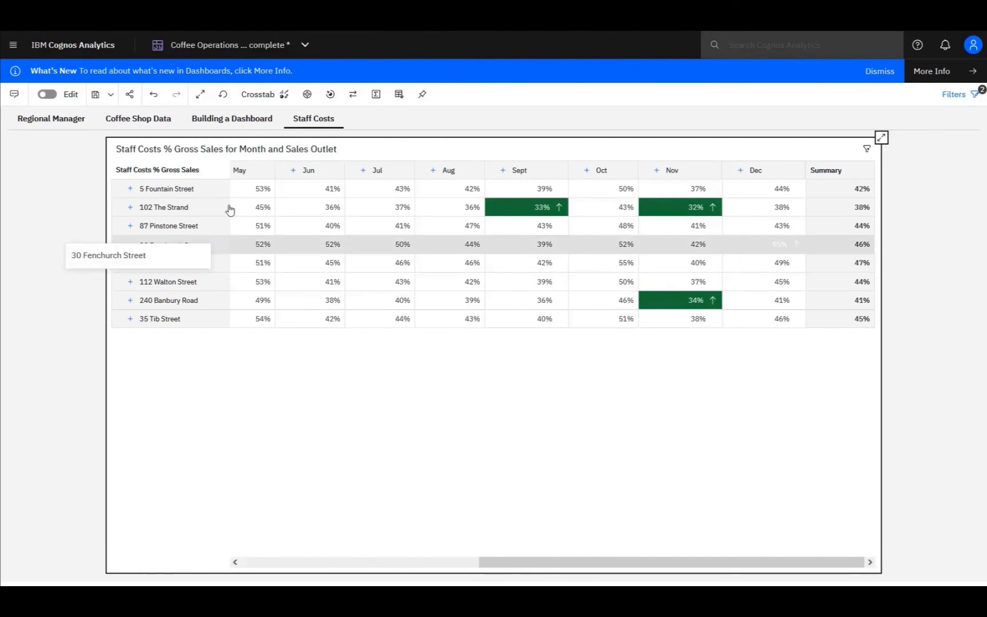
{"action": "mouse_move", "coordinate": [330, 93]}
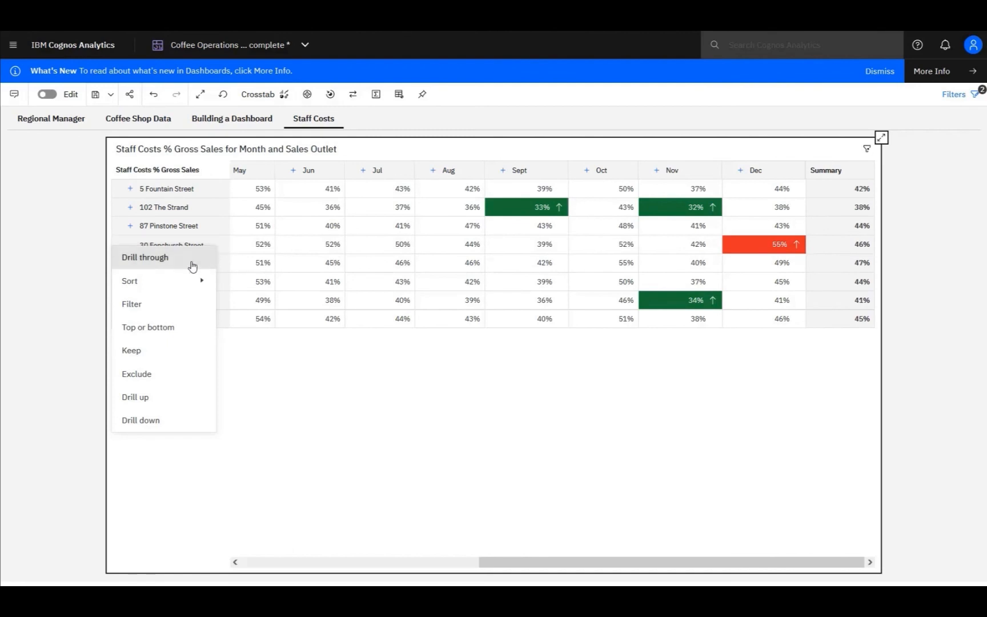
{"action": "left_click", "coordinate": [145, 257]}
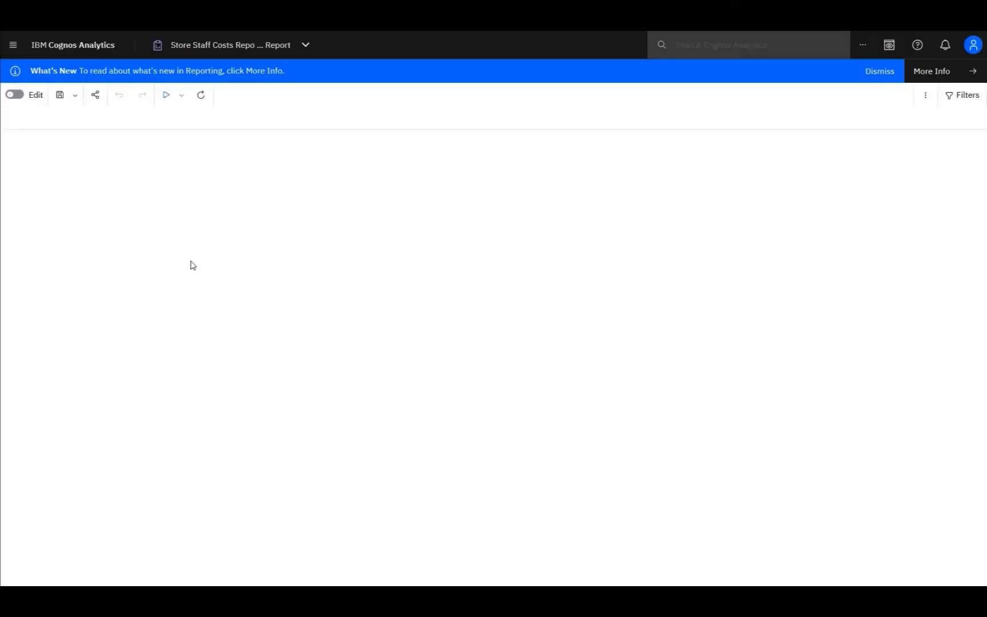
Bring up 30 Fenchurch Street's monthly staff-costs crosstab and line chart in the drill-through report.
{"action": "left_click", "coordinate": [165, 95]}
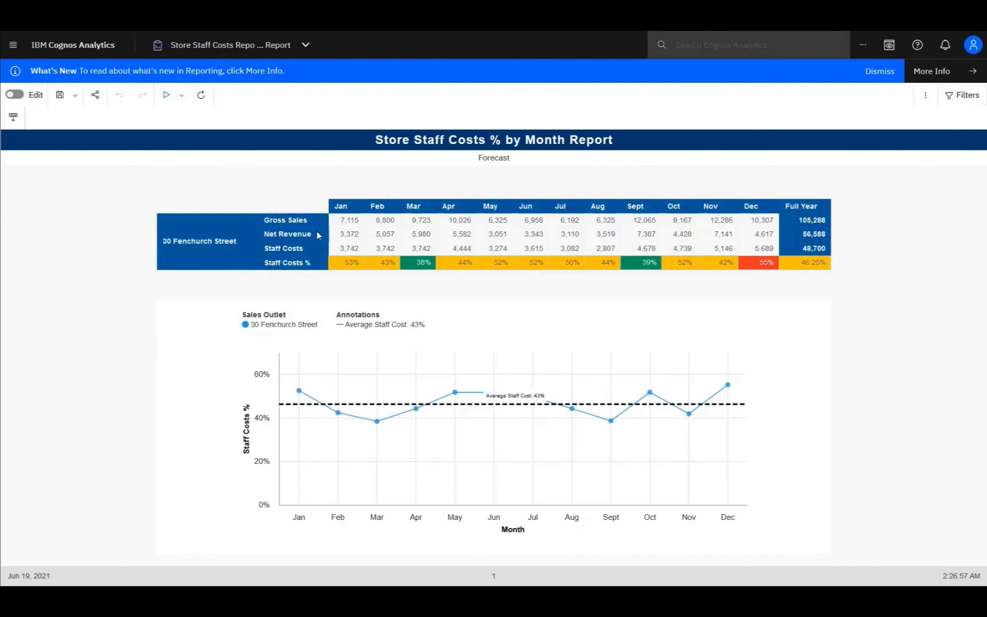
{"action": "mouse_move", "coordinate": [314, 251]}
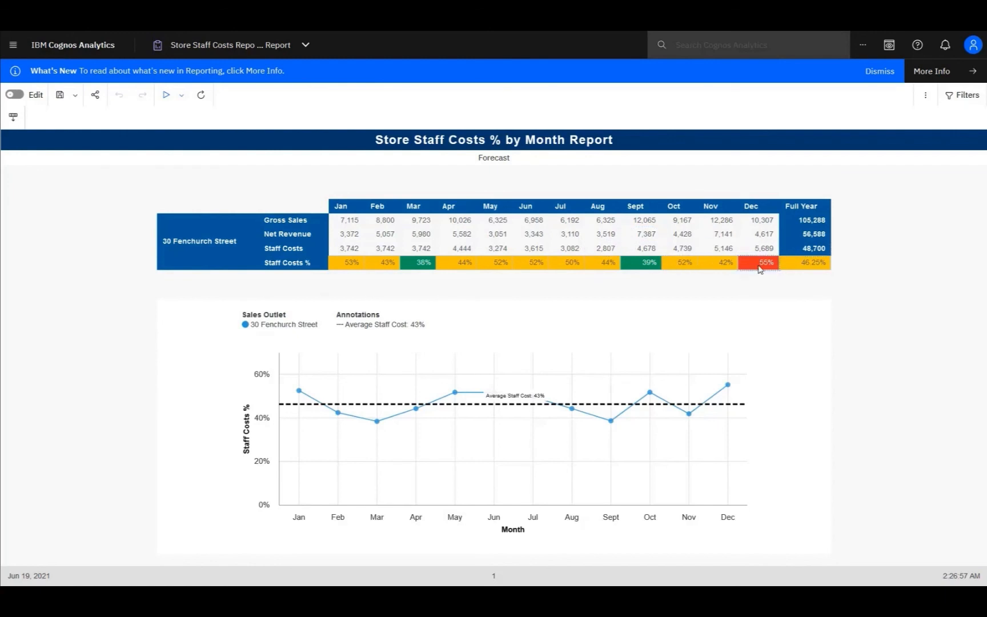
{"action": "mouse_move", "coordinate": [722, 289]}
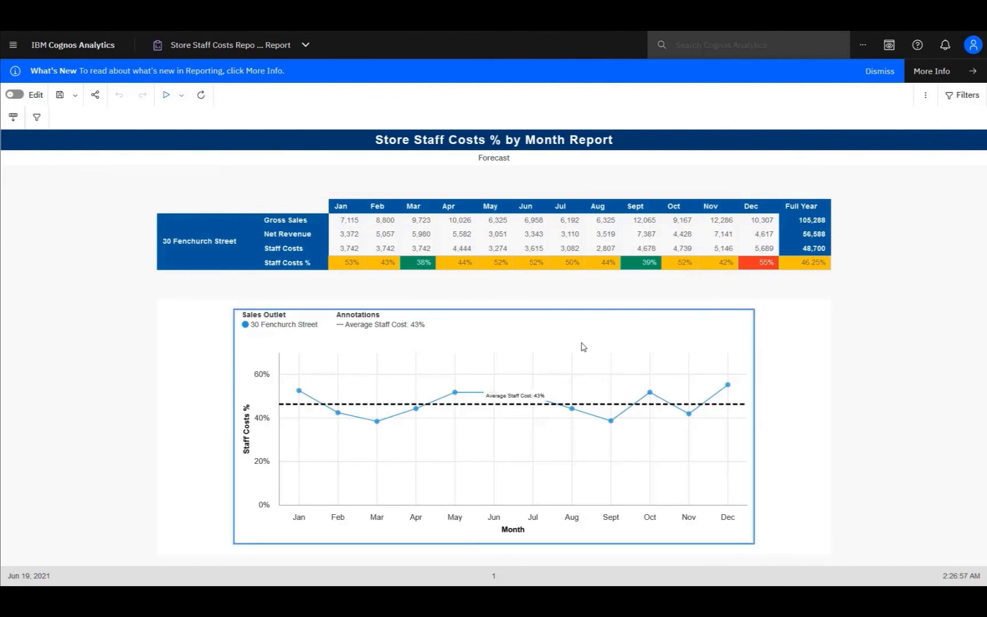
{"action": "mouse_move", "coordinate": [528, 404]}
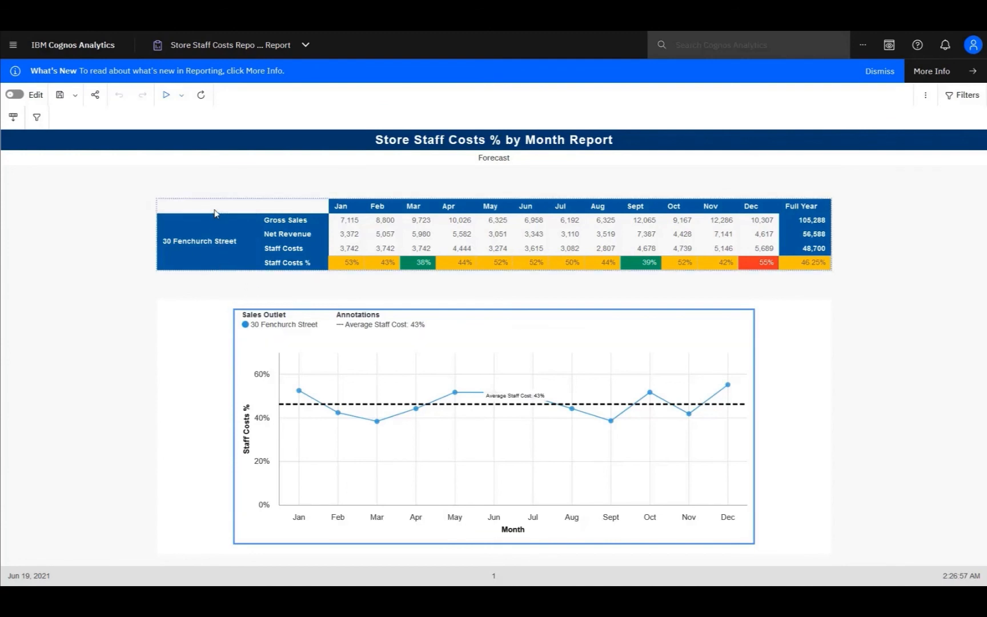
Expand the Jan column into daily January values, then undo the expansion.
{"action": "left_click", "coordinate": [341, 205]}
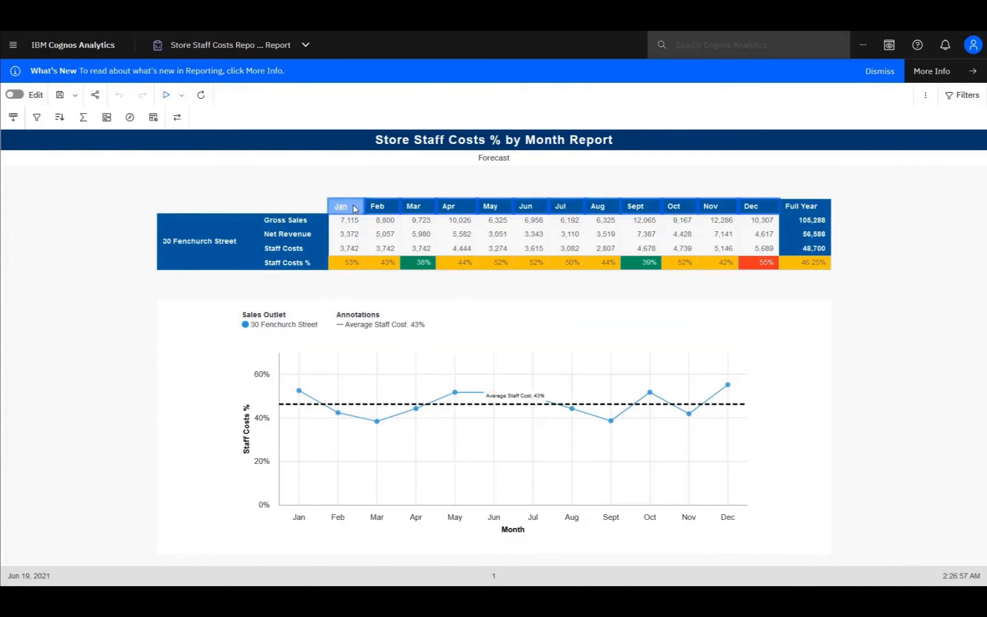
{"action": "left_click", "coordinate": [342, 206]}
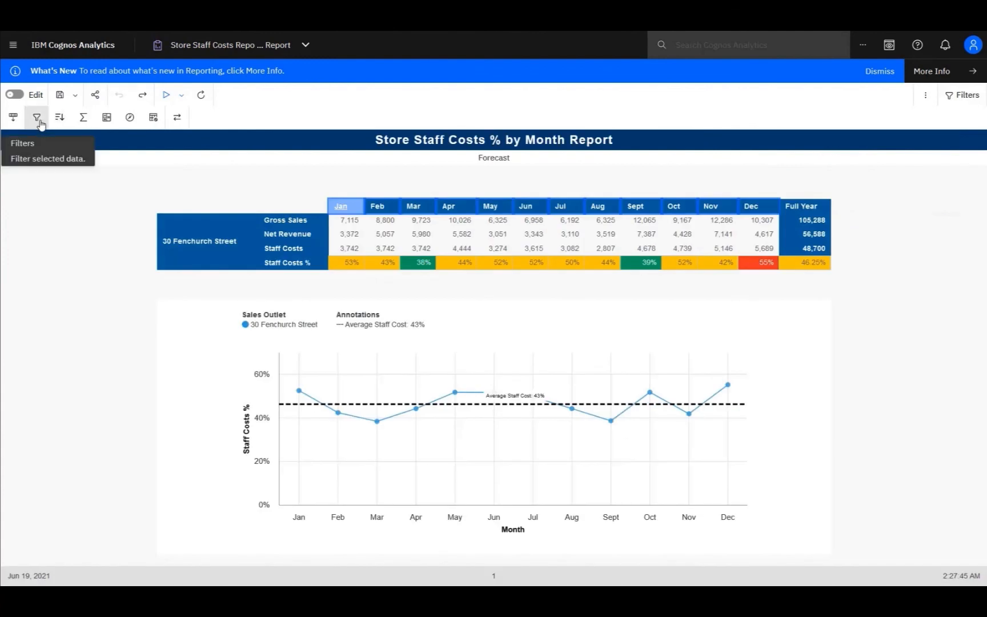
{"action": "mouse_move", "coordinate": [85, 120]}
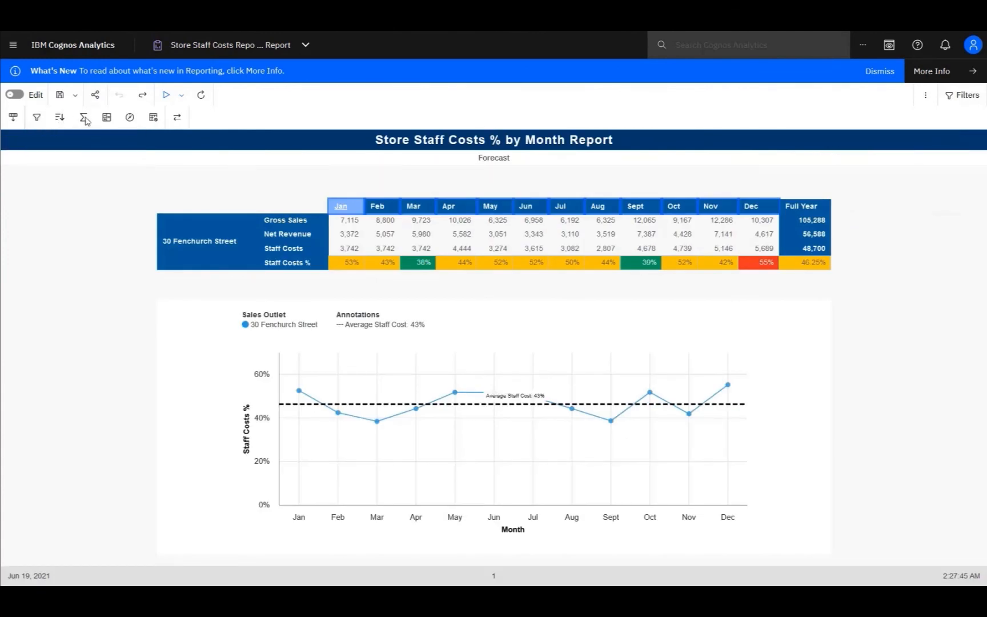
{"action": "left_click", "coordinate": [86, 117]}
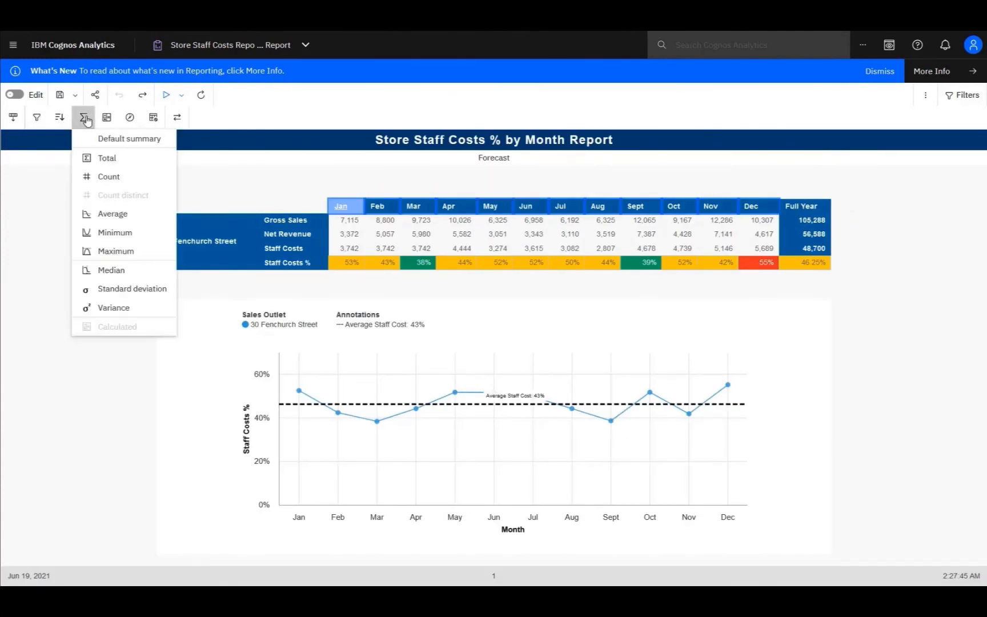
{"action": "left_click", "coordinate": [129, 117]}
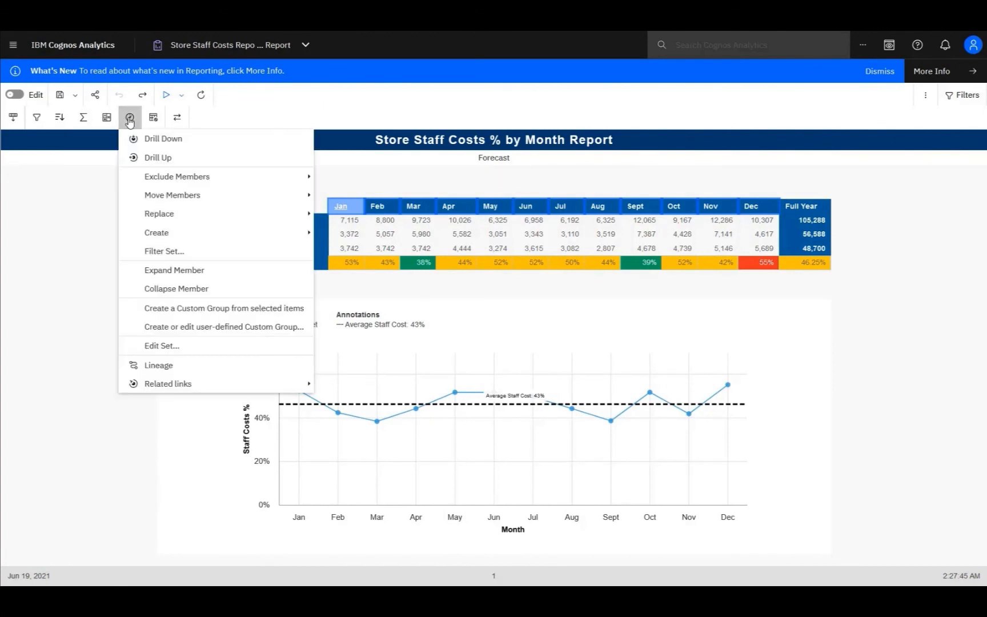
{"action": "mouse_move", "coordinate": [168, 225]}
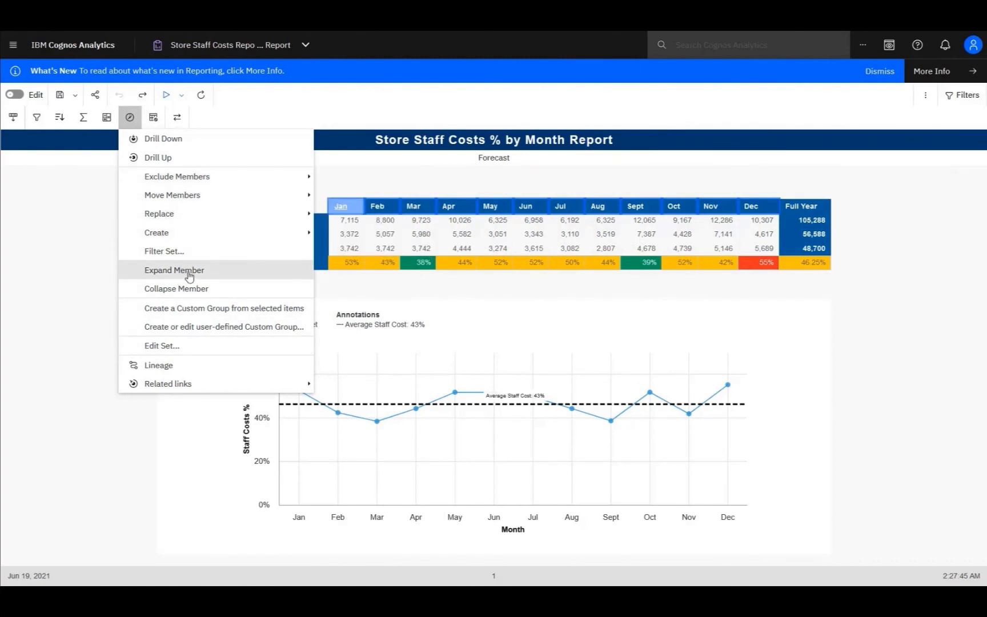
{"action": "left_click", "coordinate": [174, 270]}
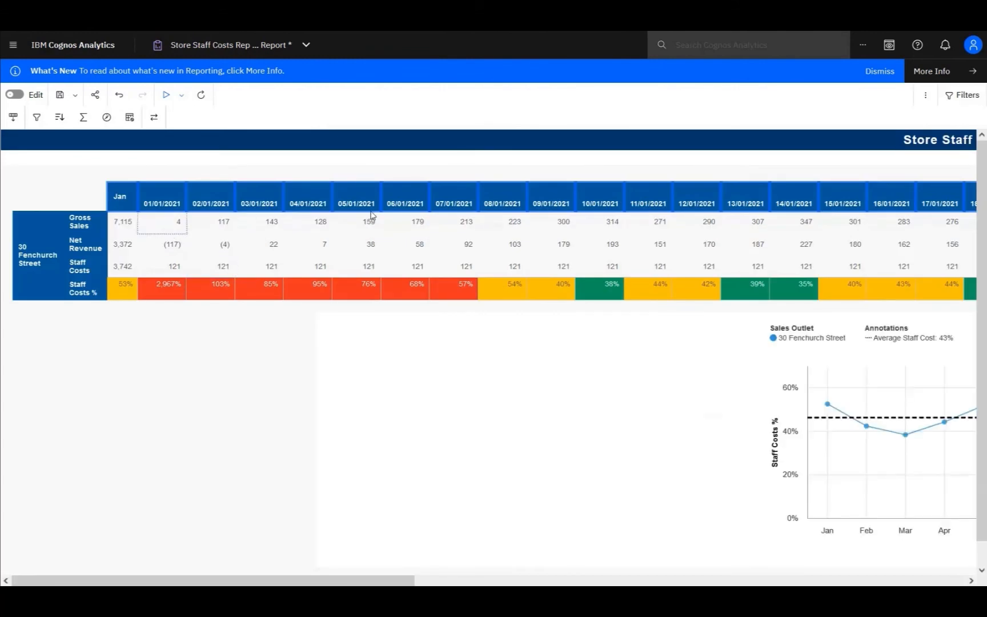
{"action": "left_click", "coordinate": [119, 94]}
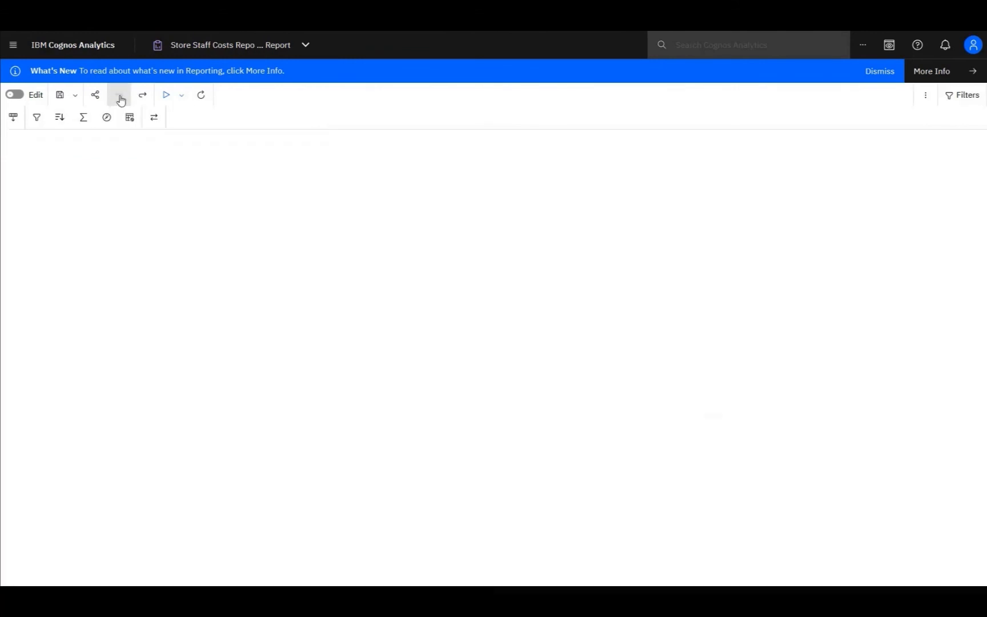
Swap the crosstab's rows and columns, then reselect the Jan and Feb column headings.
{"action": "left_click", "coordinate": [166, 94]}
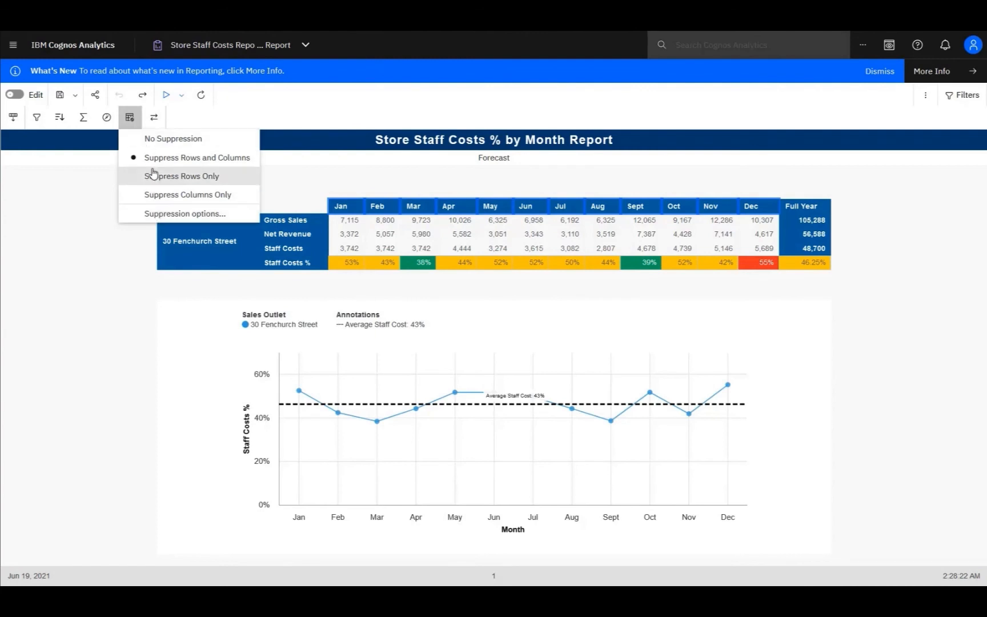
{"action": "left_click", "coordinate": [154, 117]}
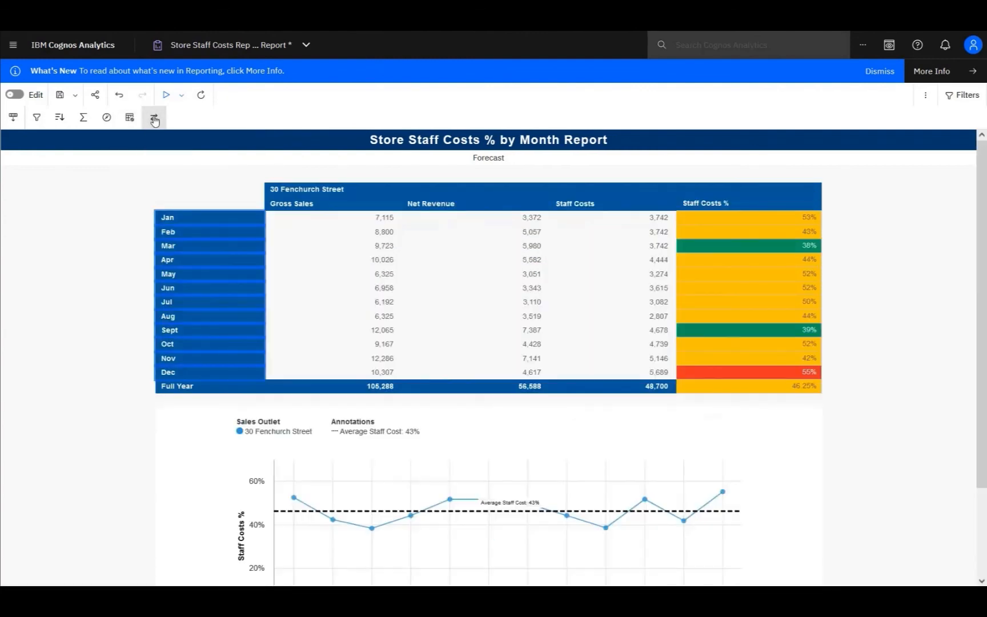
{"action": "left_click", "coordinate": [154, 118]}
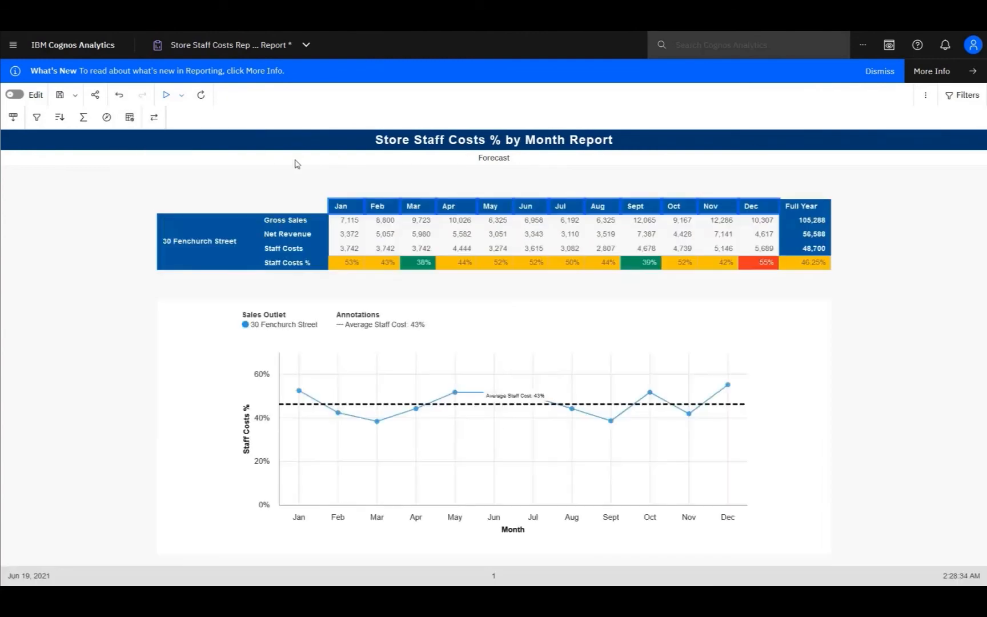
{"action": "left_click", "coordinate": [341, 206]}
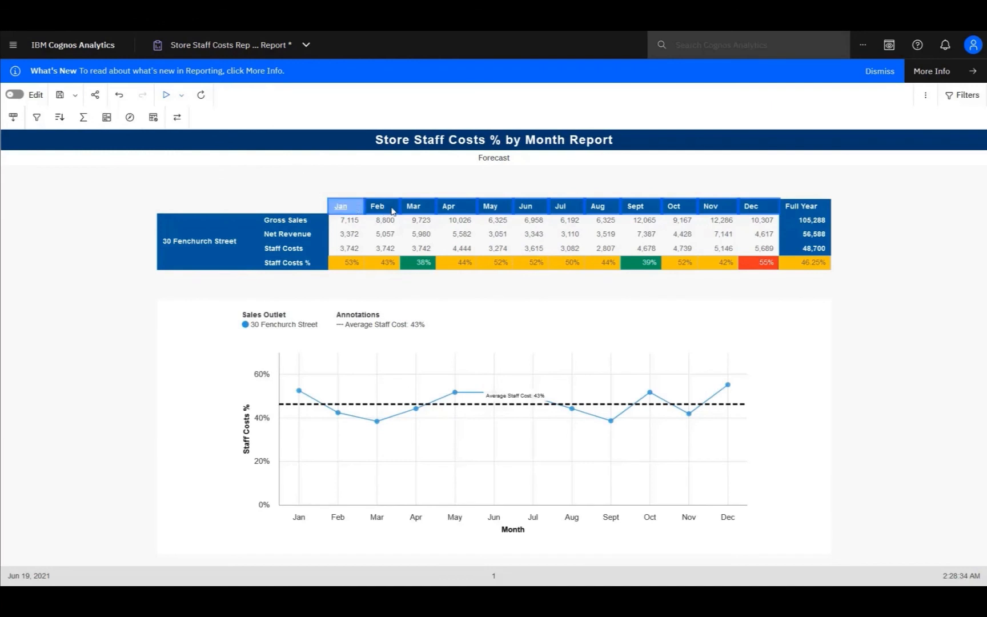
{"action": "left_click", "coordinate": [377, 206]}
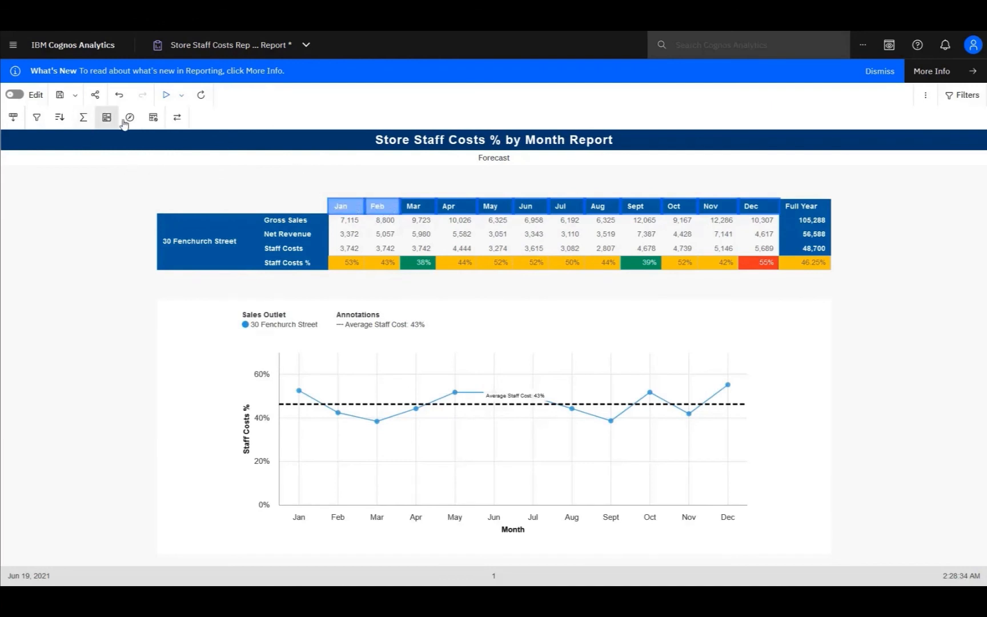
{"action": "left_click", "coordinate": [106, 117]}
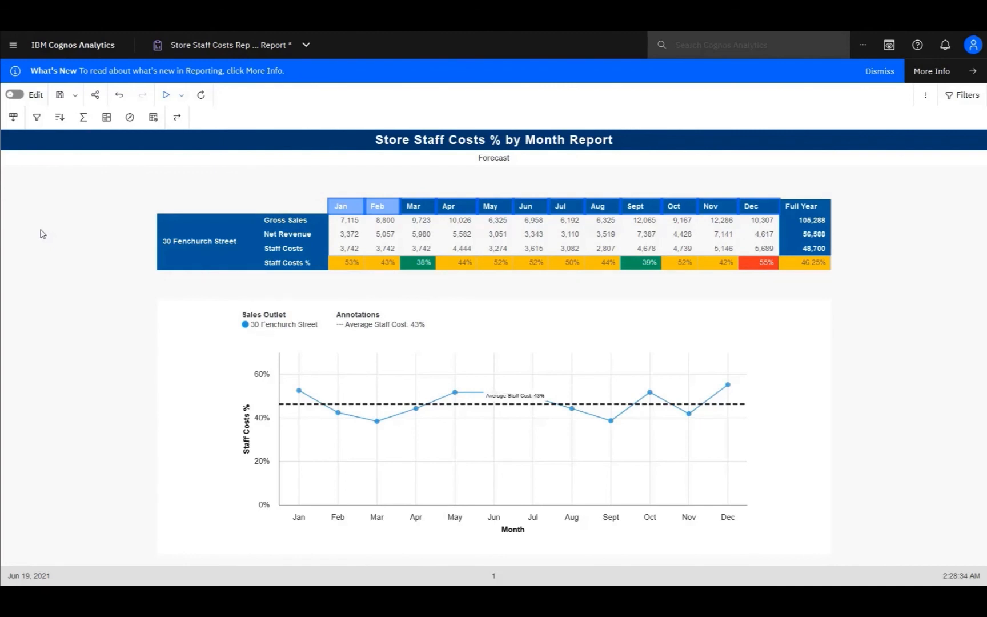
Re-run the report for 102 The Strand, 30 Fenchurch Street, 112 Walton Street and 240 Banbury Road.
{"action": "left_click", "coordinate": [181, 94]}
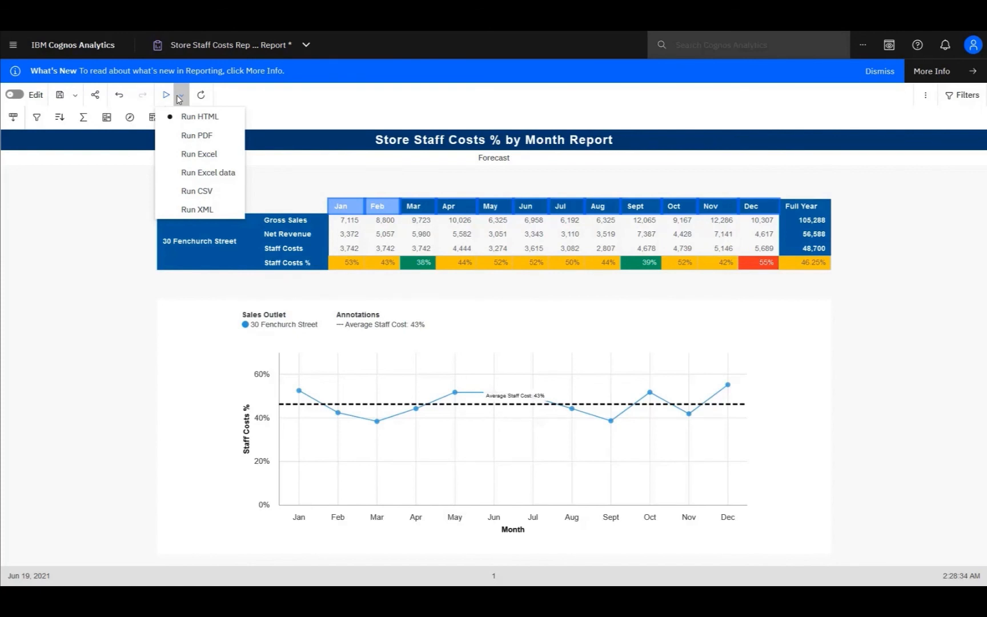
{"action": "mouse_move", "coordinate": [199, 154]}
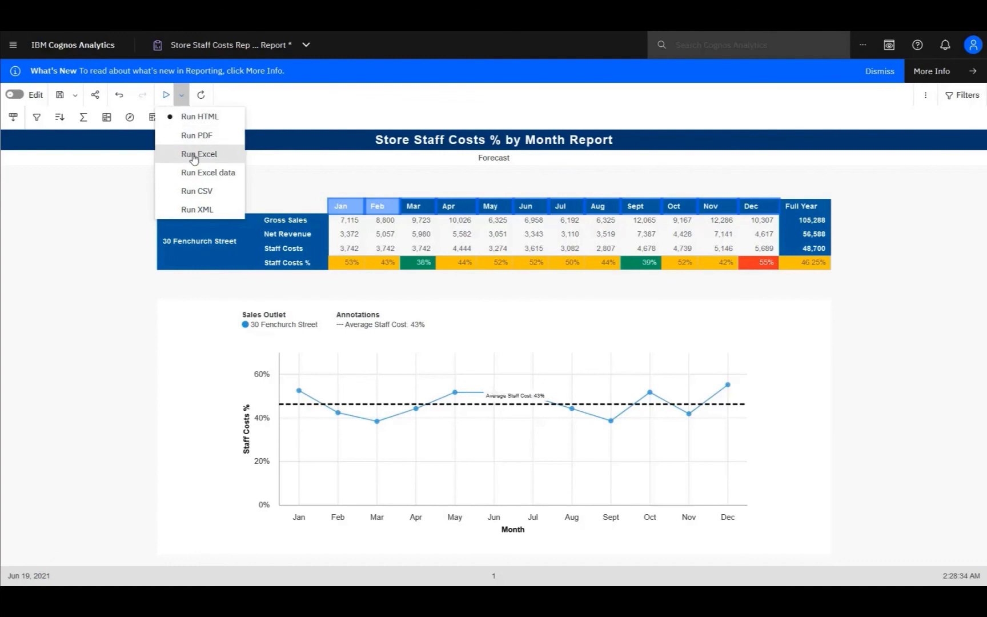
{"action": "mouse_move", "coordinate": [123, 178]}
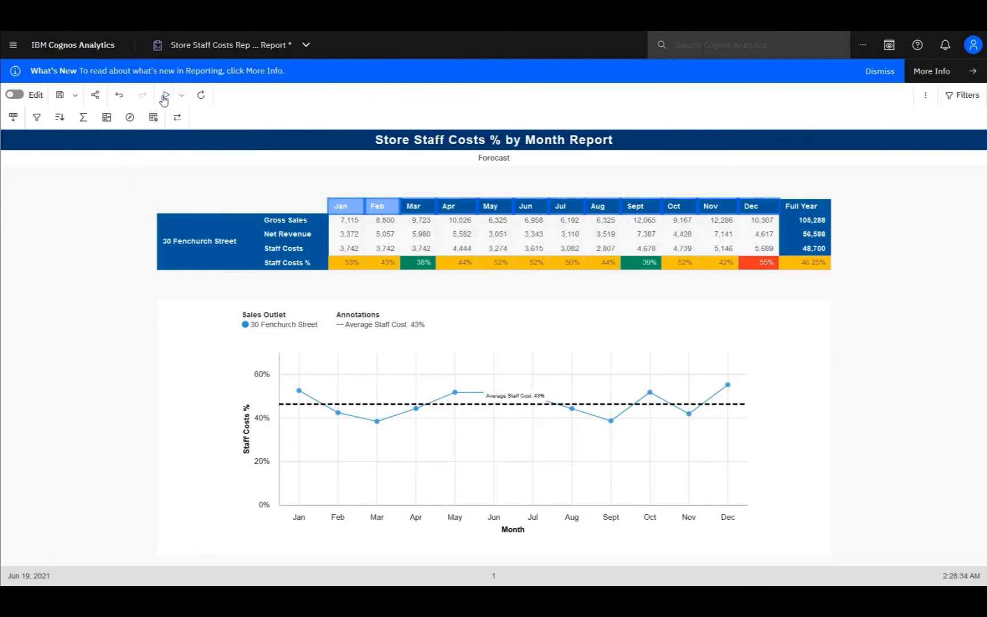
{"action": "left_click", "coordinate": [166, 94]}
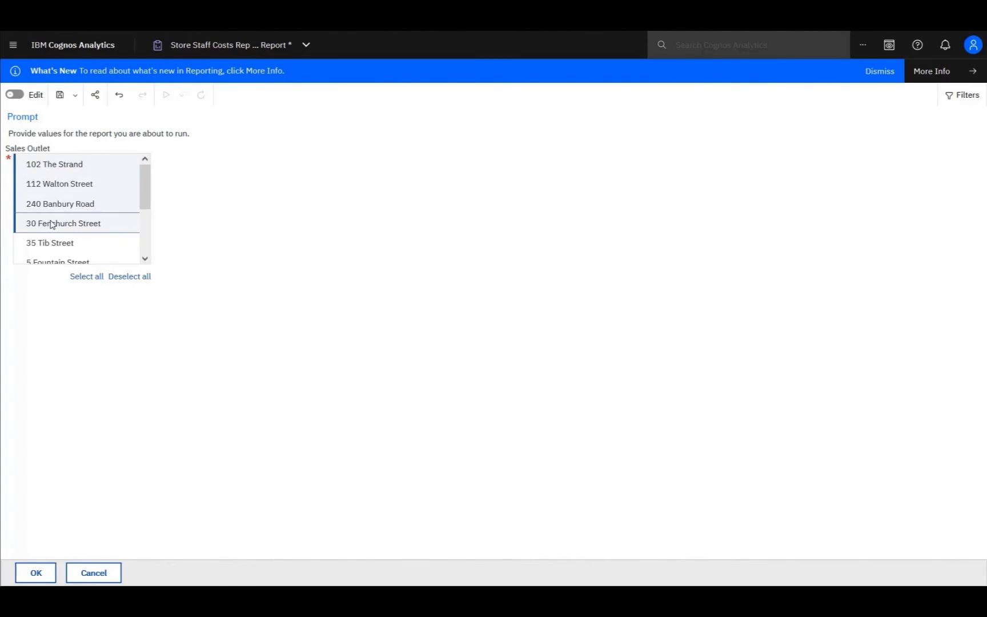
{"action": "left_click", "coordinate": [36, 573]}
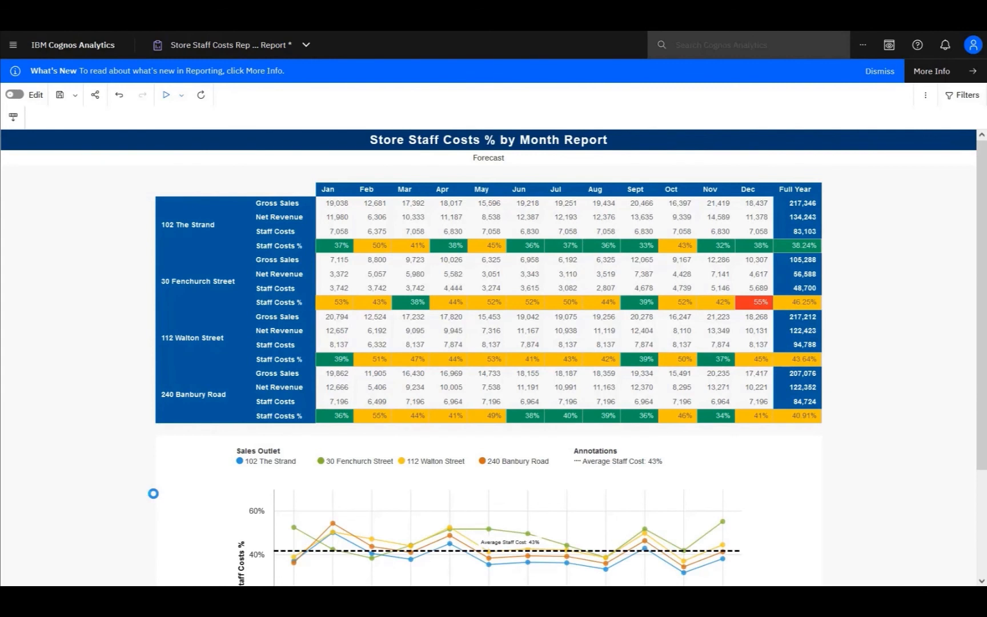
{"action": "mouse_move", "coordinate": [155, 498]}
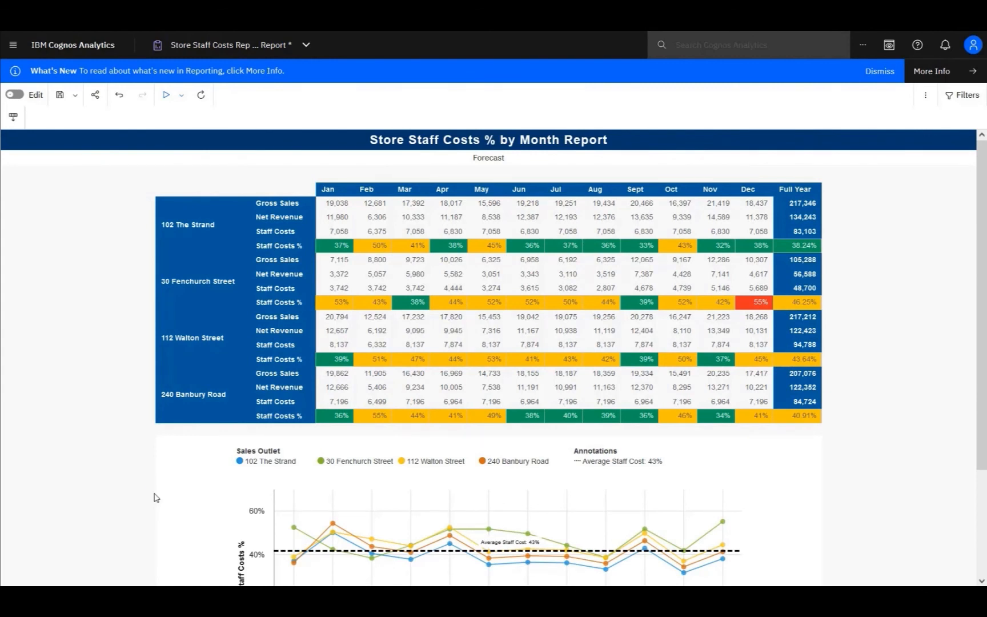
{"action": "mouse_move", "coordinate": [298, 476]}
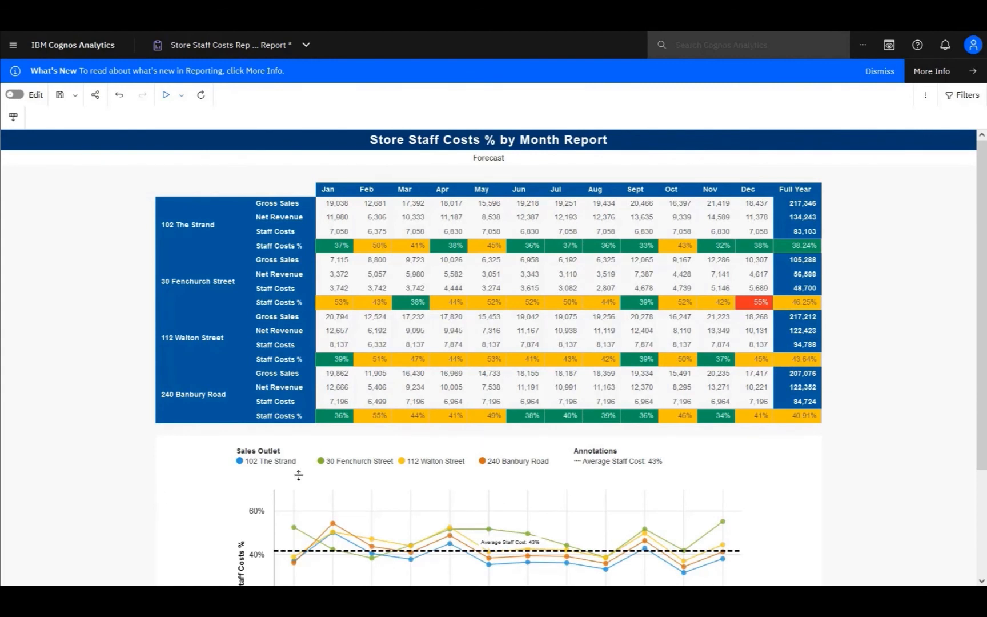
{"action": "scroll", "scroll_direction": "down", "scroll_amount": 3}
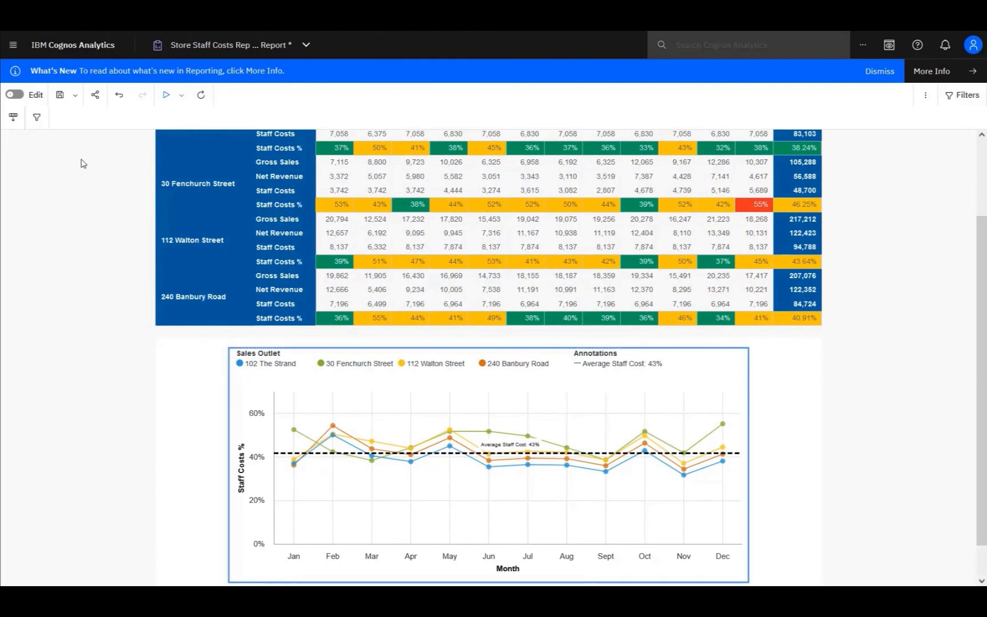
Switch to edit mode and scroll to the line chart's baseline properties.
{"action": "left_click", "coordinate": [13, 94]}
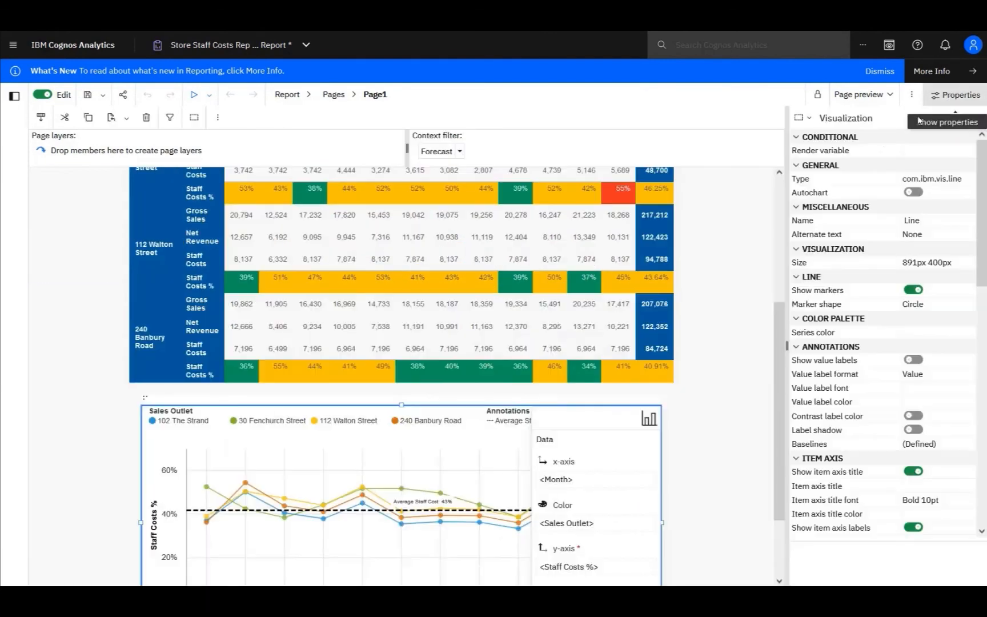
{"action": "mouse_move", "coordinate": [883, 140]}
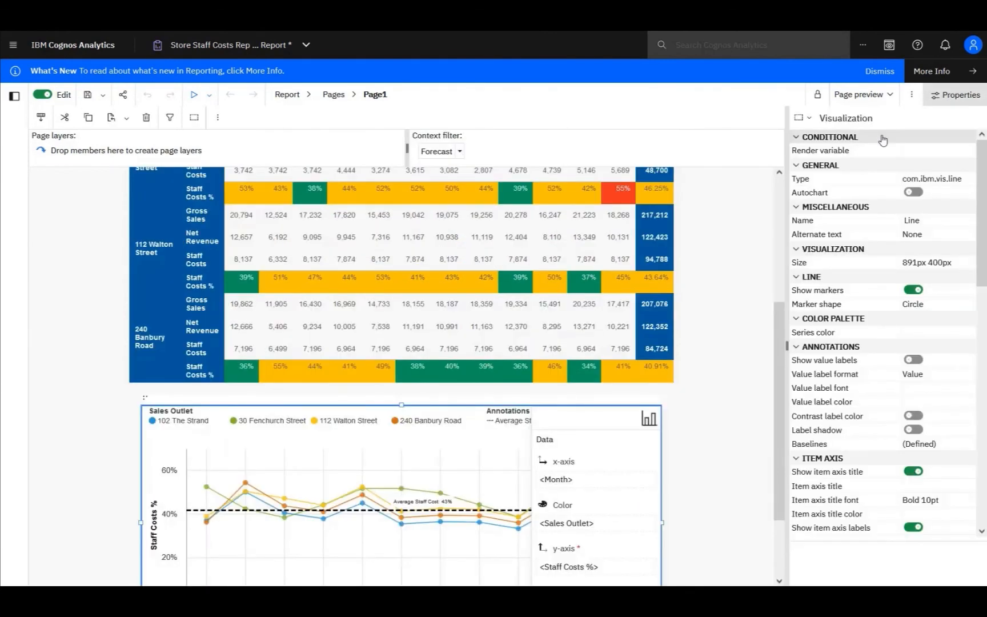
{"action": "mouse_move", "coordinate": [716, 289]}
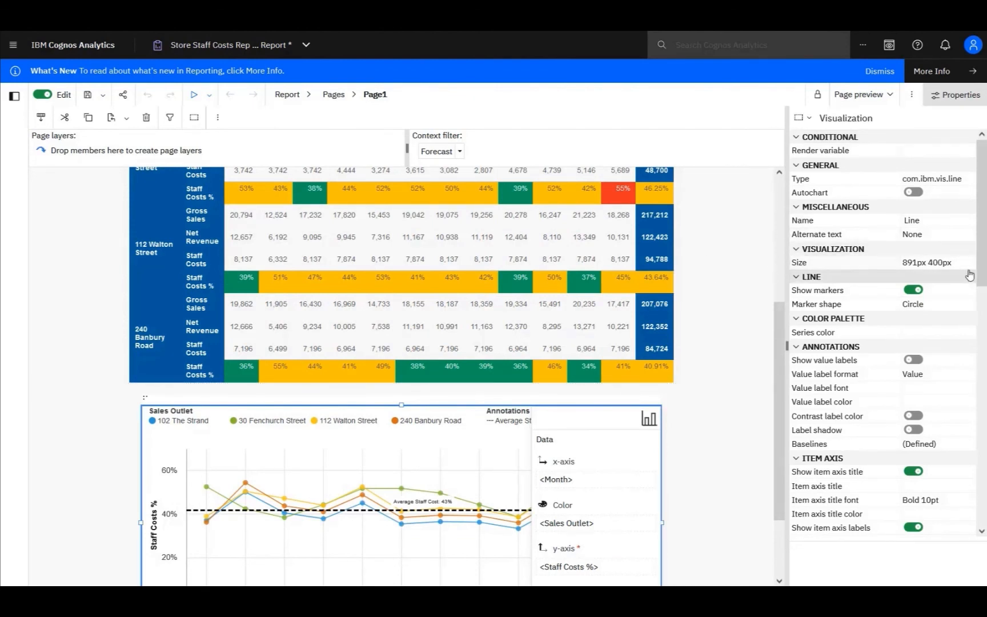
{"action": "scroll", "scroll_direction": "down", "scroll_amount": 3}
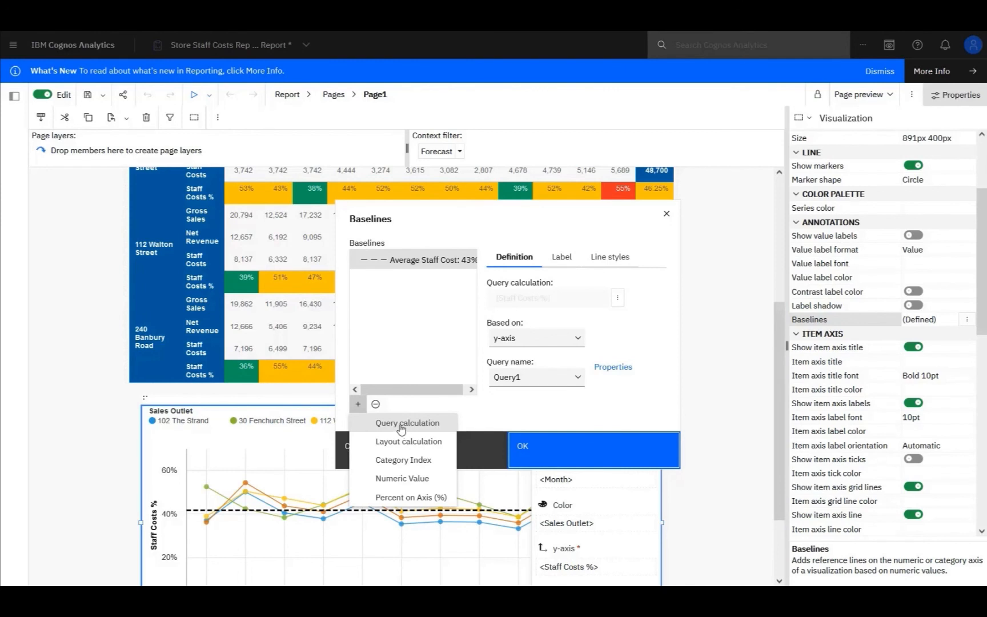
{"action": "mouse_move", "coordinate": [402, 441]}
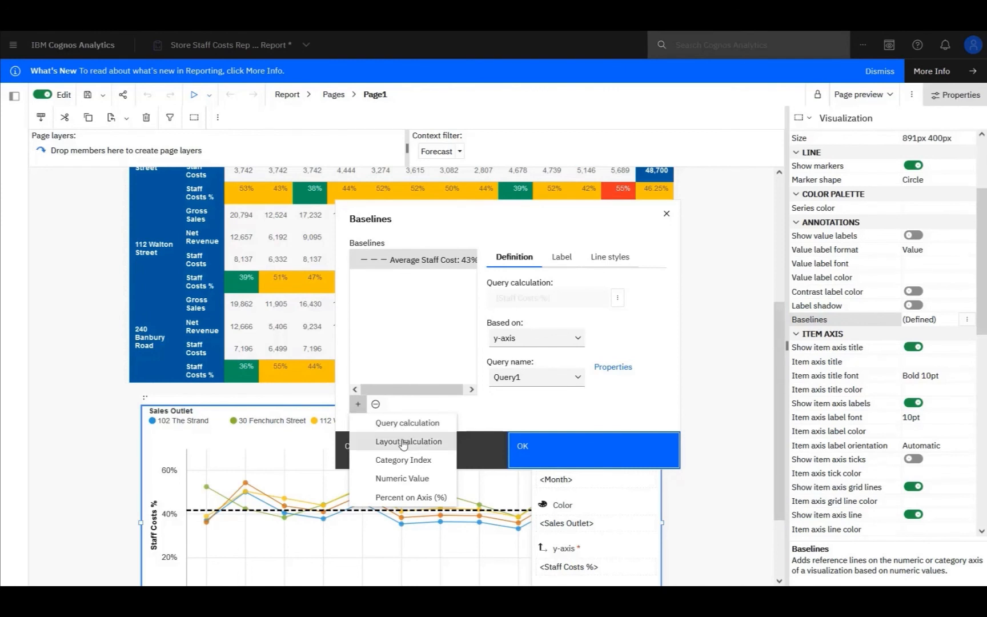
{"action": "mouse_move", "coordinate": [410, 498]}
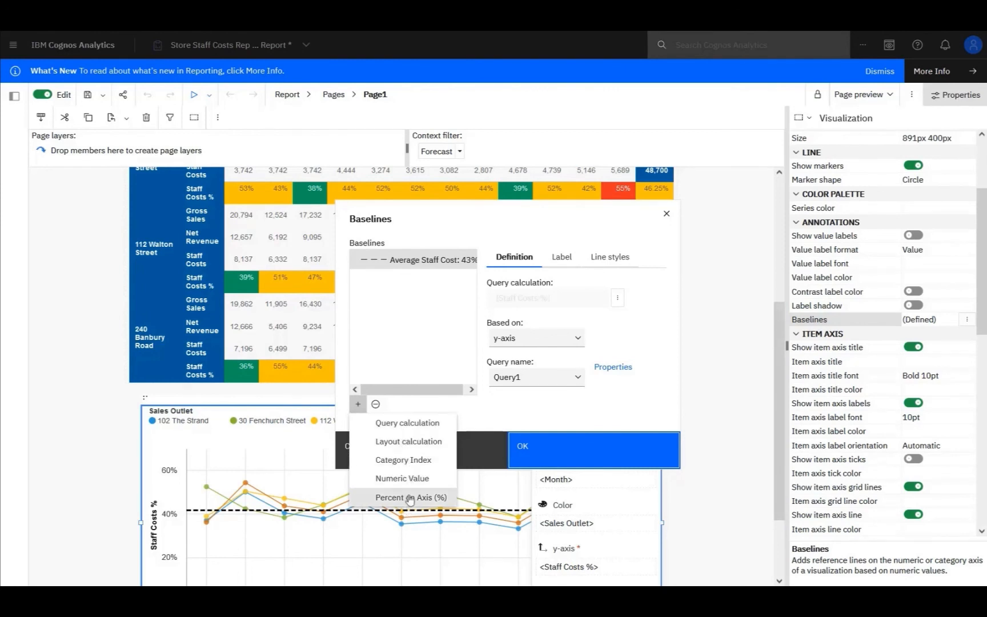
{"action": "mouse_move", "coordinate": [412, 478]}
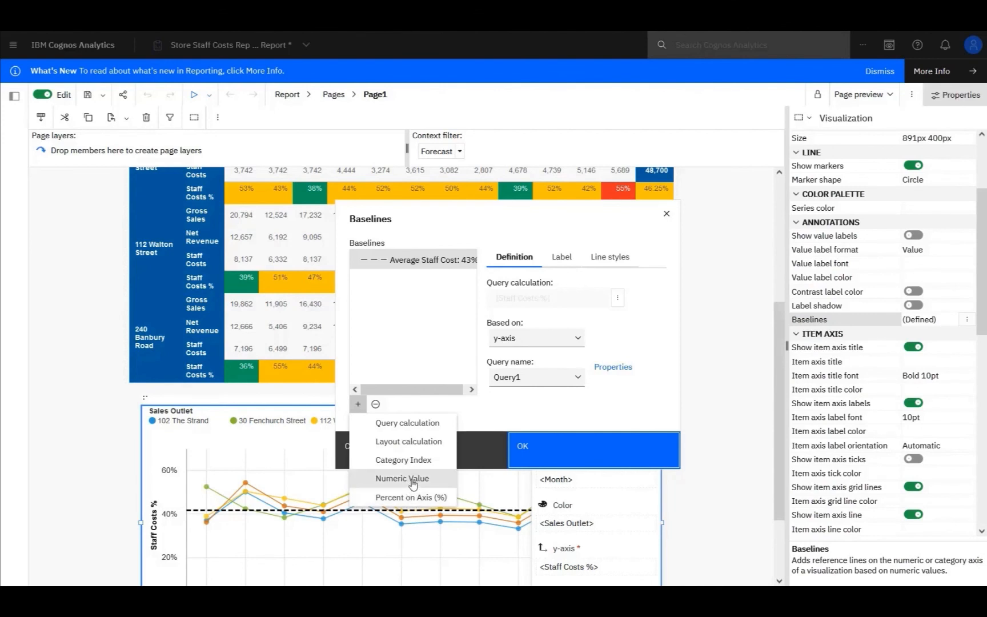
{"action": "mouse_move", "coordinate": [554, 365]}
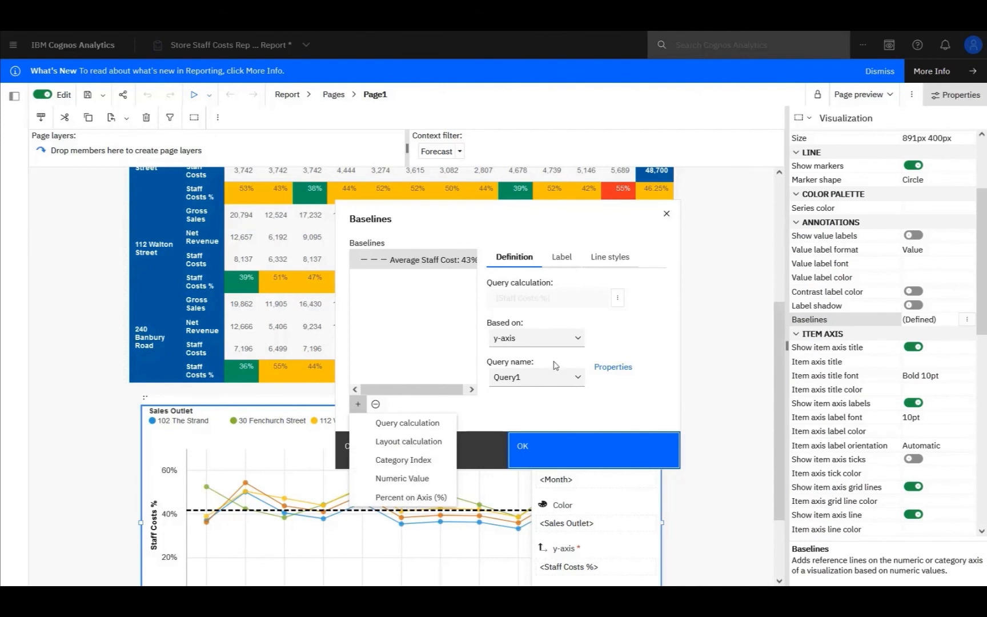
Review the Average Staff Cost 43% baseline's label, caption orientation and dashed 3px black line style.
{"action": "left_click", "coordinate": [407, 422]}
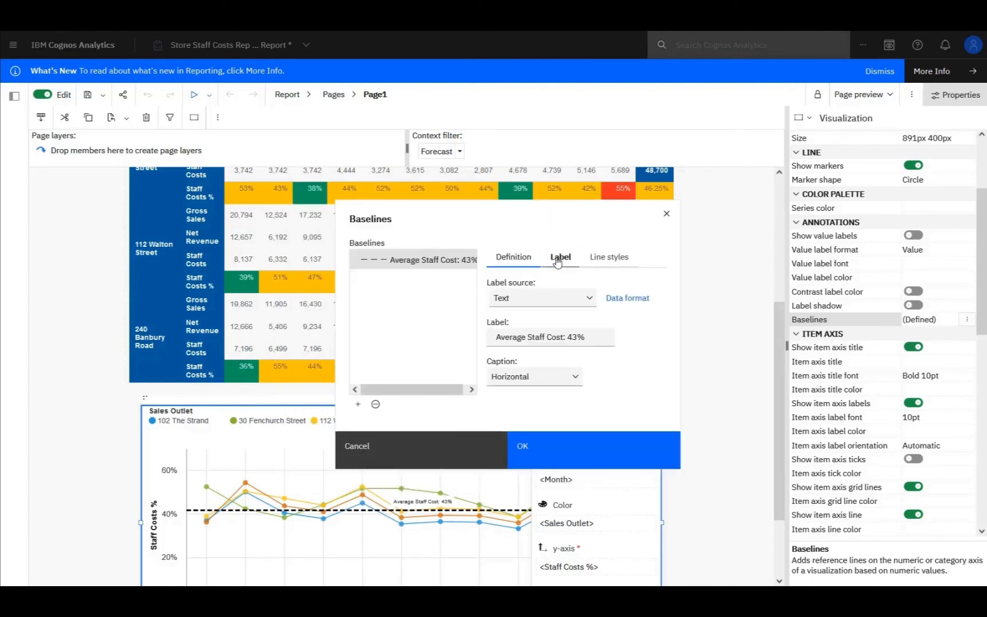
{"action": "left_click", "coordinate": [534, 376]}
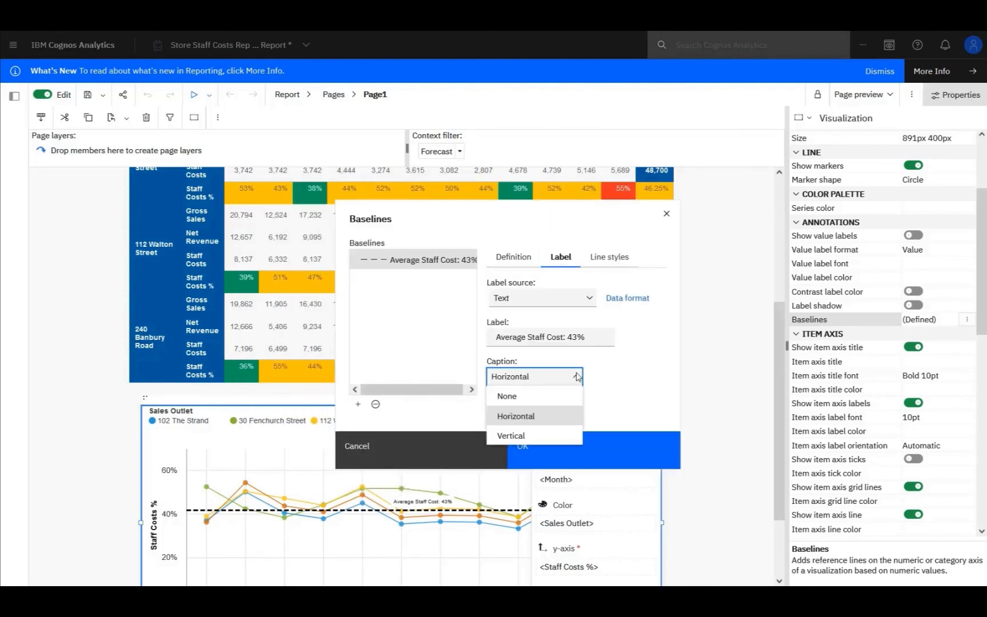
{"action": "left_click", "coordinate": [608, 257]}
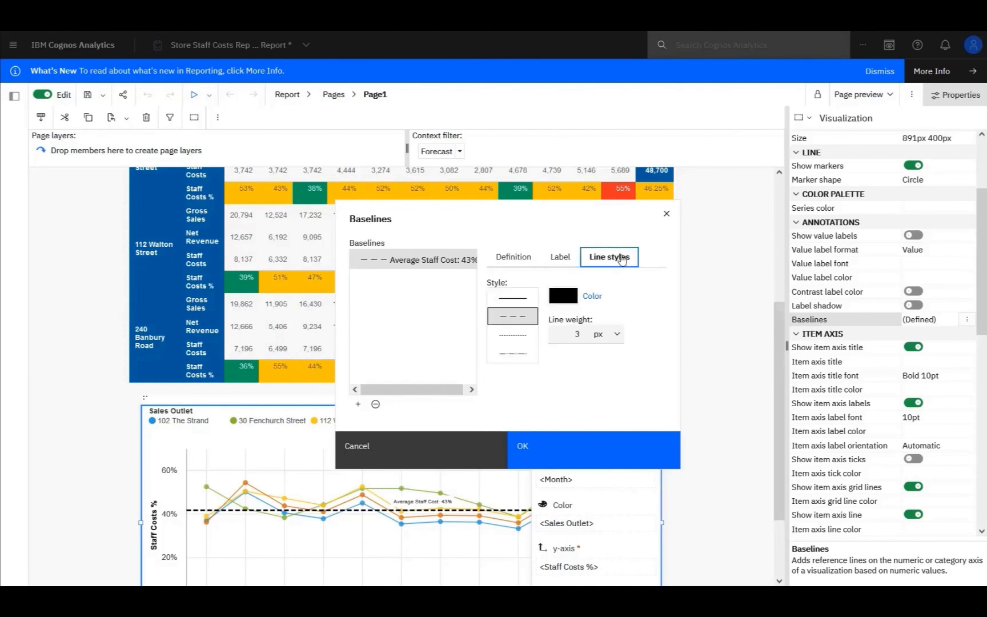
{"action": "mouse_move", "coordinate": [598, 290]}
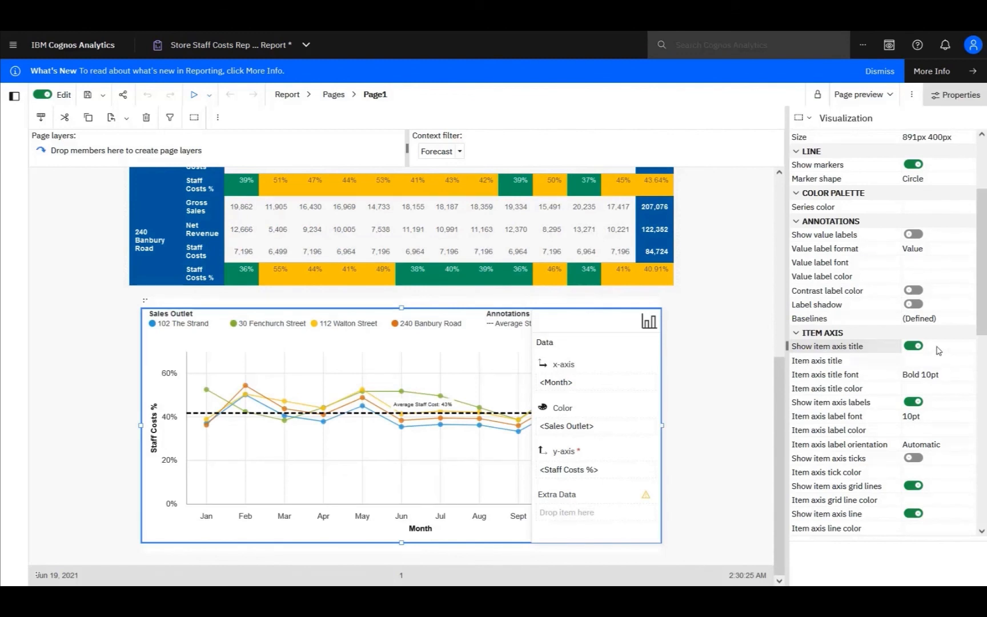
{"action": "mouse_move", "coordinate": [911, 357]}
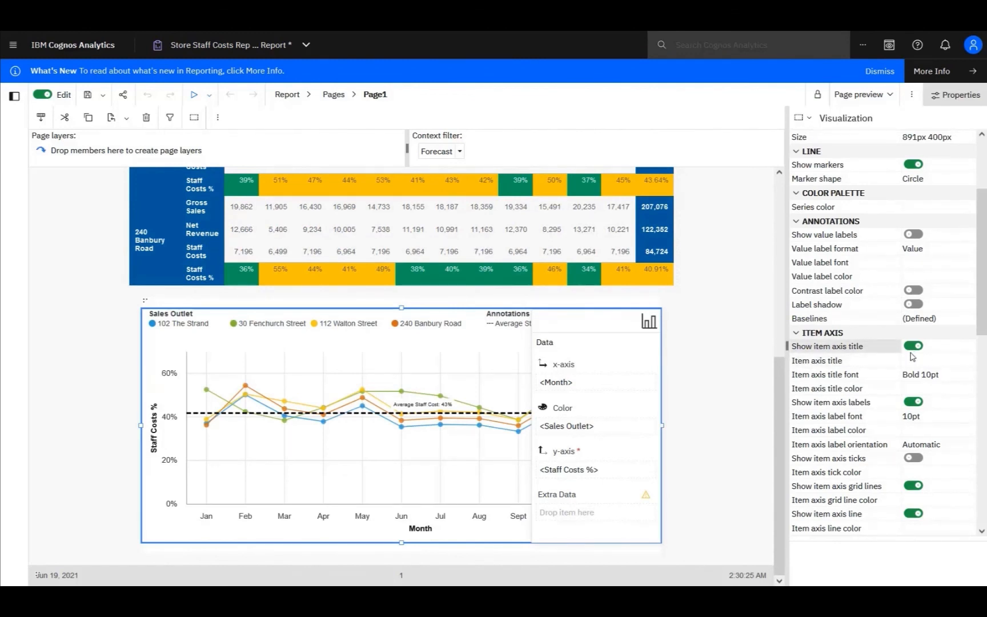
{"action": "mouse_move", "coordinate": [830, 352]}
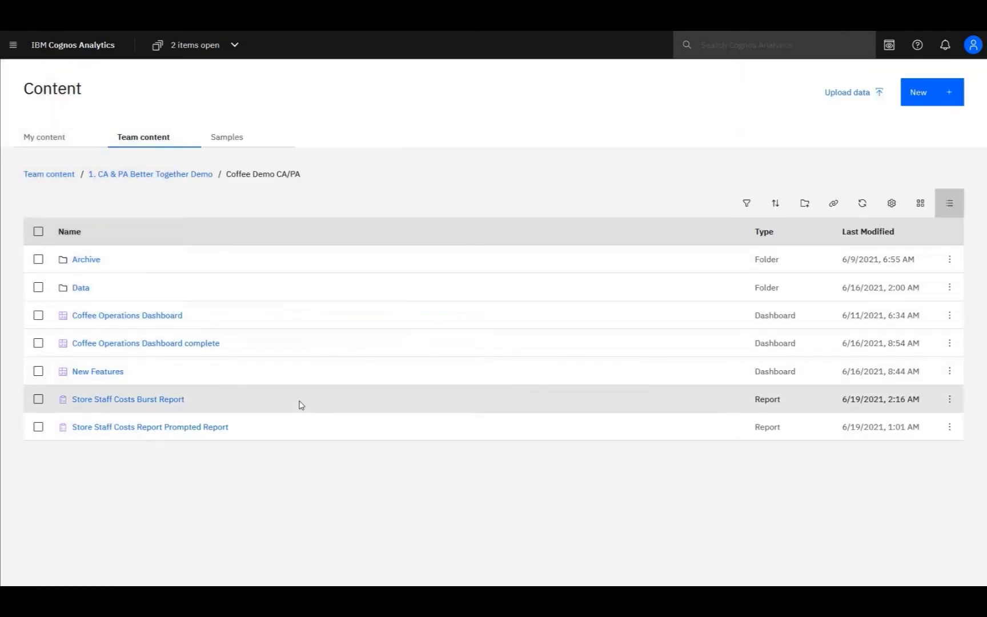
{"action": "mouse_move", "coordinate": [353, 525]}
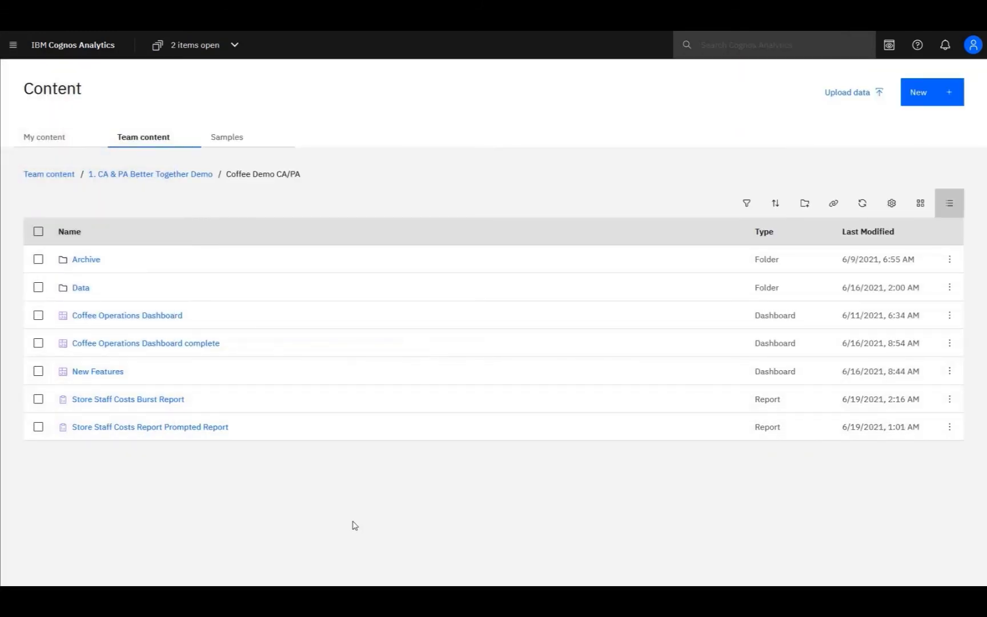
{"action": "mouse_move", "coordinate": [944, 456]}
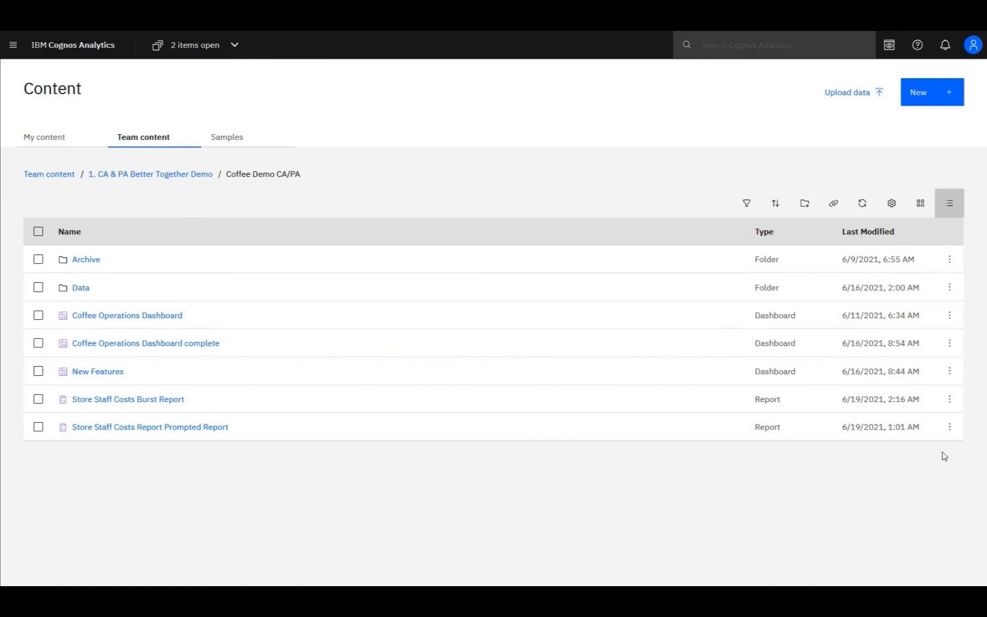
Open the Prompted Report's properties and view its Schedule tab, which has no schedules.
{"action": "left_click", "coordinate": [949, 427]}
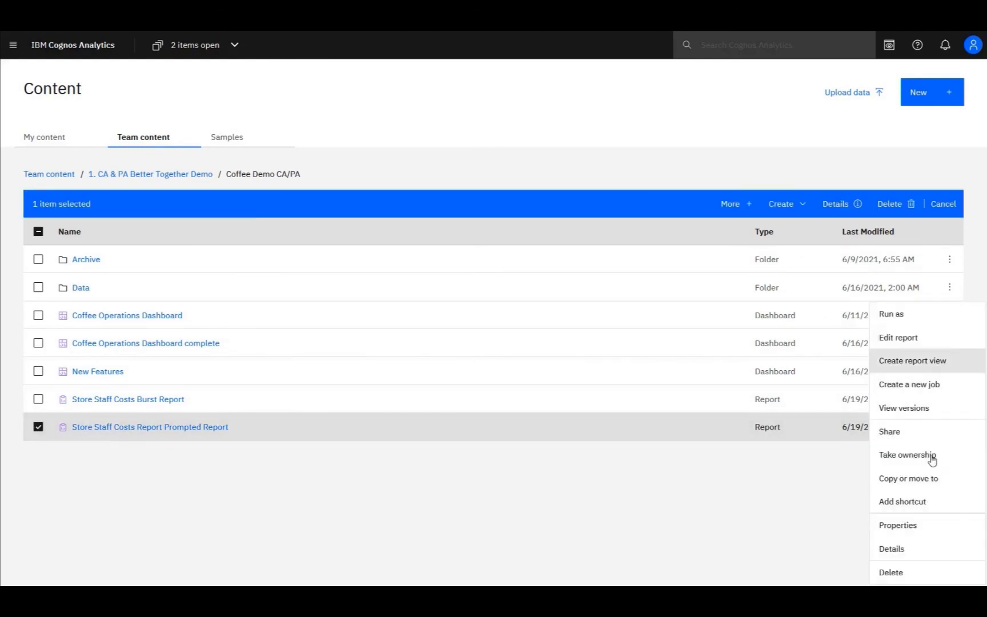
{"action": "left_click", "coordinate": [897, 524]}
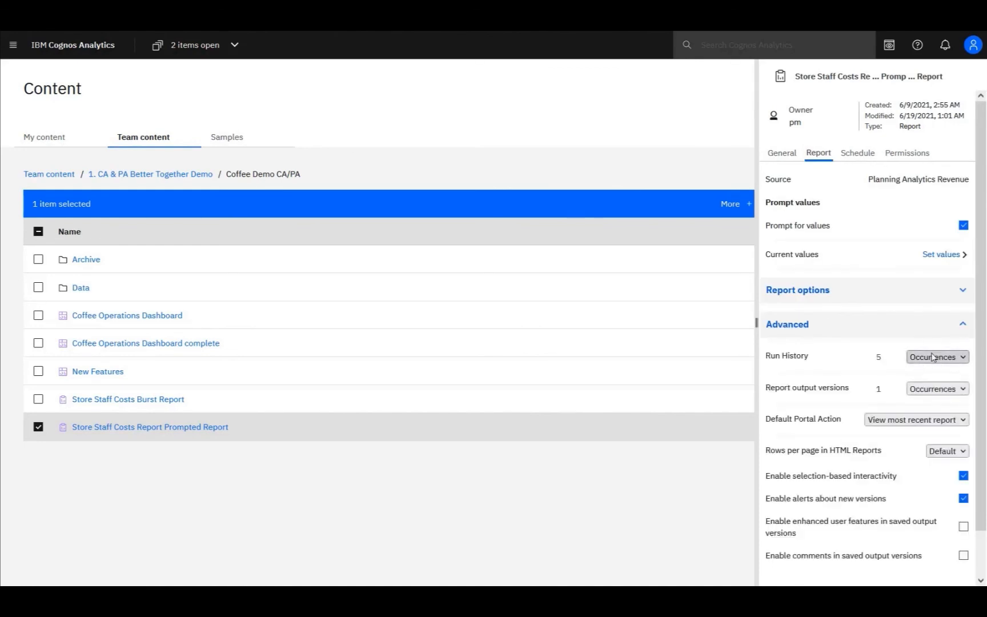
{"action": "mouse_move", "coordinate": [942, 399]}
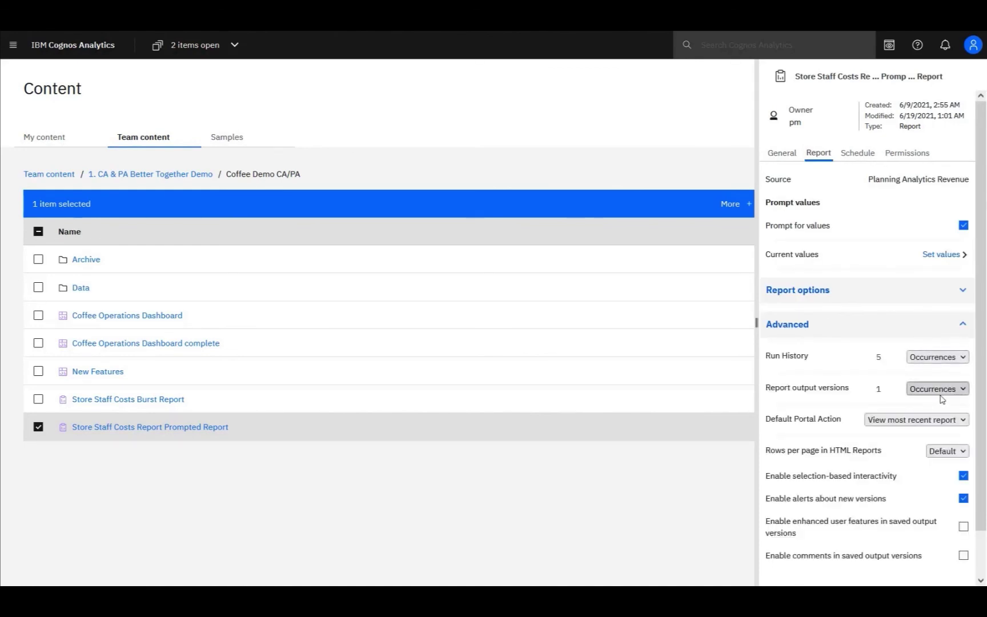
{"action": "left_click", "coordinate": [857, 153]}
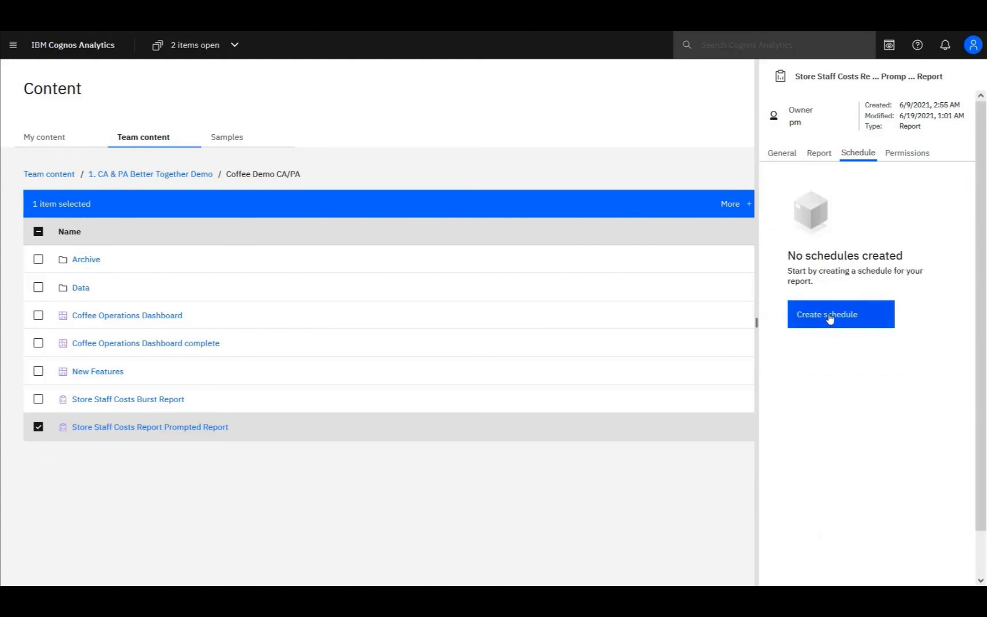
Save a weekly Monday/Friday/Saturday schedule producing HTML, PDF and Excel outputs.
{"action": "left_click", "coordinate": [839, 315]}
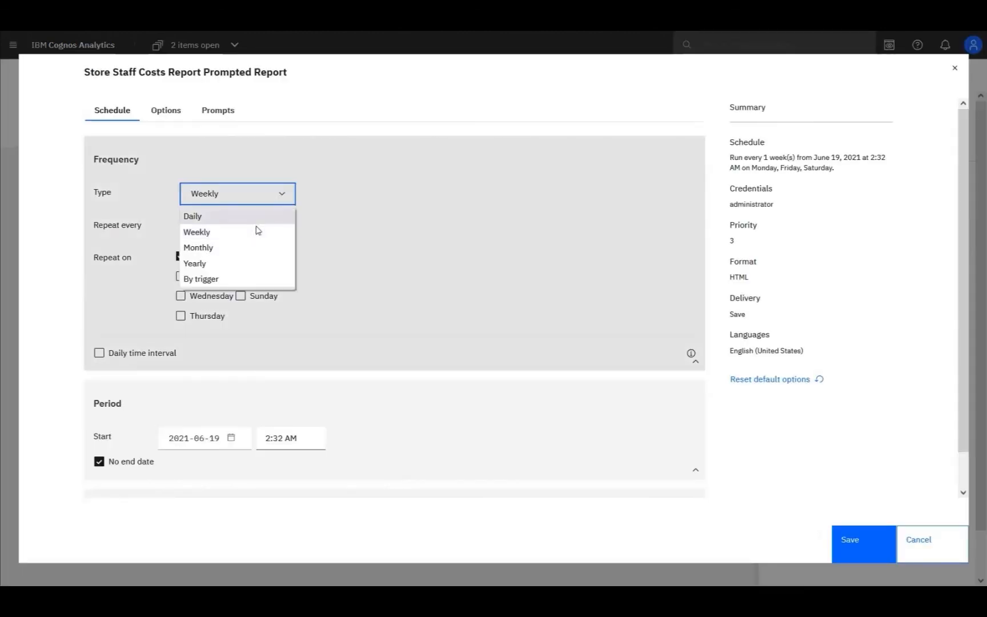
{"action": "left_click", "coordinate": [196, 232]}
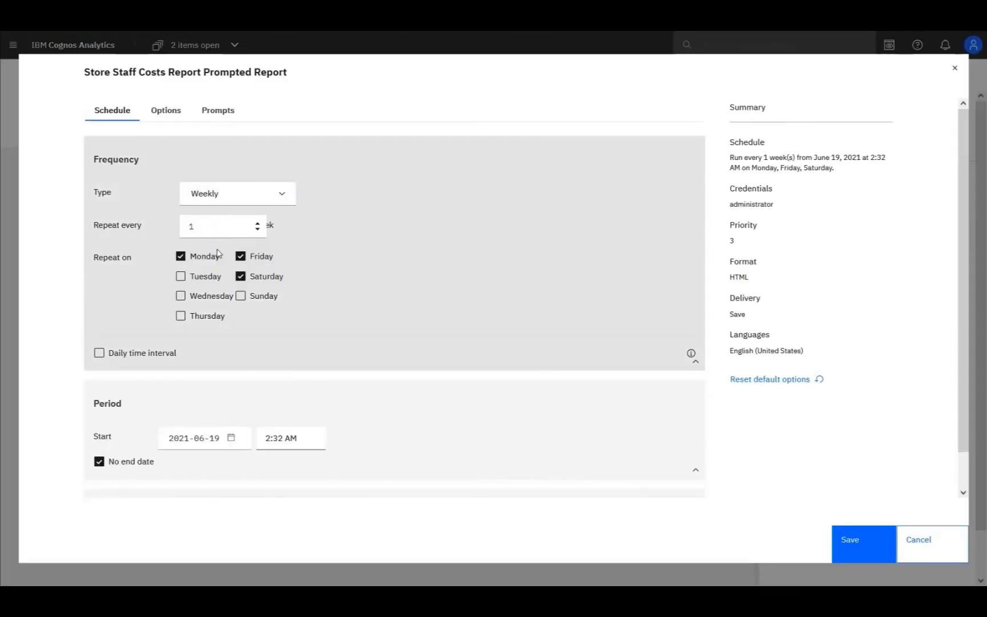
{"action": "left_click", "coordinate": [166, 110]}
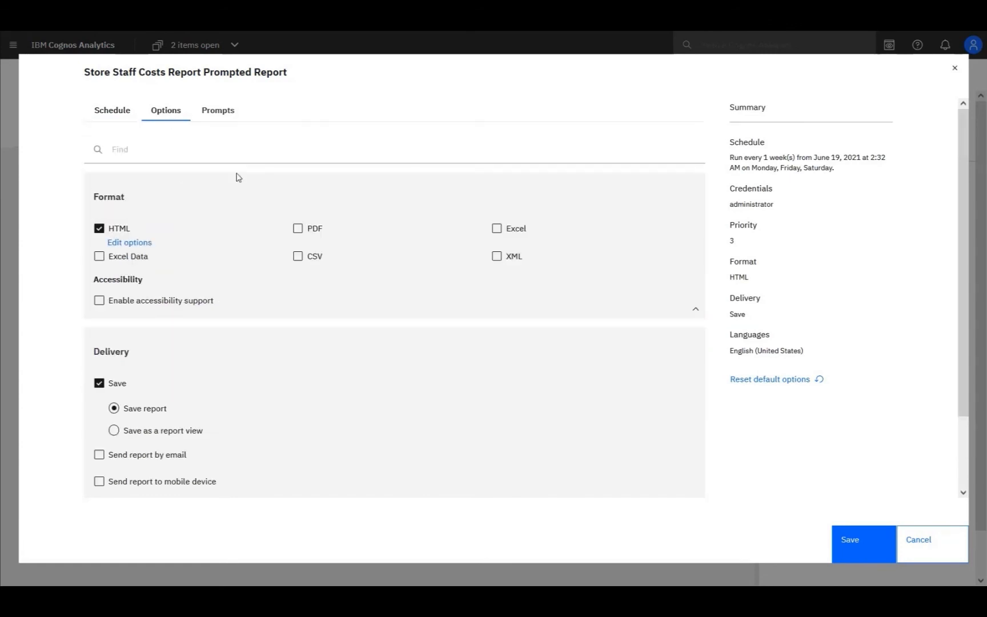
{"action": "left_click", "coordinate": [297, 227]}
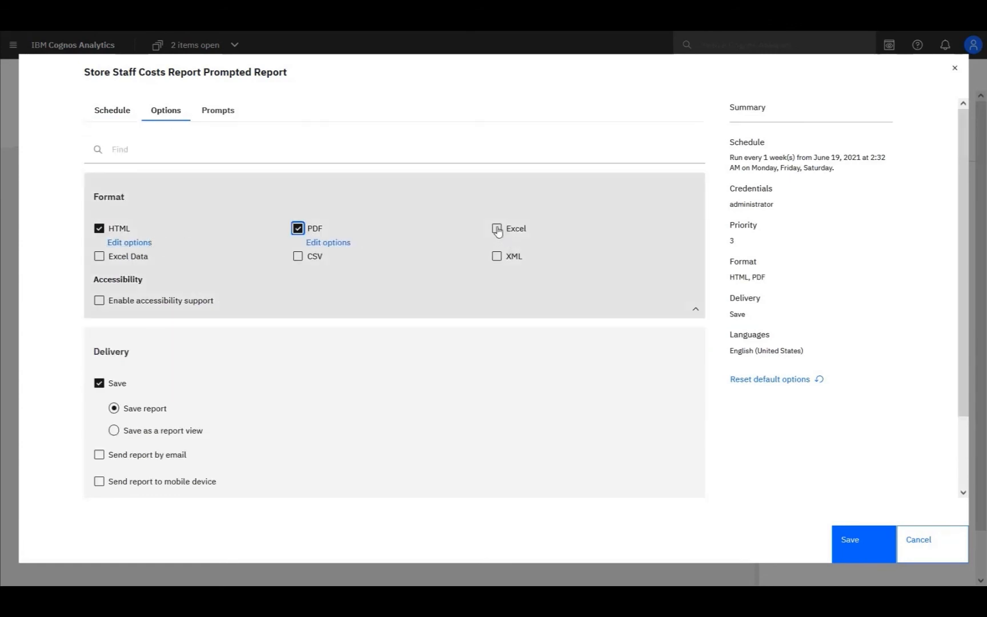
{"action": "left_click", "coordinate": [497, 228]}
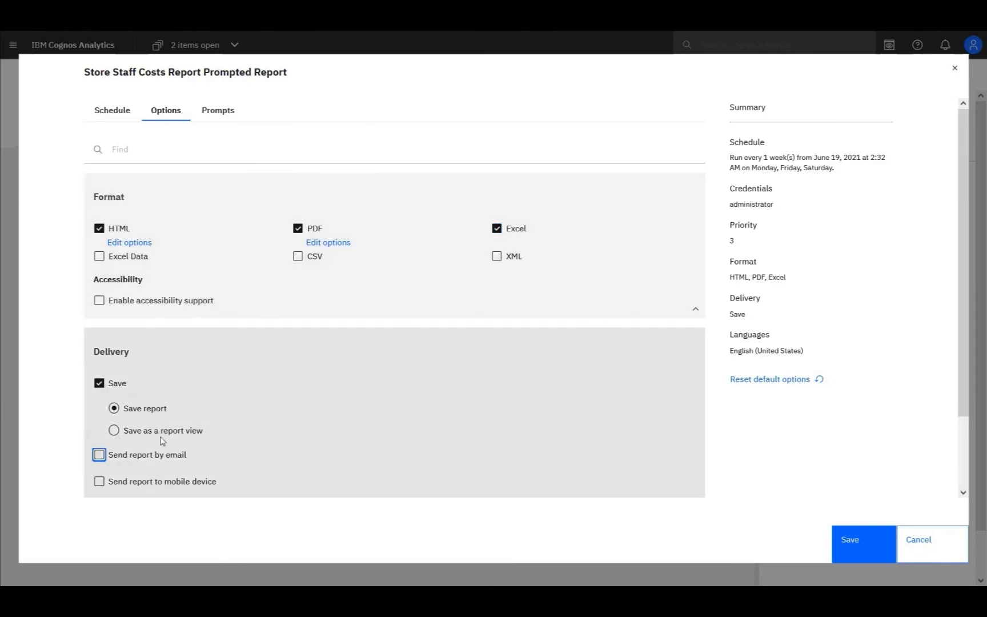
{"action": "mouse_move", "coordinate": [760, 256]}
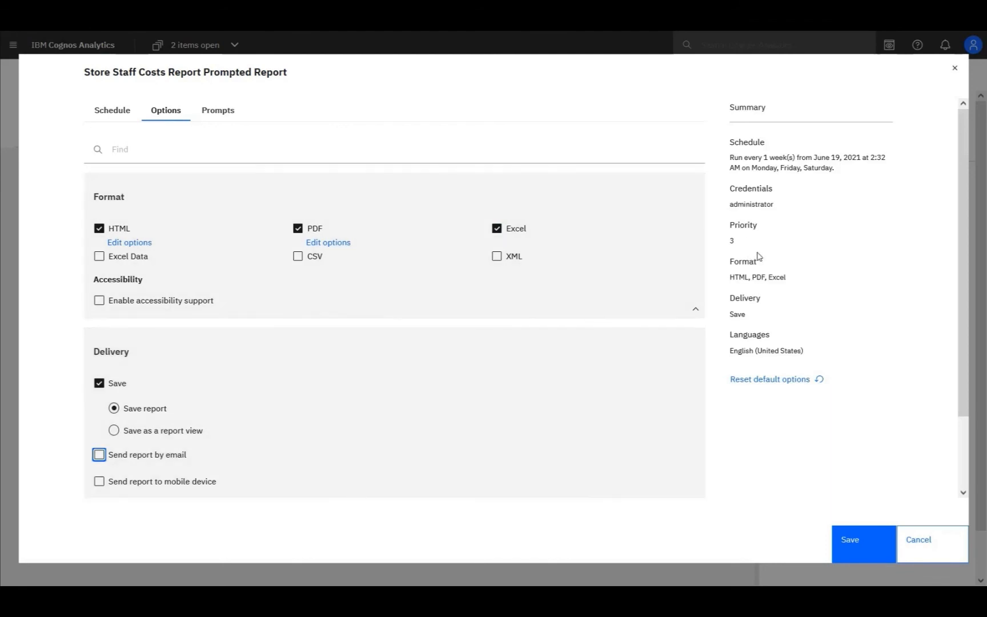
{"action": "mouse_move", "coordinate": [812, 534]}
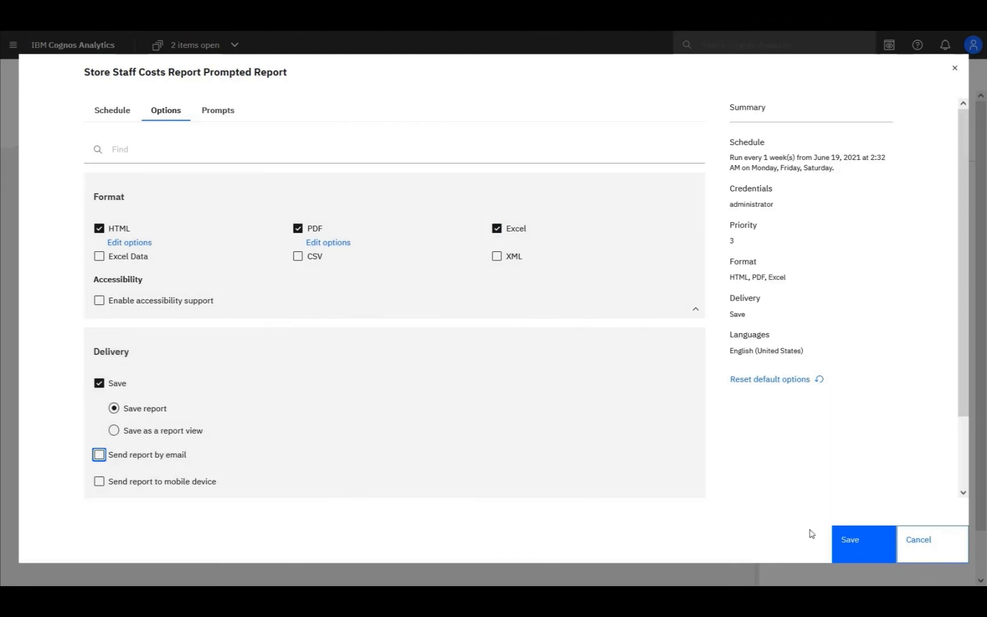
{"action": "left_click", "coordinate": [849, 539]}
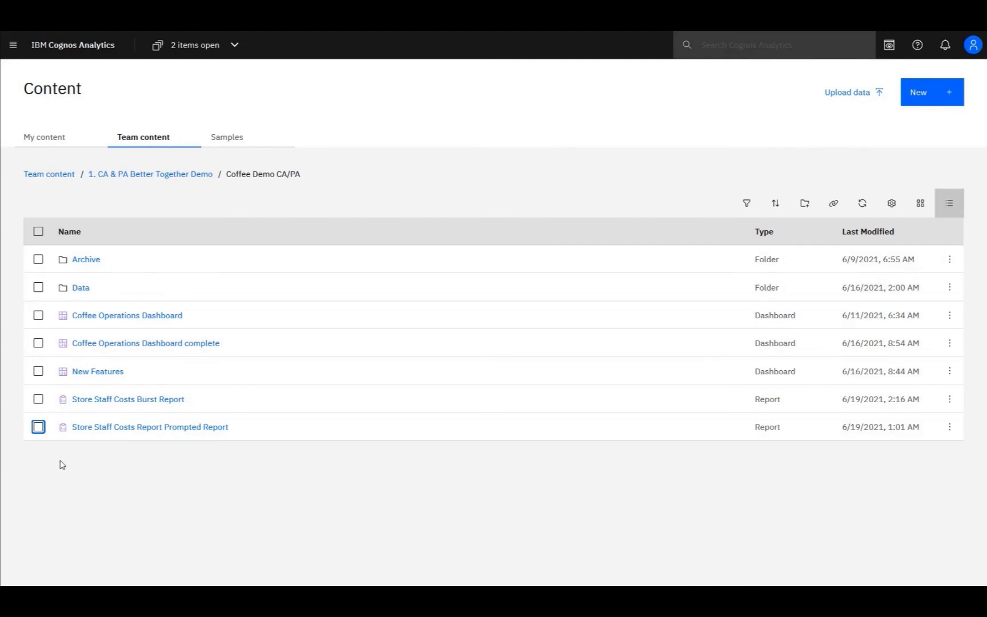
{"action": "mouse_move", "coordinate": [123, 407]}
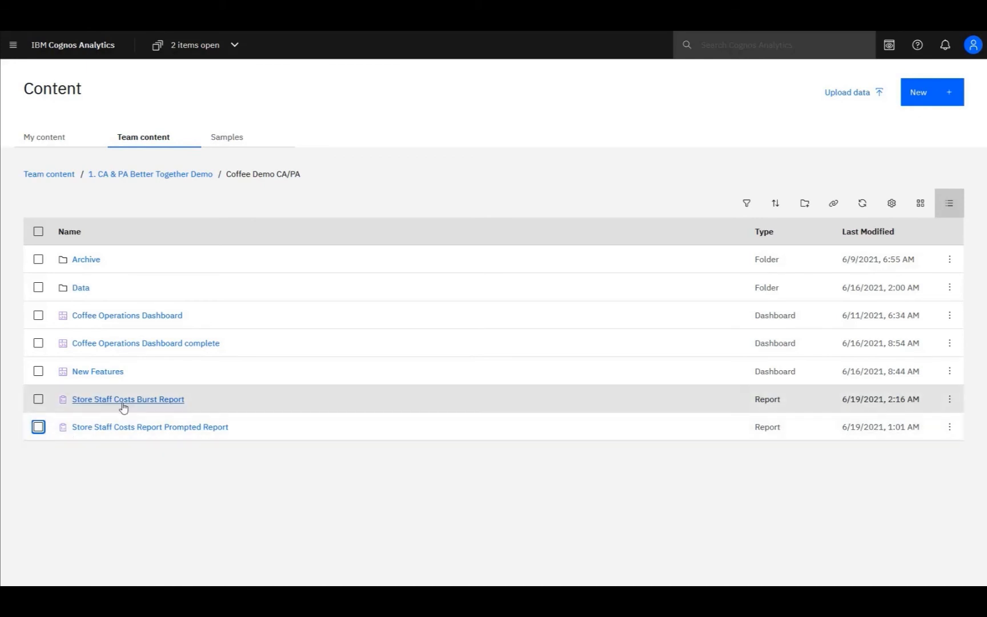
Open the Store Staff Costs Burst Report and scroll through its per-store sections.
{"action": "left_click", "coordinate": [127, 400]}
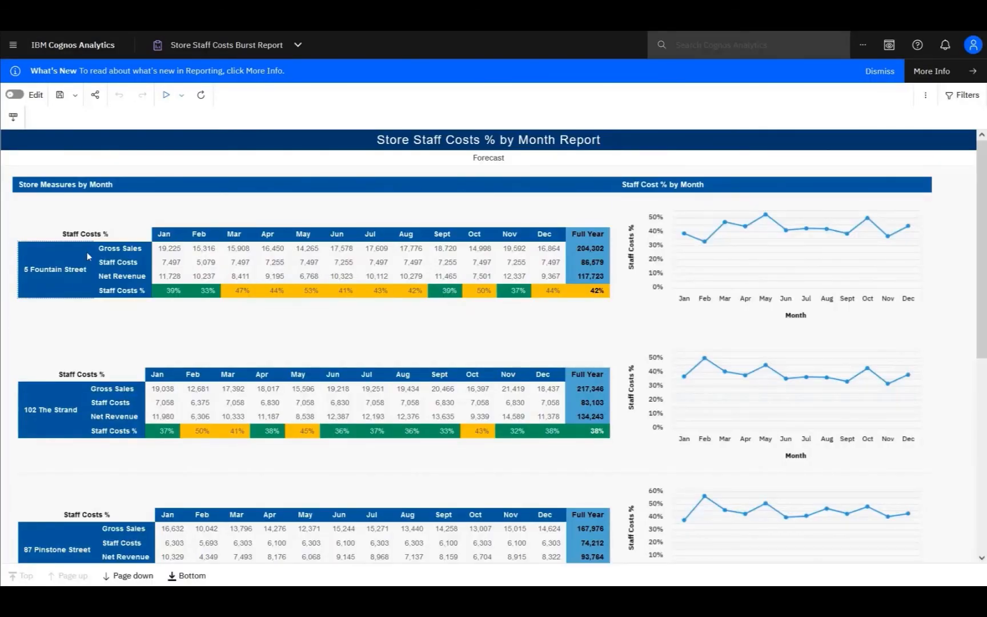
{"action": "left_click", "coordinate": [722, 246]}
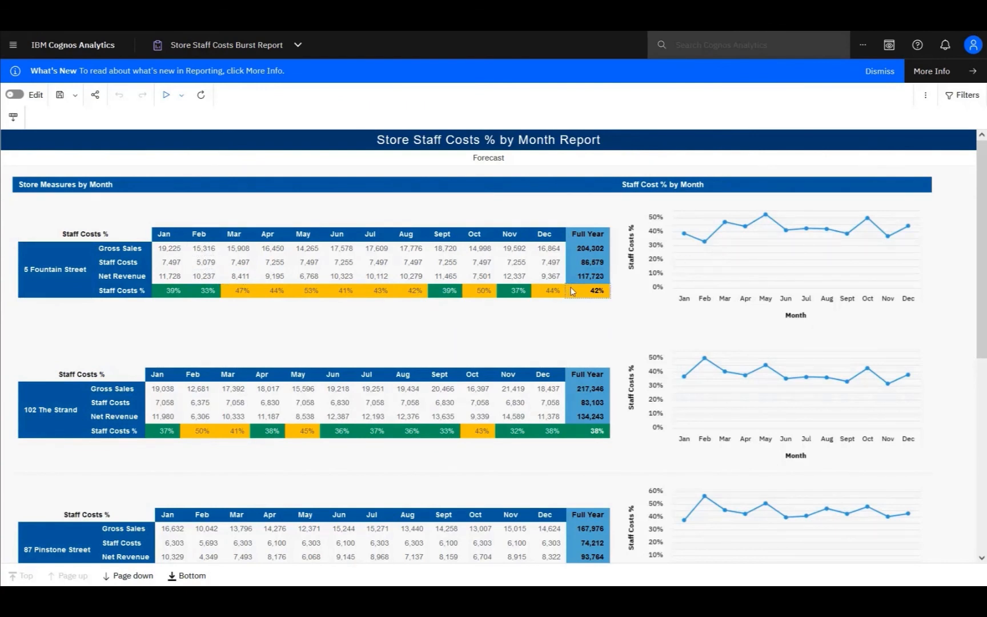
{"action": "scroll", "scroll_direction": "down", "scroll_amount": 3}
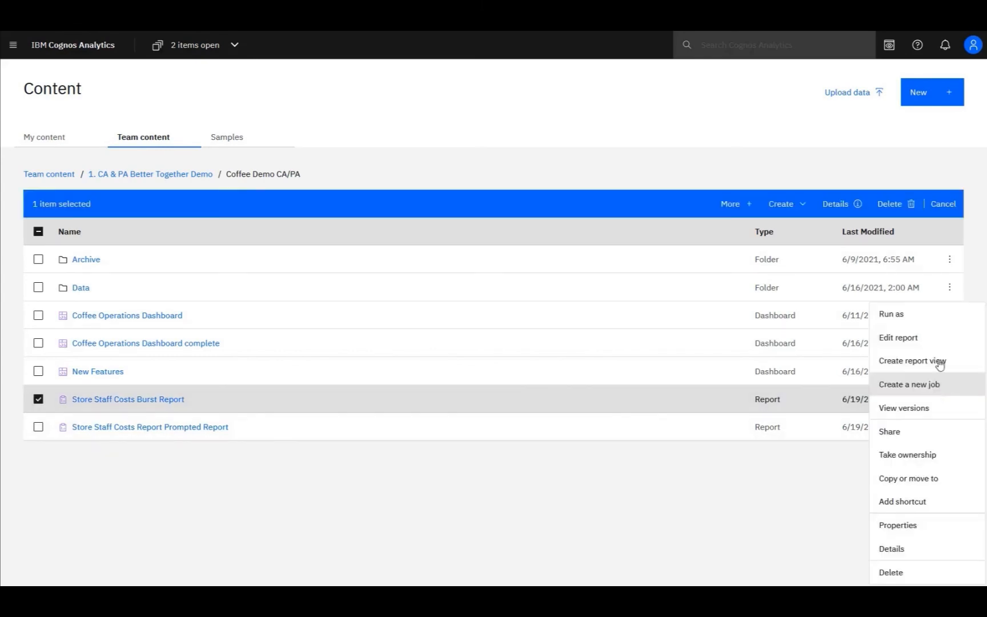
Set the burst report's Run as options to background run, HTML plus Excel, with bursting.
{"action": "left_click", "coordinate": [890, 314]}
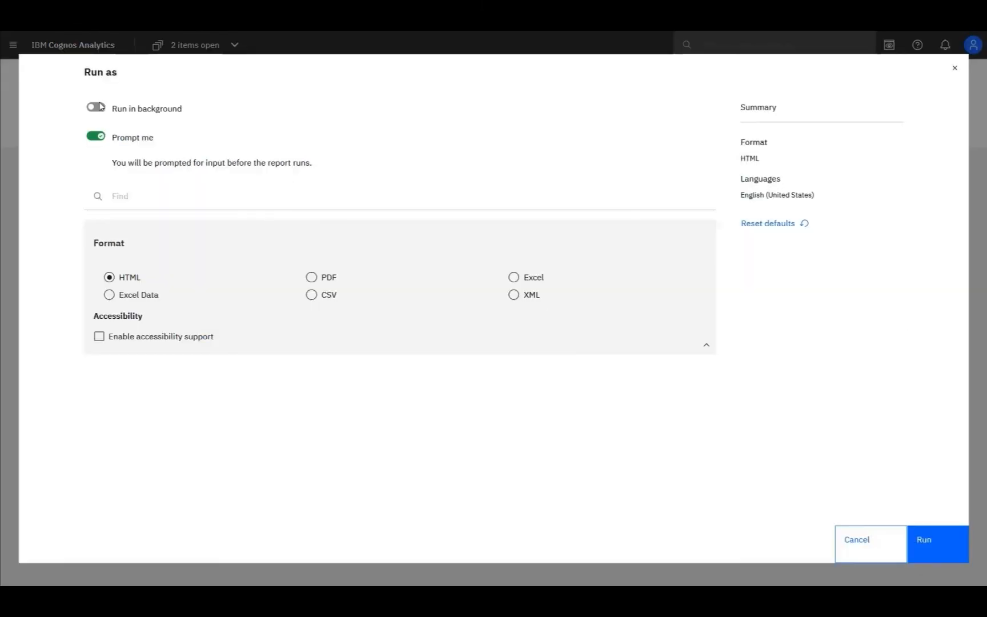
{"action": "left_click", "coordinate": [95, 107]}
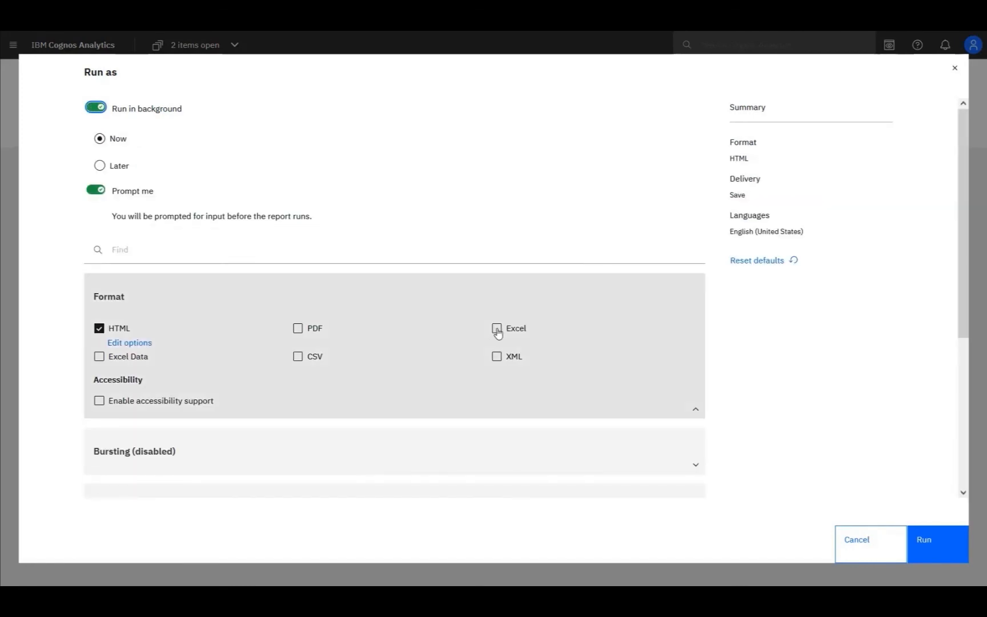
{"action": "left_click", "coordinate": [497, 328]}
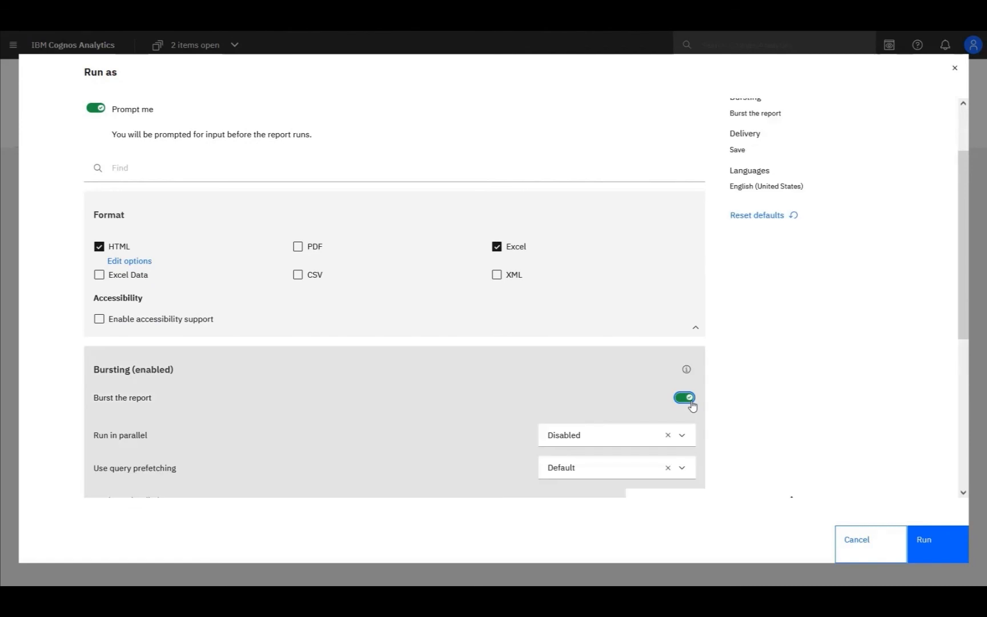
{"action": "scroll", "scroll_direction": "down", "scroll_amount": 3}
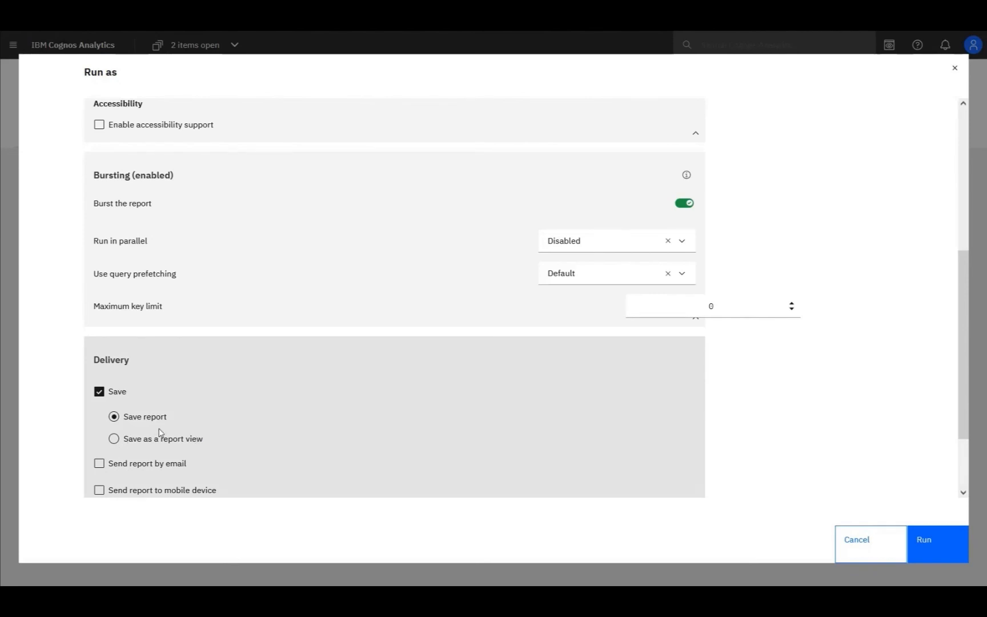
{"action": "mouse_move", "coordinate": [199, 424]}
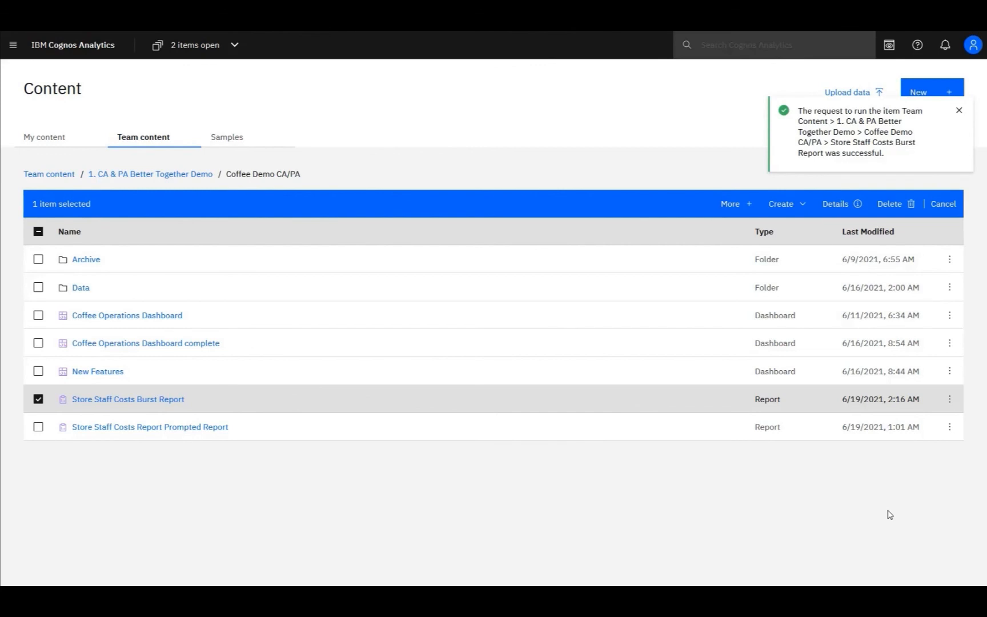
Dismiss the run notice and open the burst report's saved HTML output for 30 Fenchurch Street.
{"action": "left_click", "coordinate": [958, 110]}
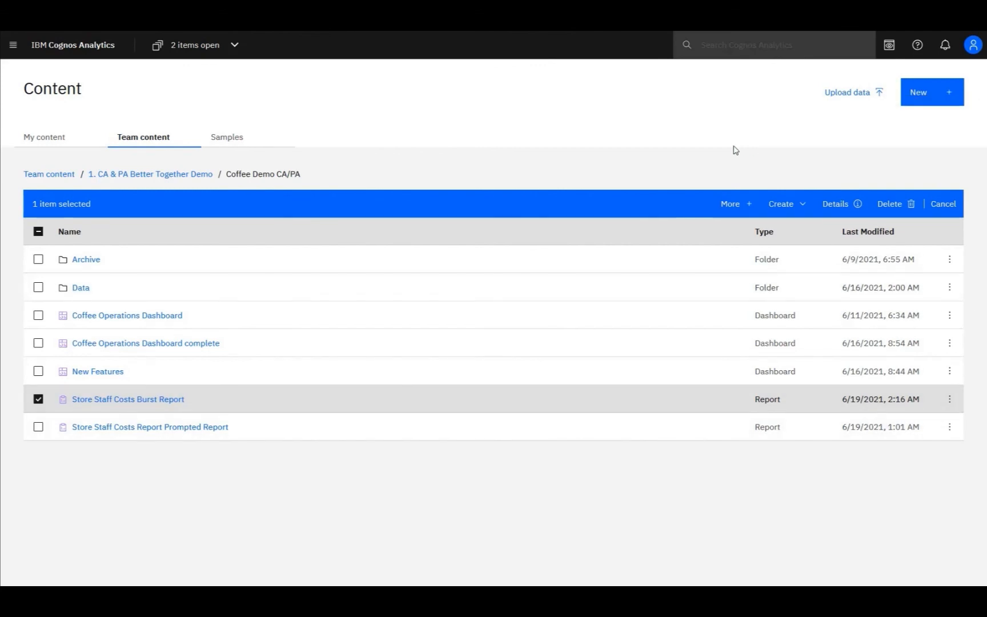
{"action": "left_click", "coordinate": [950, 398]}
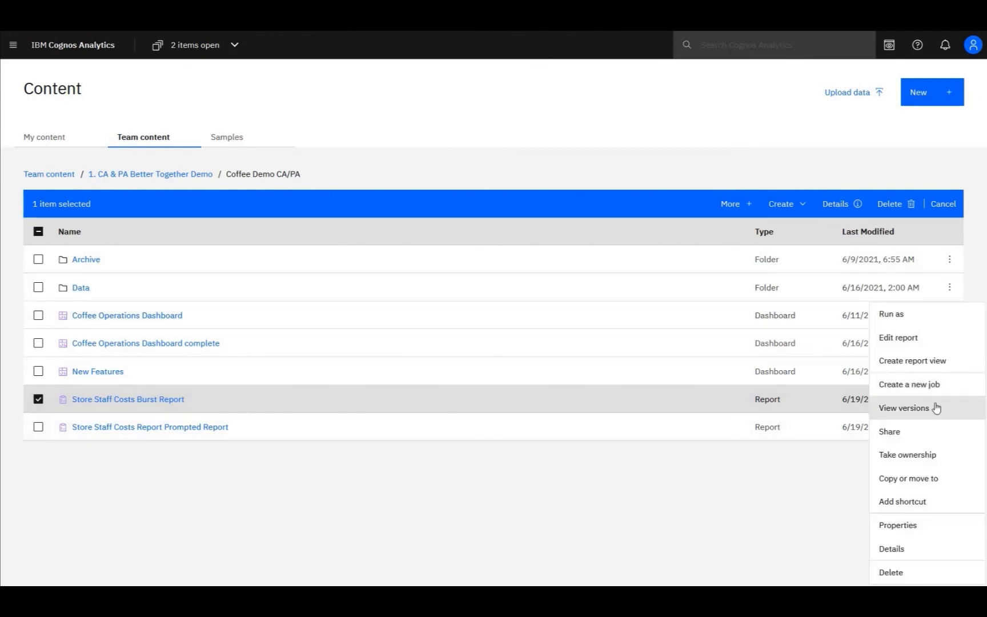
{"action": "left_click", "coordinate": [904, 407]}
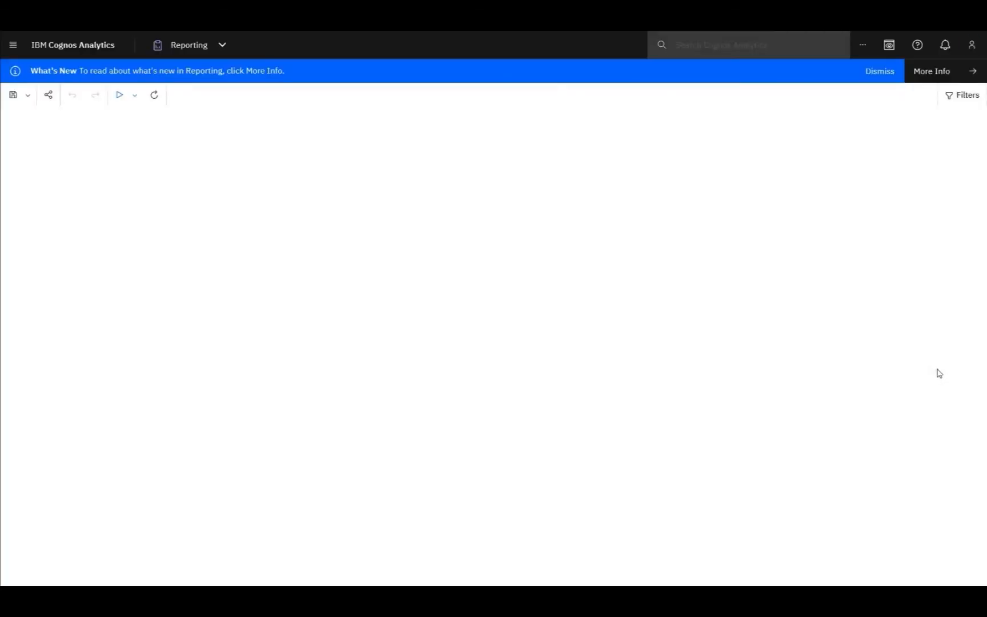
{"action": "left_click", "coordinate": [119, 95]}
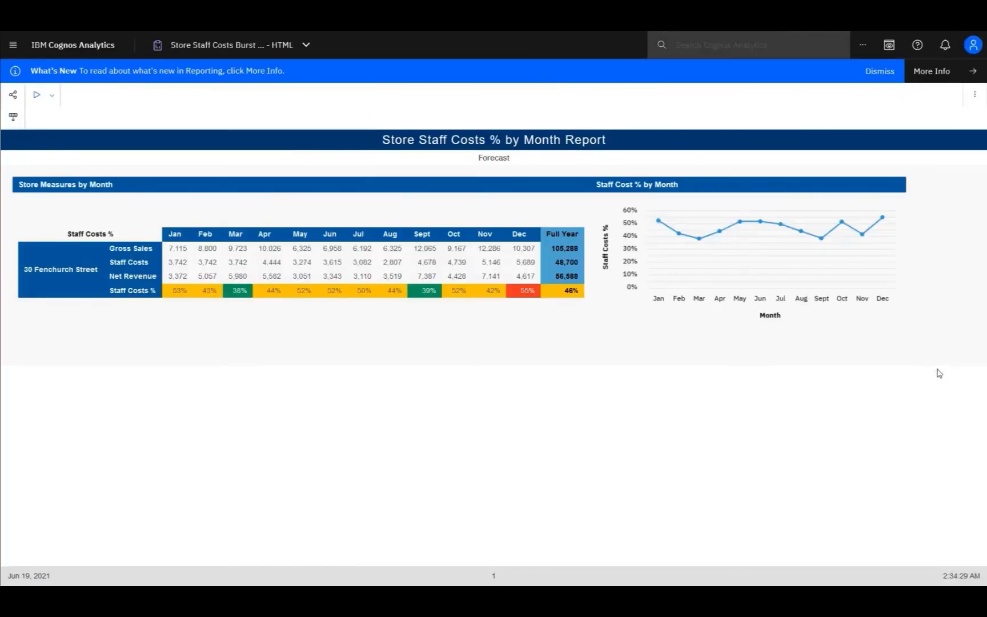